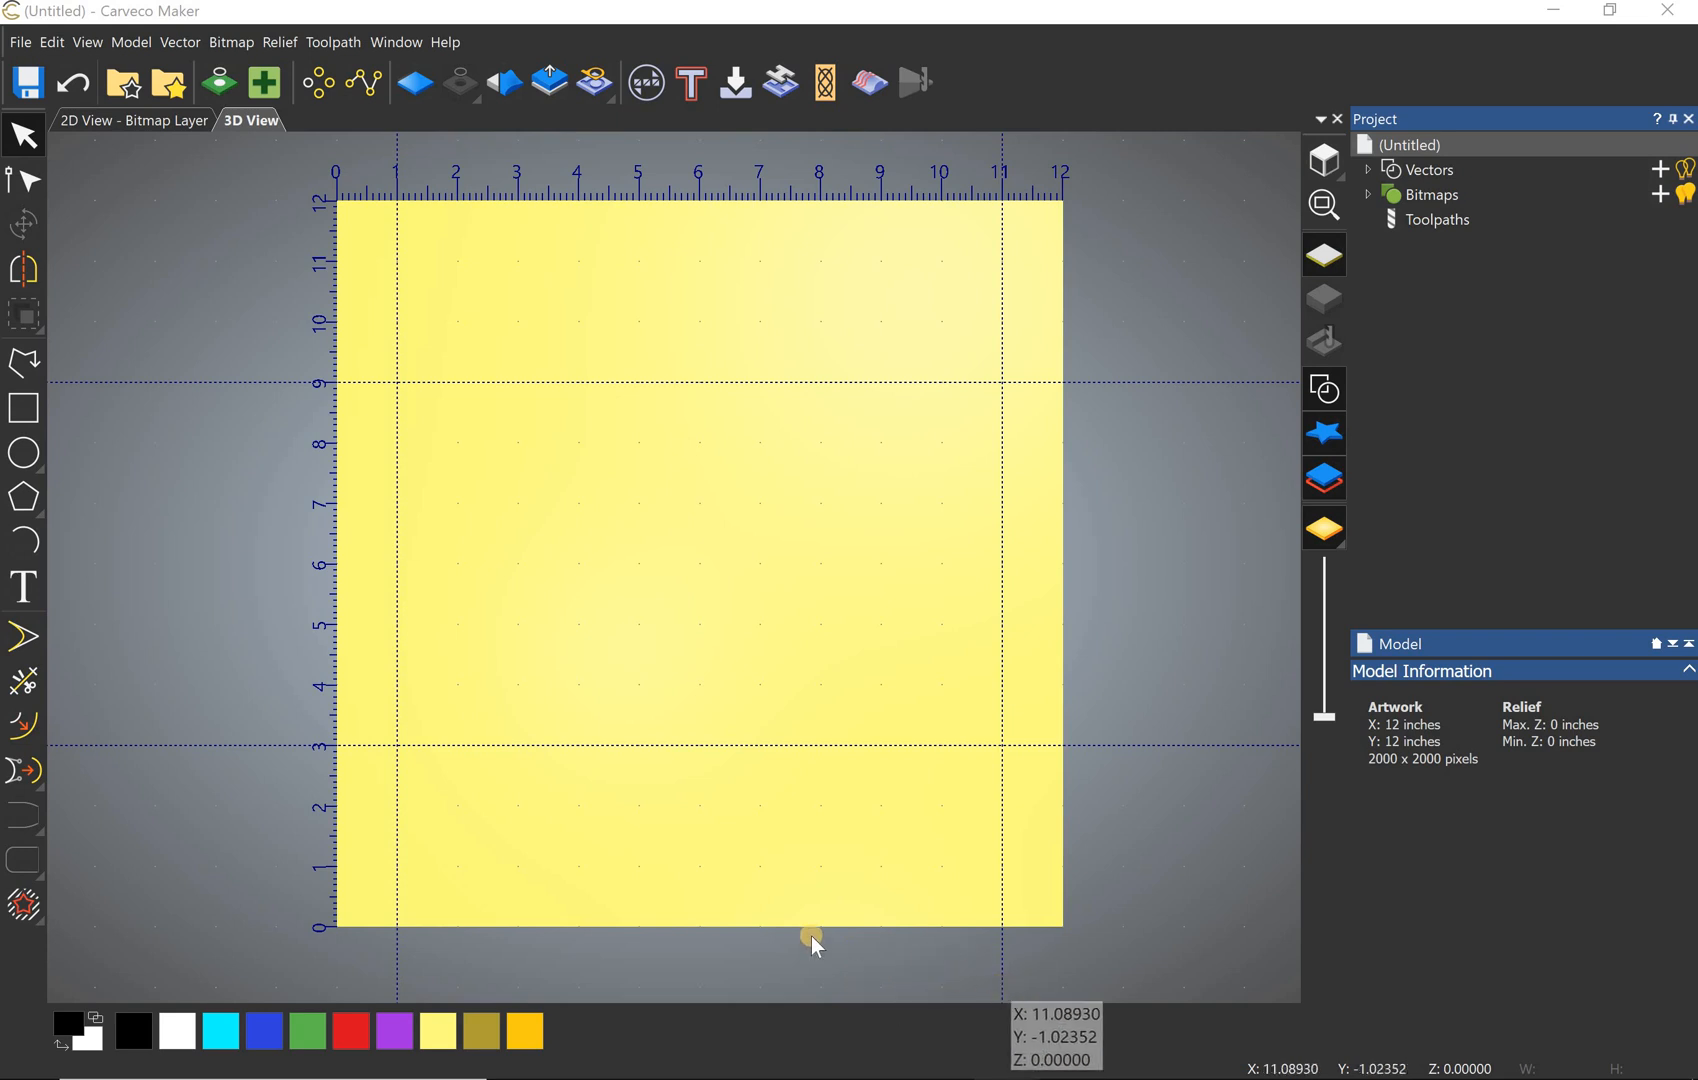
mouse_move(736, 904)
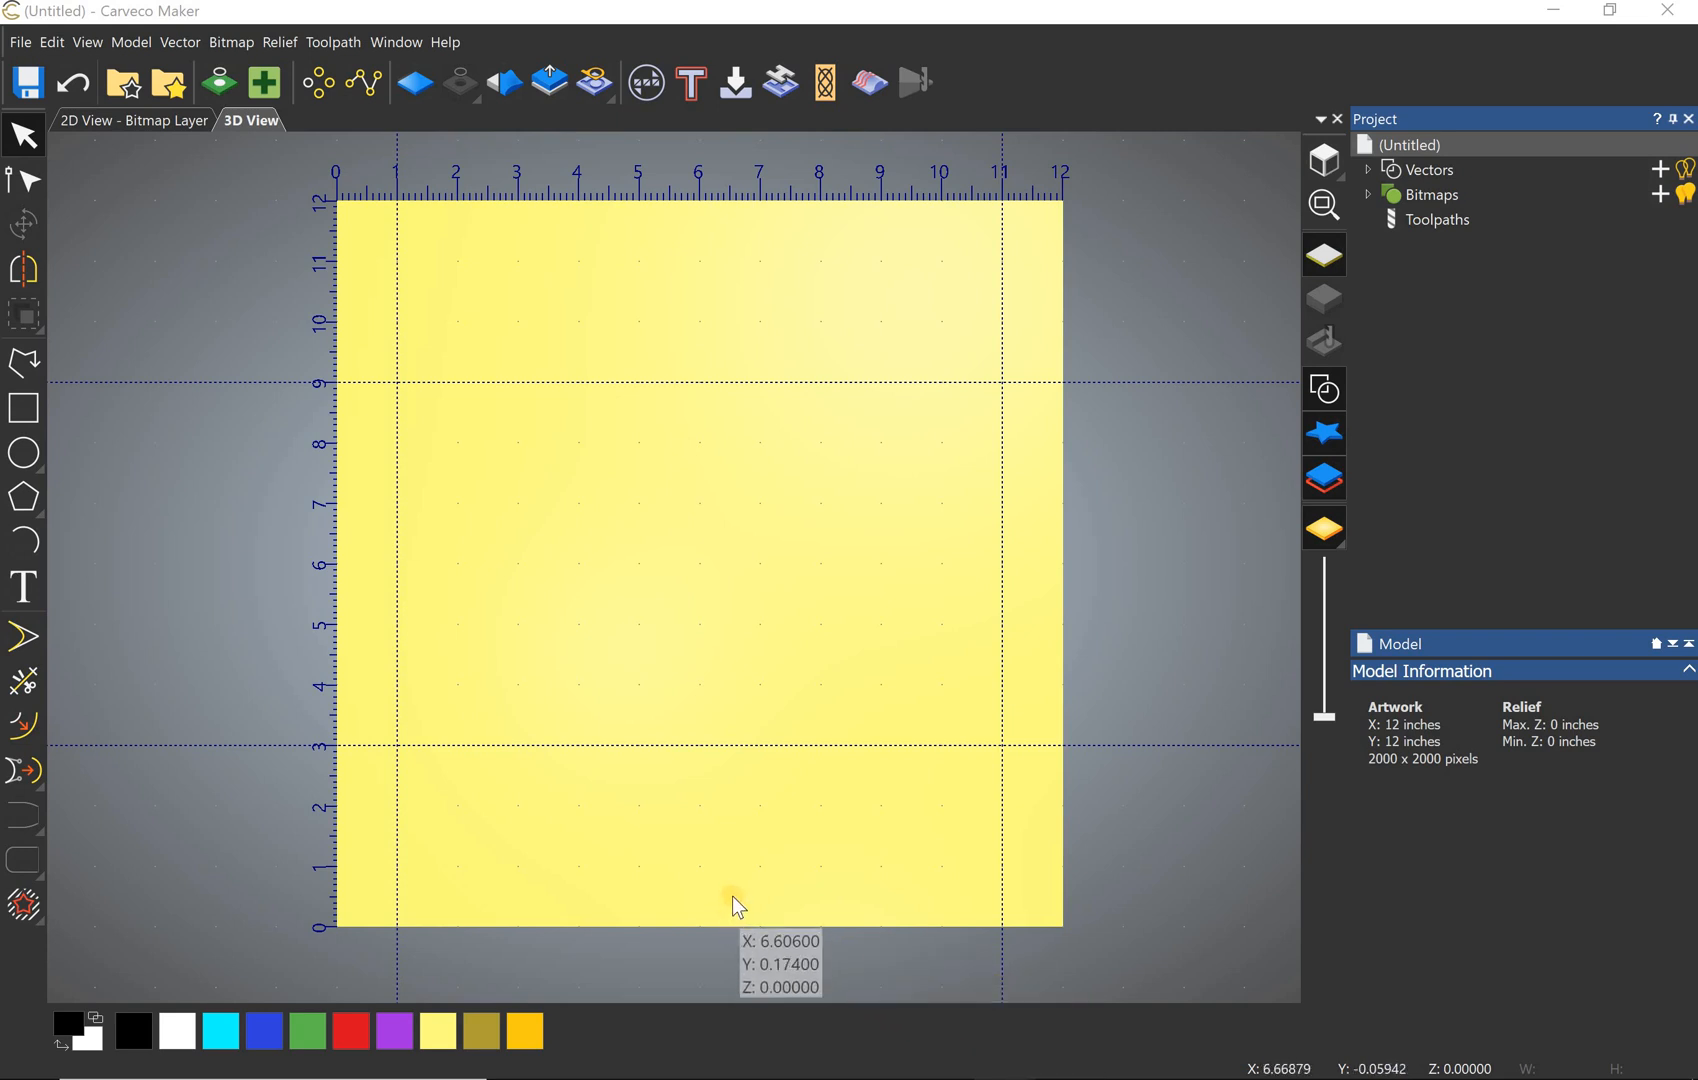
mouse_move(734, 902)
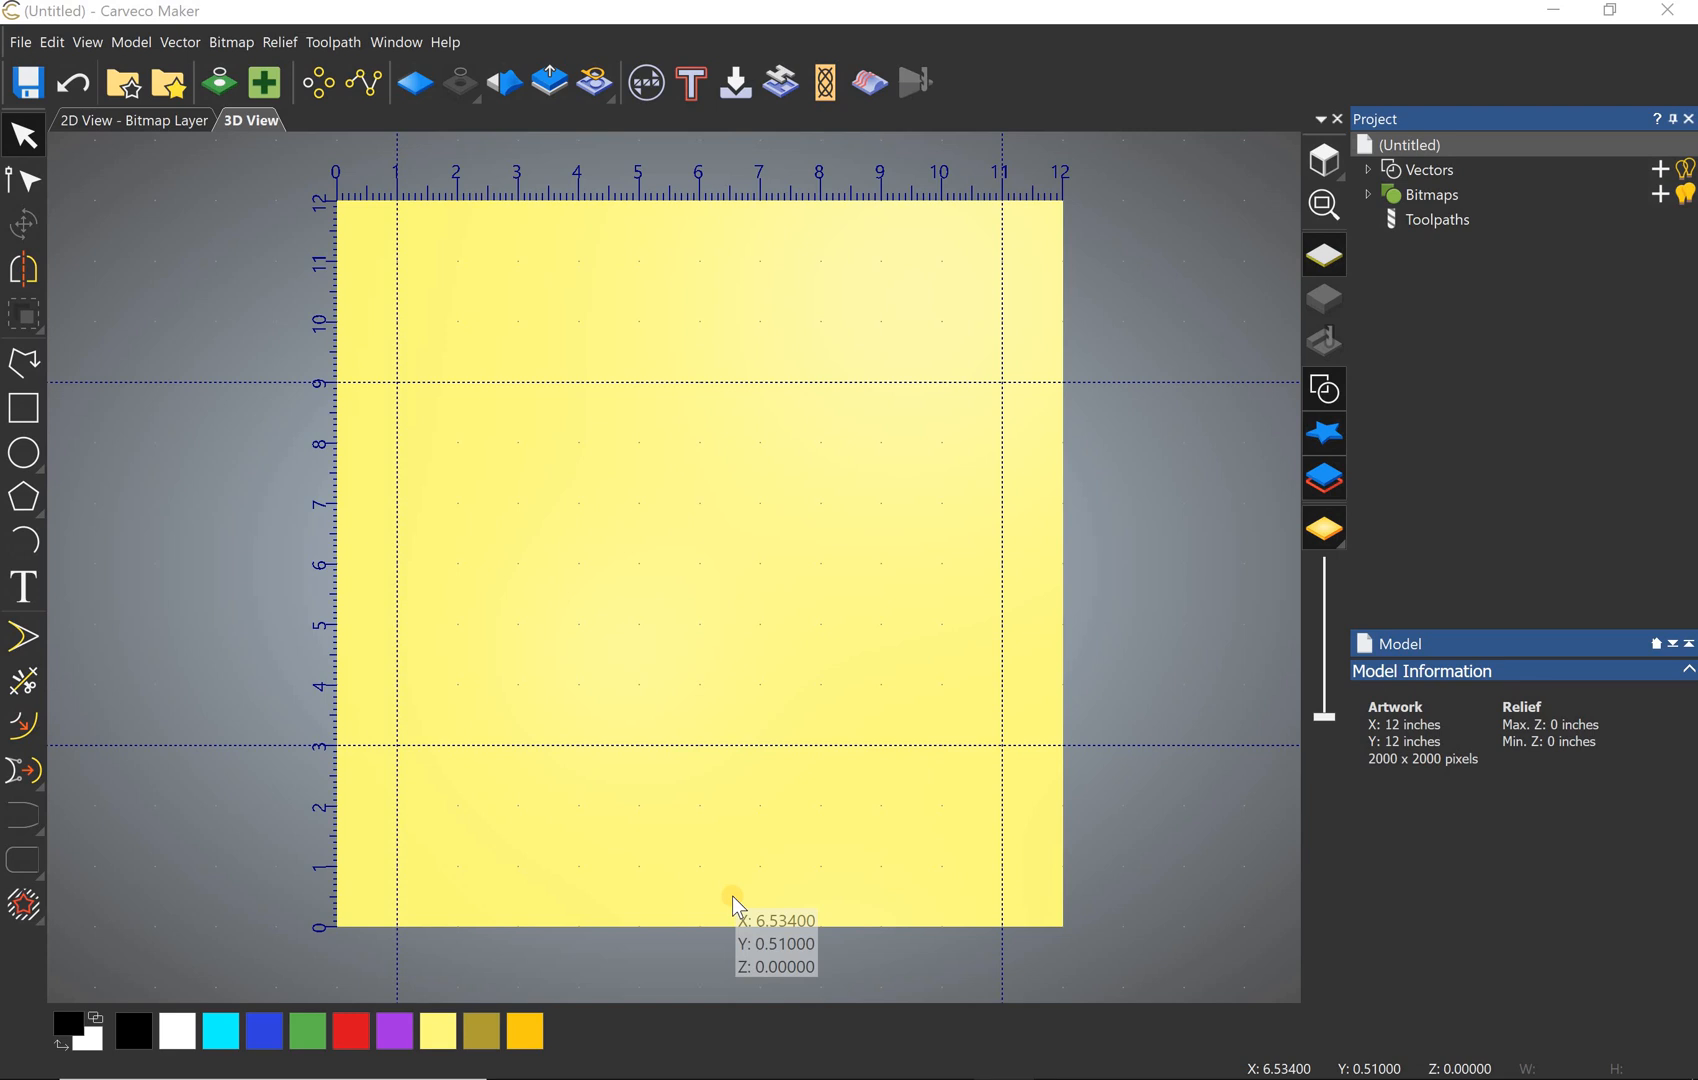
mouse_move(790, 600)
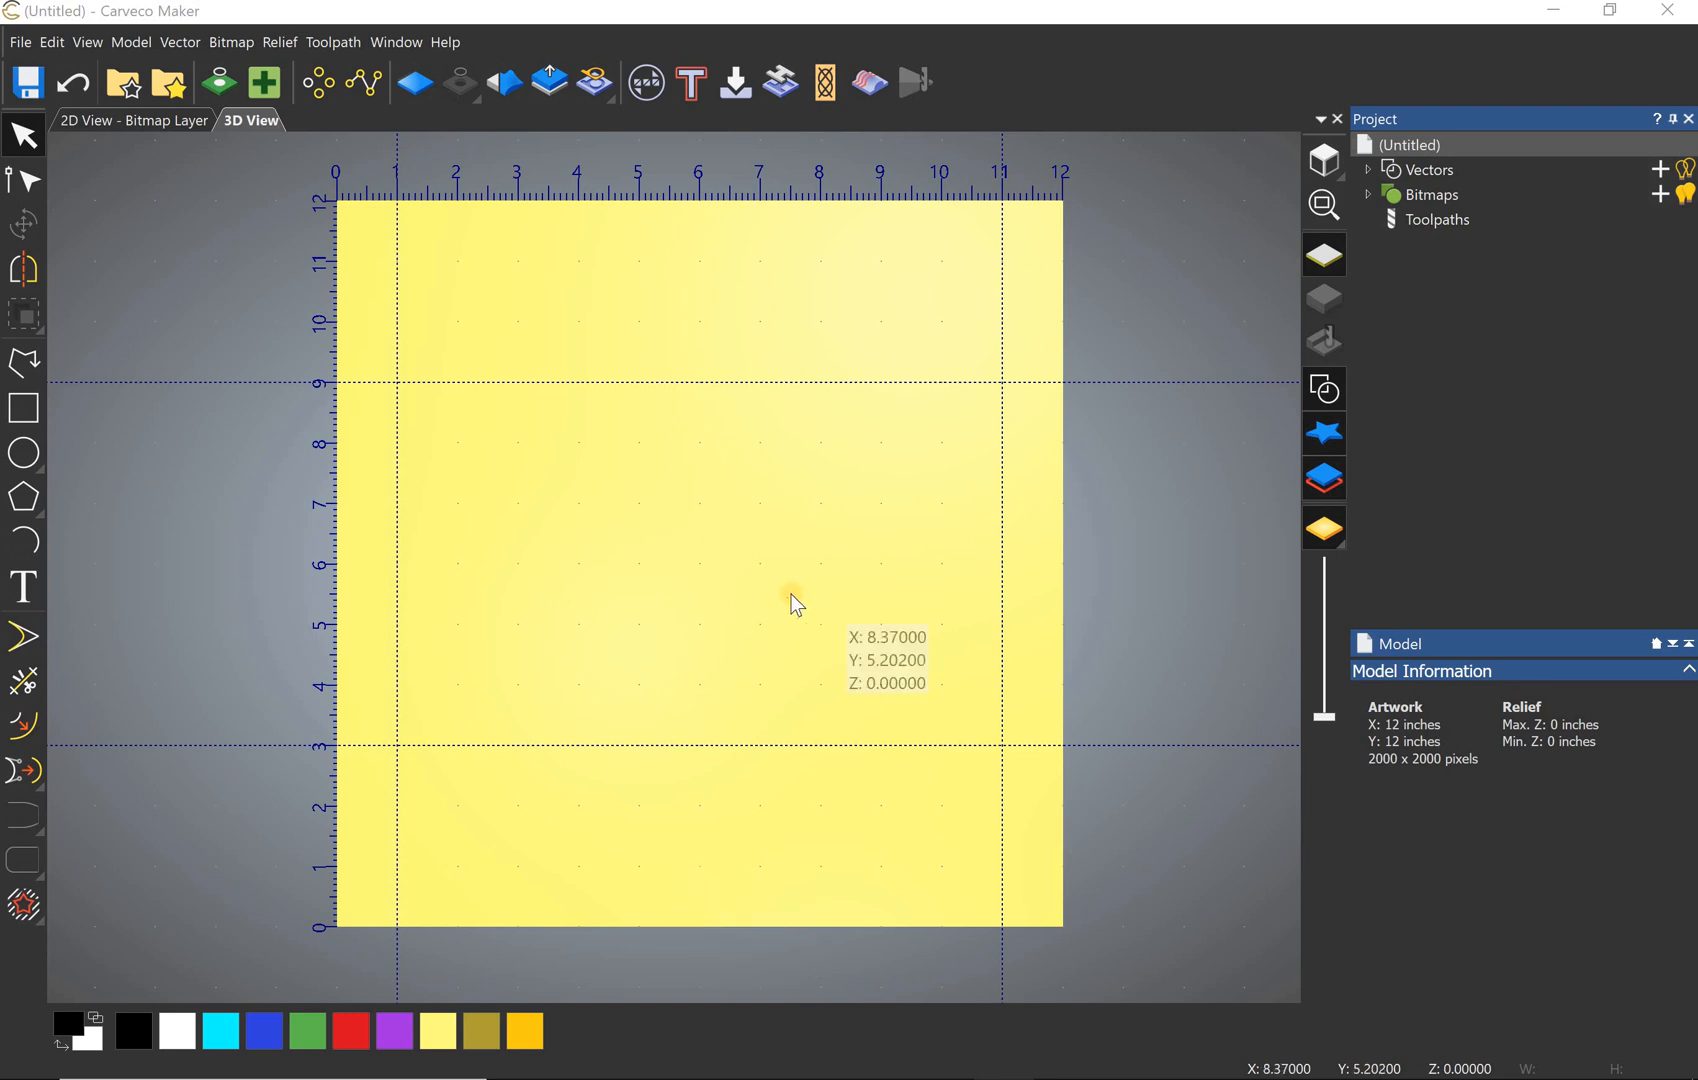
mouse_move(612, 810)
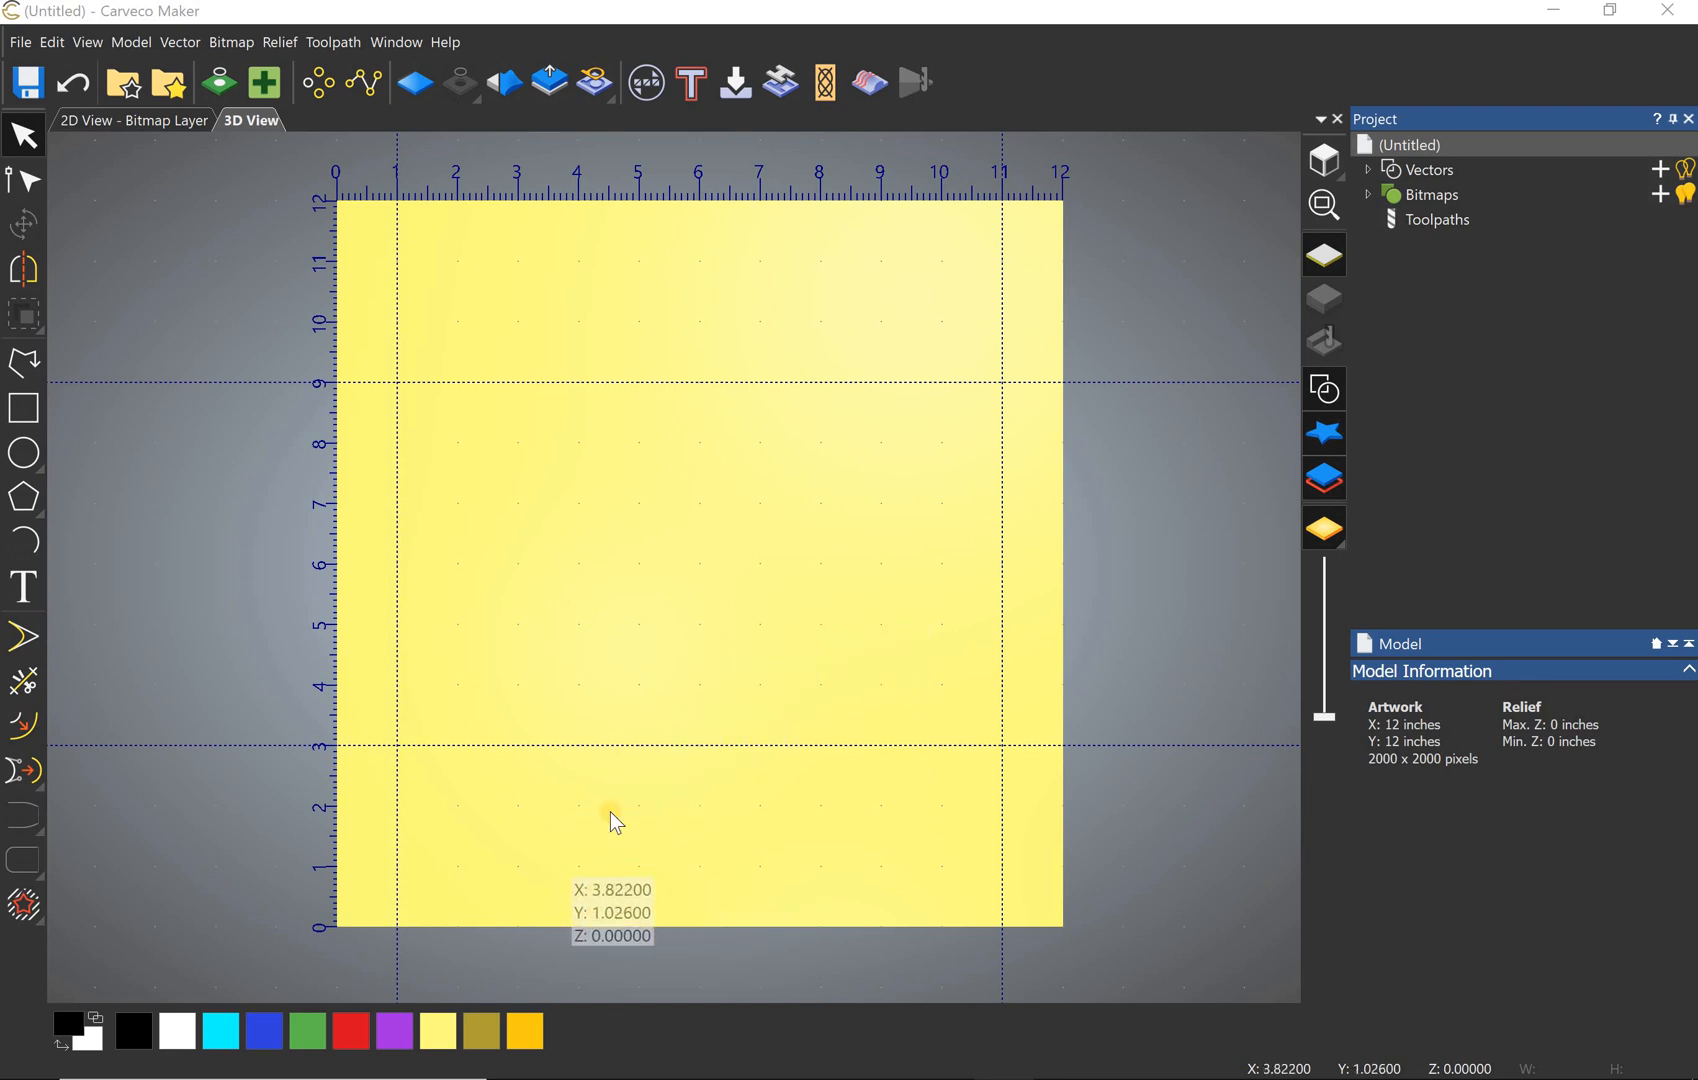
mouse_move(690, 900)
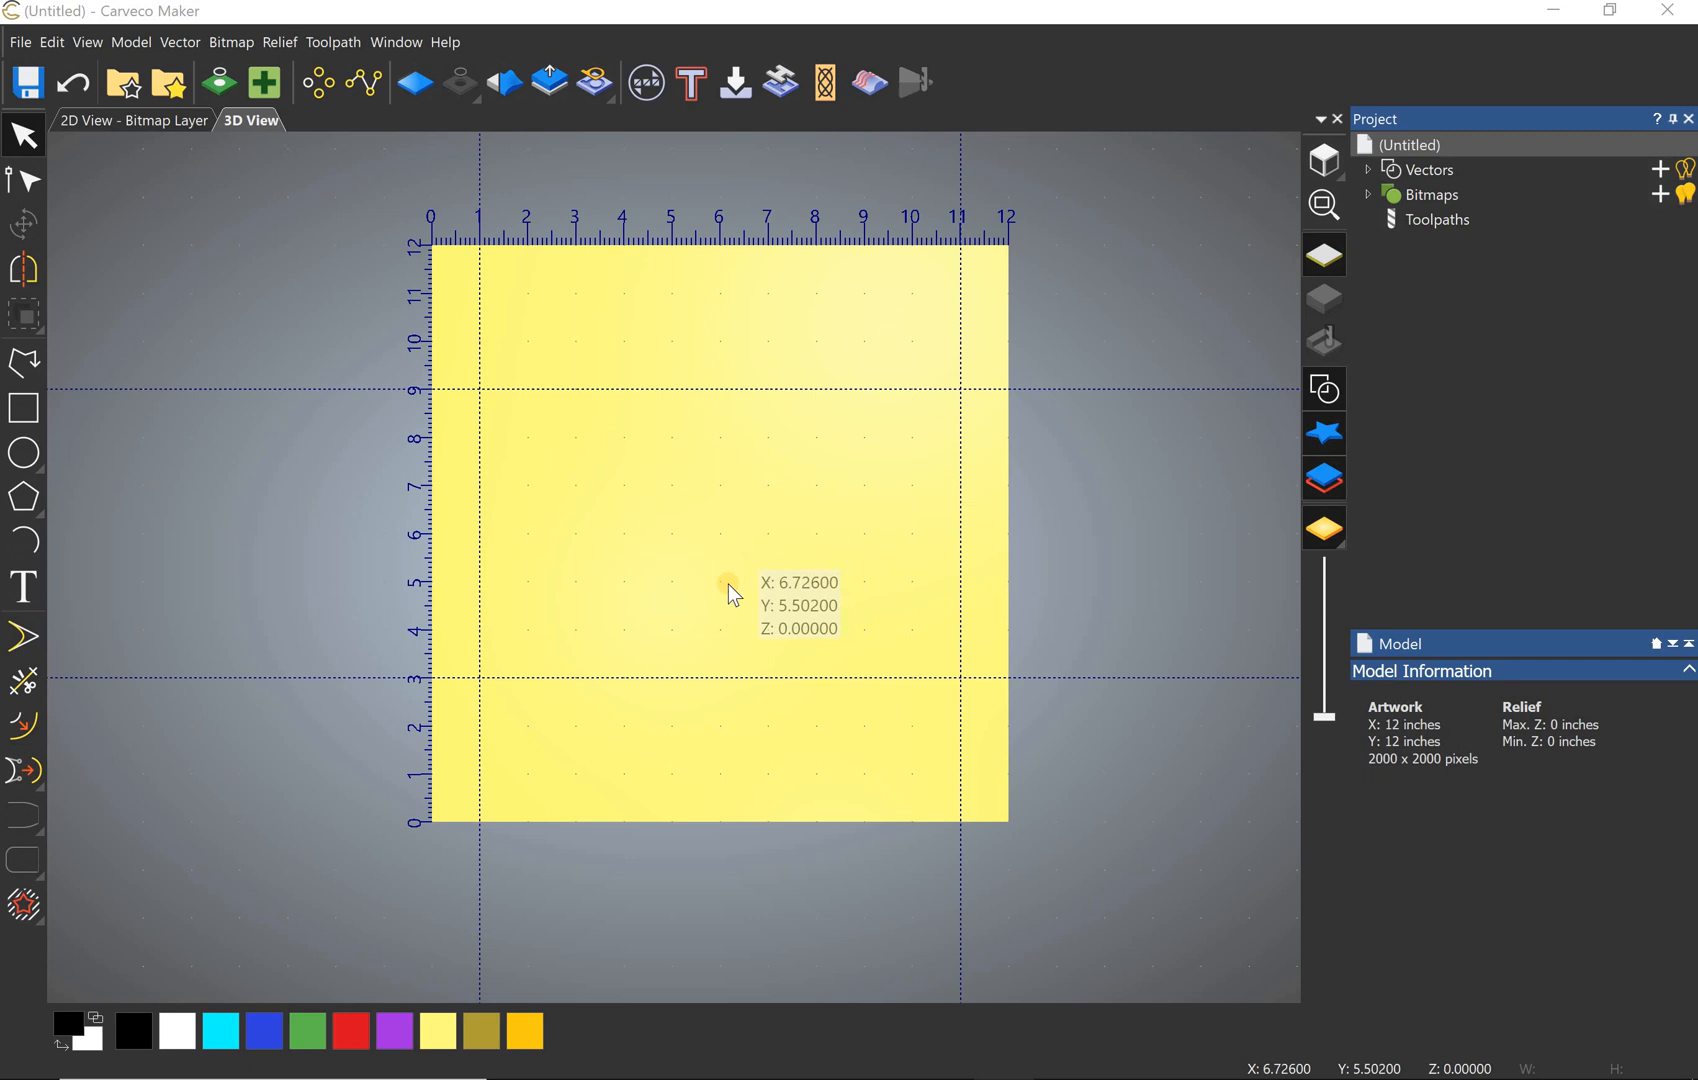
mouse_move(752, 662)
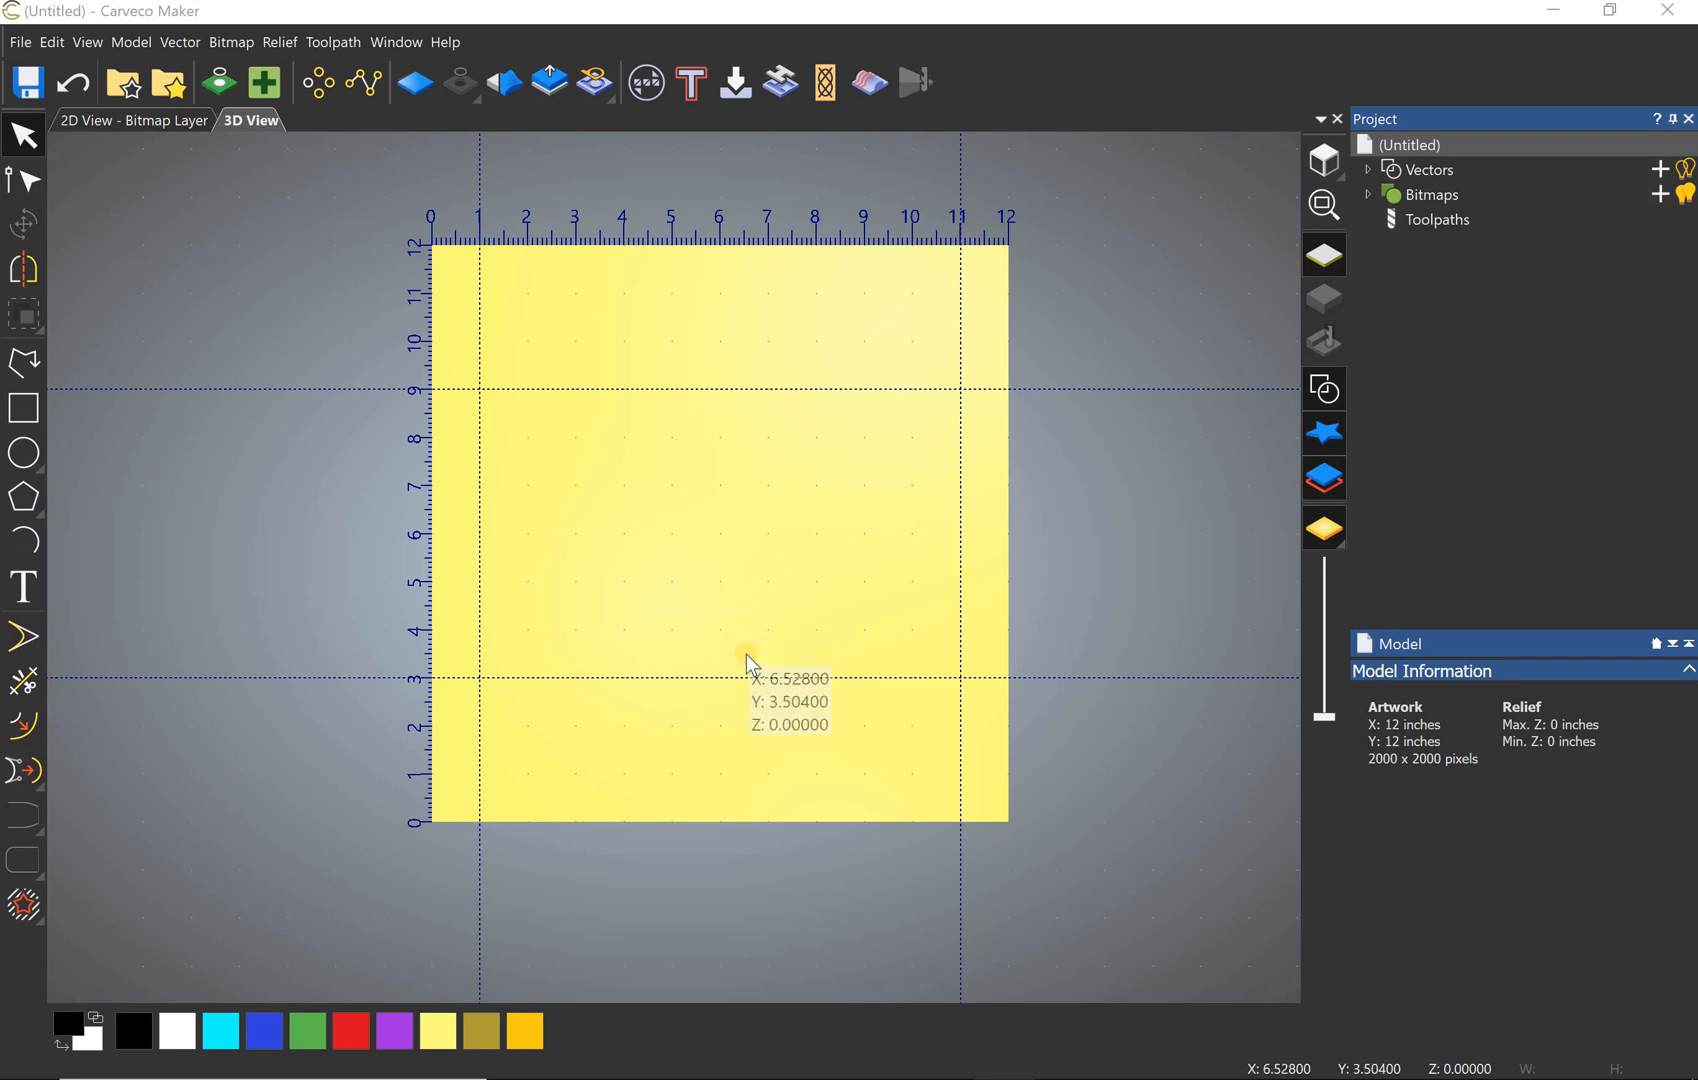
mouse_move(612, 602)
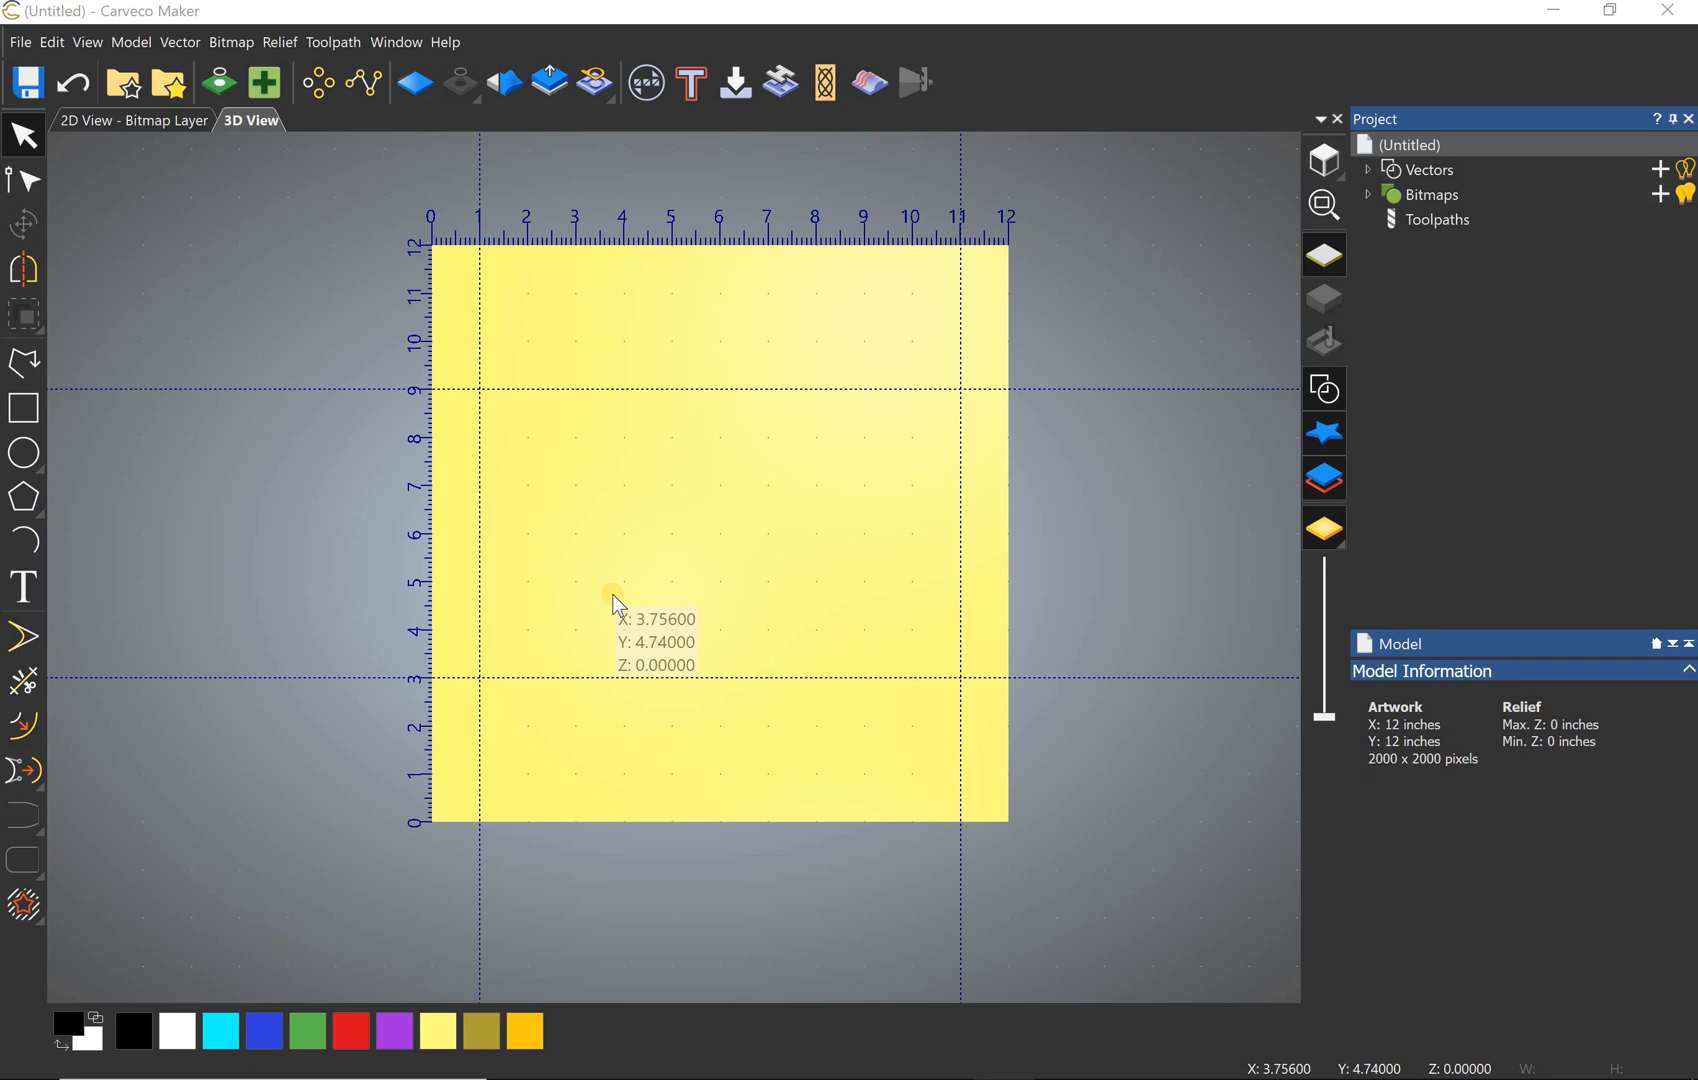
mouse_move(540, 418)
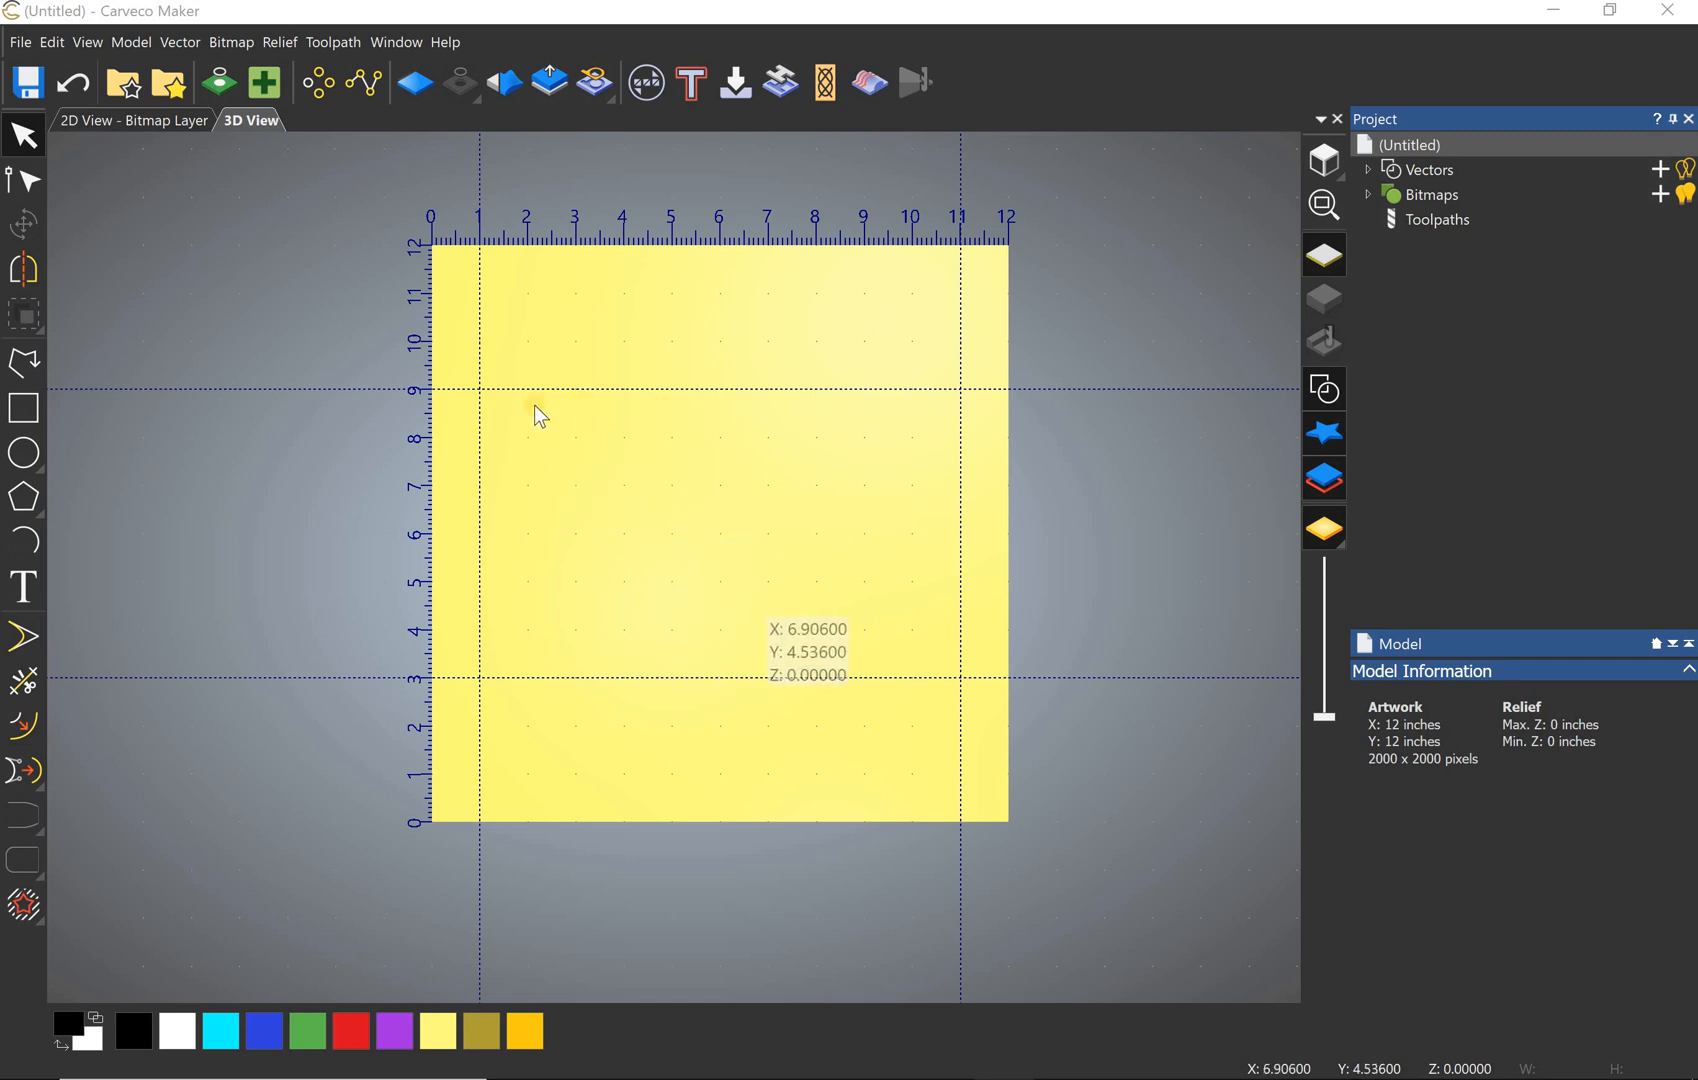
mouse_move(602, 666)
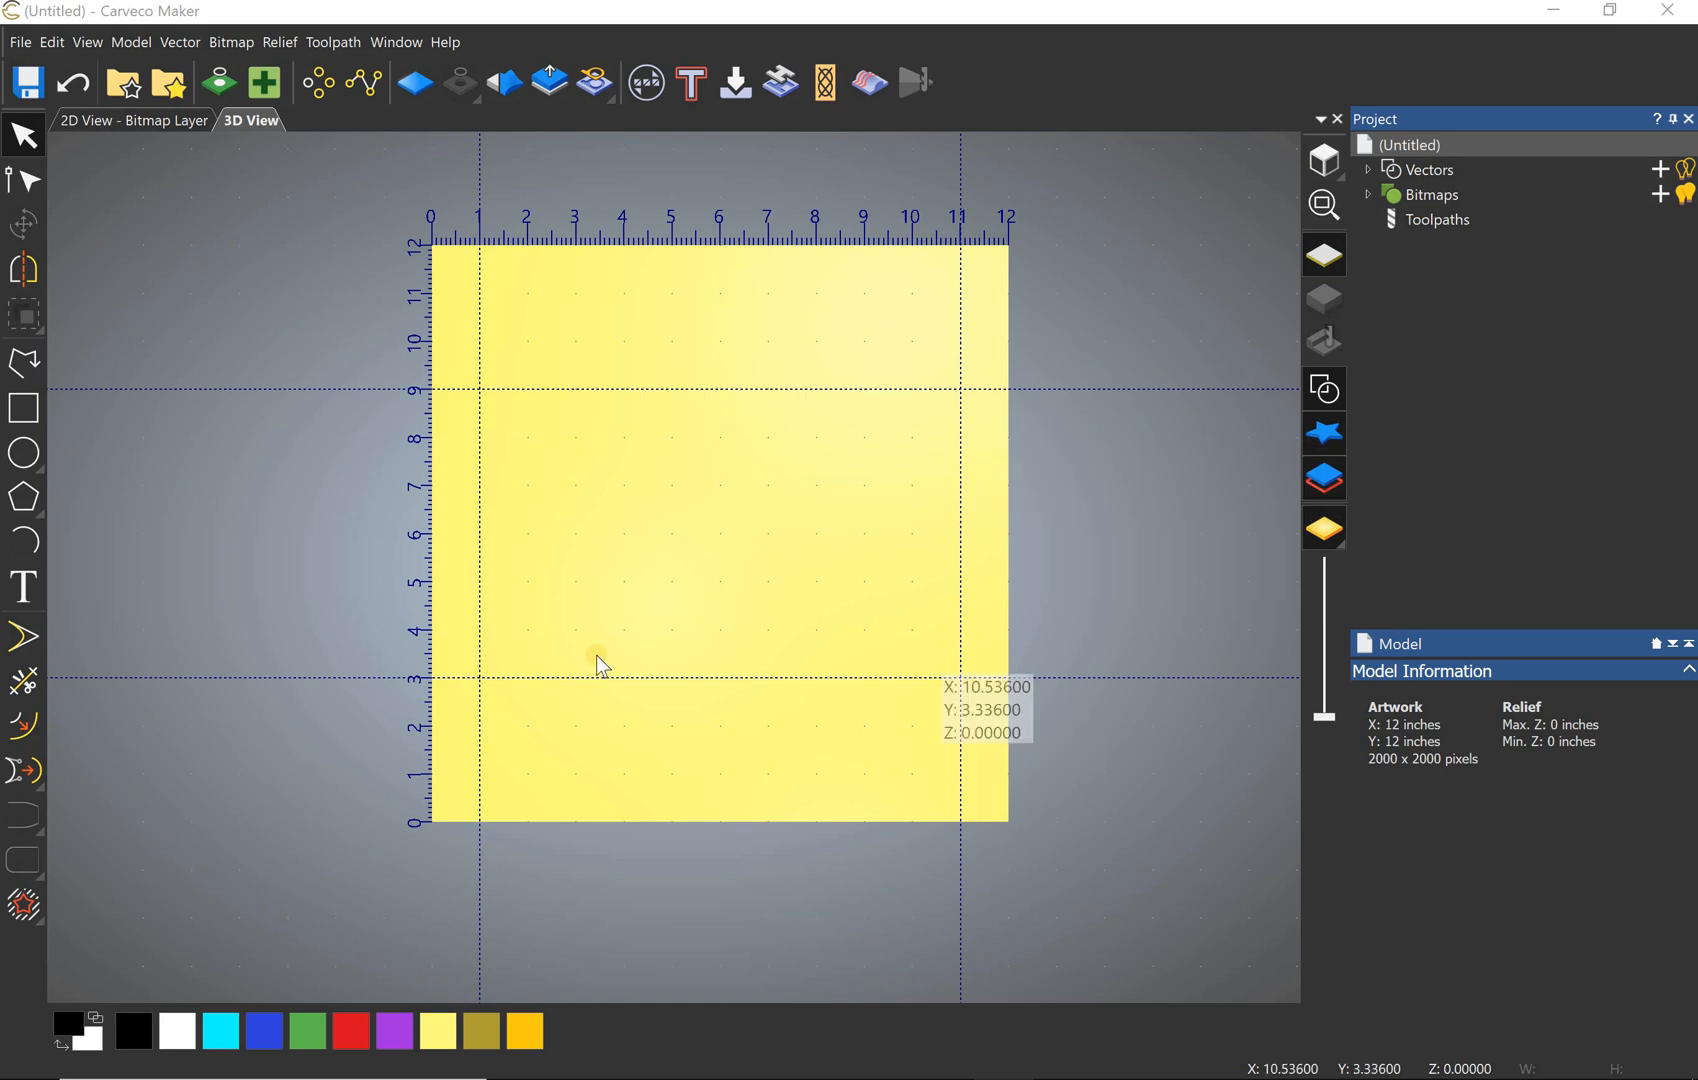
mouse_move(540, 694)
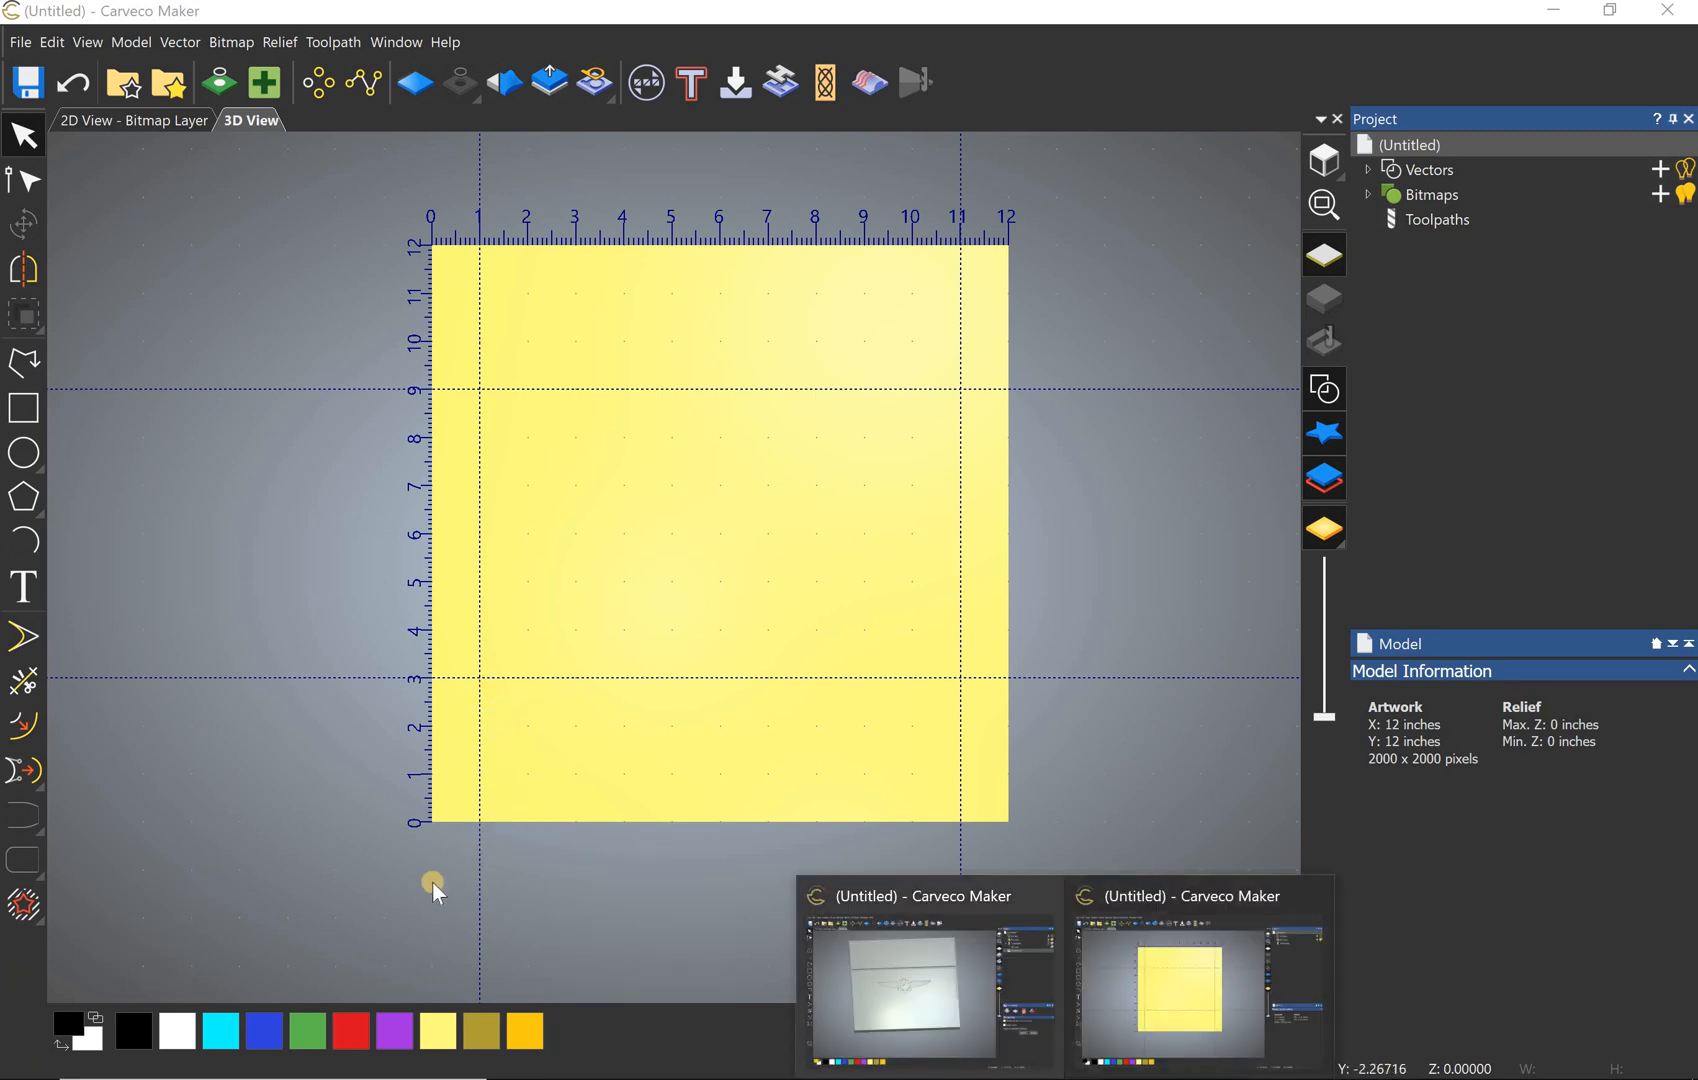
Step: Draw a 10 by 6 inch rectangle from (1,3) to (11,9) on the guidelines
click(22, 408)
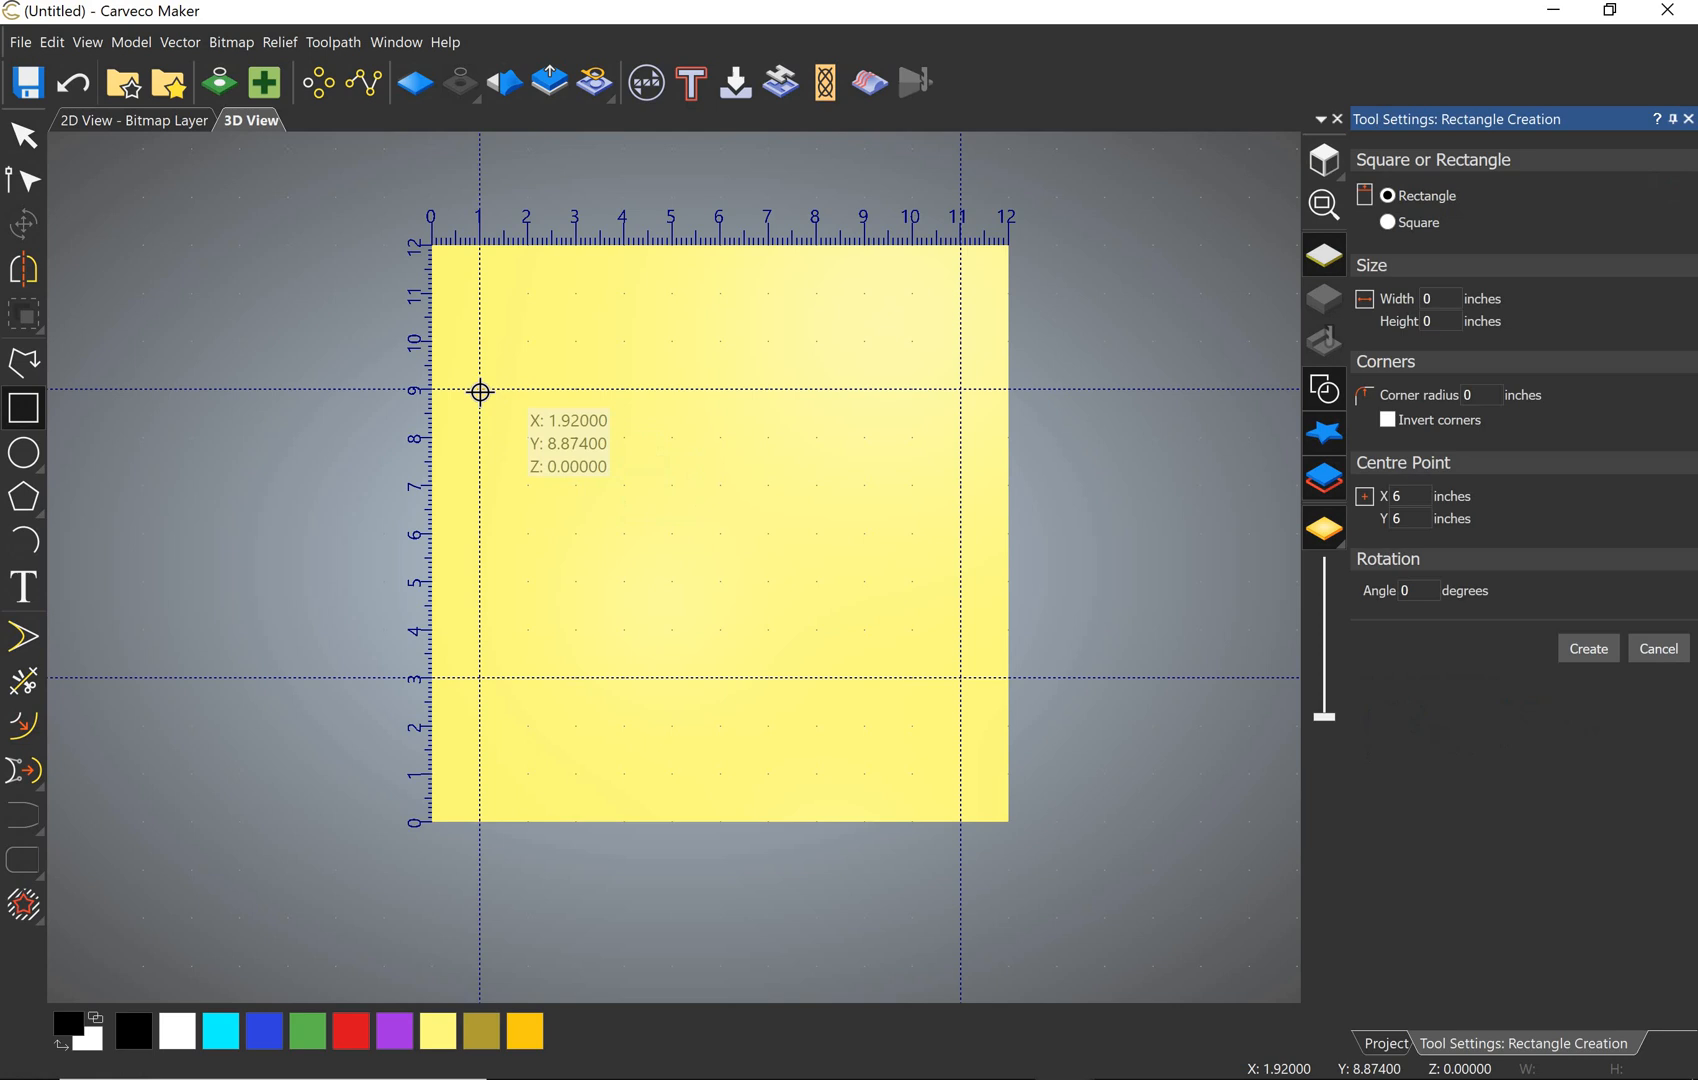
mouse_move(480, 388)
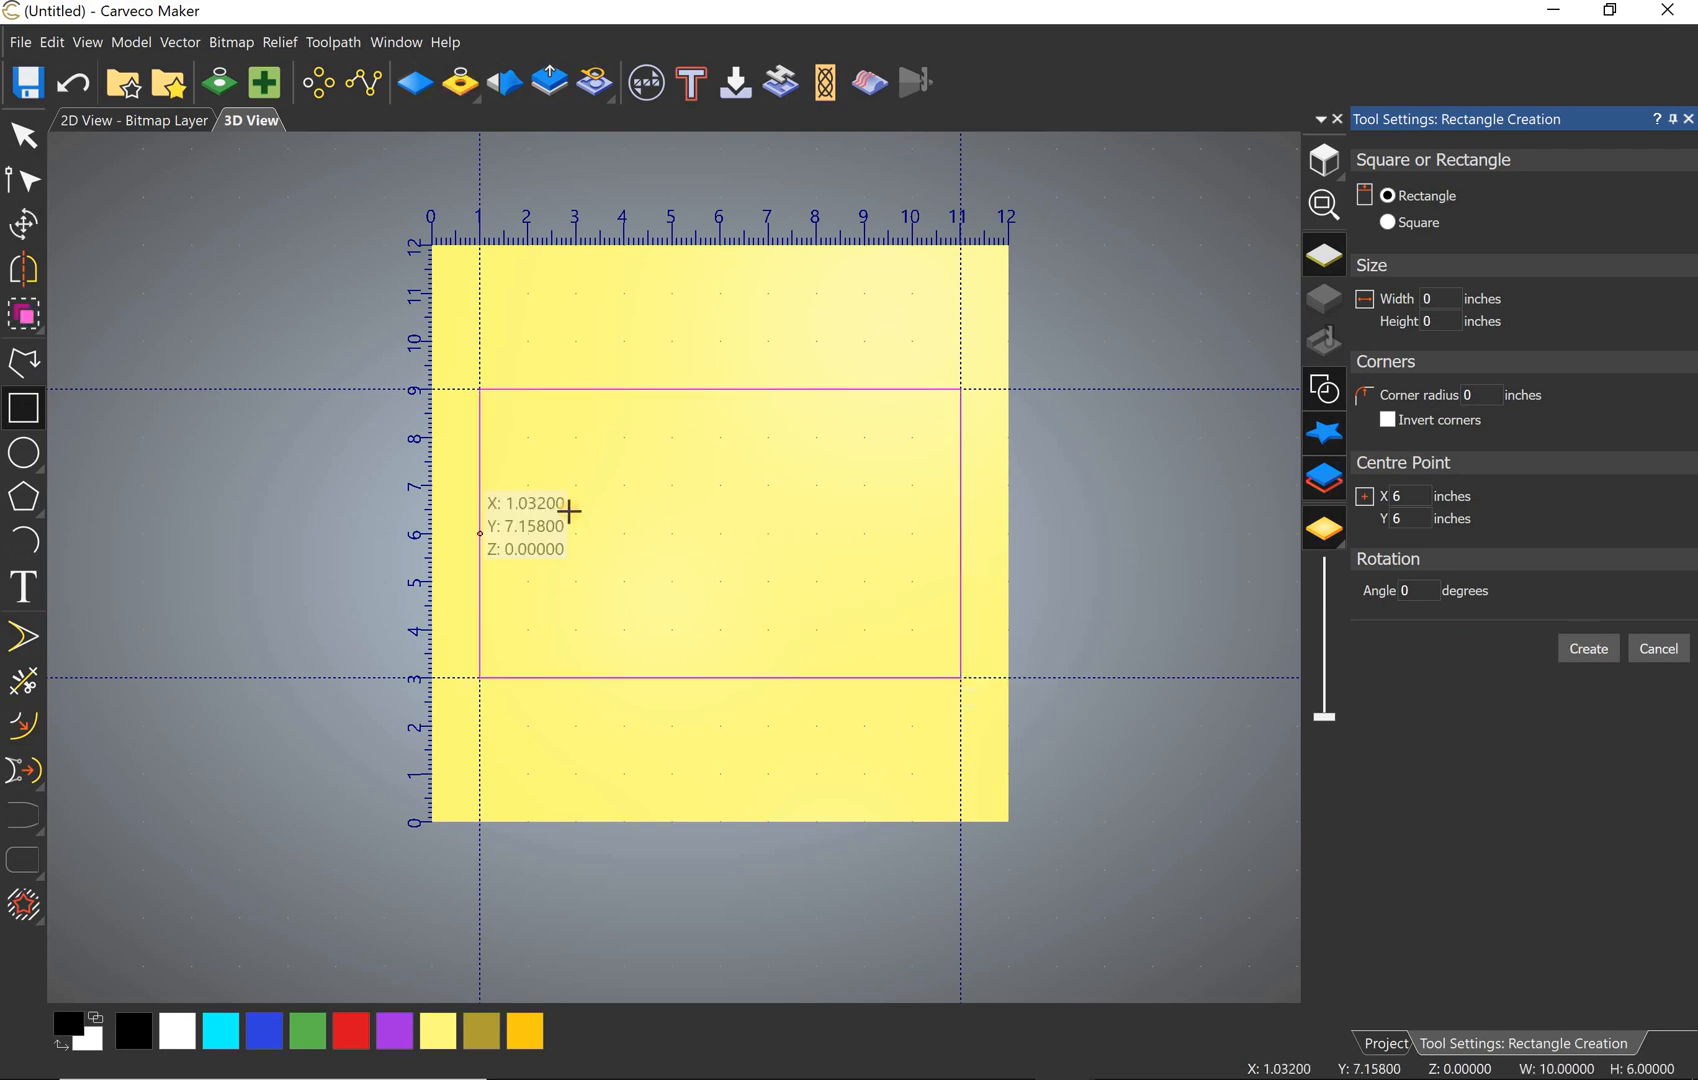
mouse_move(1416, 556)
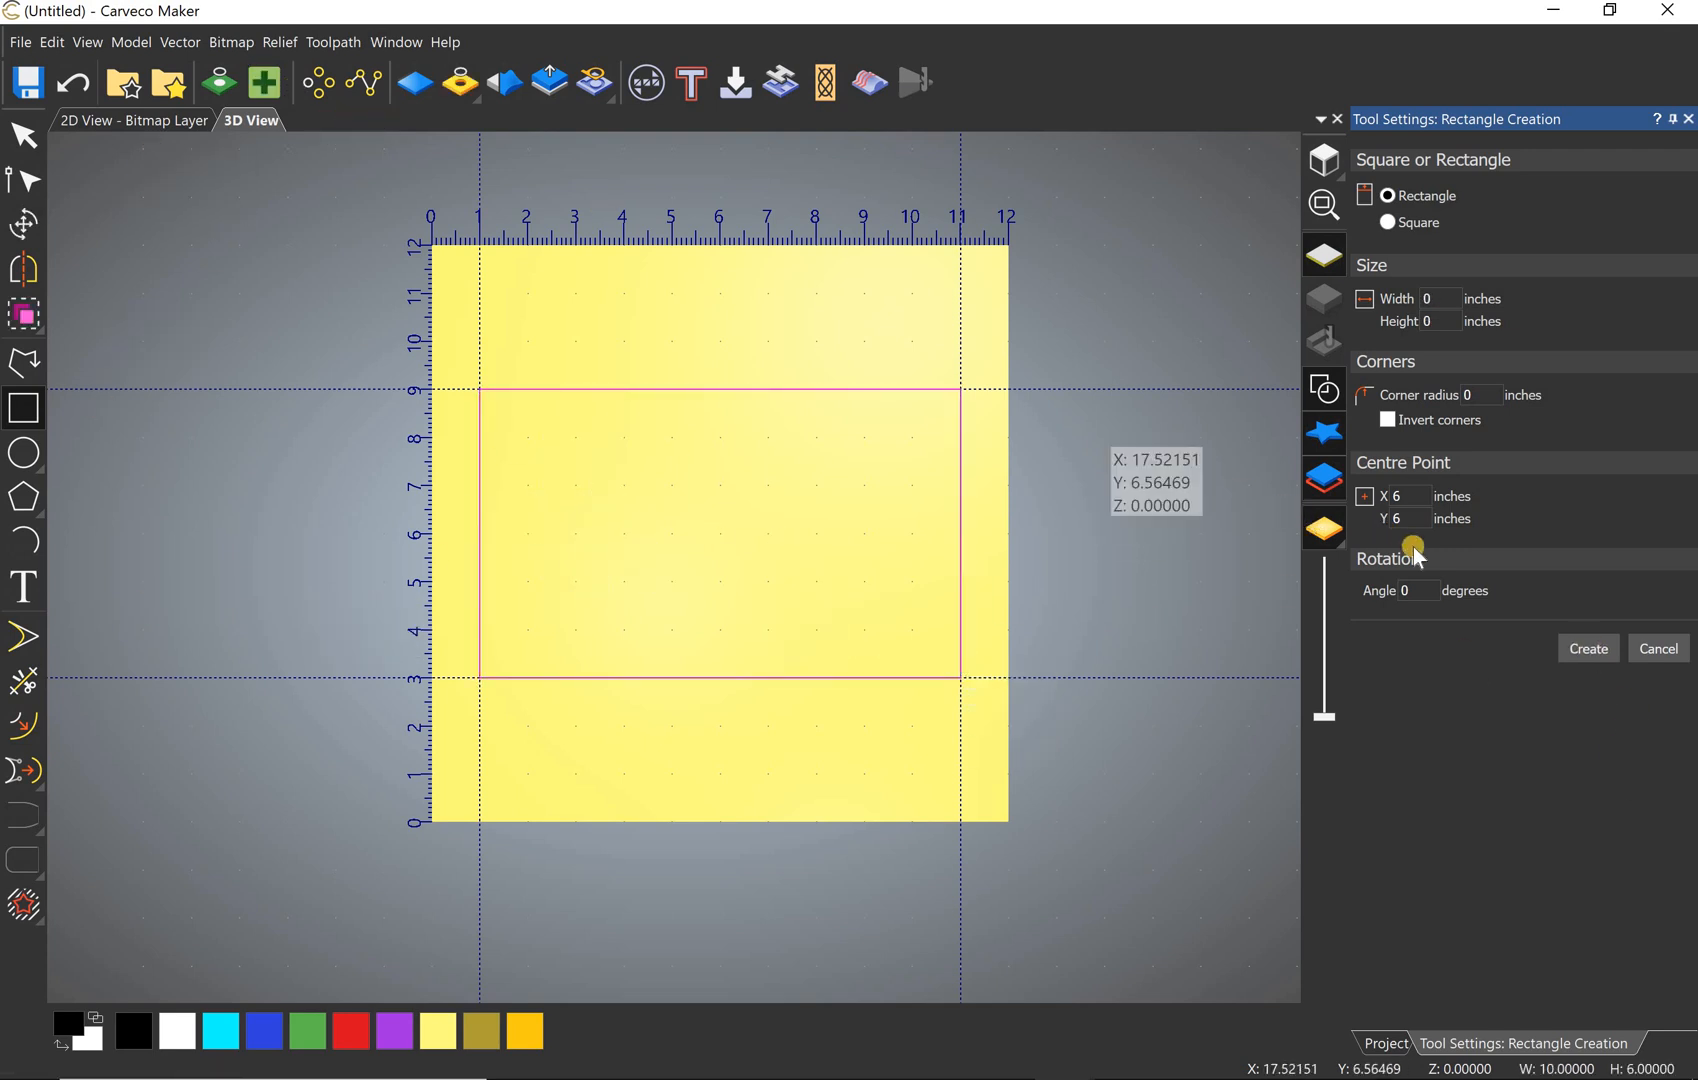
click(1654, 648)
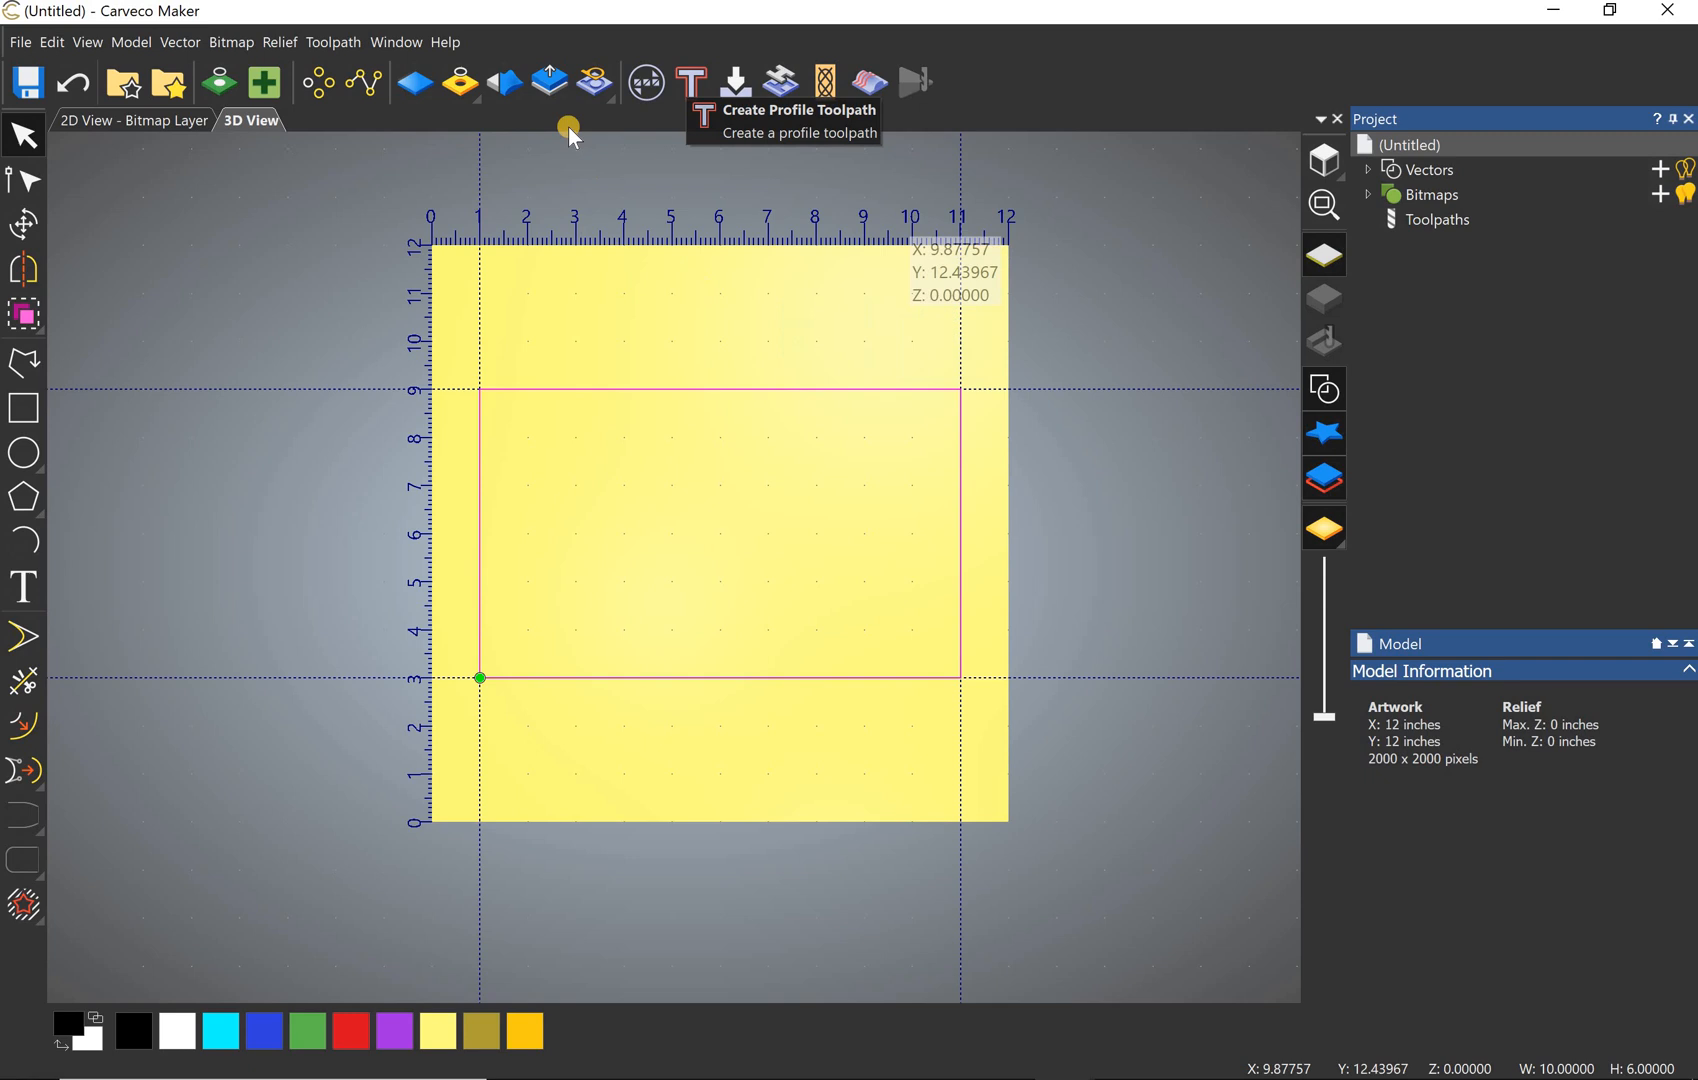
mouse_move(796, 142)
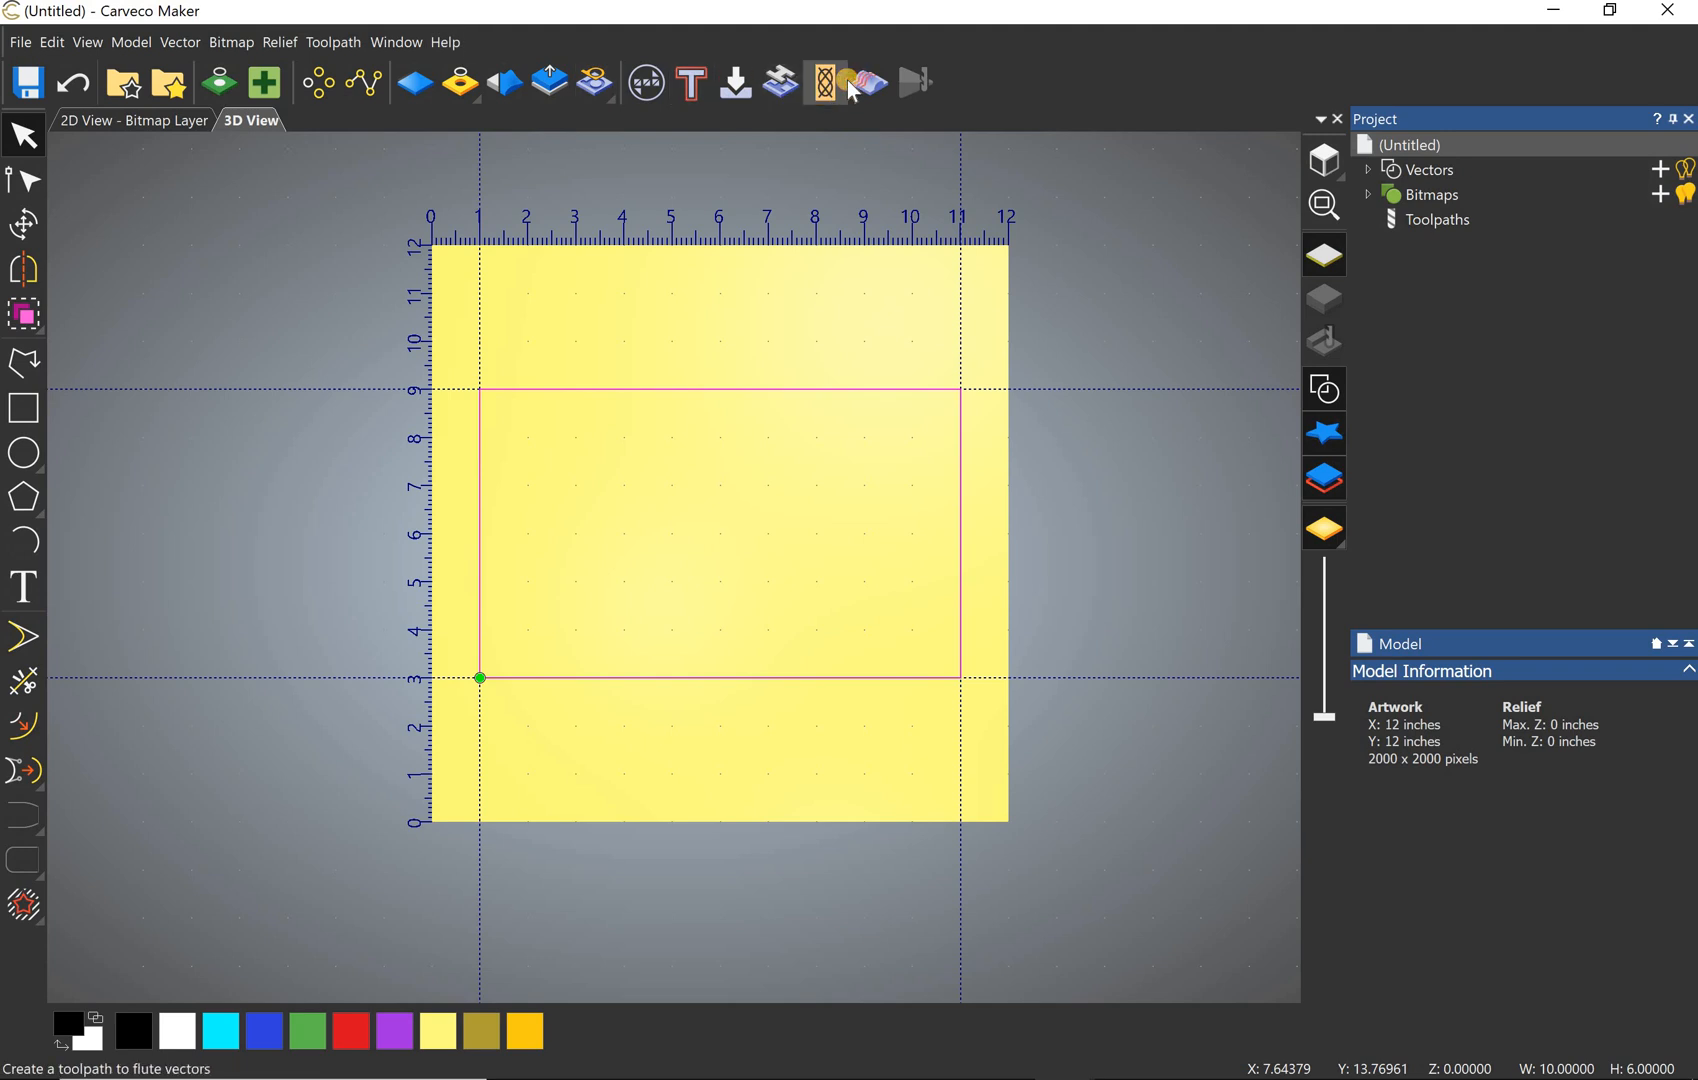
Step: Define the material block as 0.5 inches thick in Machine Relief, then dismiss the panel
click(826, 82)
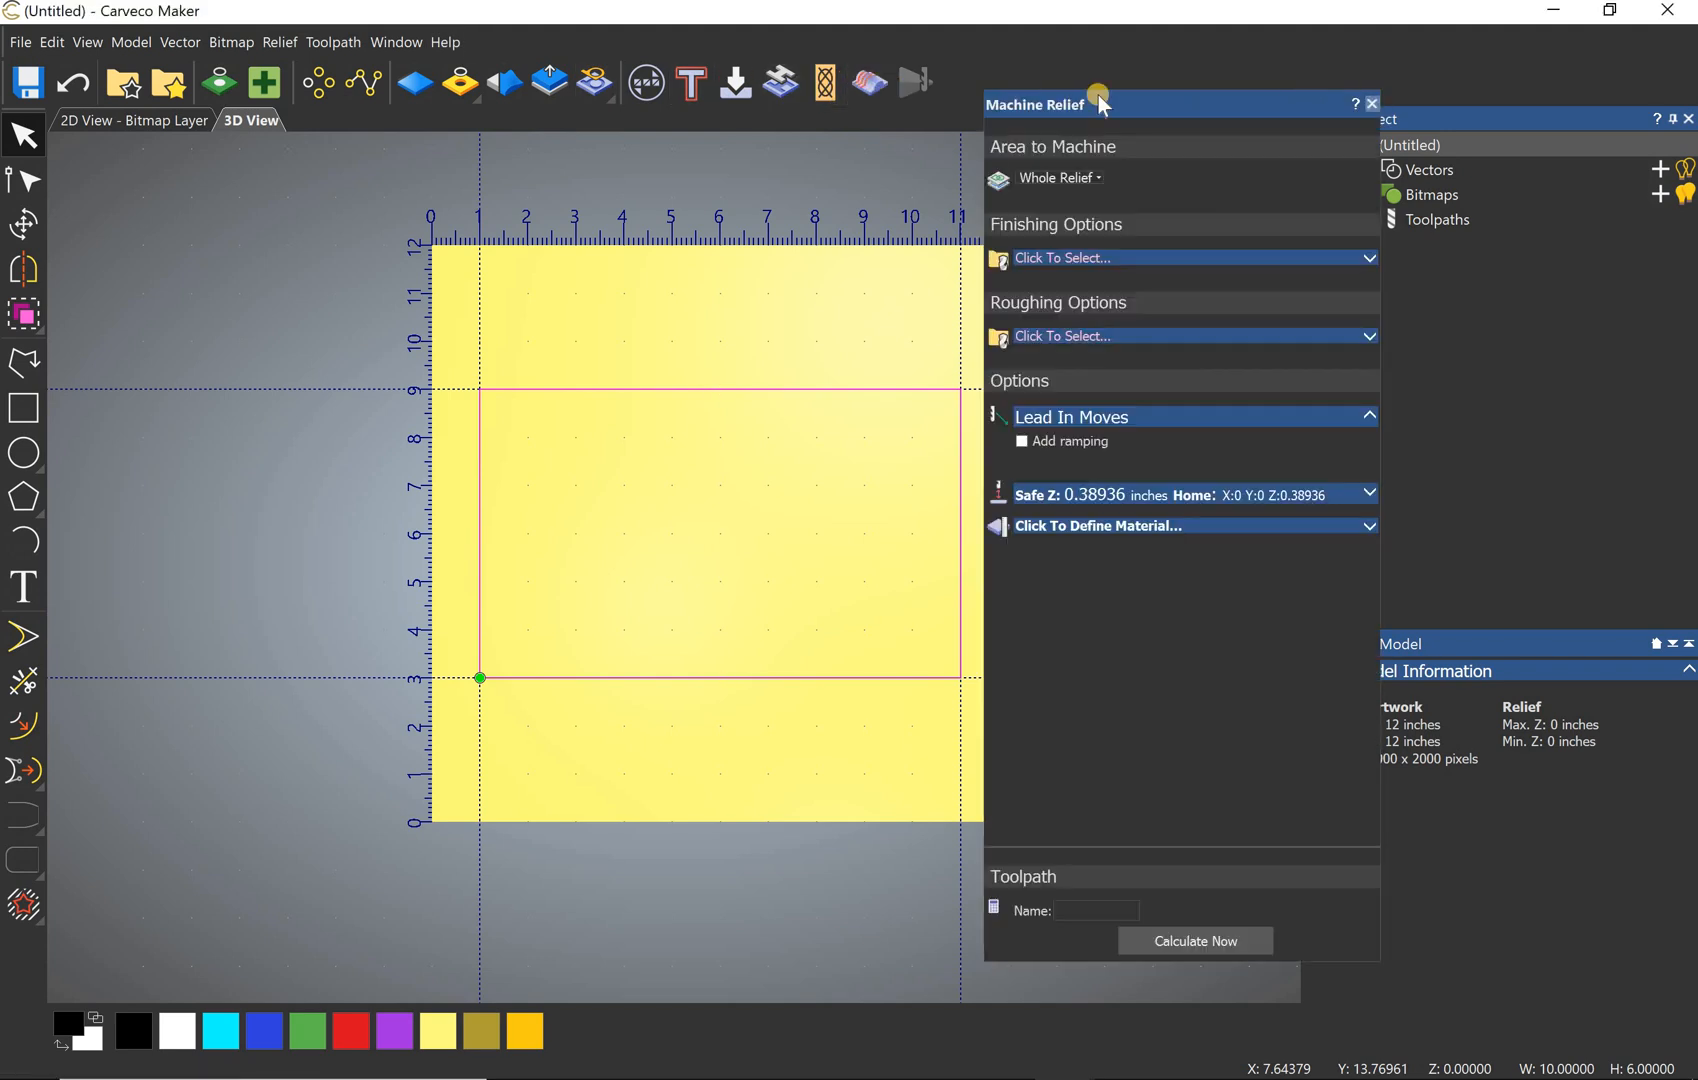
mouse_move(1230, 526)
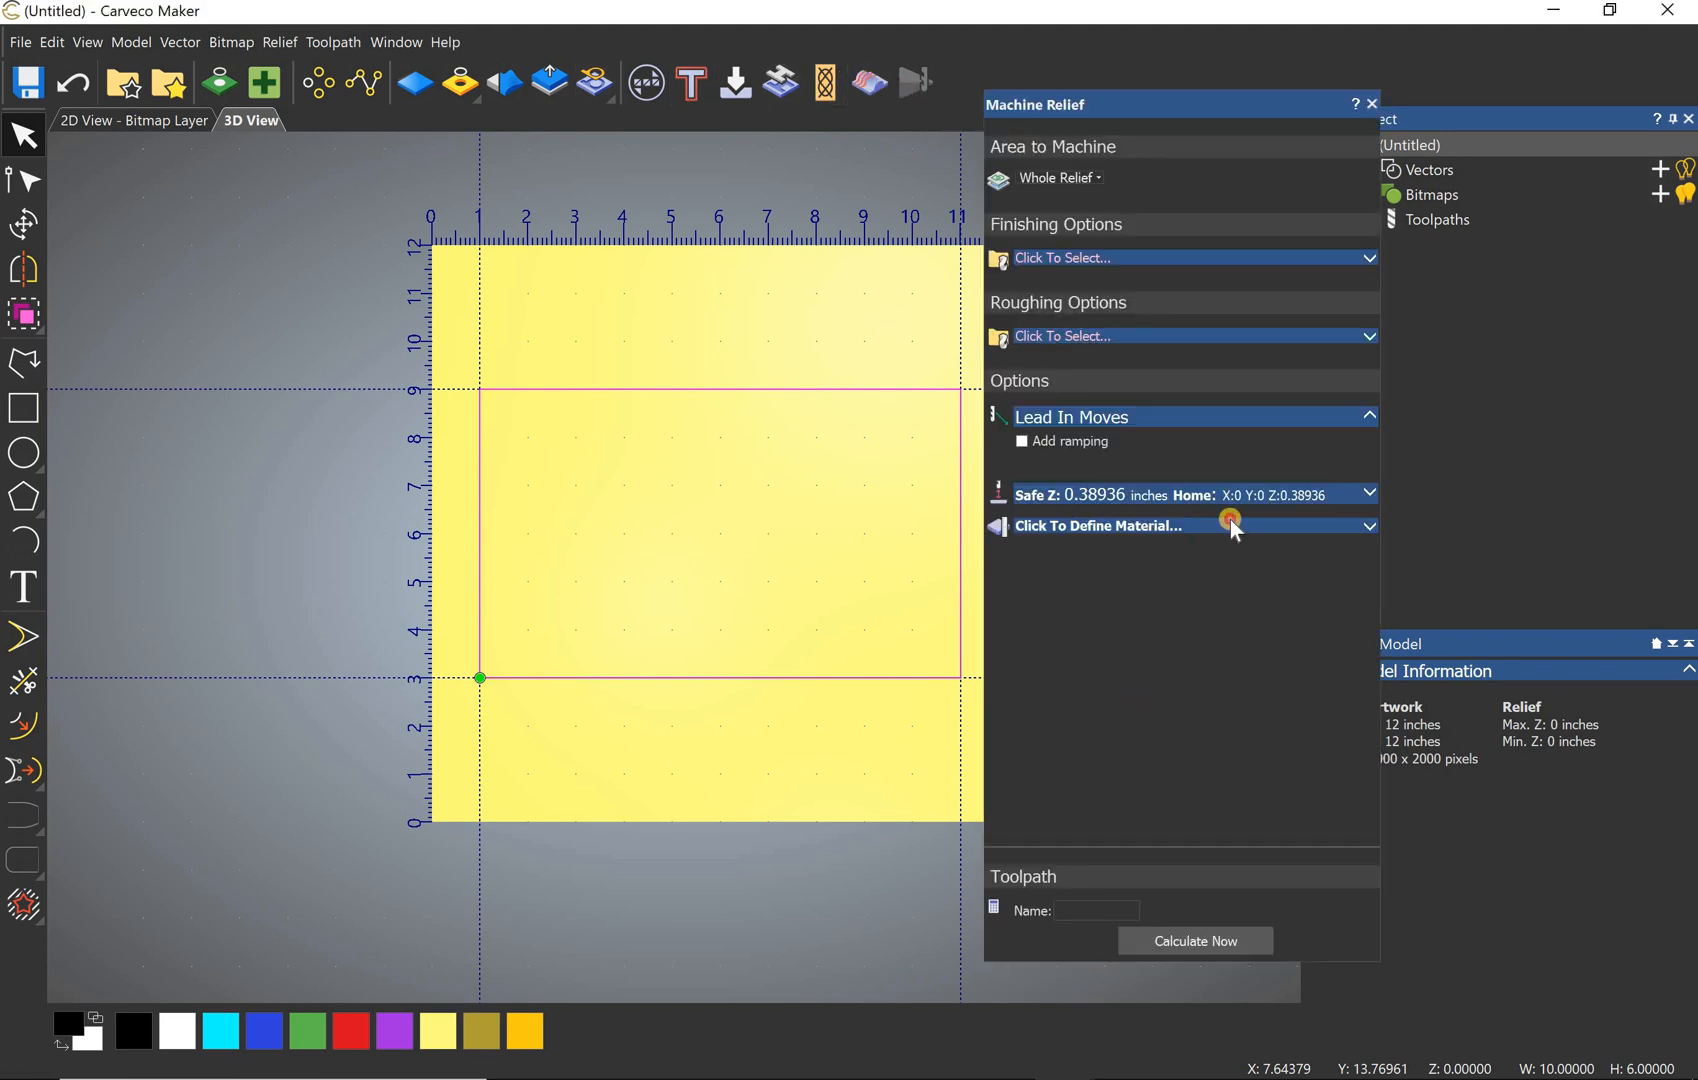
click(1098, 526)
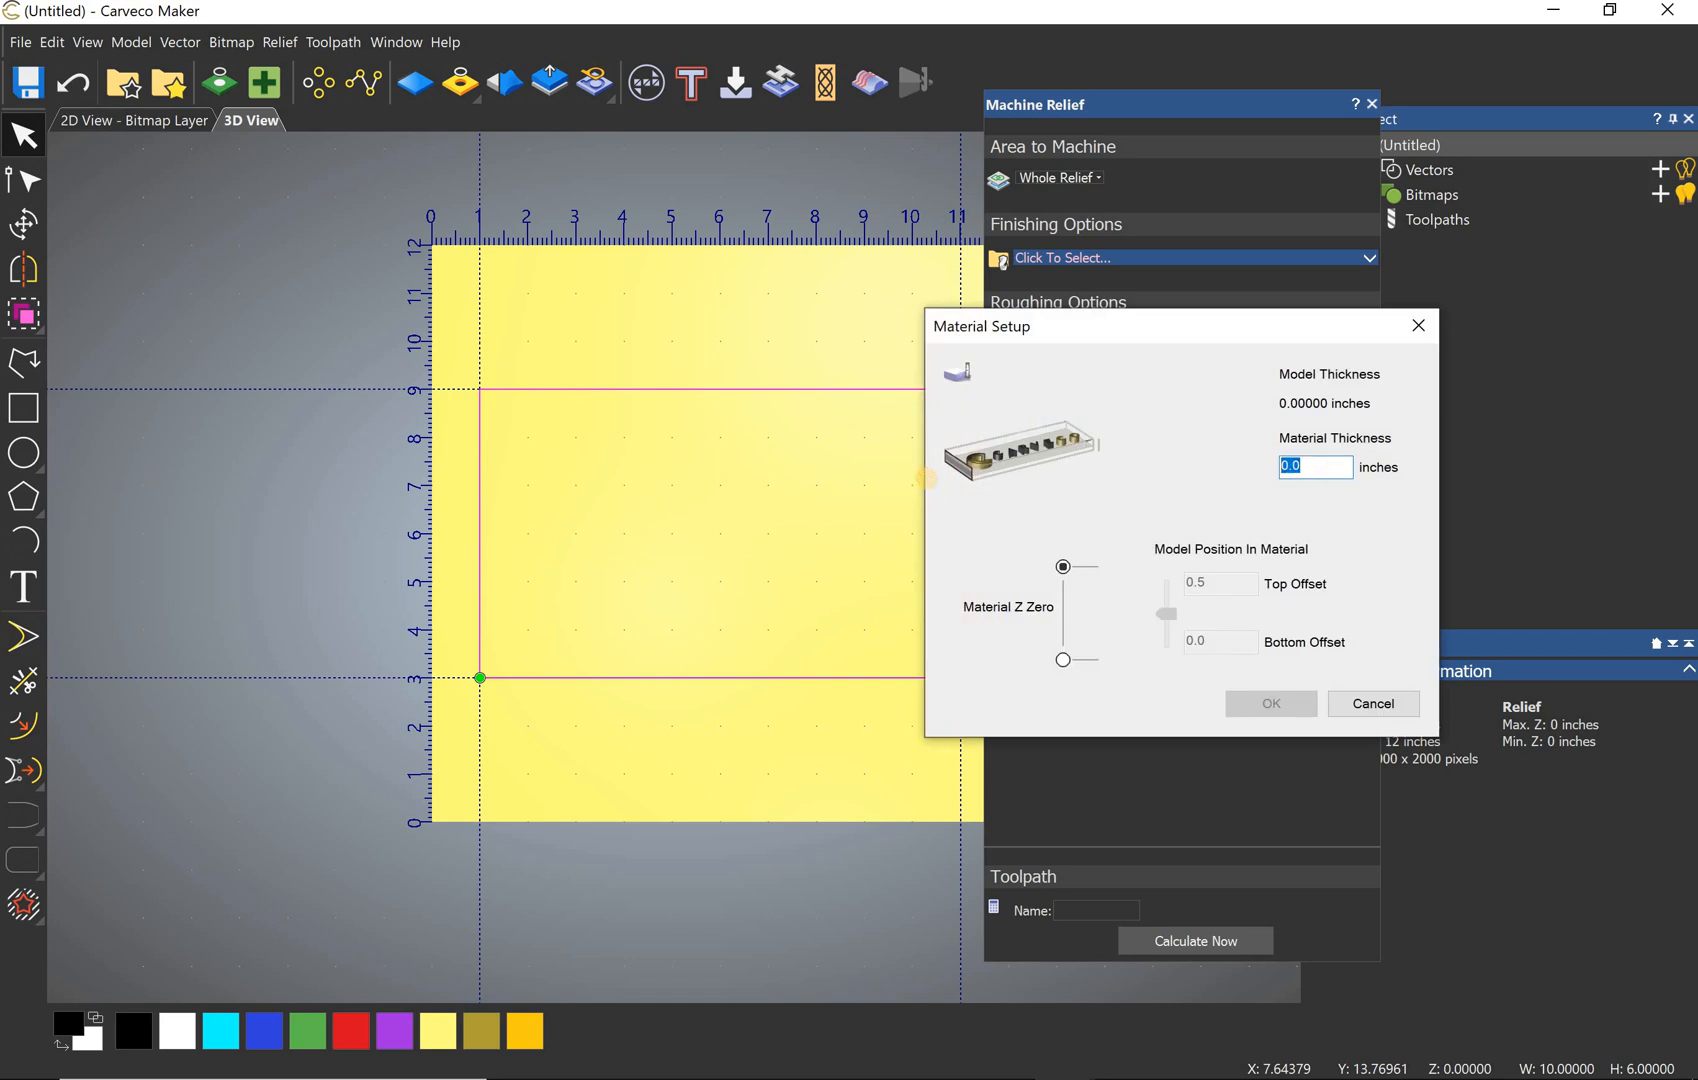
text(0.5)
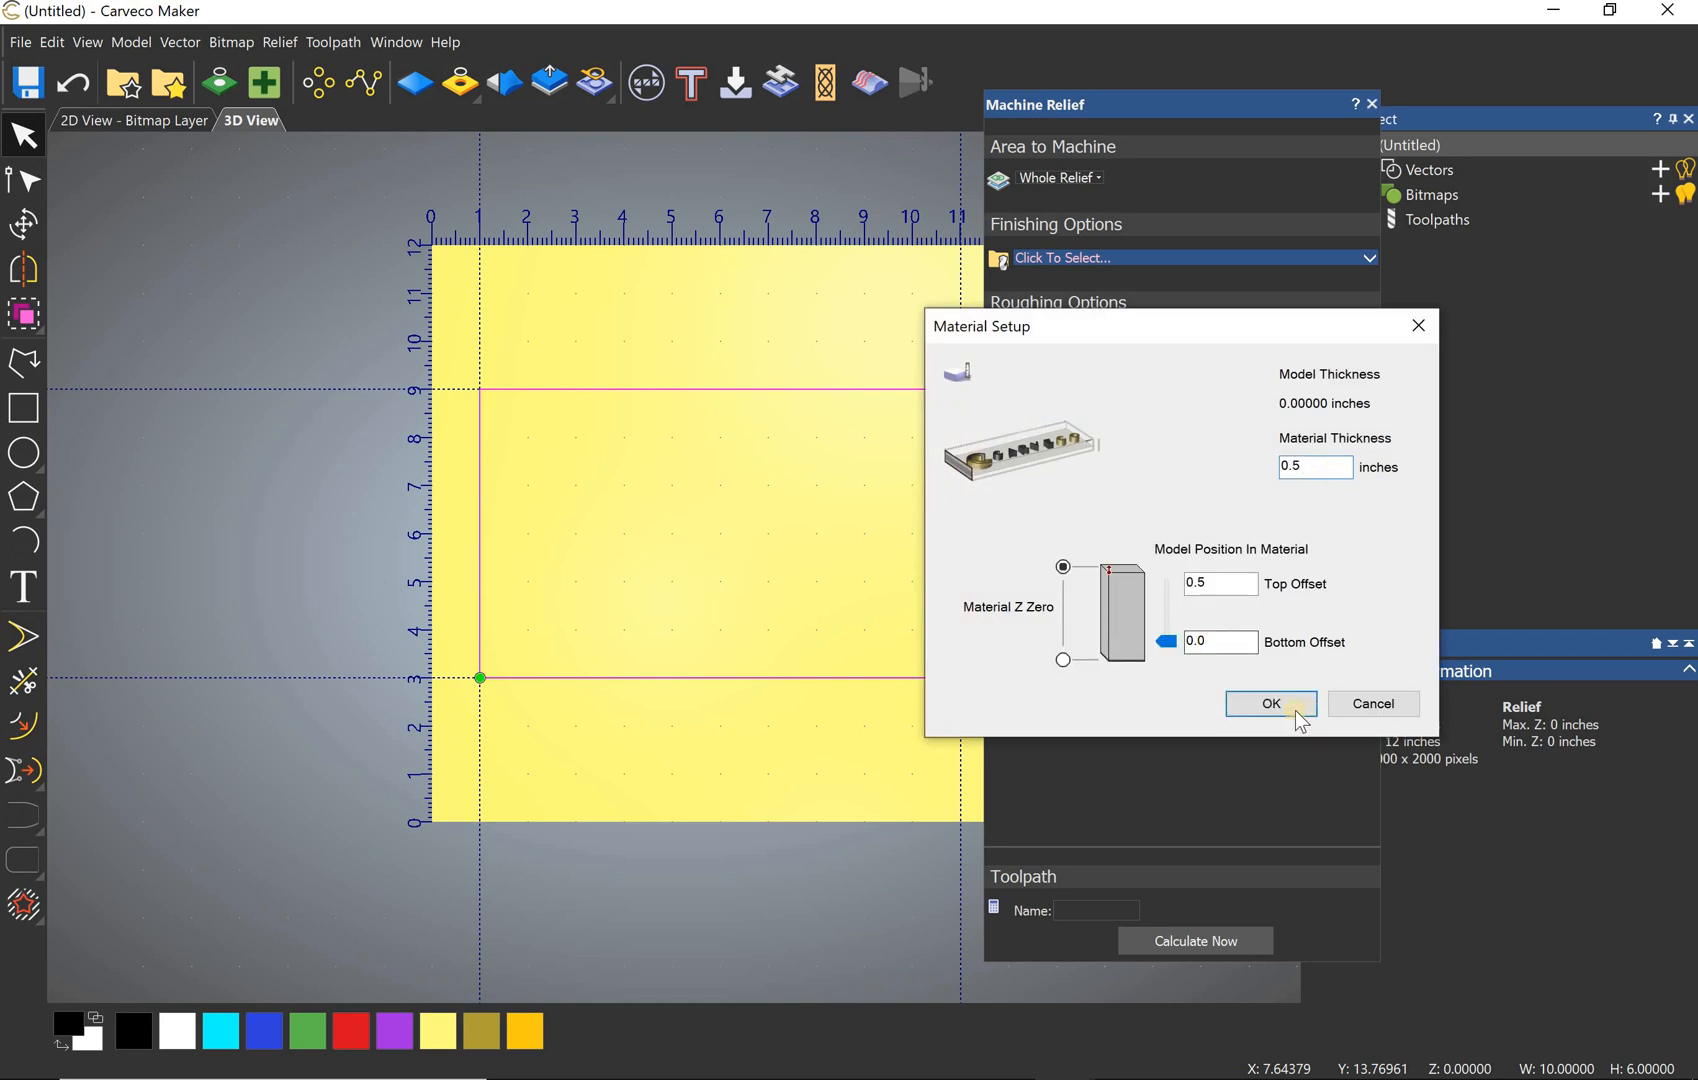
click(1270, 704)
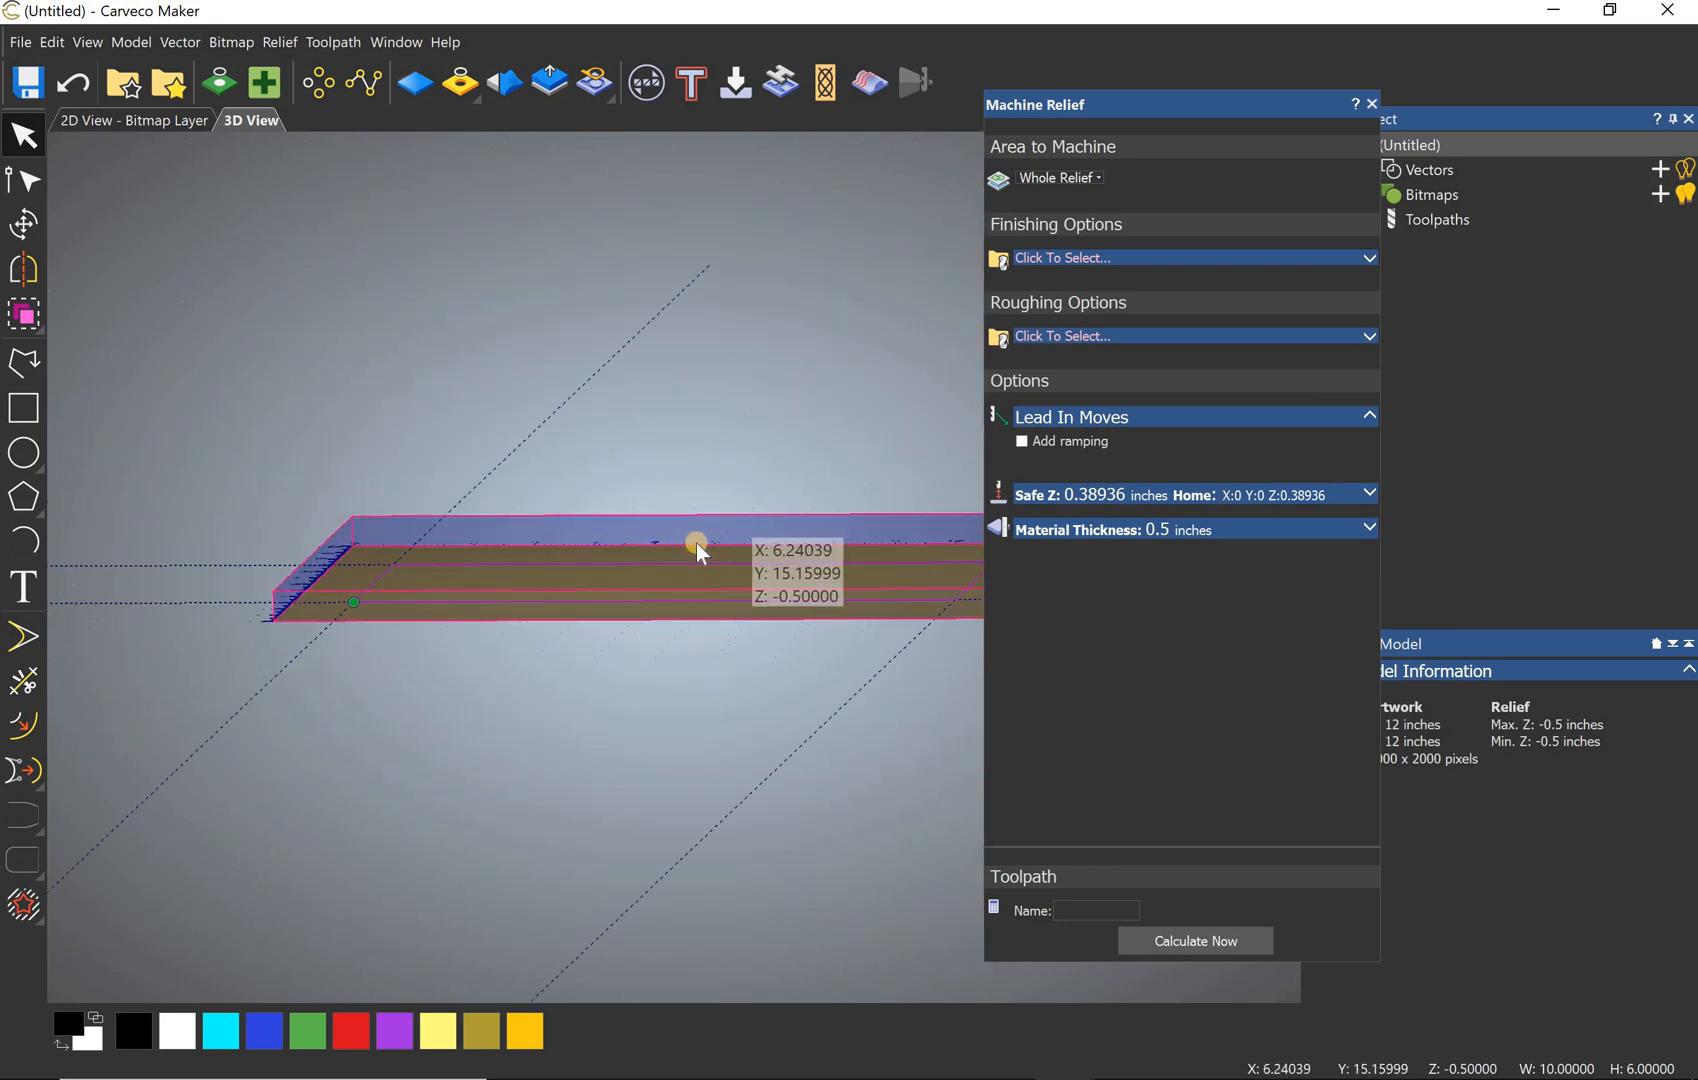
mouse_move(704, 612)
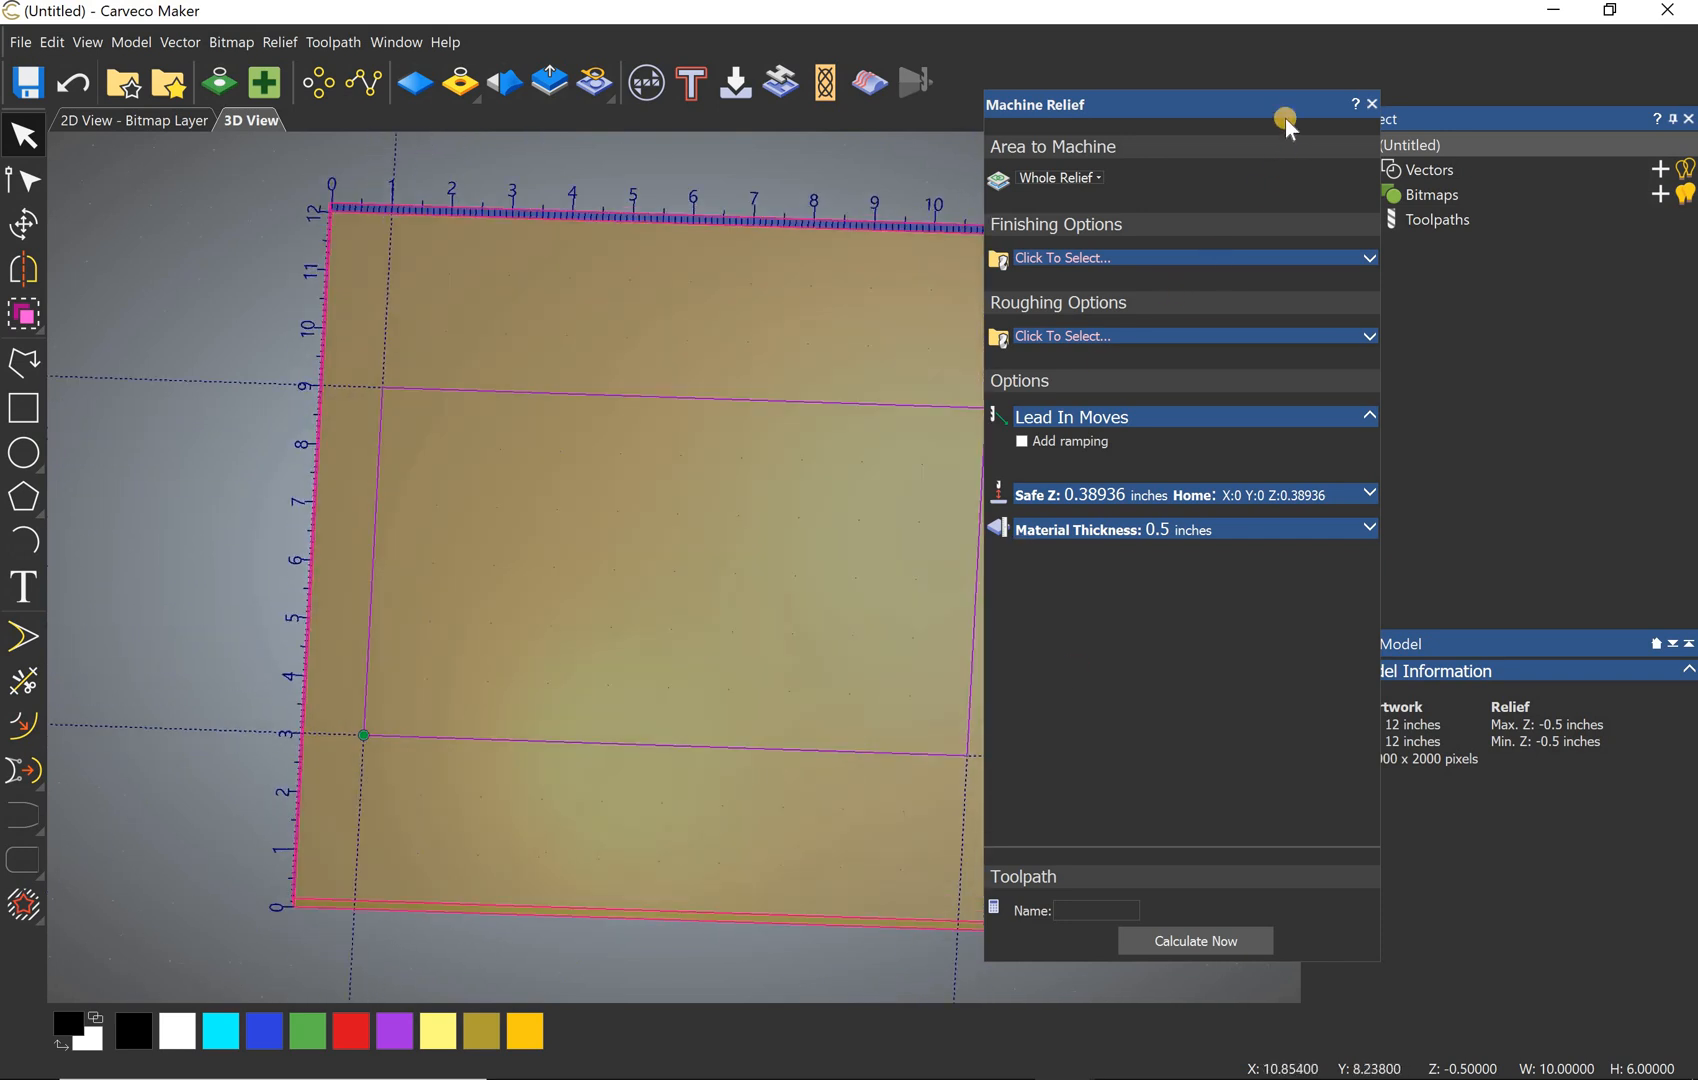
click(1372, 104)
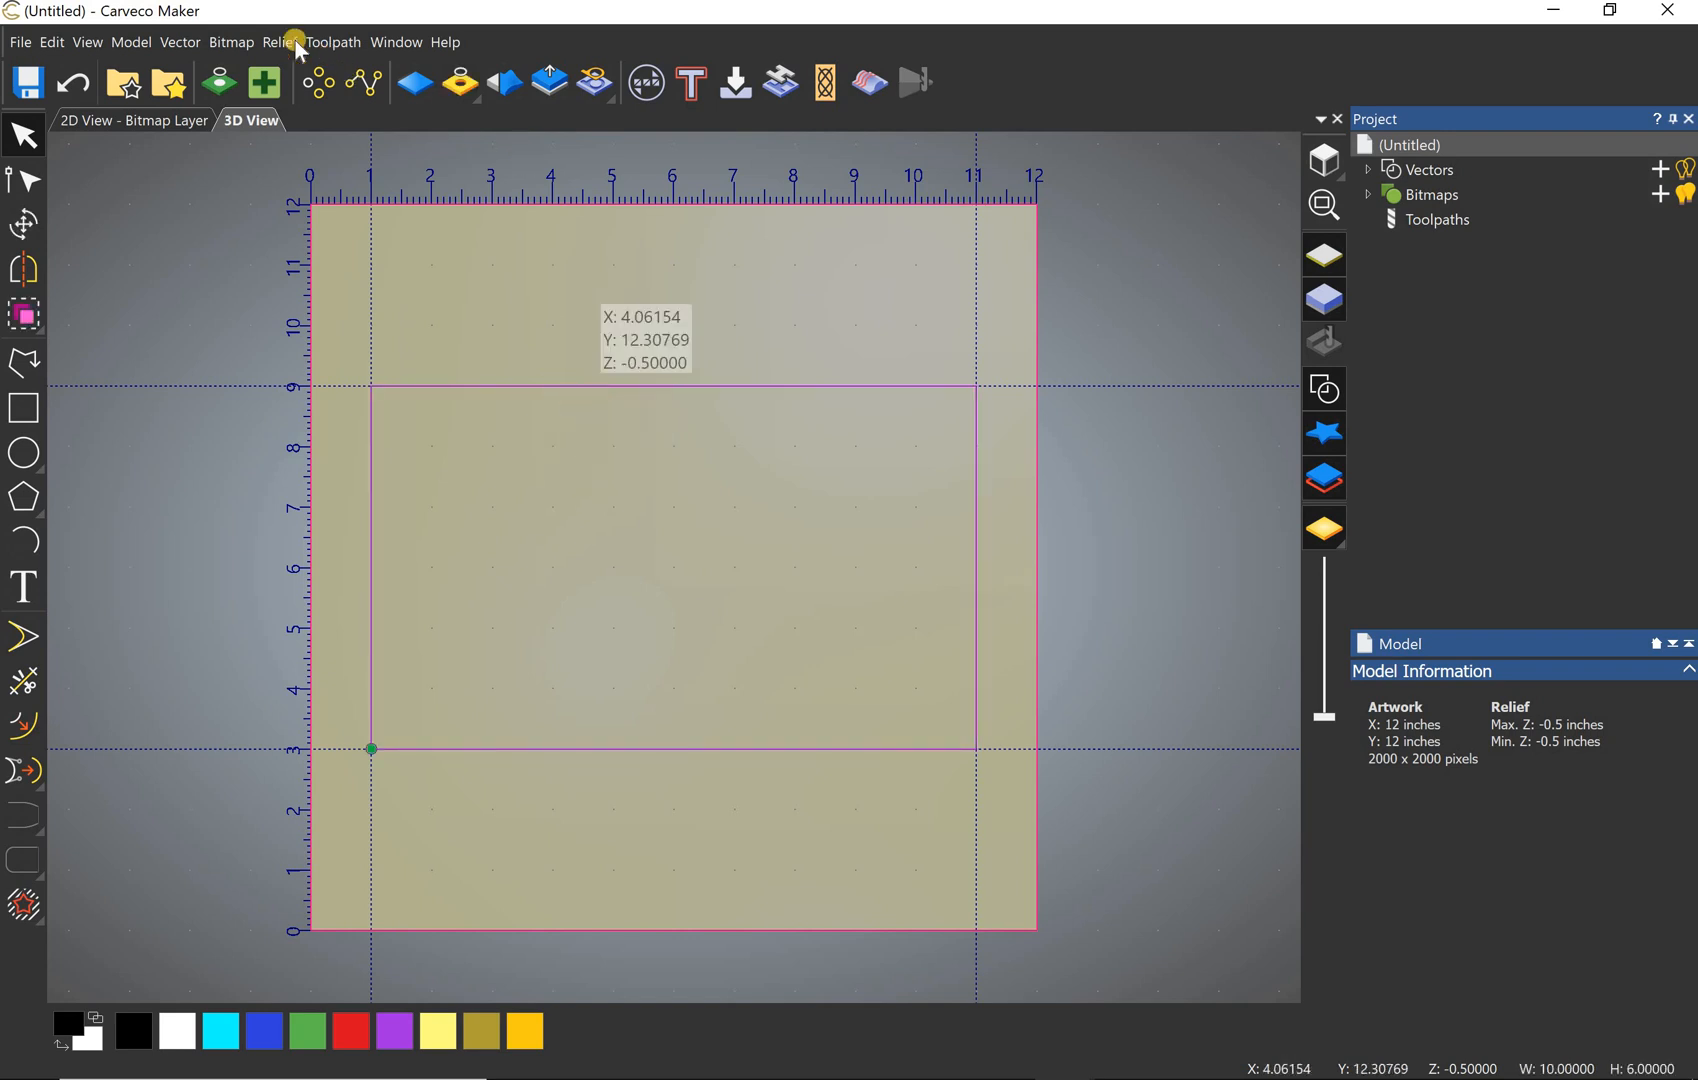
Step: Import the Winged anchor_2.stl 3D model into the relief via Relief > Import
click(278, 42)
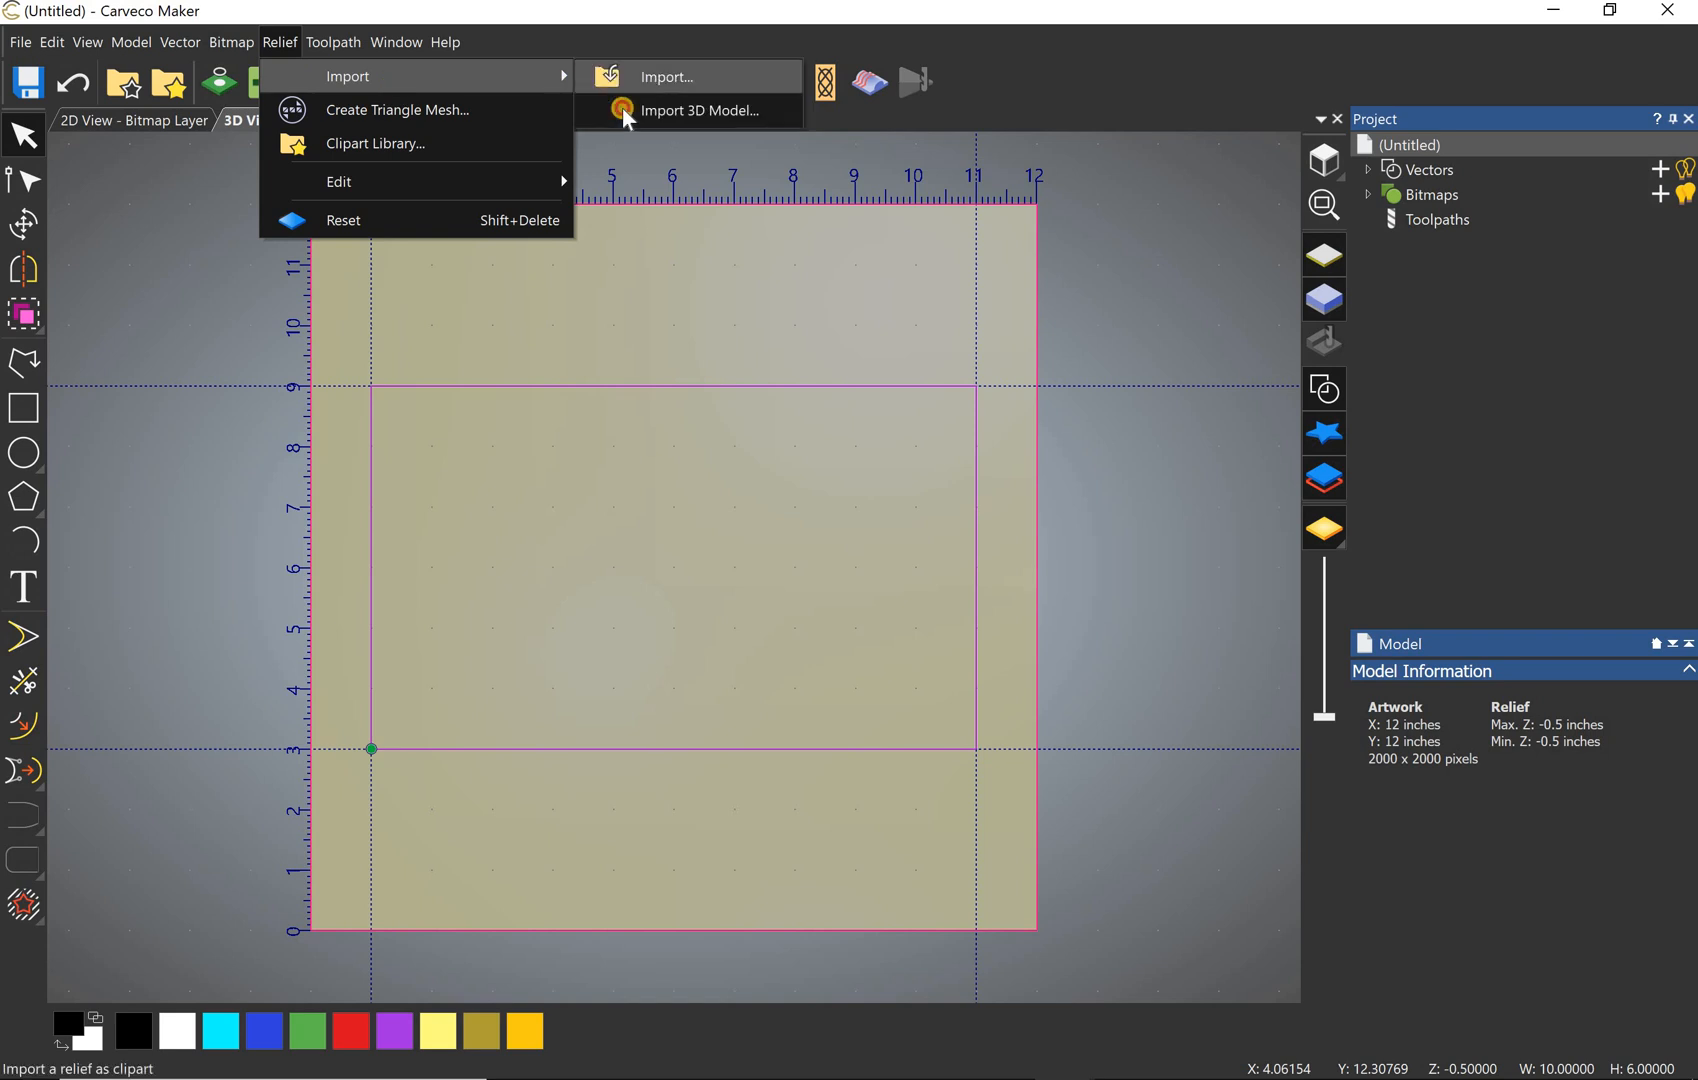
click(702, 110)
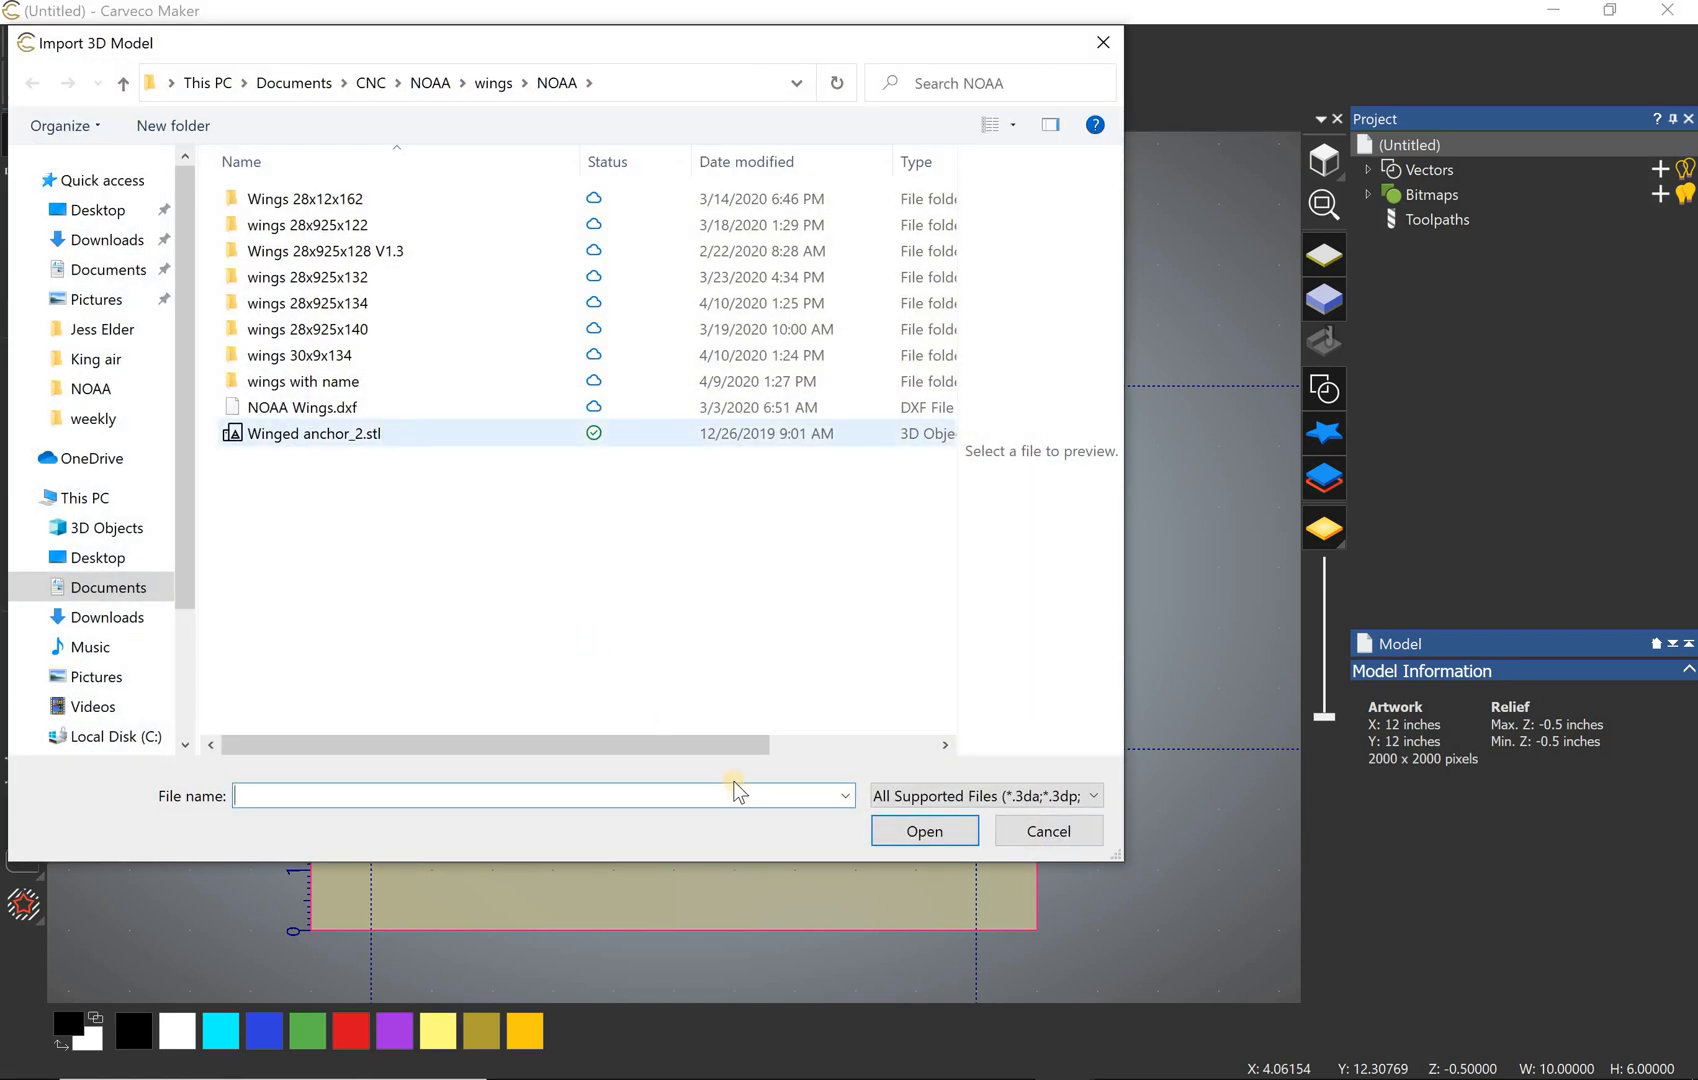
click(922, 830)
text(0.1)
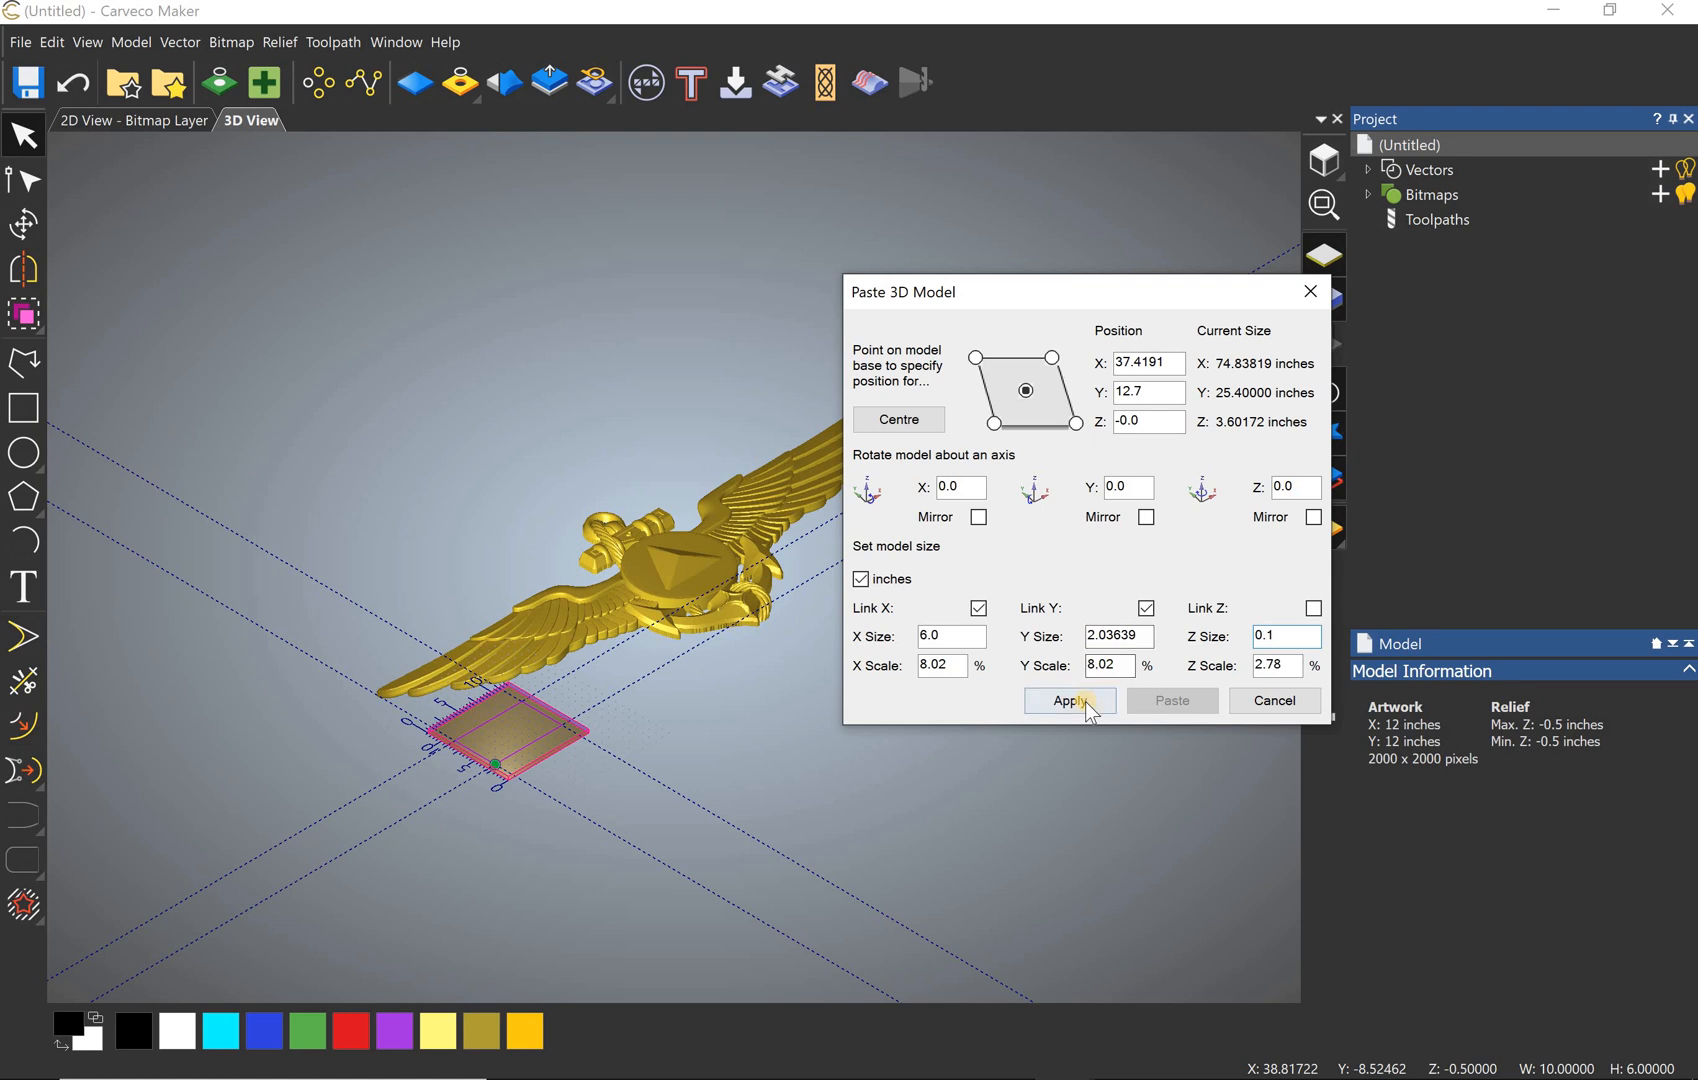
Step: Apply the 6 inch width, raise the model base to Z -0.35 and preview it
click(1068, 700)
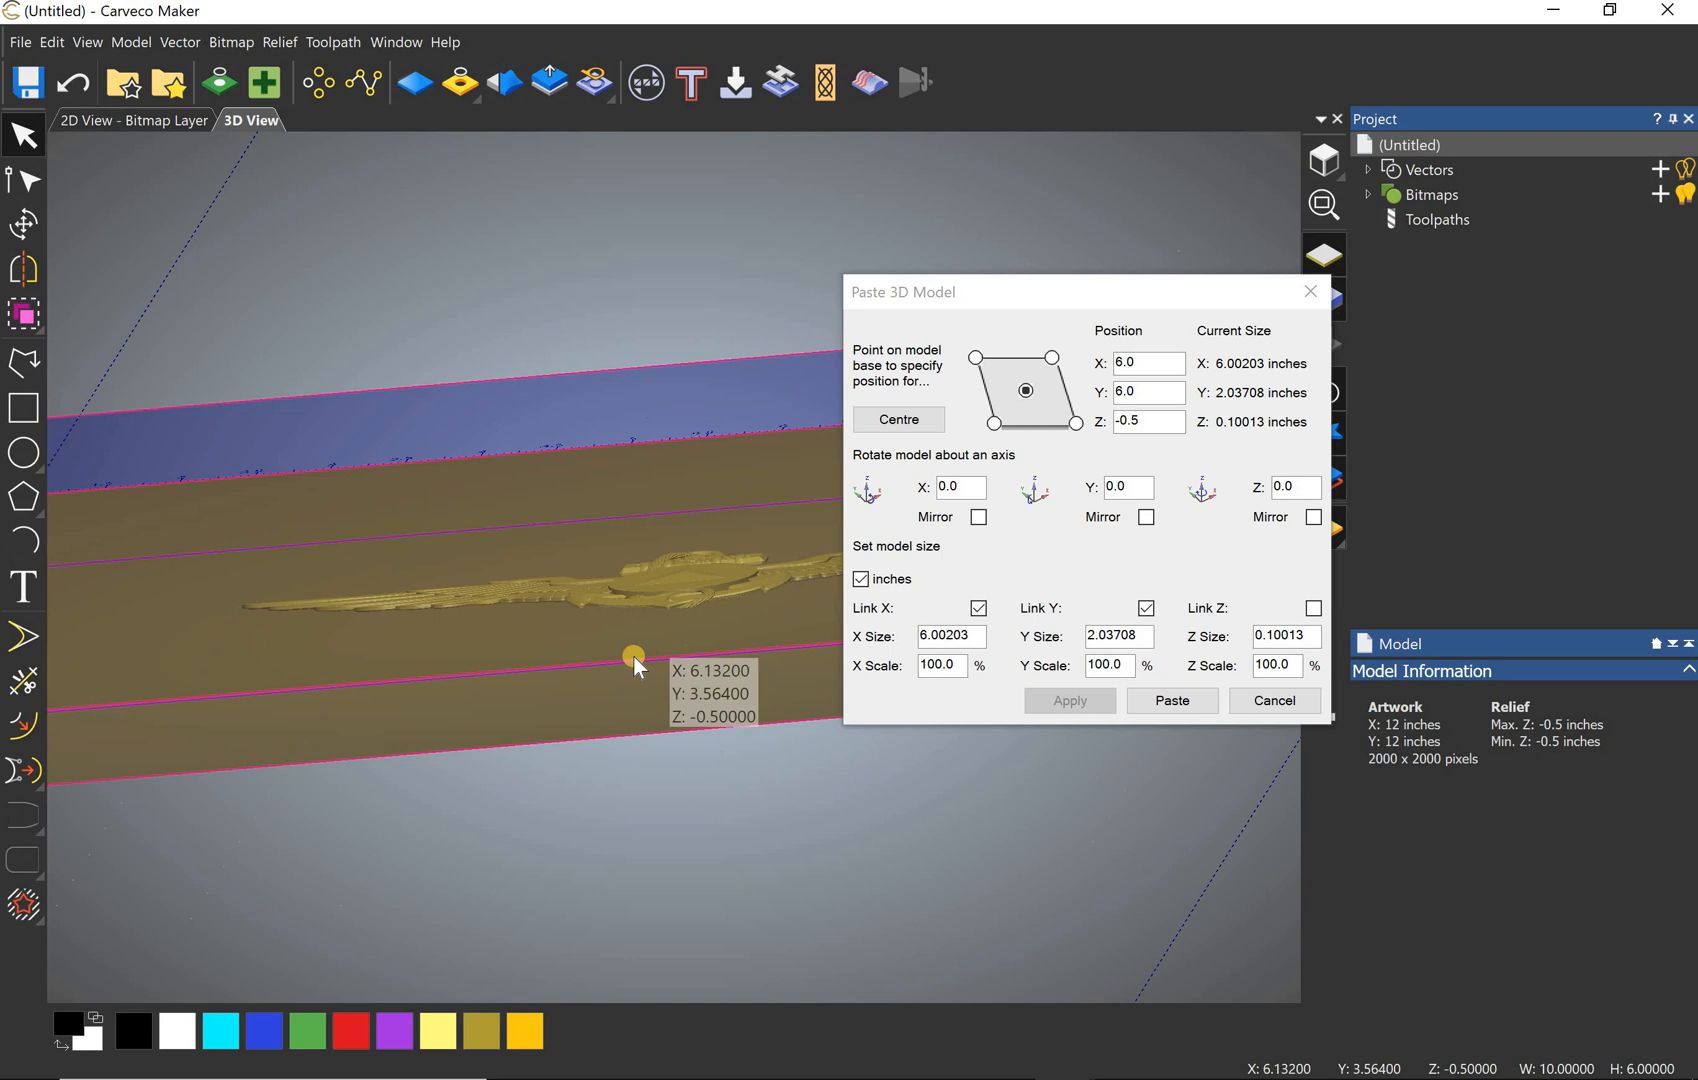
mouse_move(652, 666)
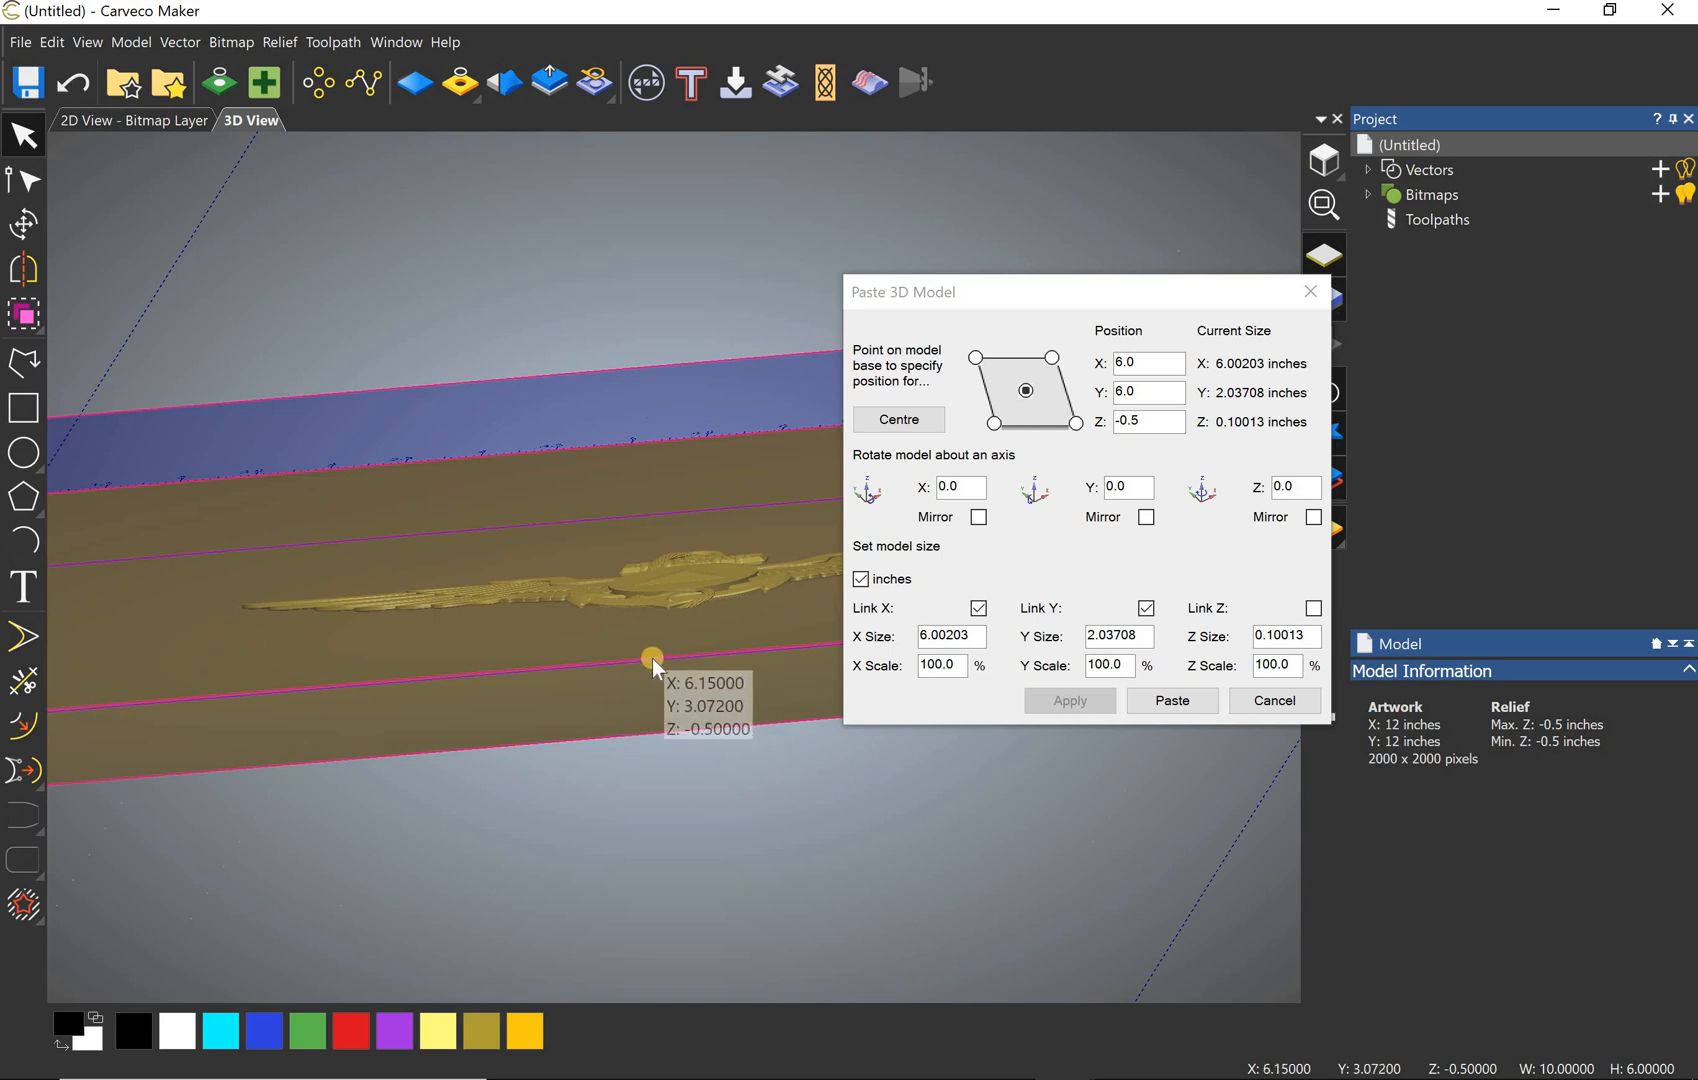
mouse_move(644, 654)
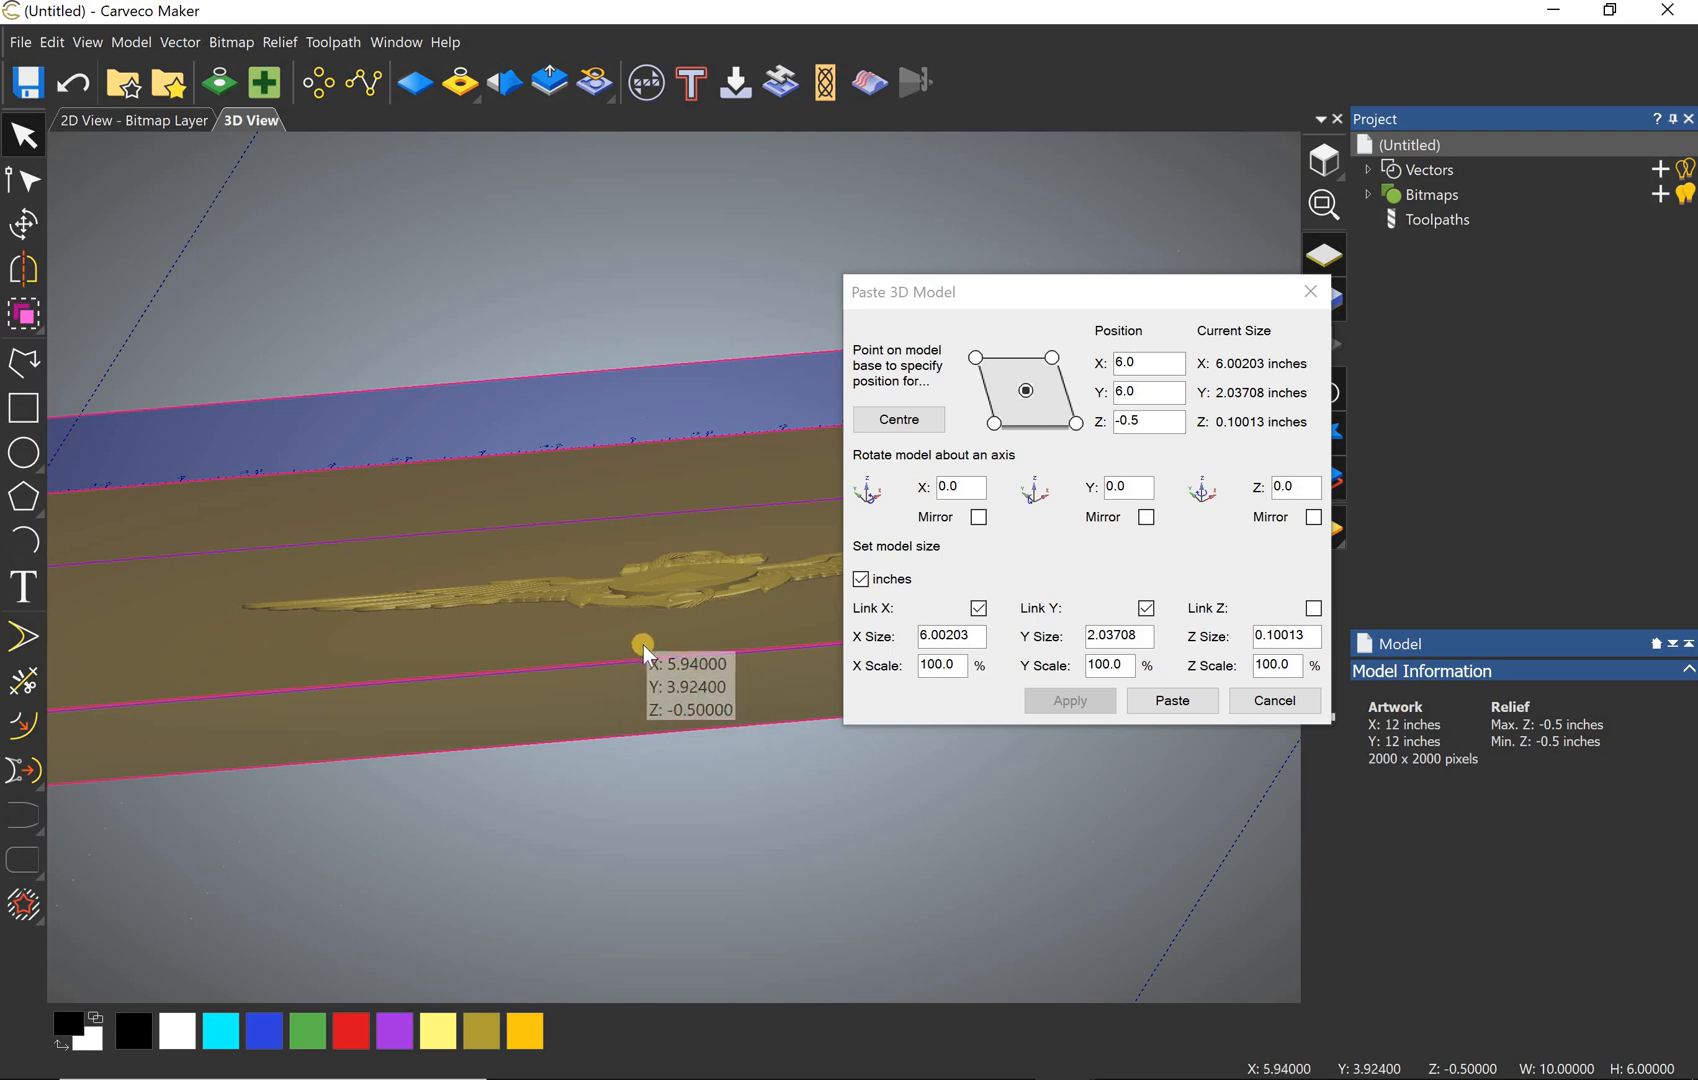
mouse_move(644, 654)
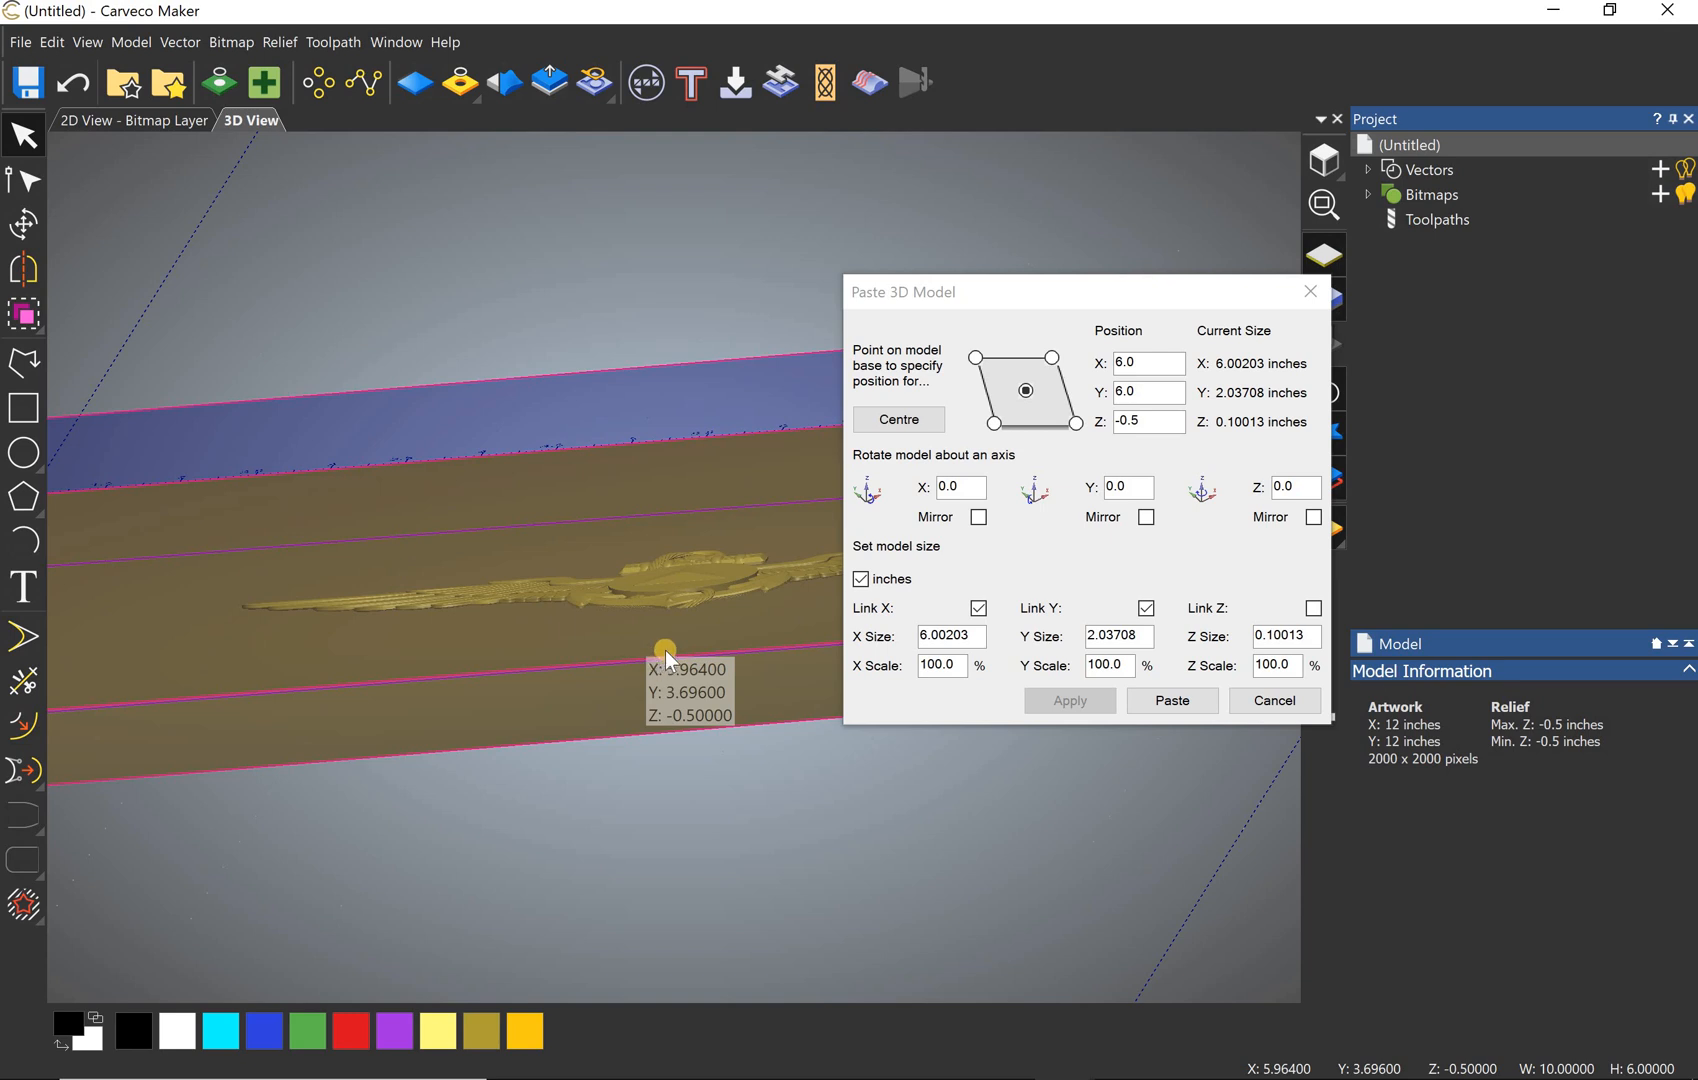
click(1286, 636)
text(-0.35)
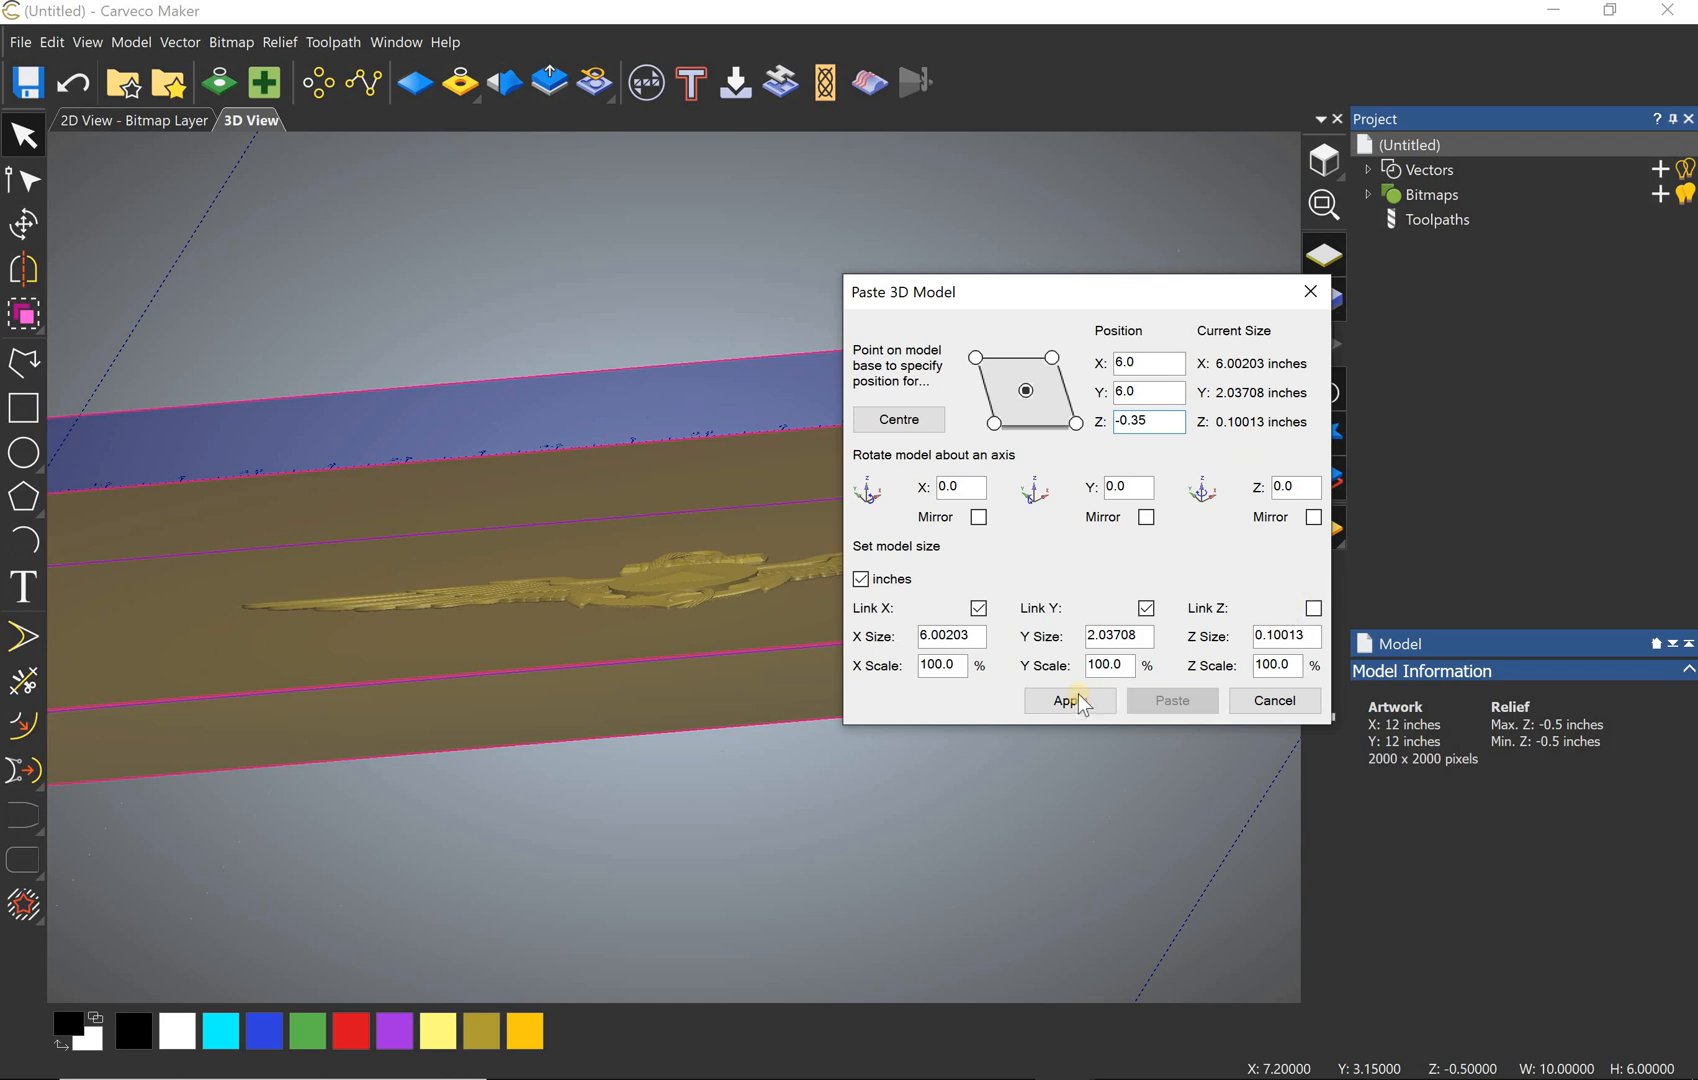
click(1068, 700)
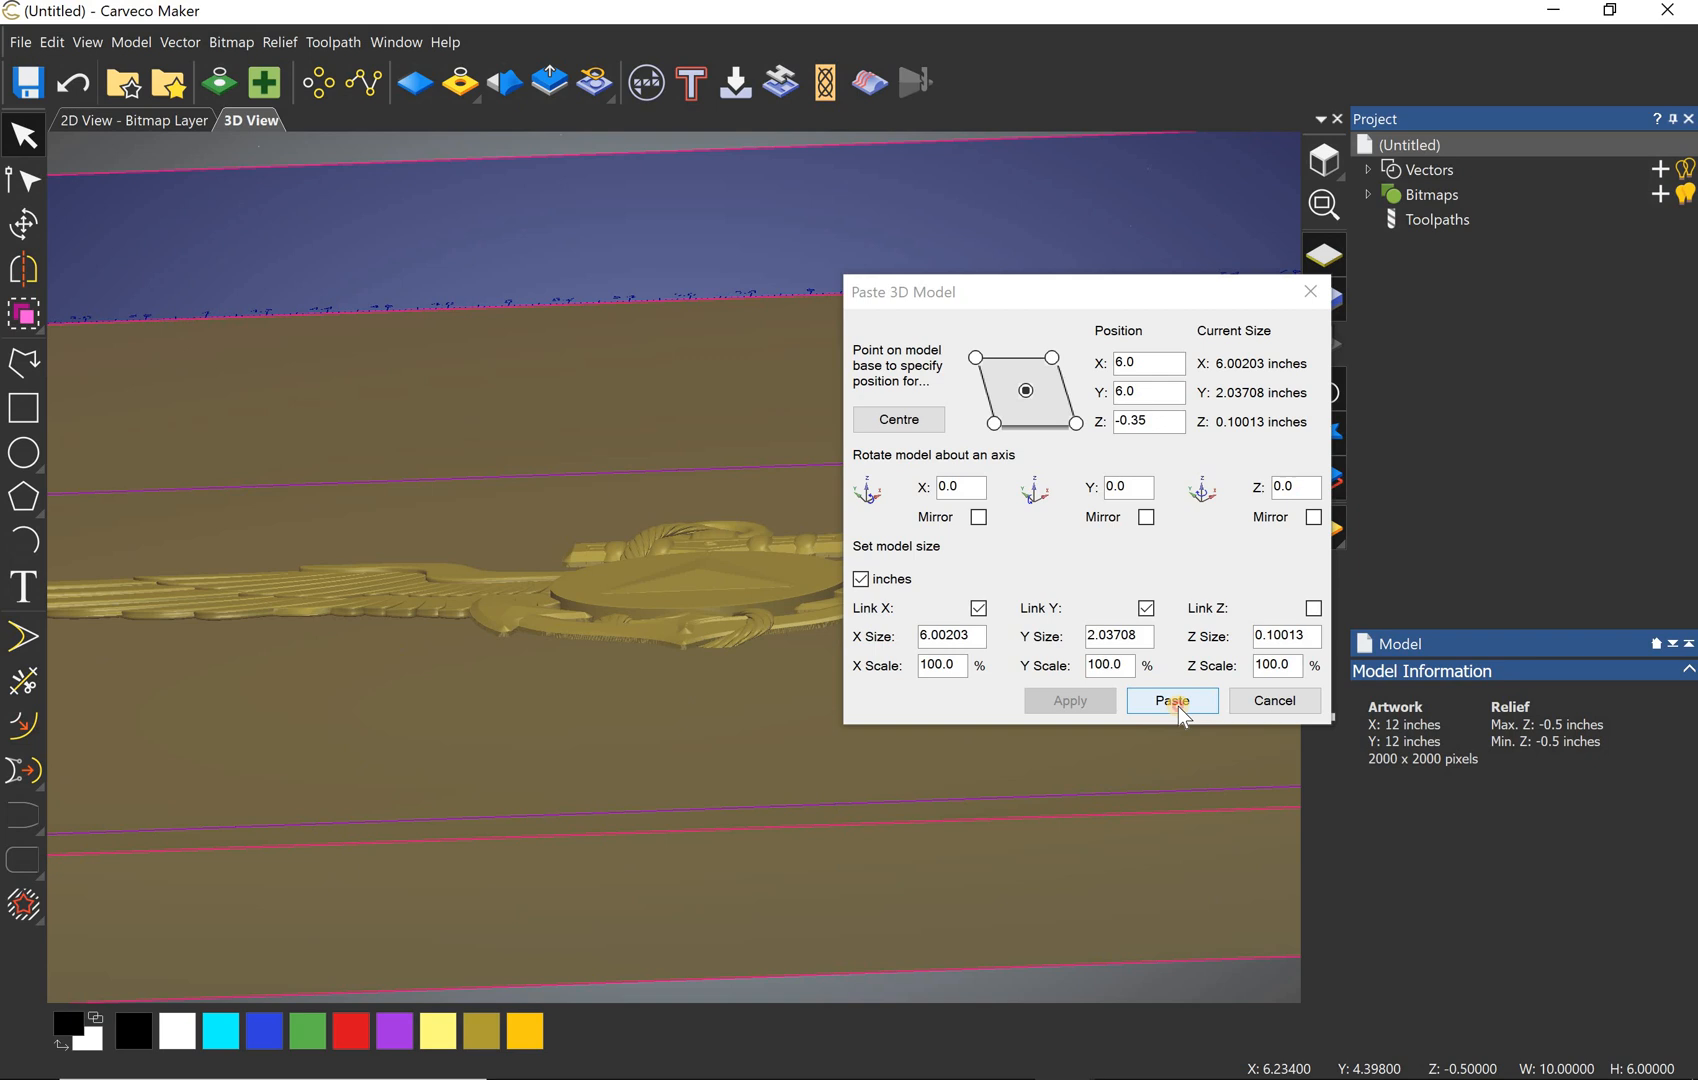
Step: Paste the winged anchor into the relief so it stands above the -0.5 inch base
click(1170, 700)
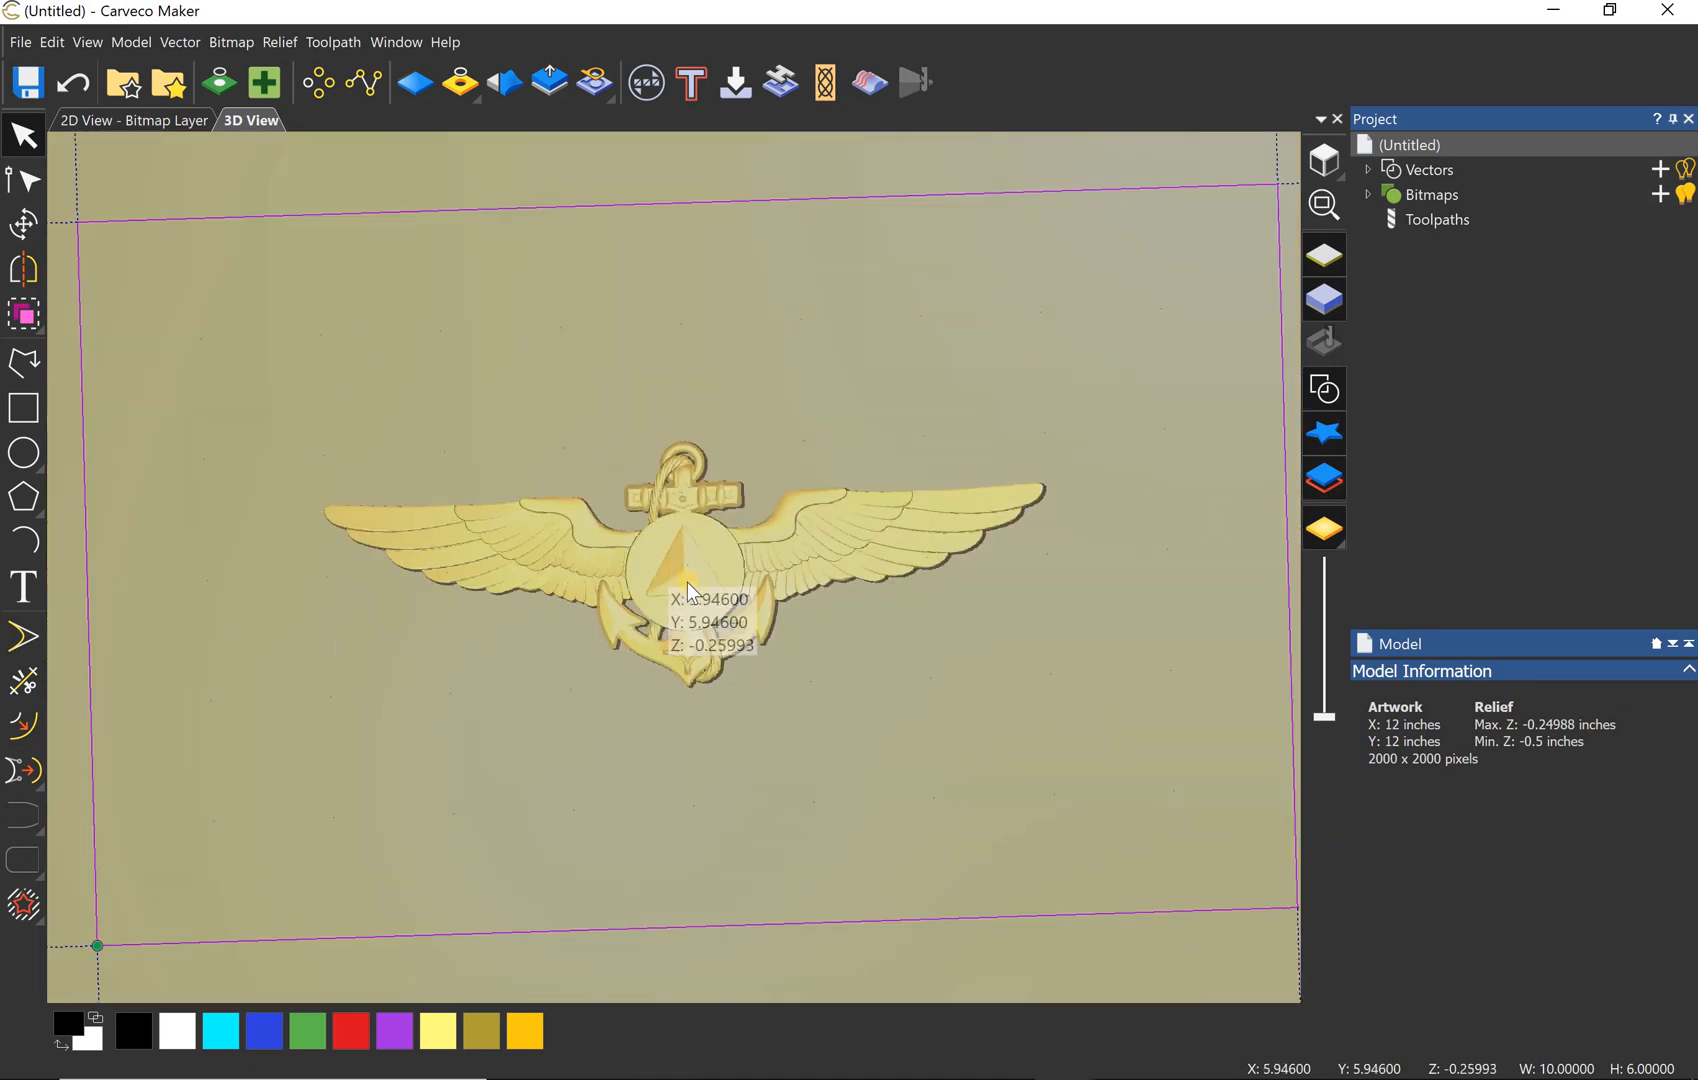
mouse_move(690, 584)
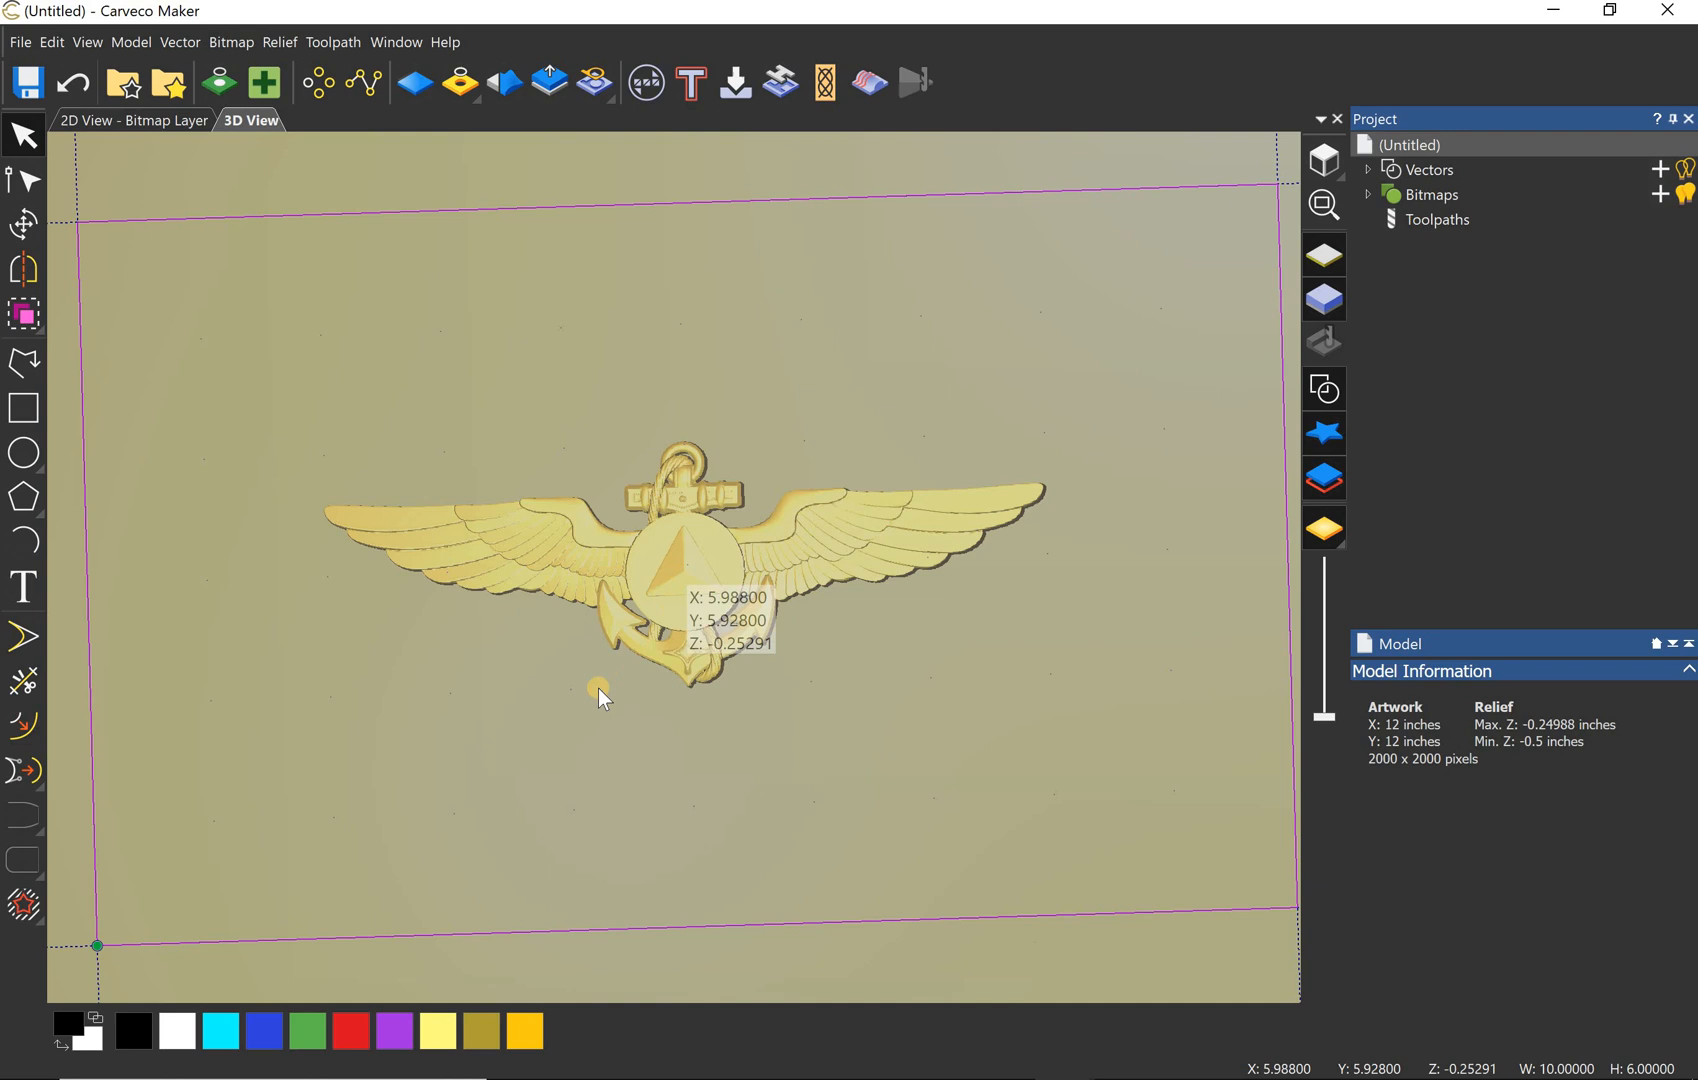
mouse_move(684, 584)
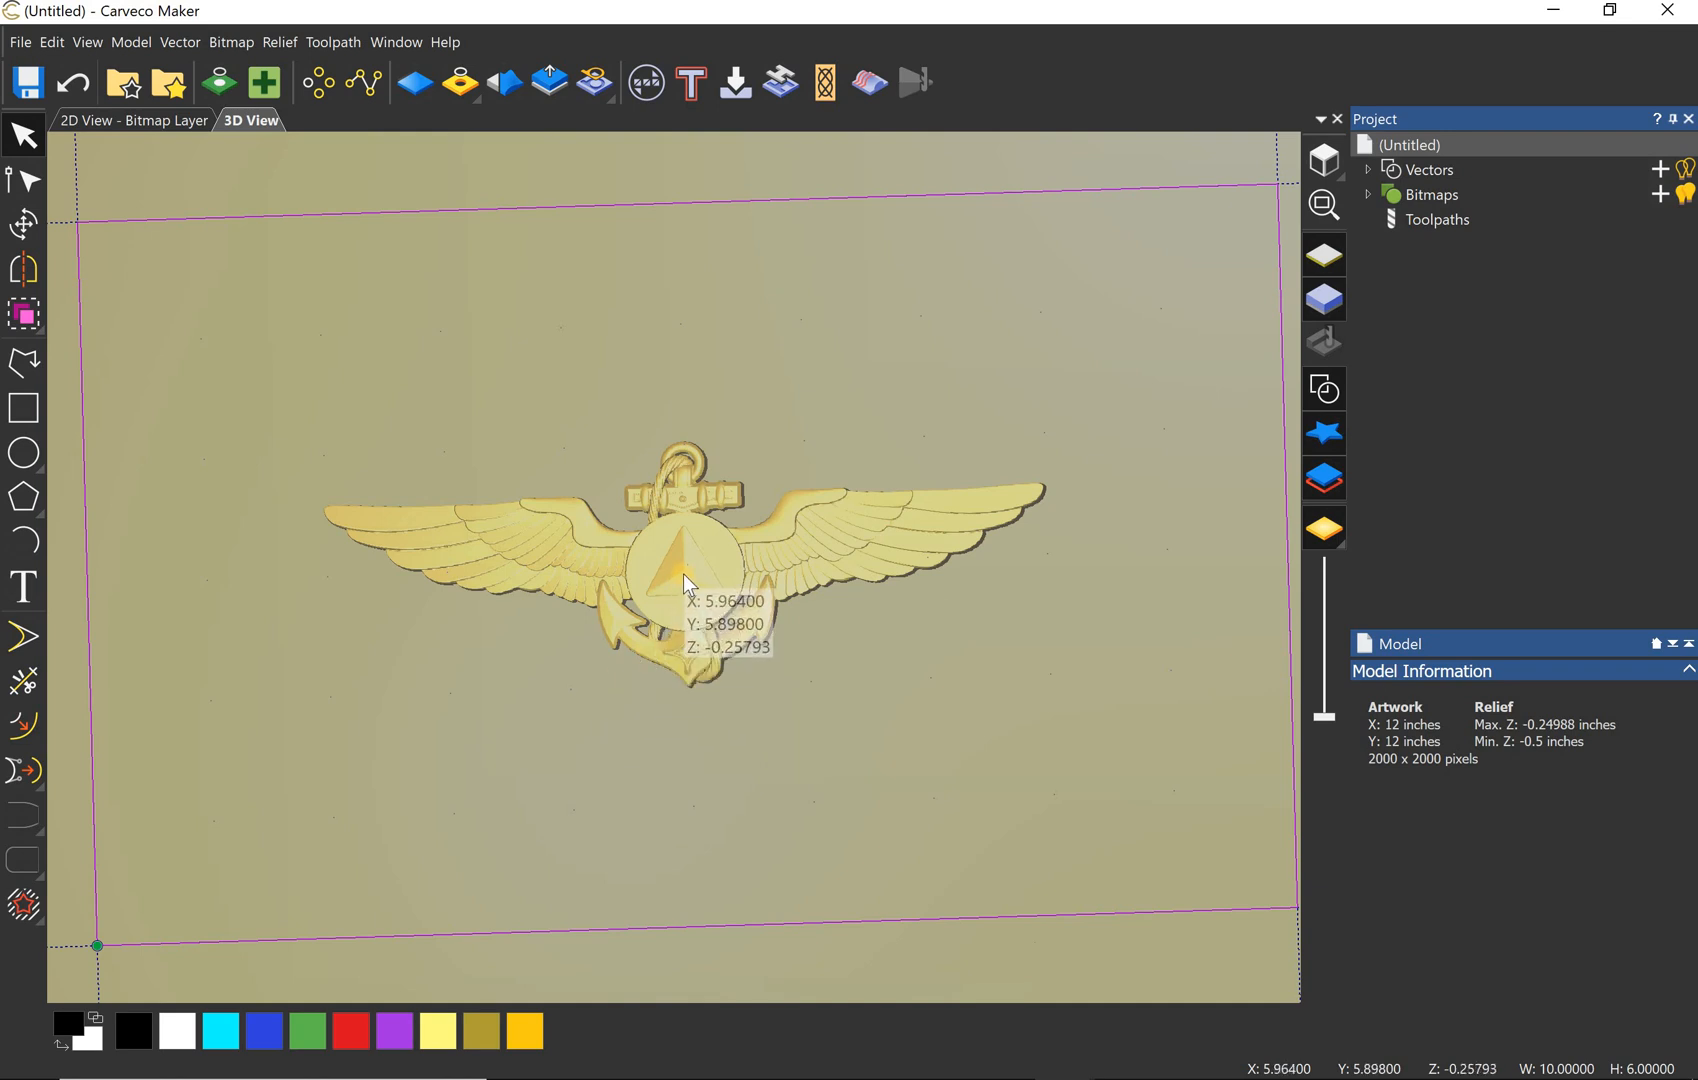
mouse_move(694, 584)
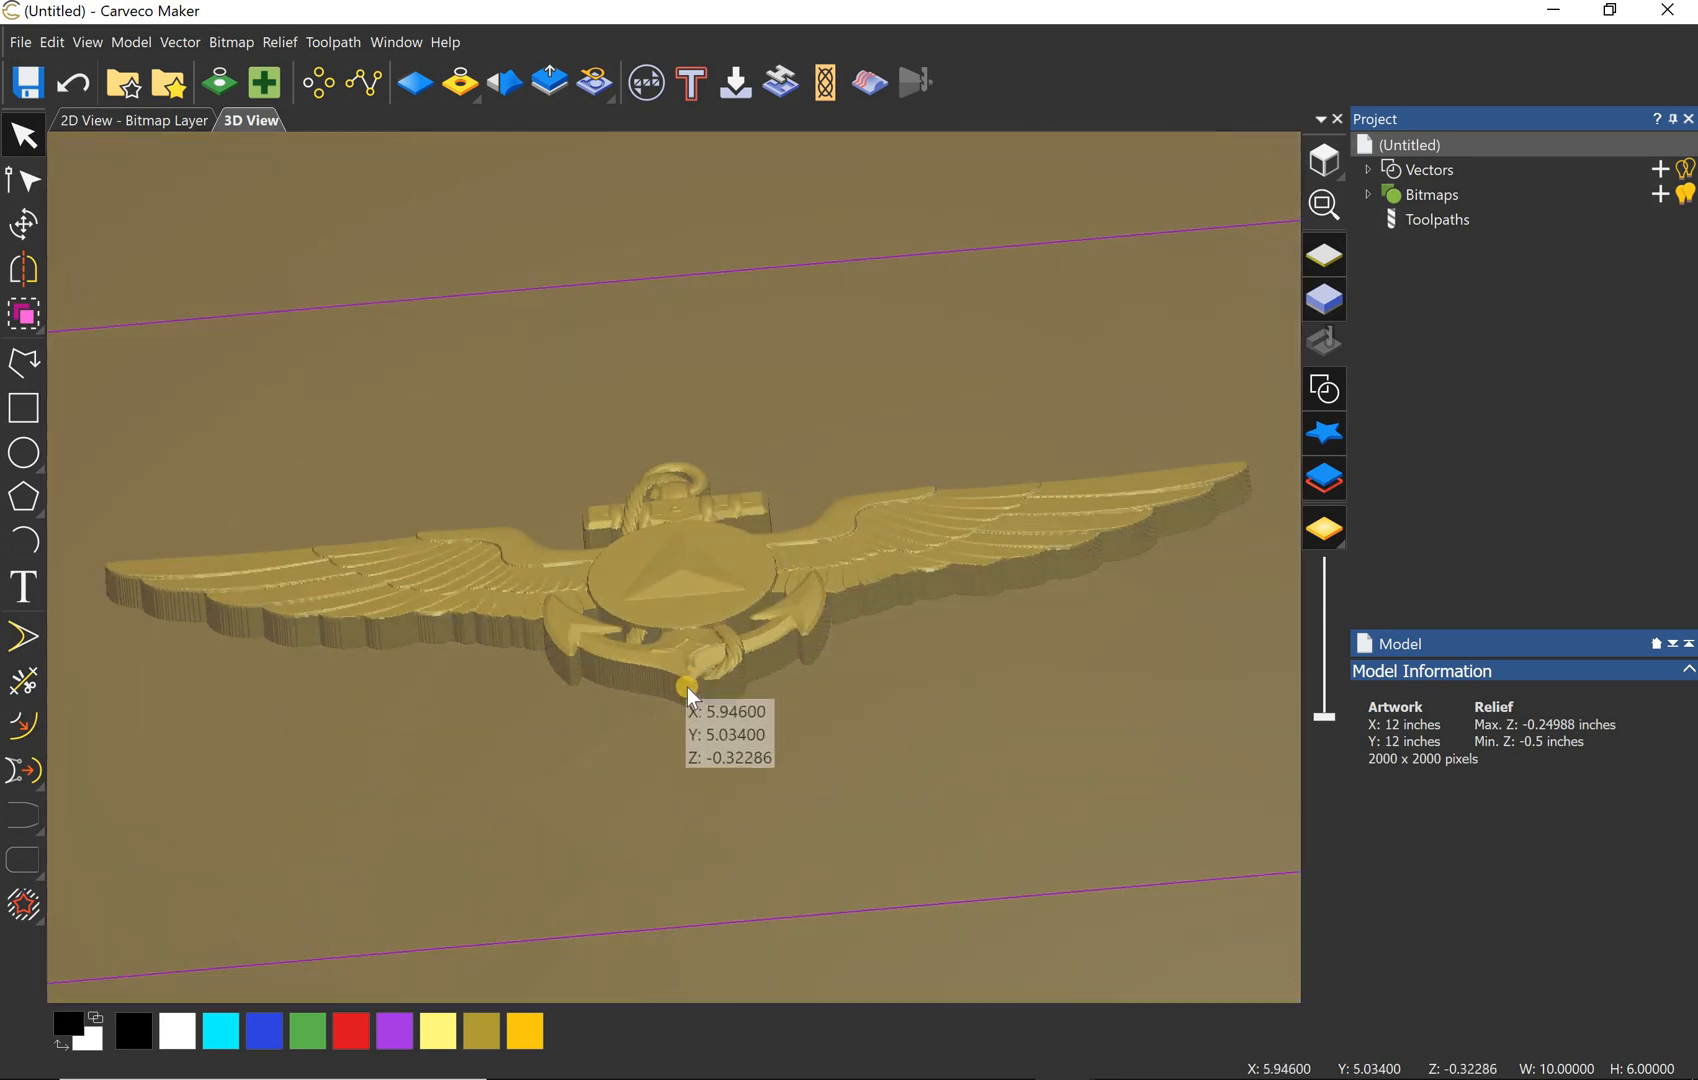
mouse_move(694, 714)
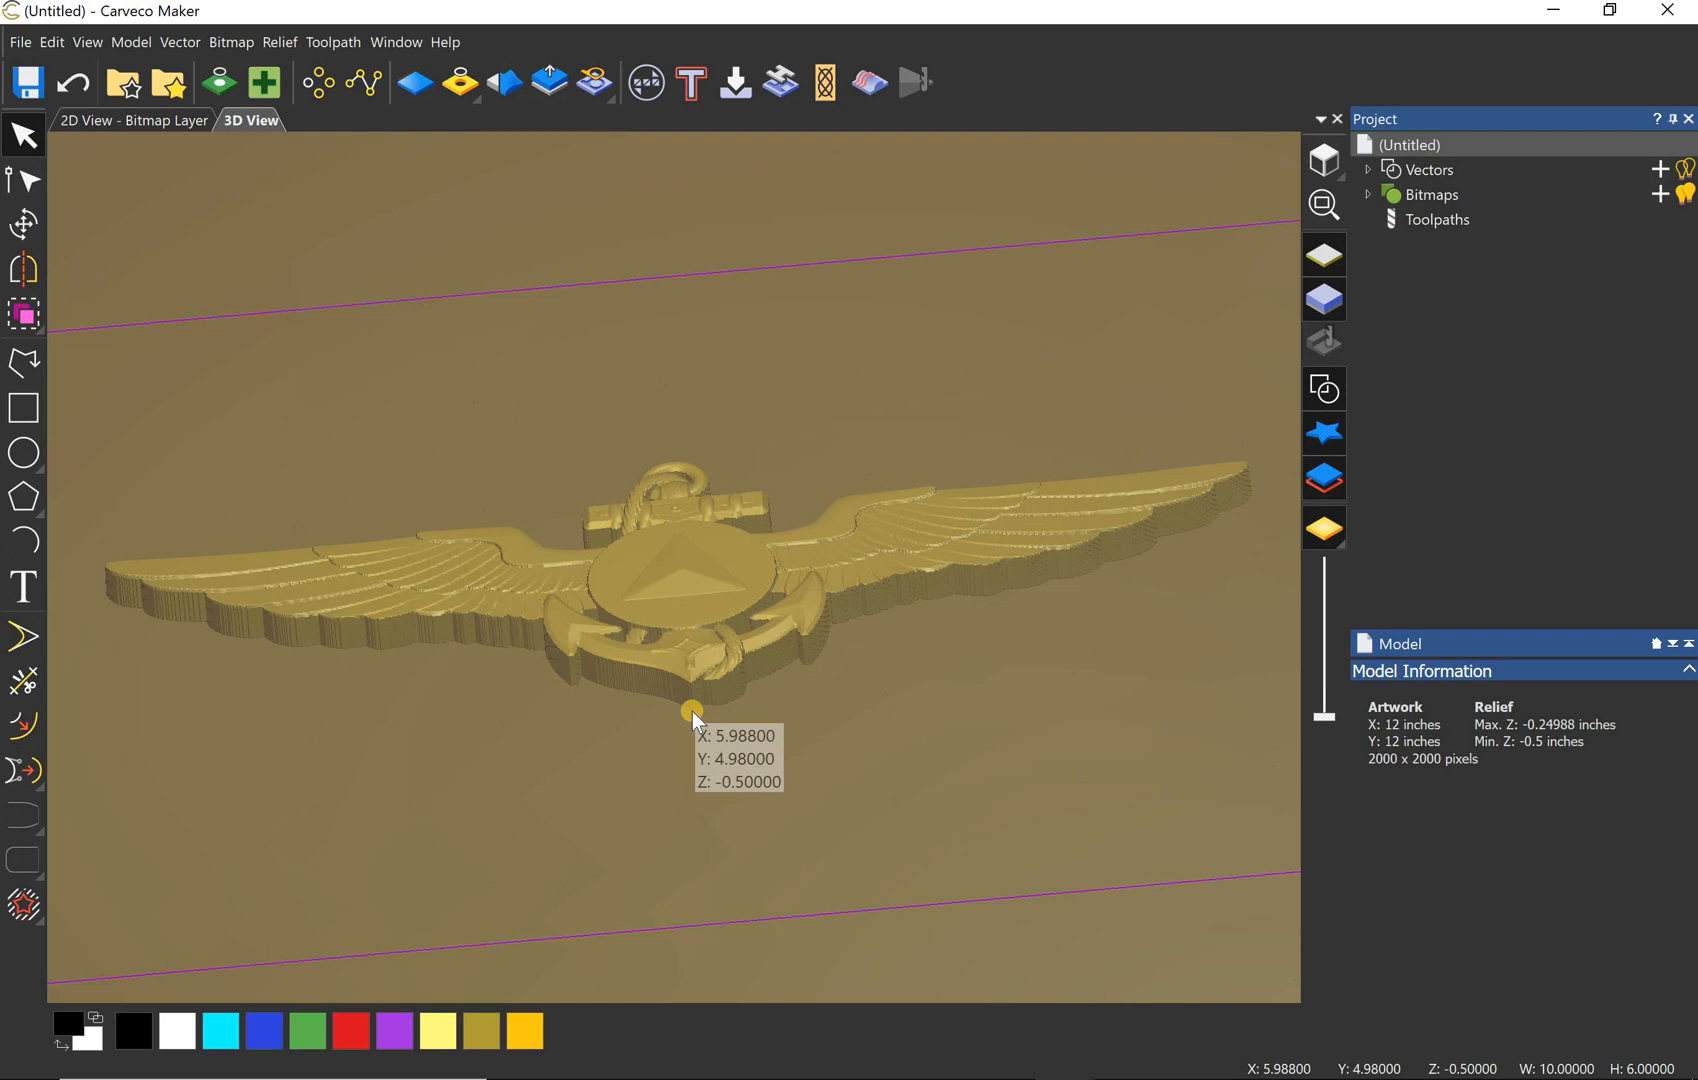
mouse_move(692, 718)
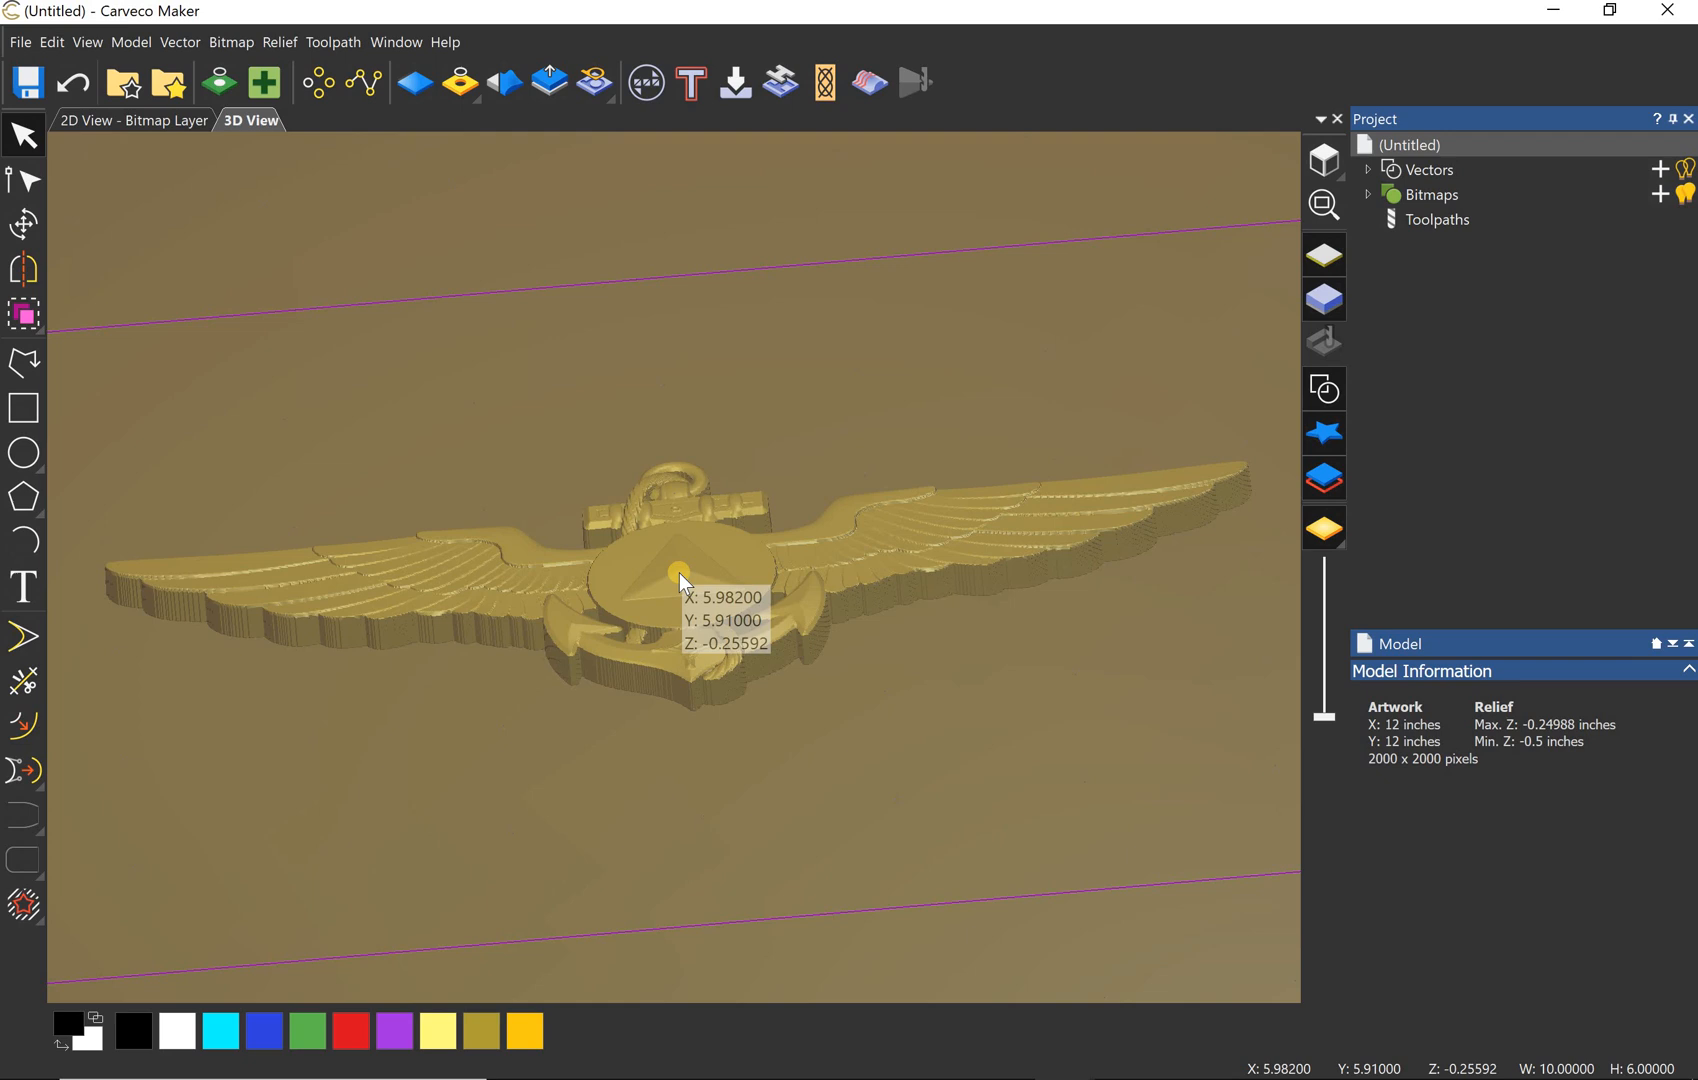
mouse_move(684, 578)
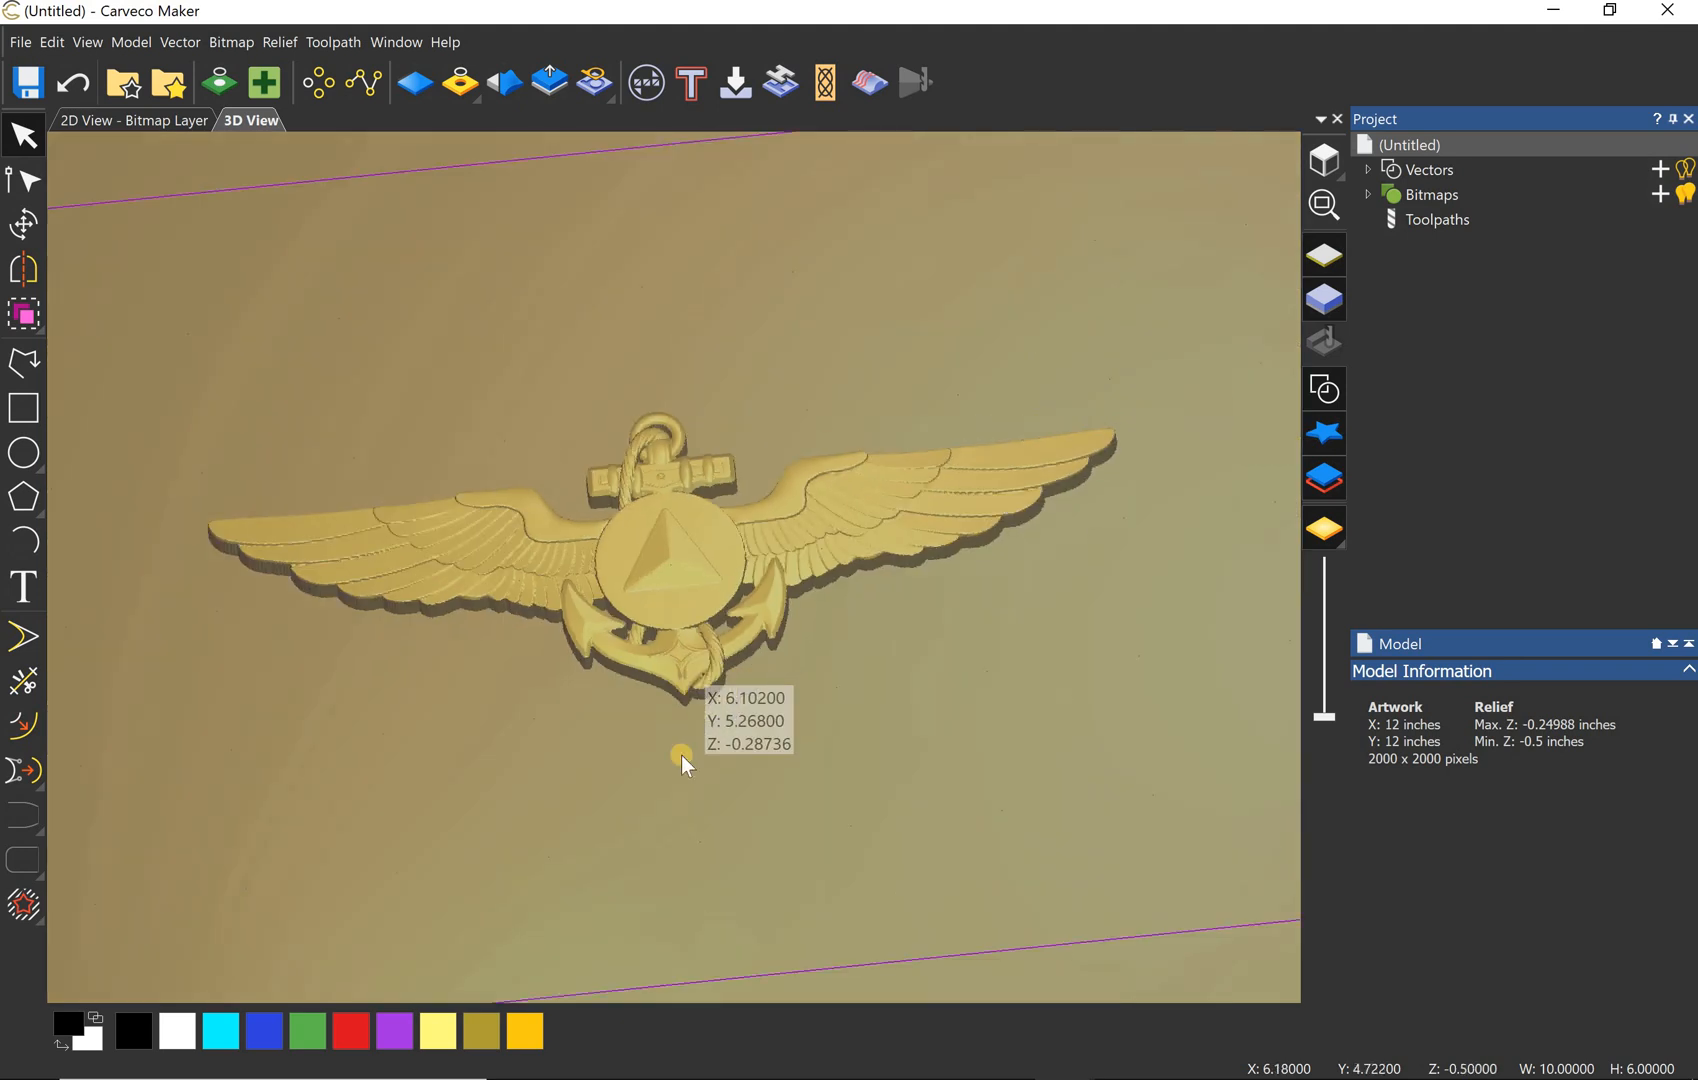
click(178, 42)
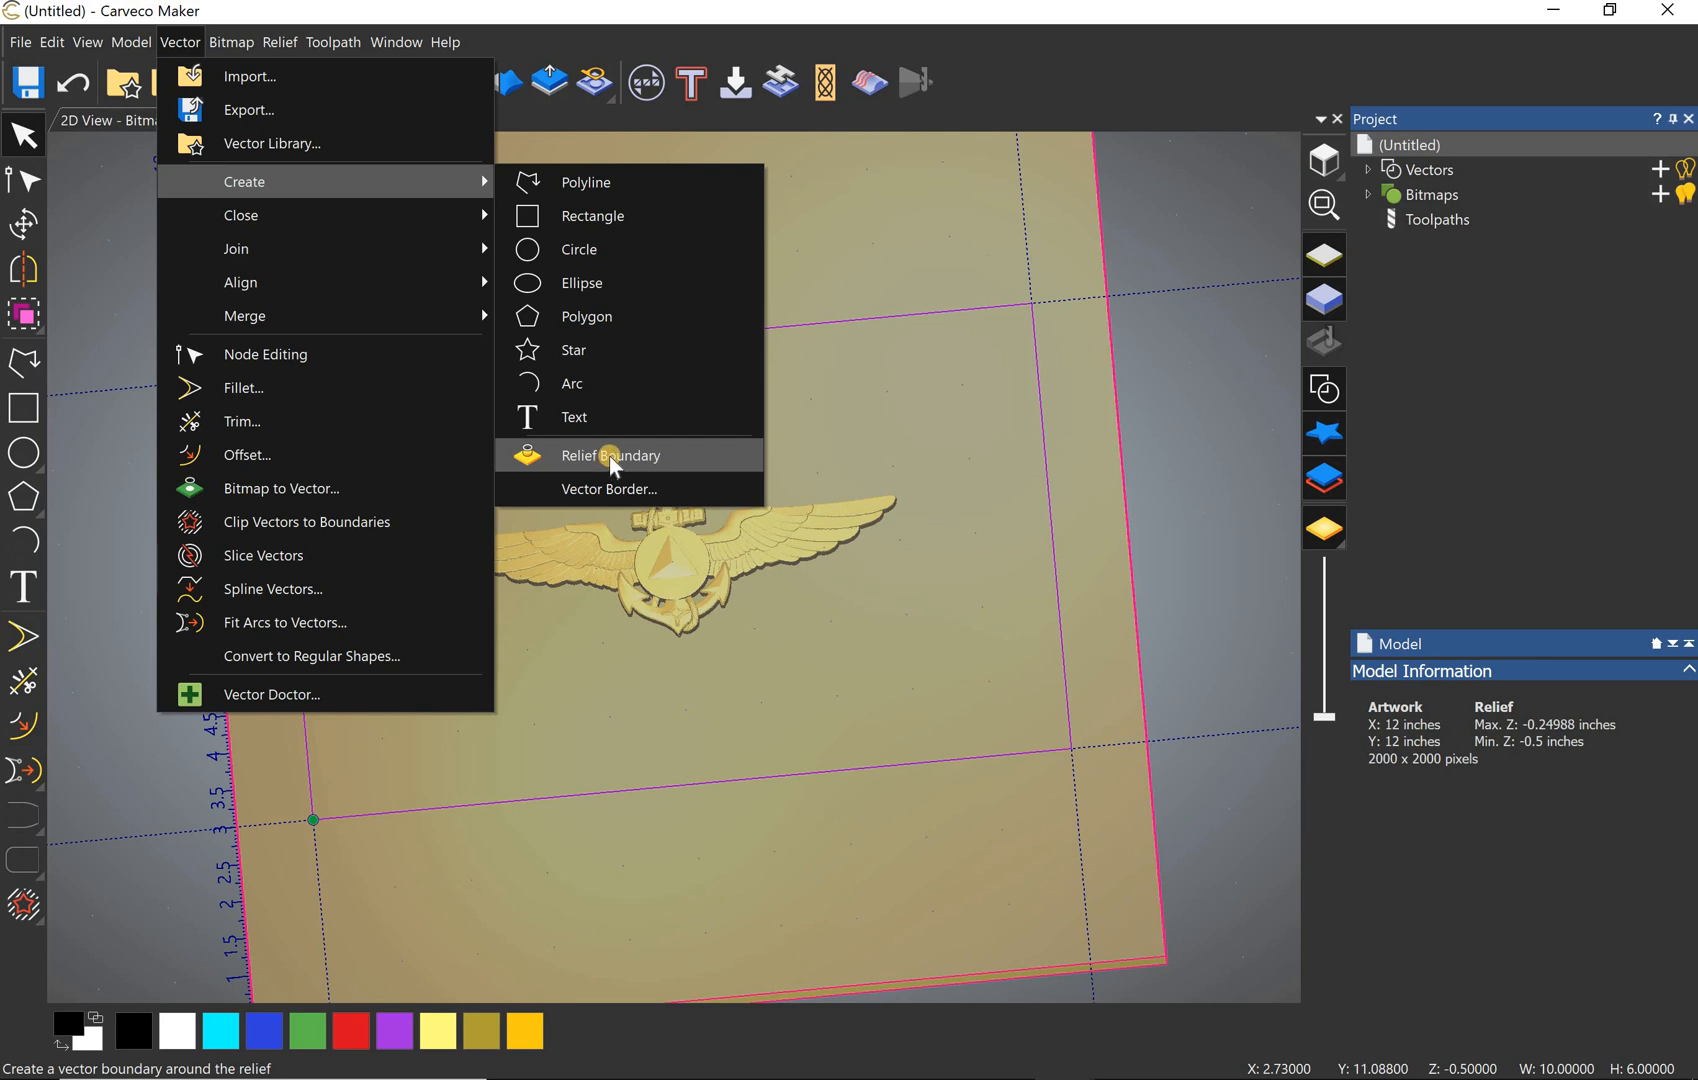
Step: Generate a Relief Boundary vector tracing the winged anchor's outline
click(610, 454)
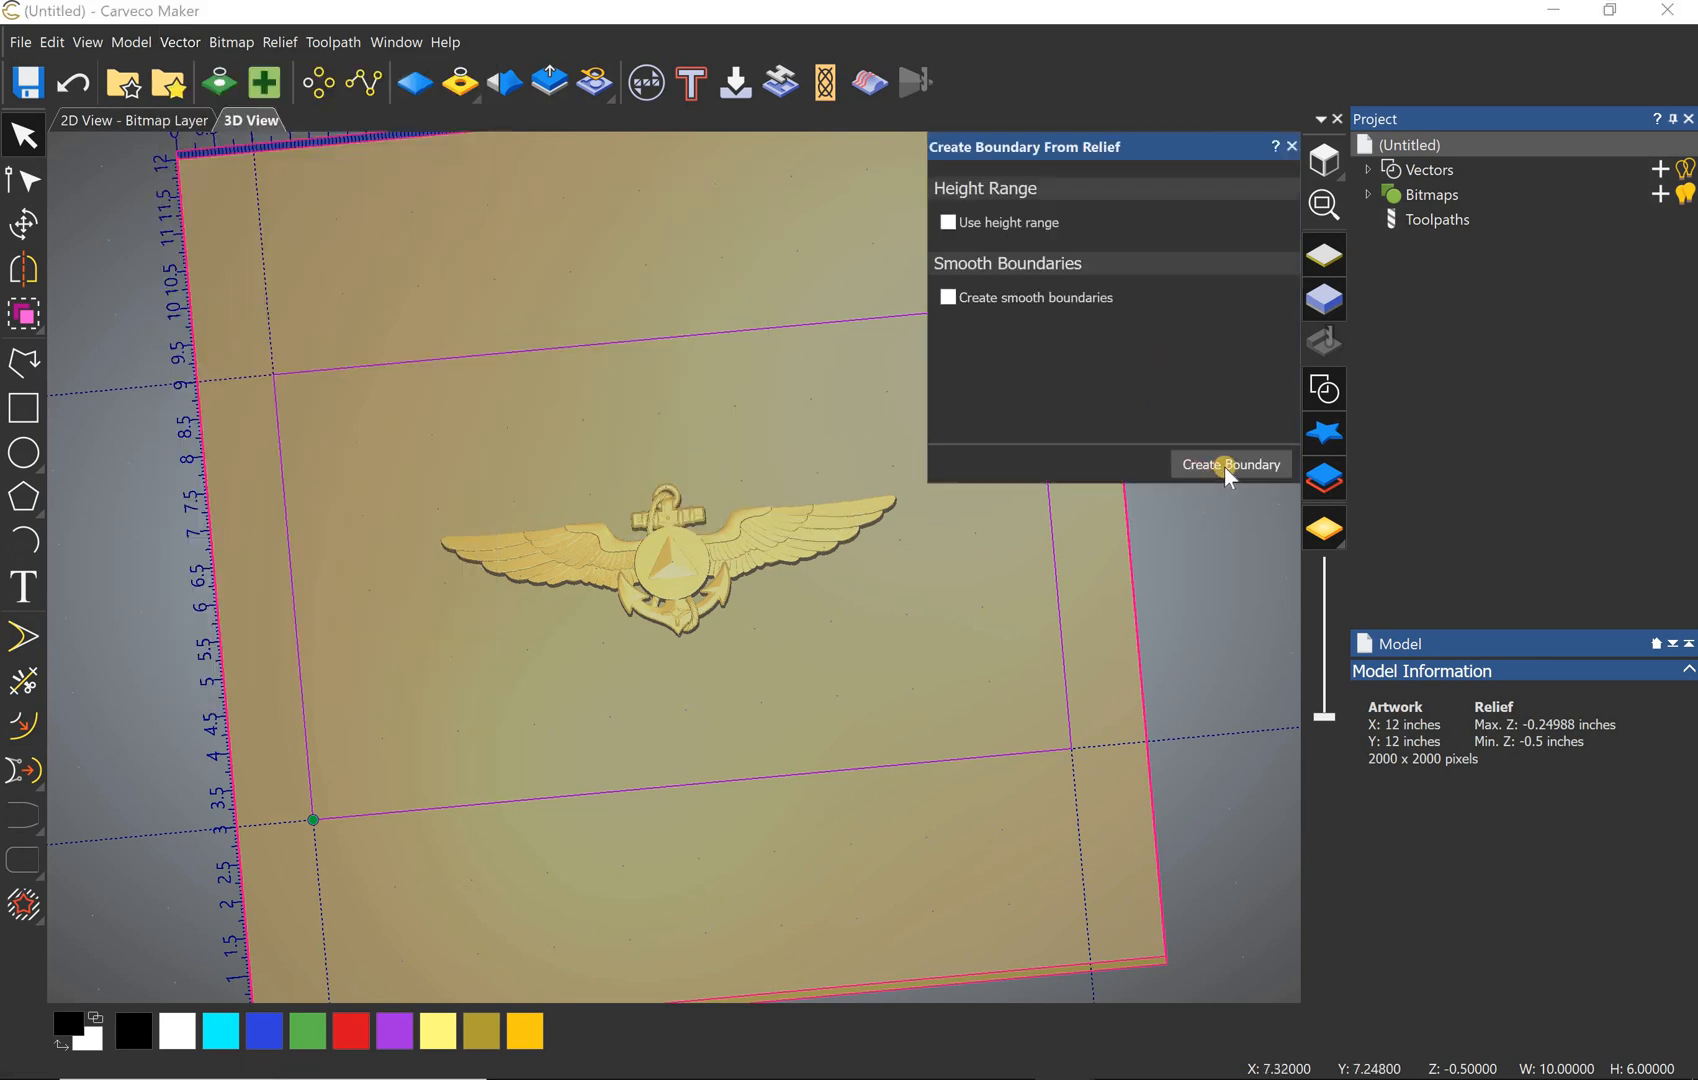
click(1230, 464)
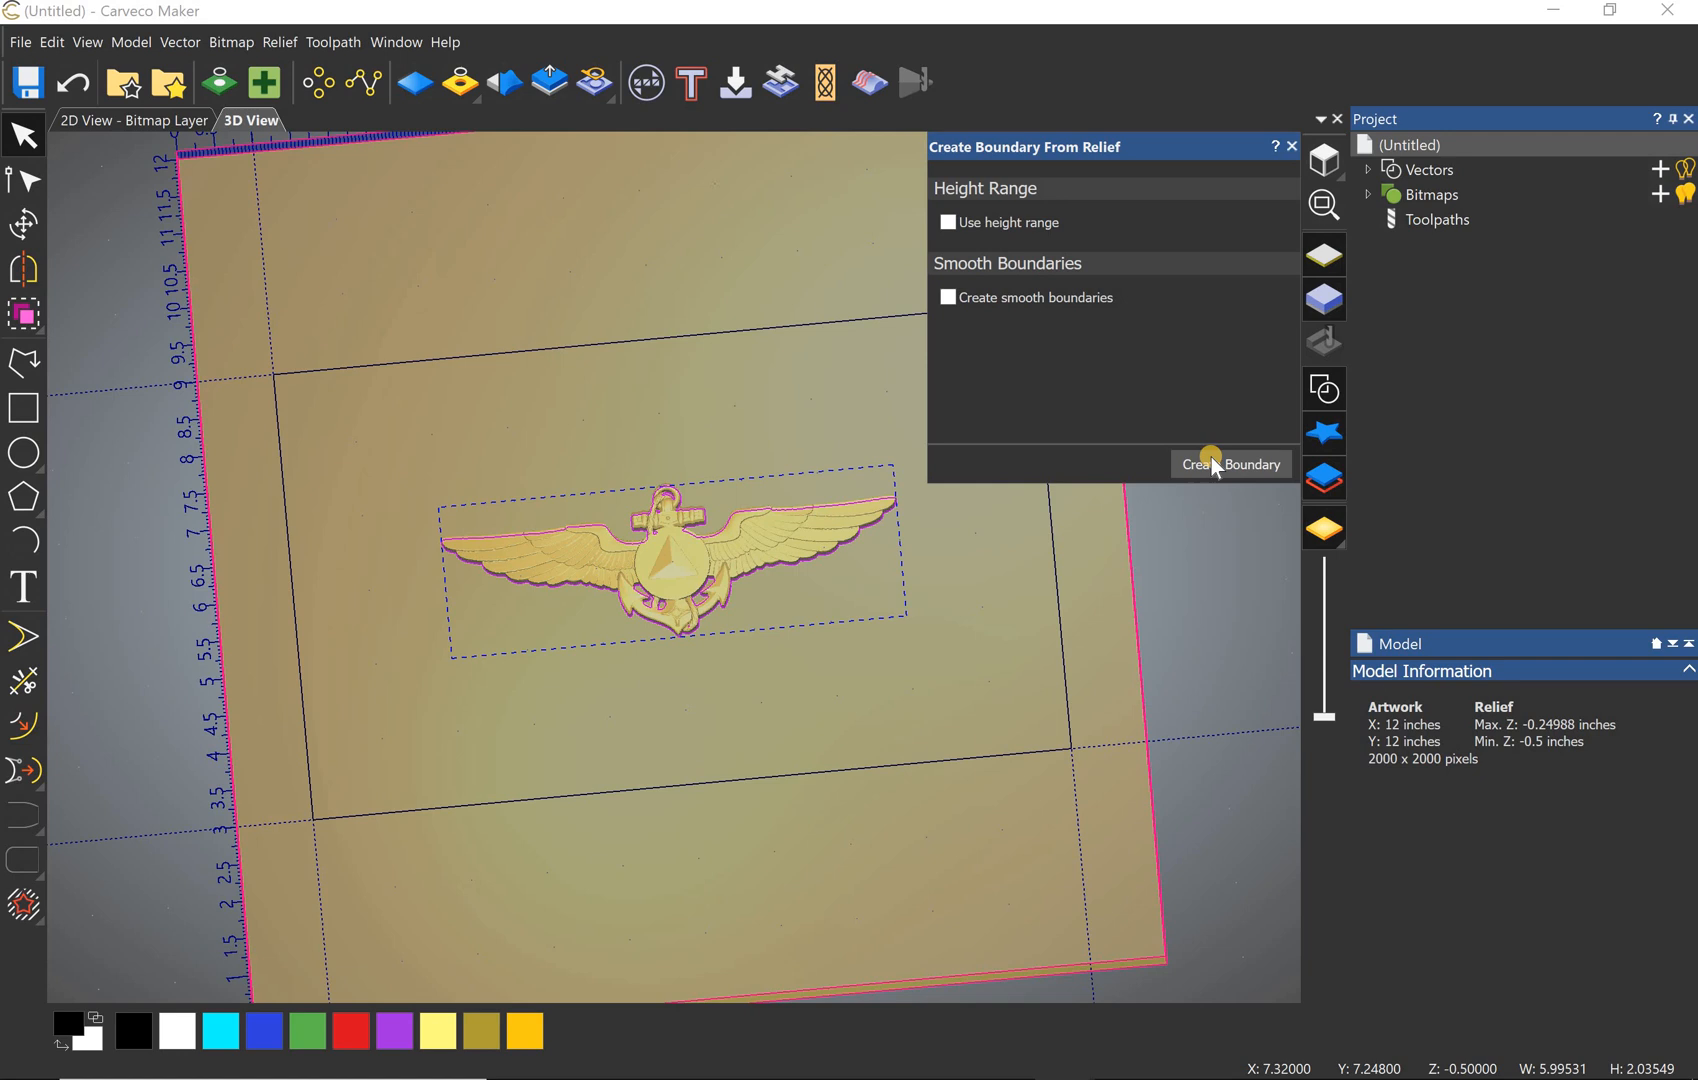
click(1232, 464)
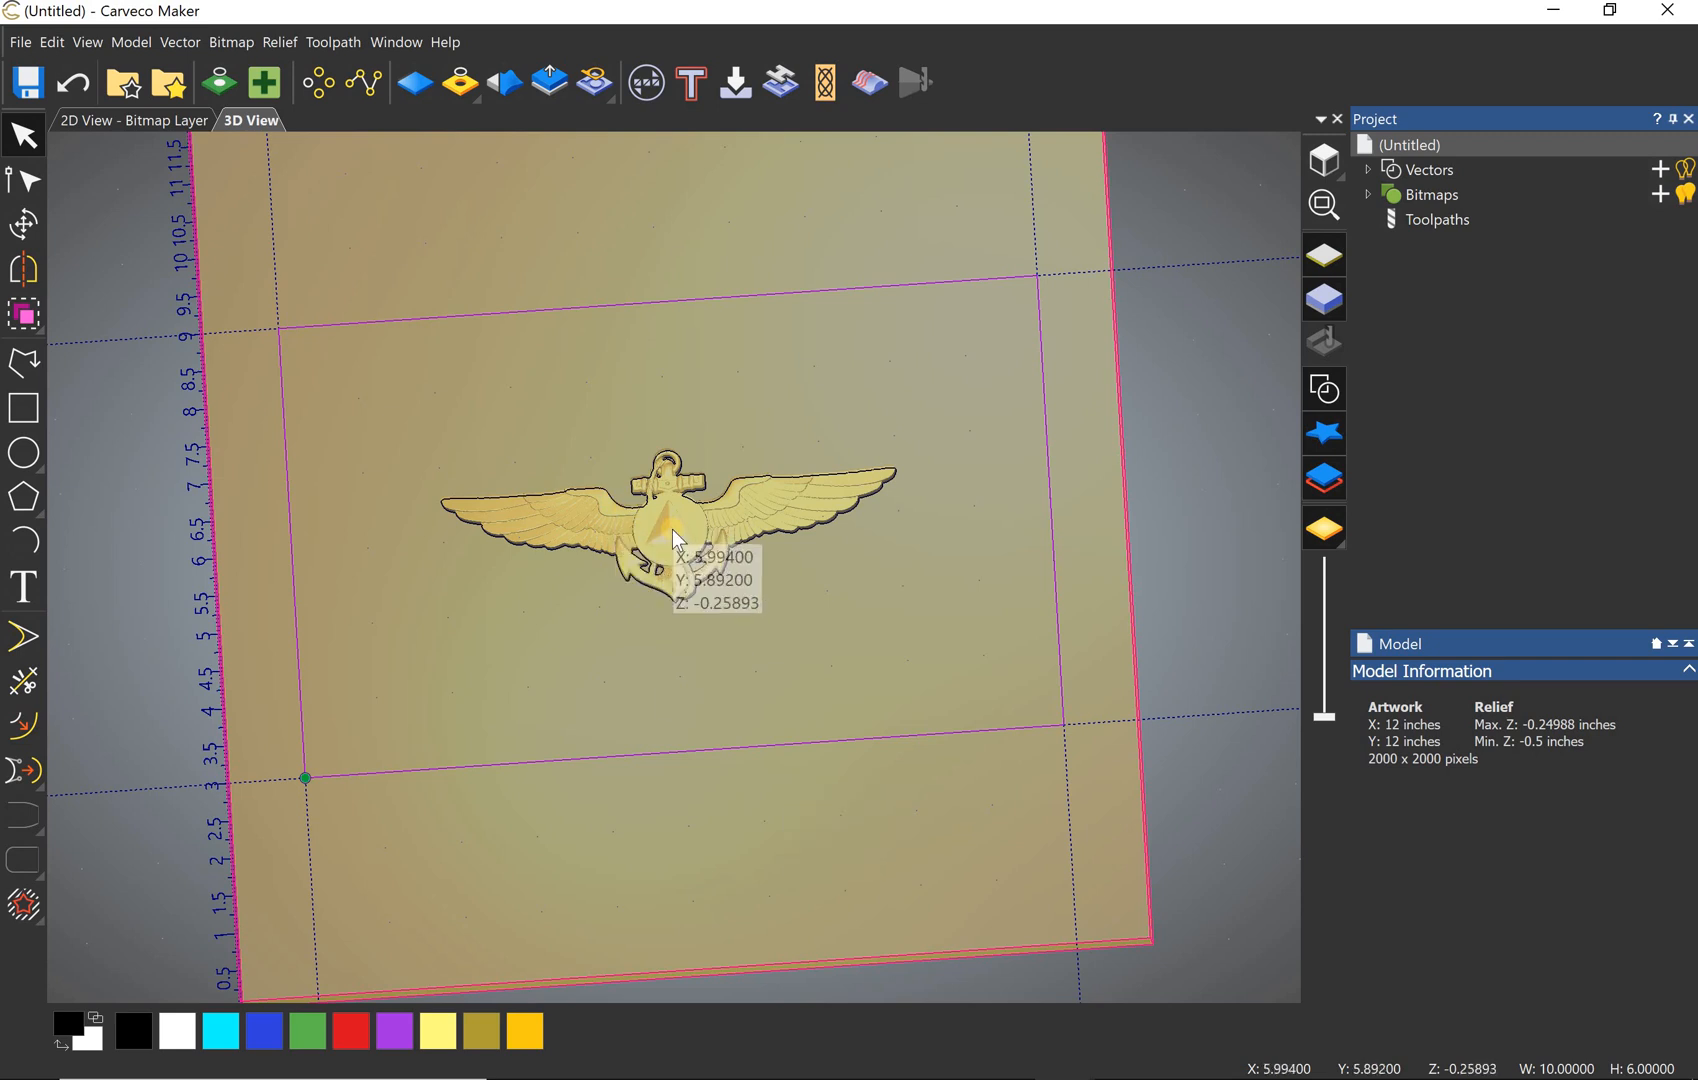
mouse_move(668, 528)
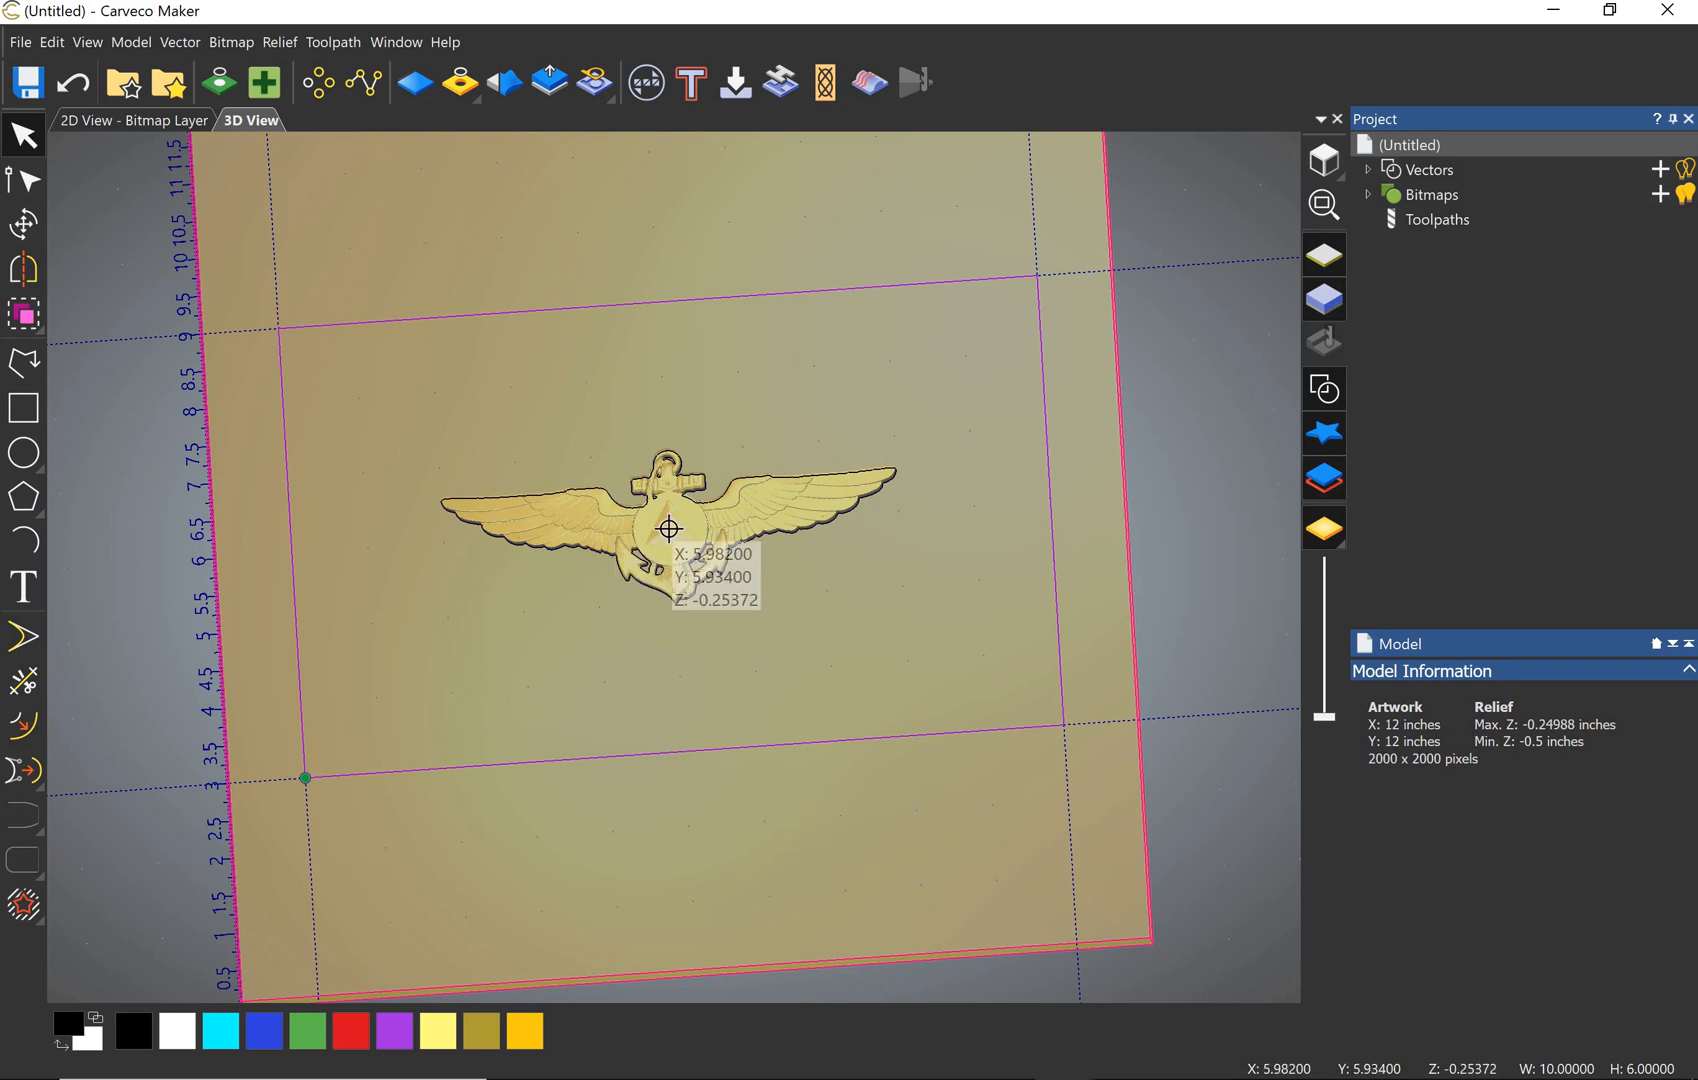
mouse_move(670, 540)
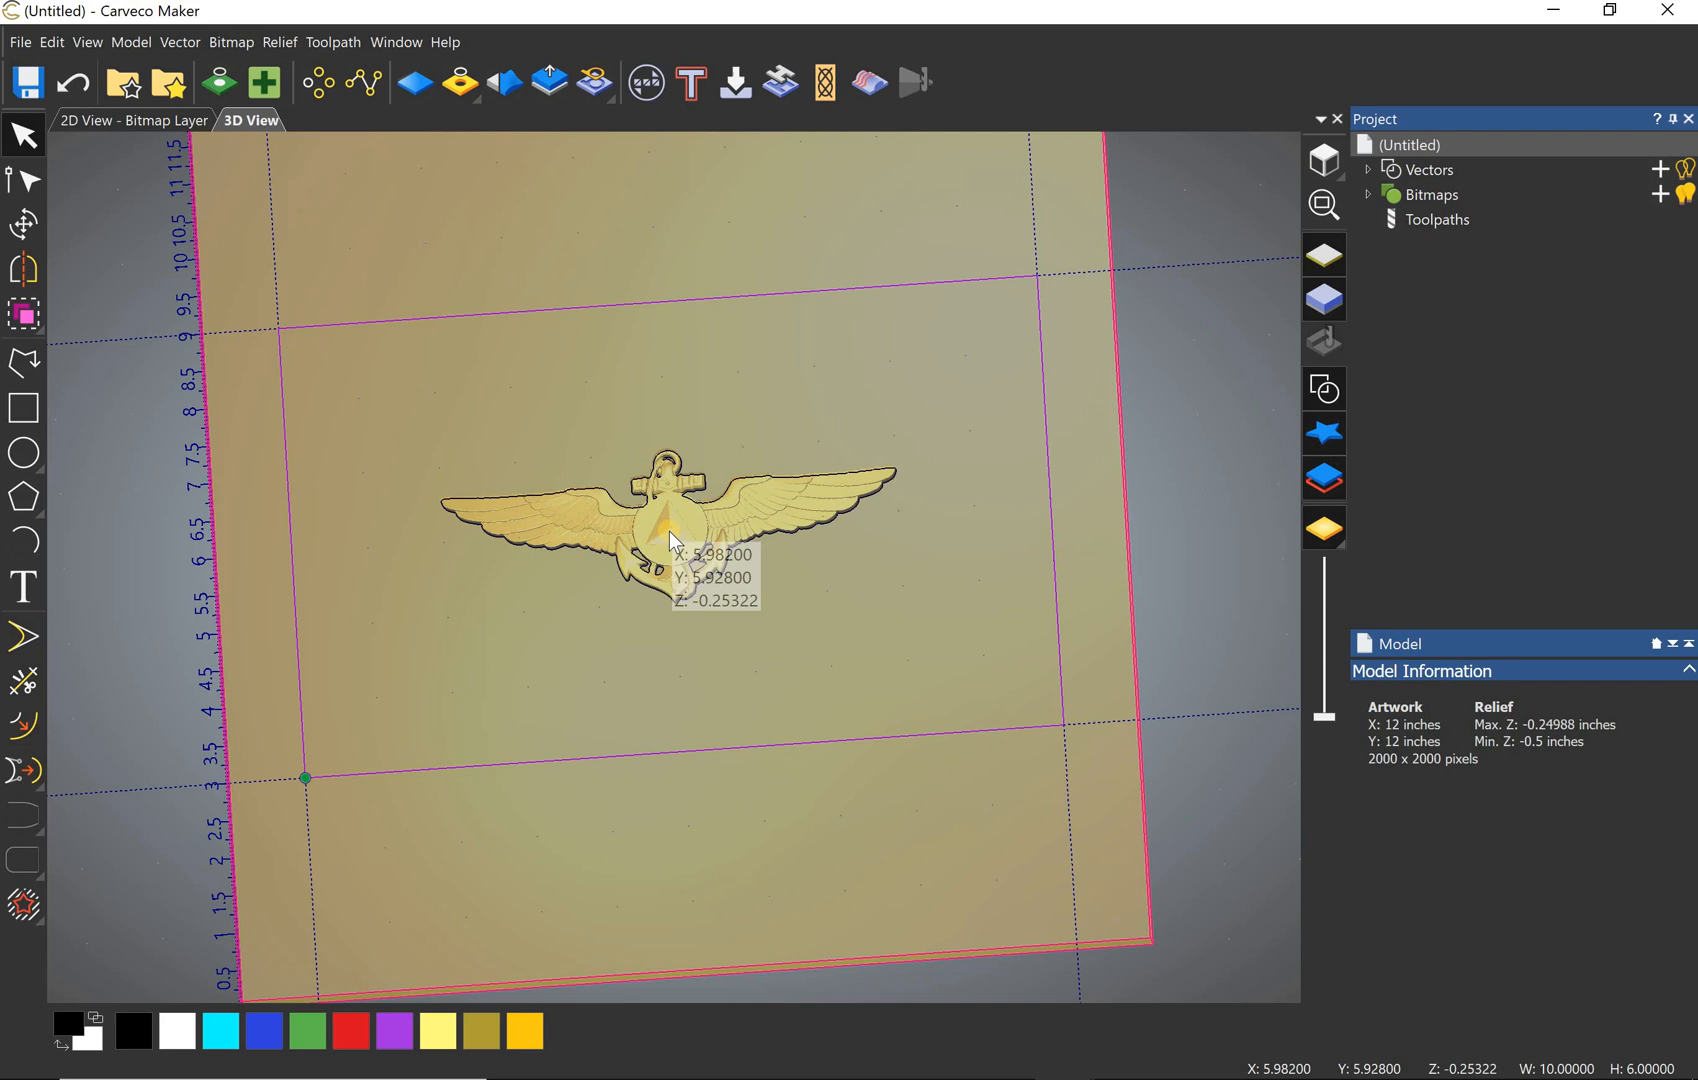
mouse_move(666, 542)
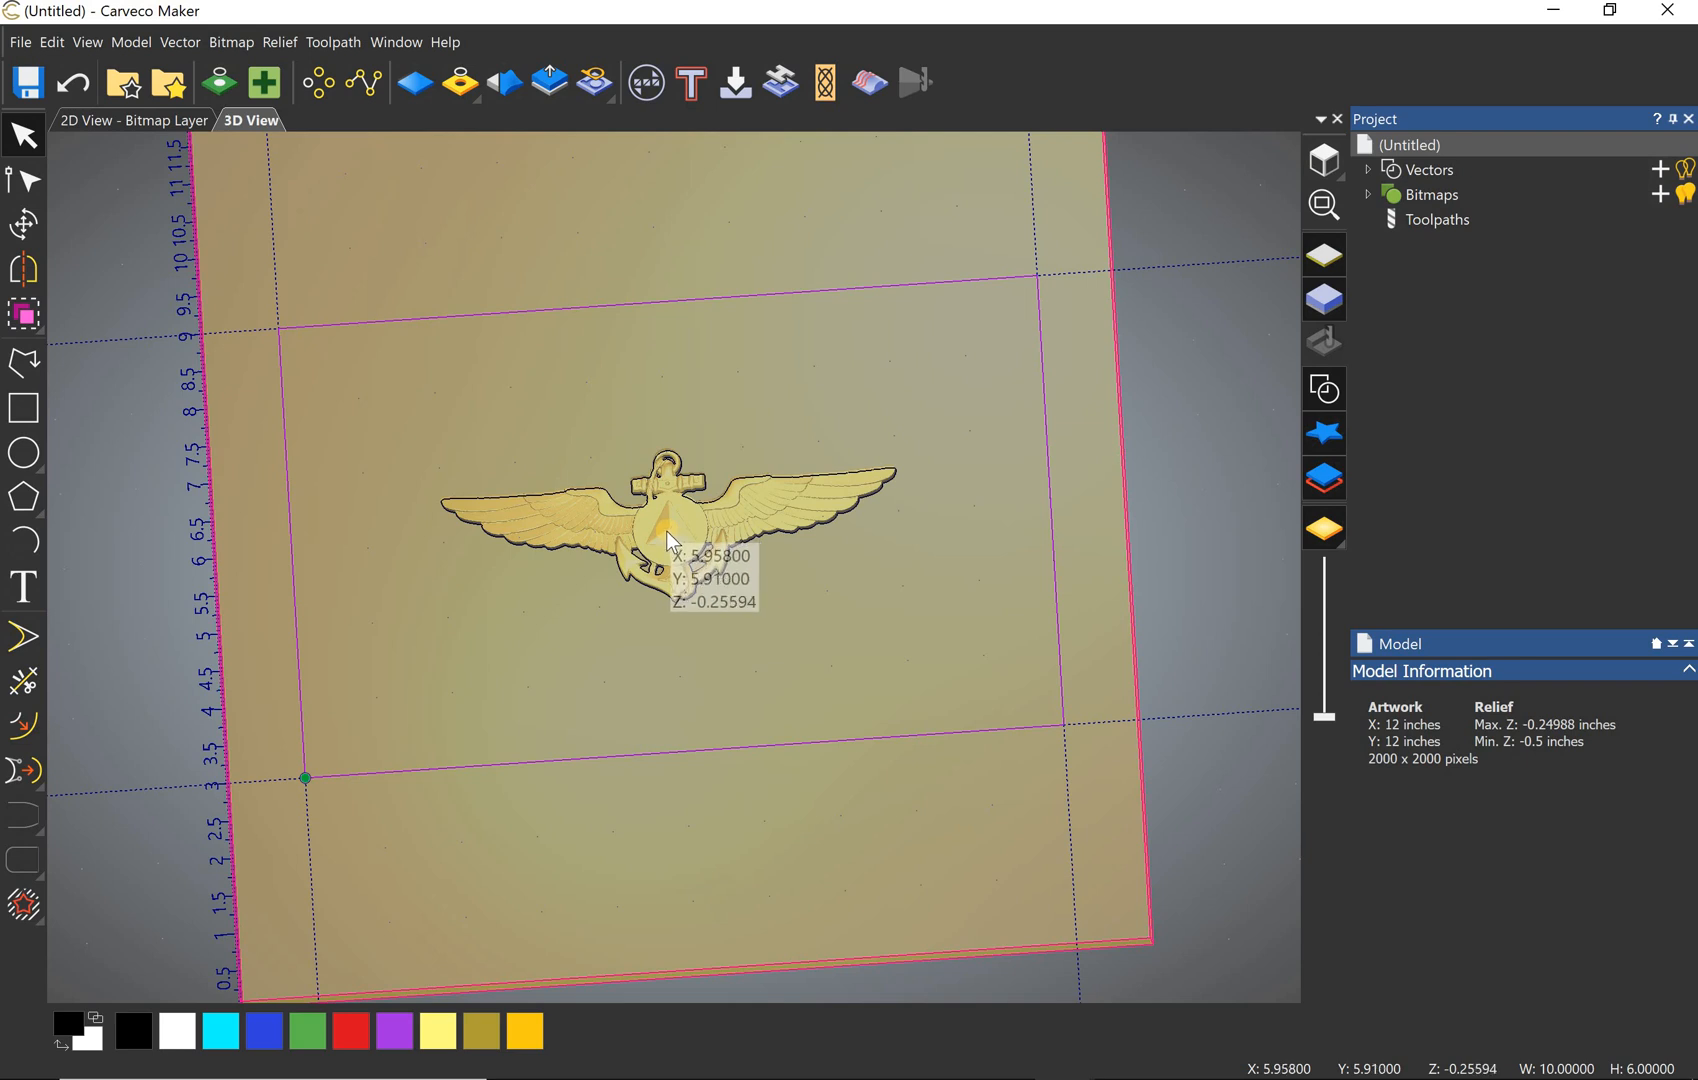
mouse_move(700, 594)
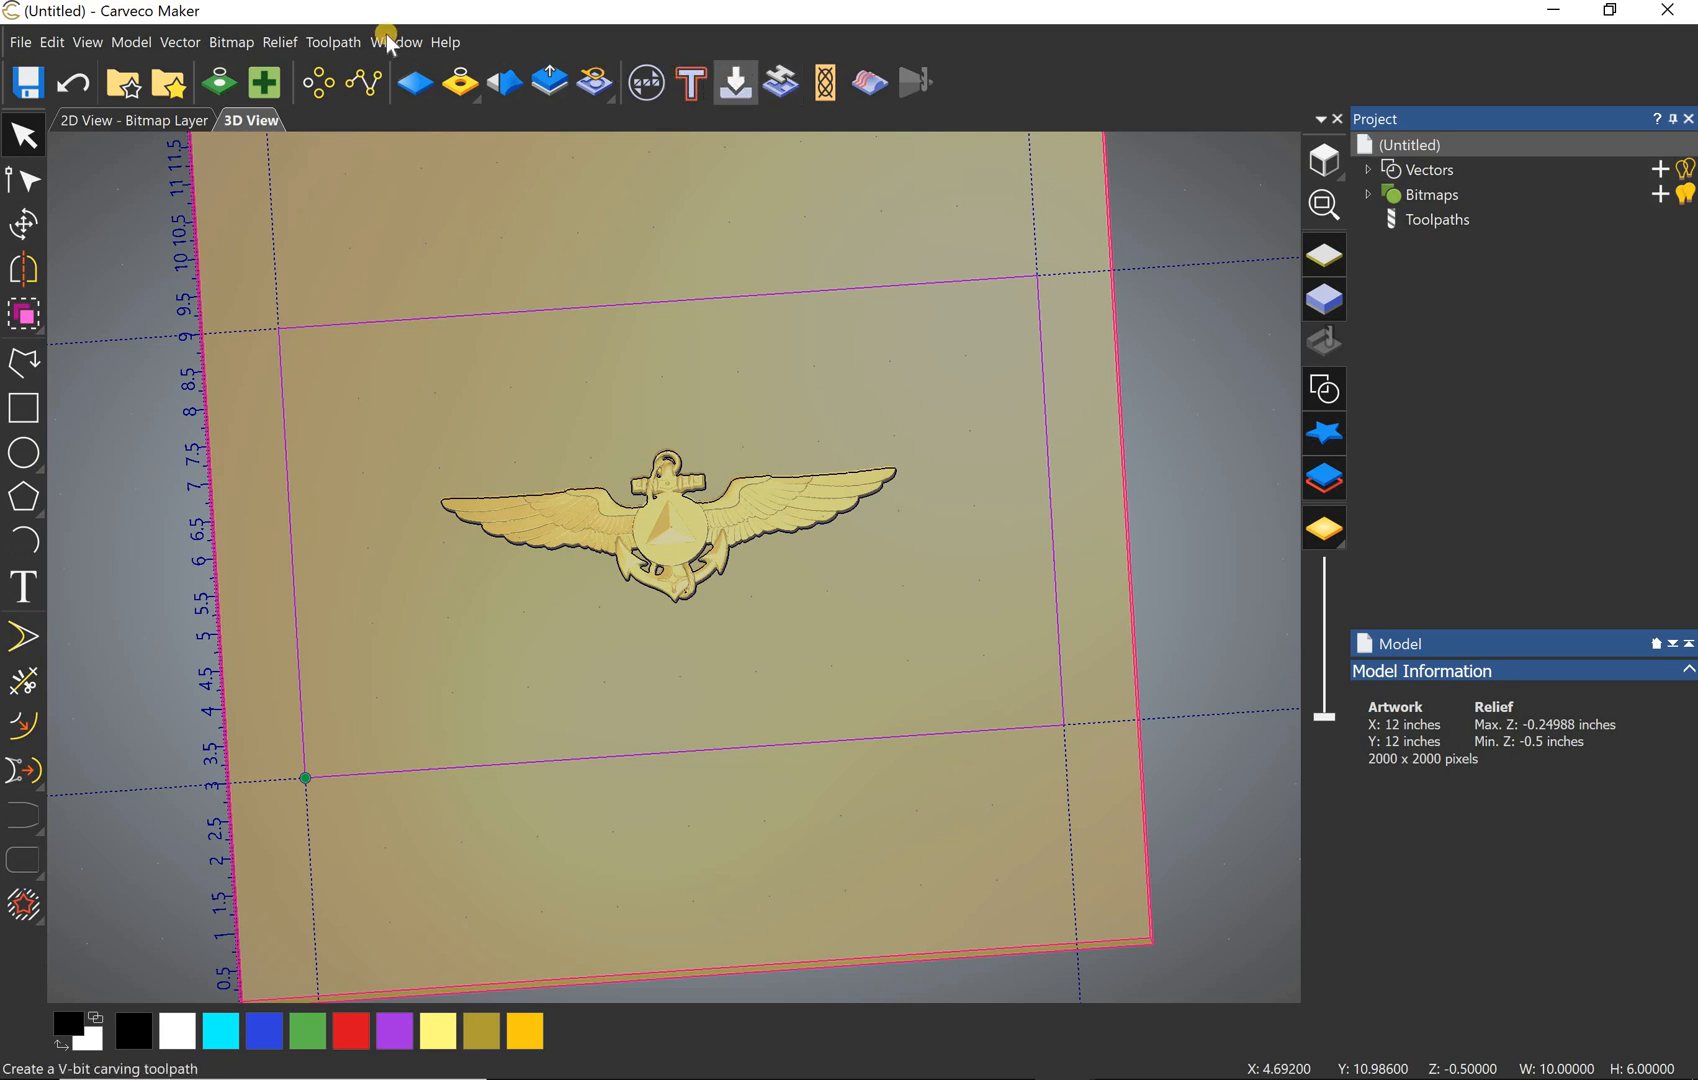
Step: Calculate 2D Area Clearance 'clear': 0.25 in finish depth, 1/4 inch end mill, raster strategy
click(332, 42)
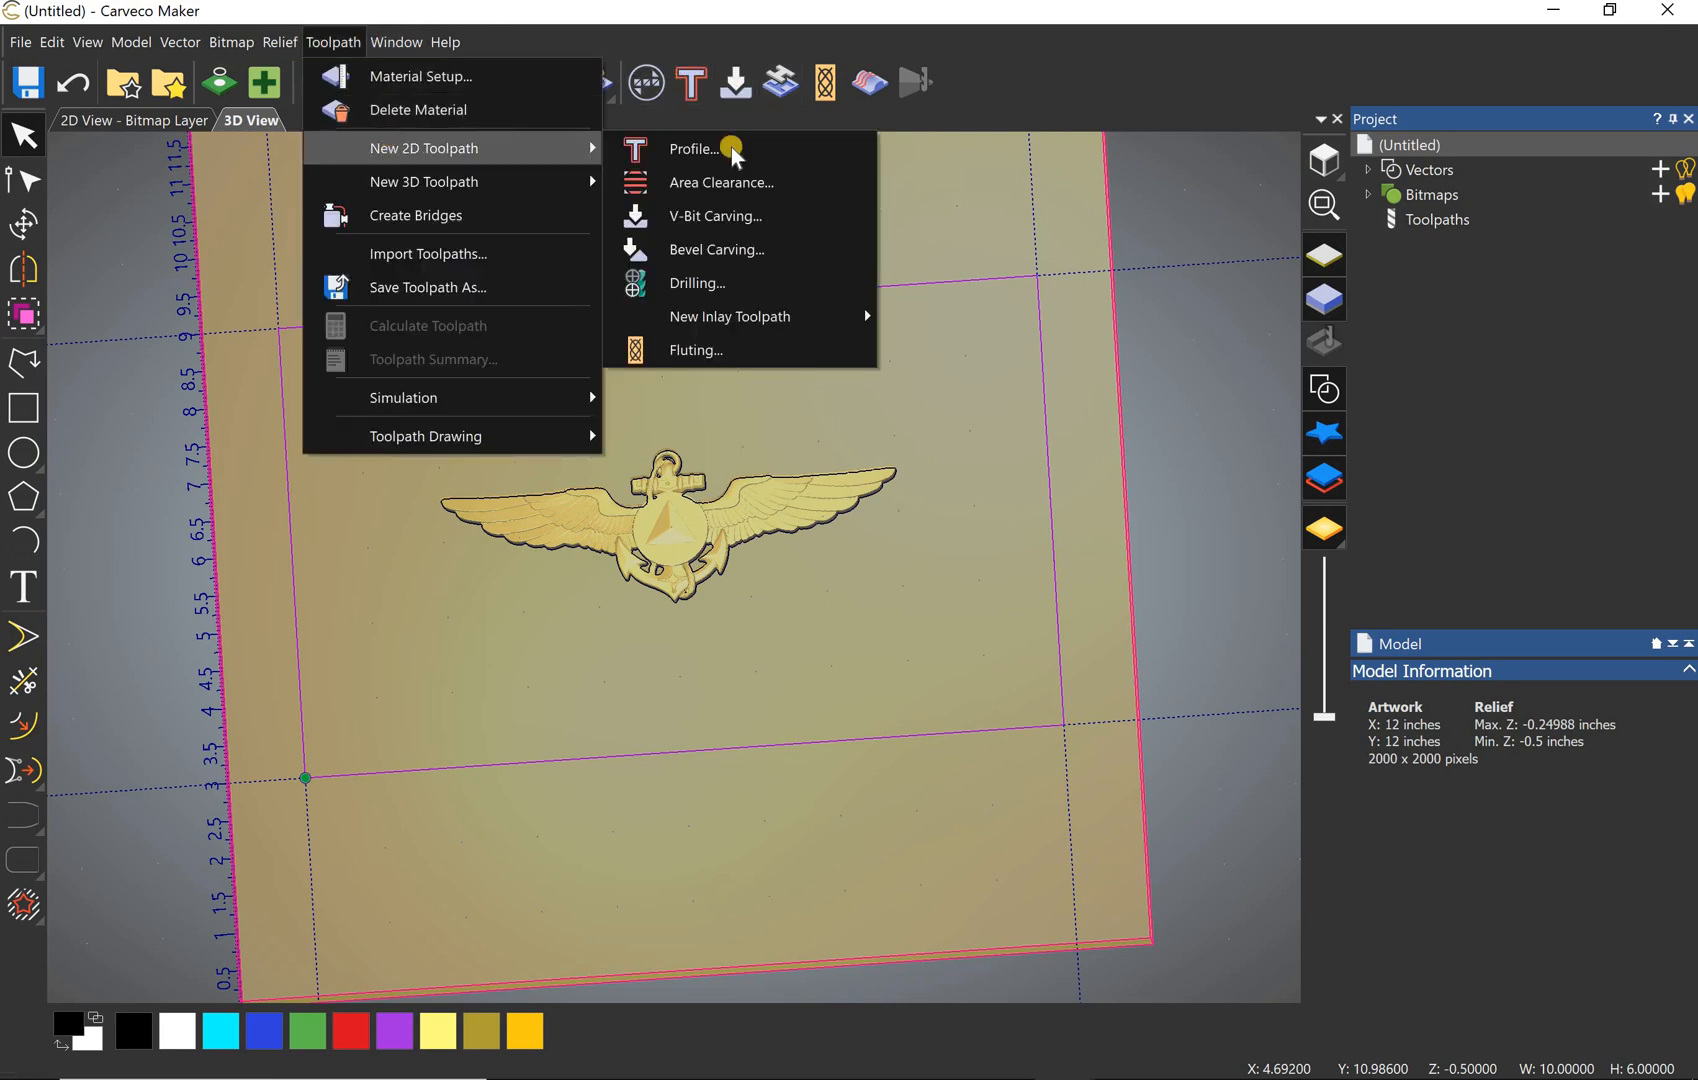
click(720, 182)
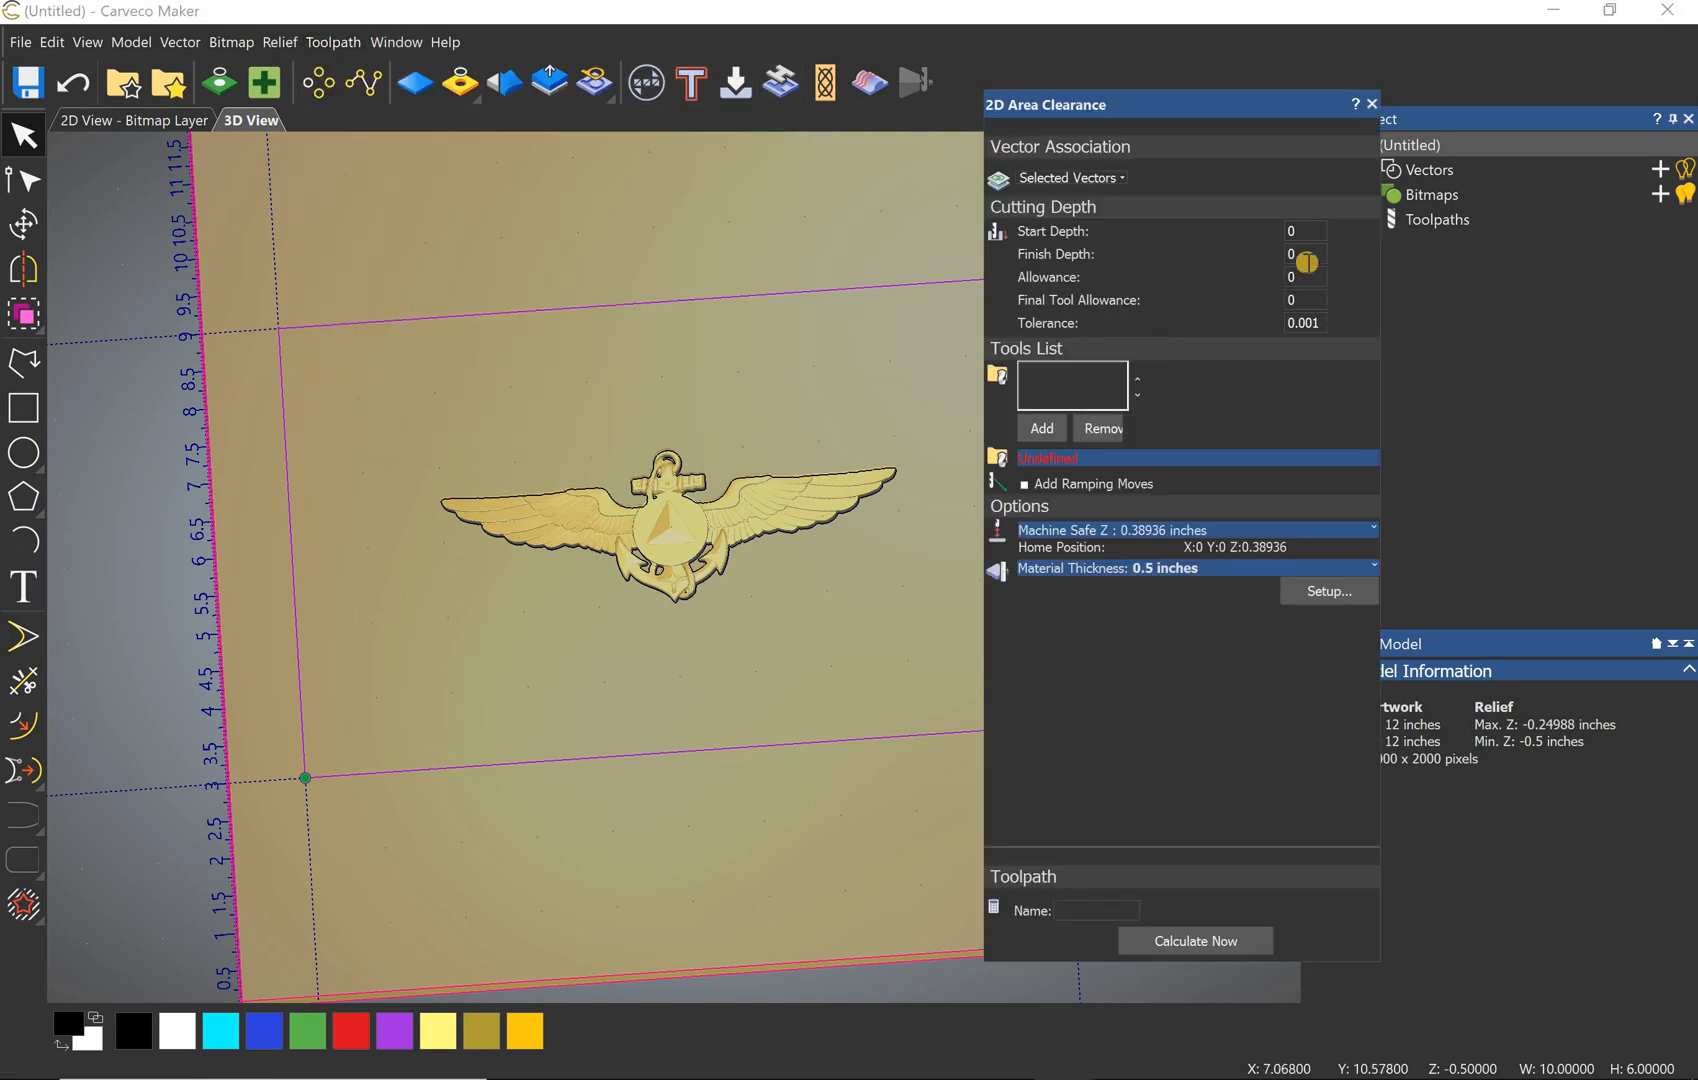
click(1304, 254)
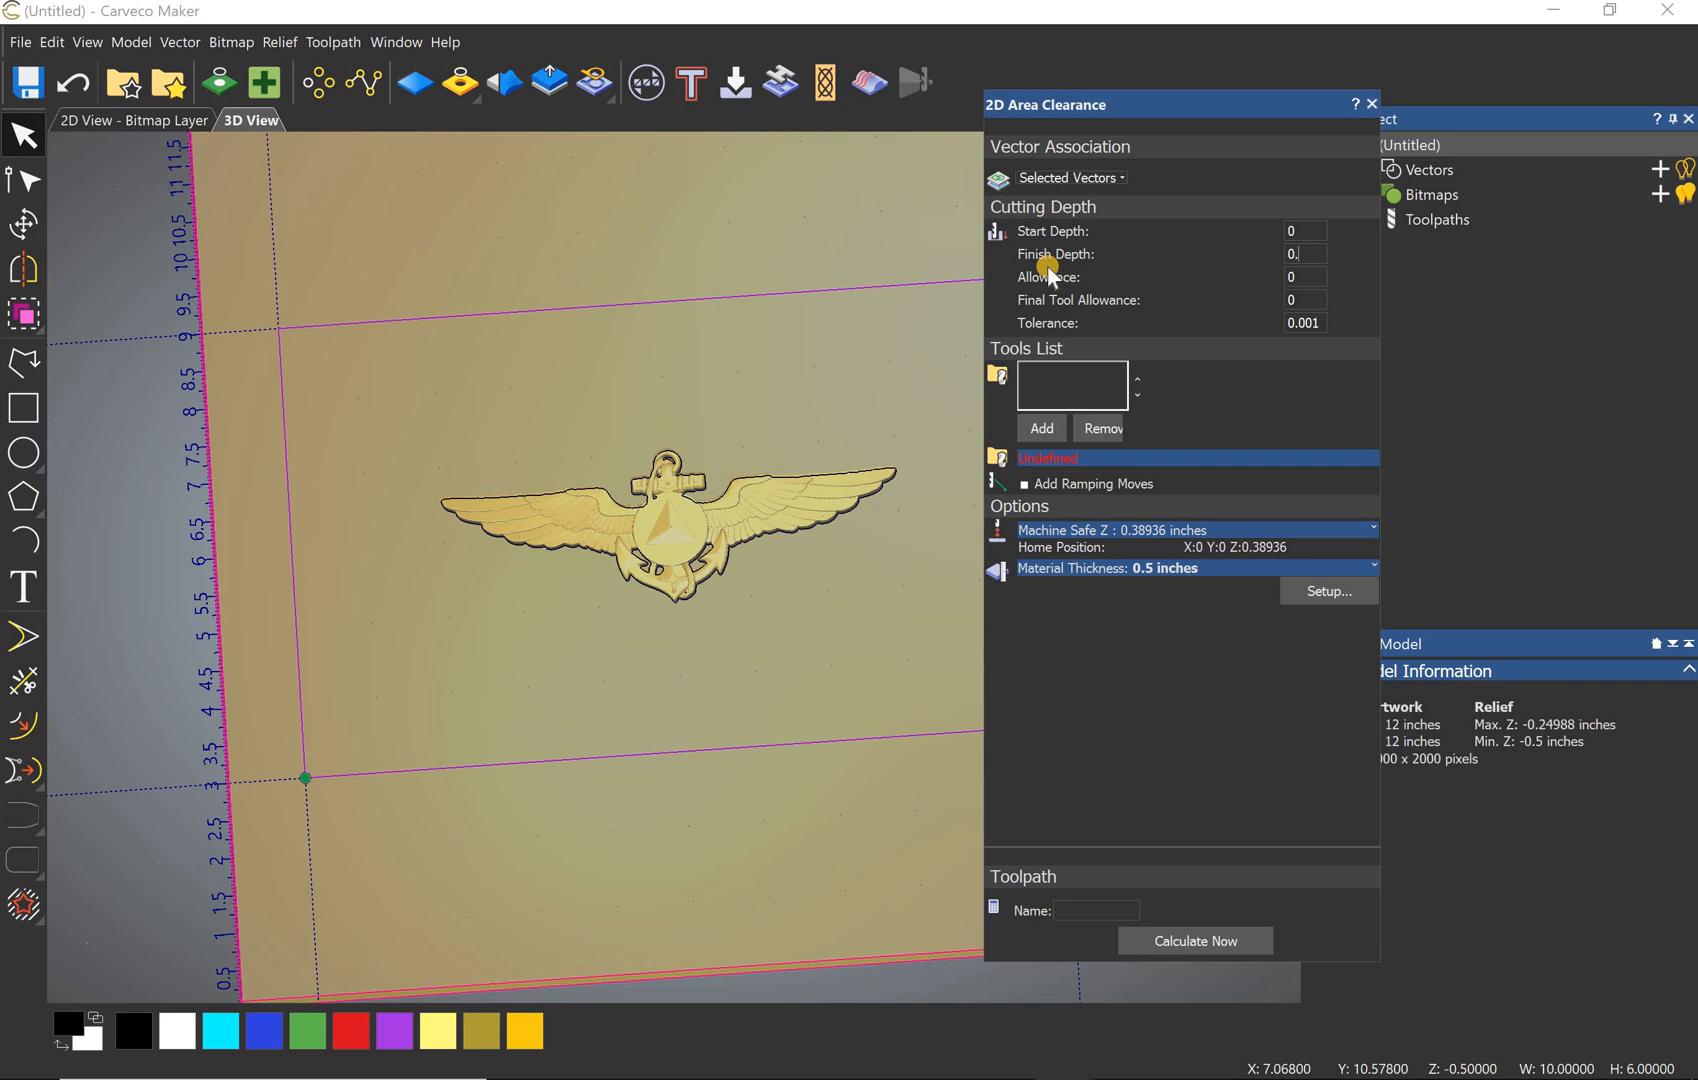
click(1038, 428)
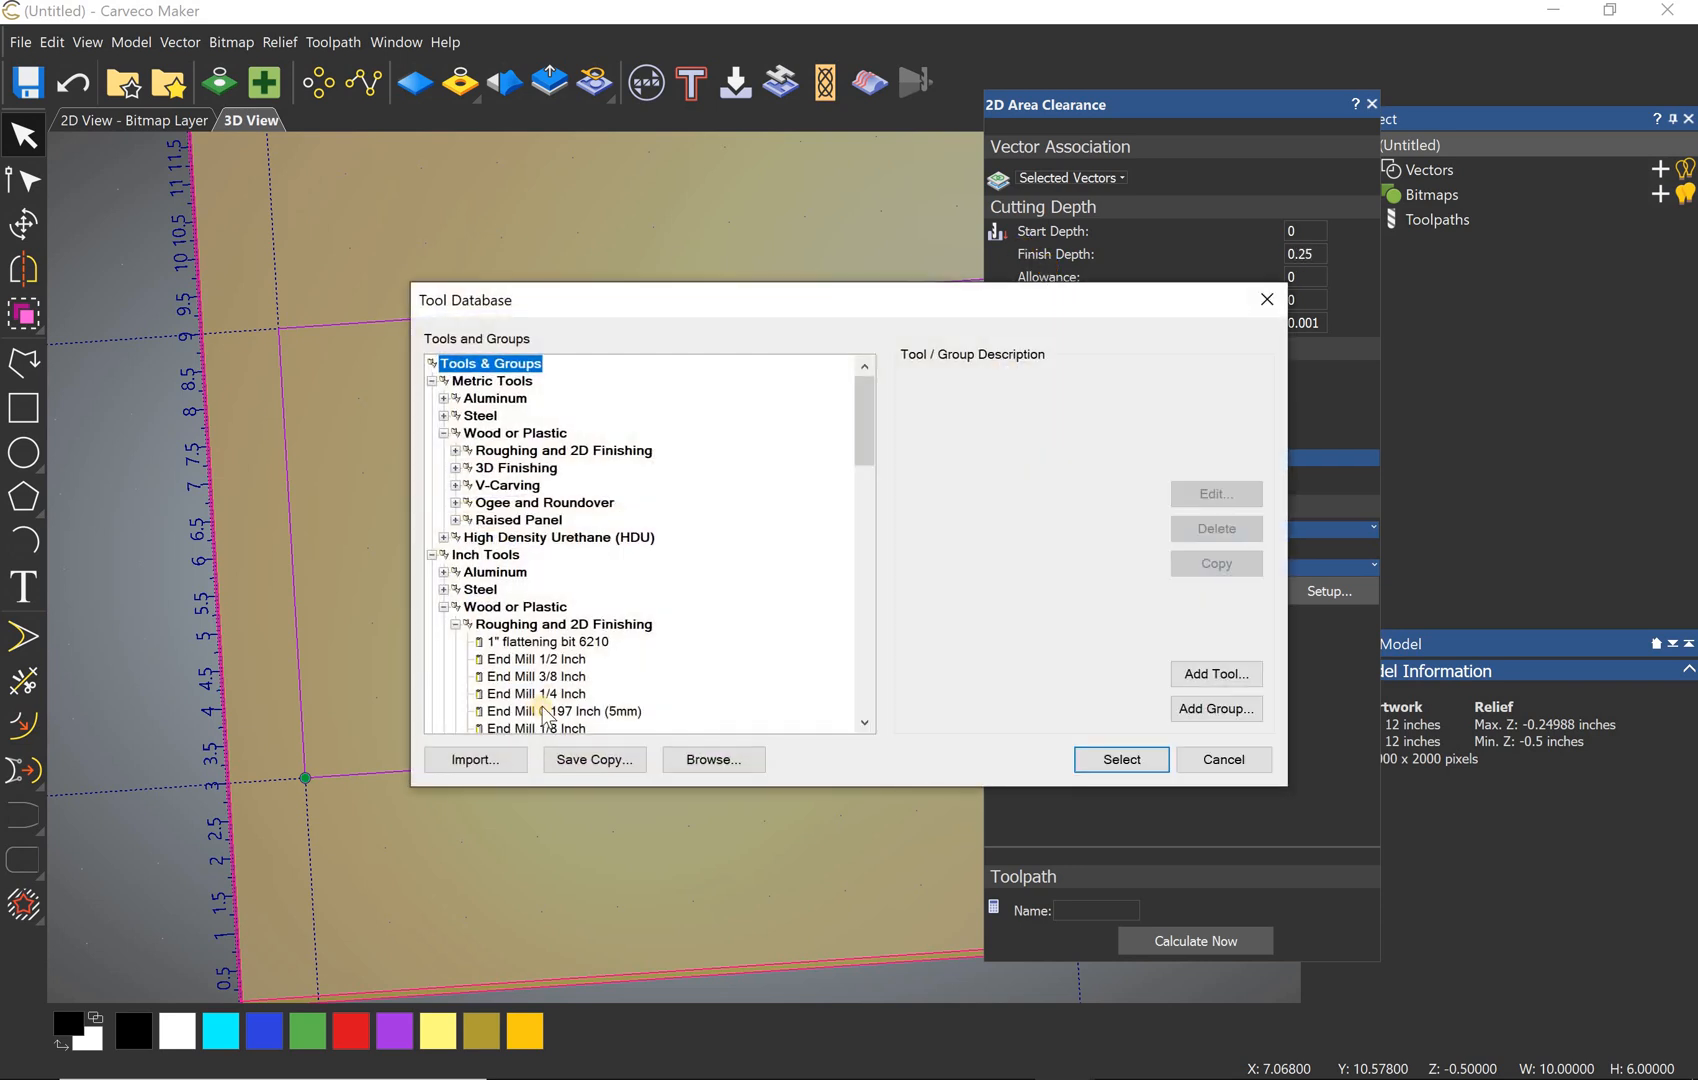
click(1120, 758)
text(cl)
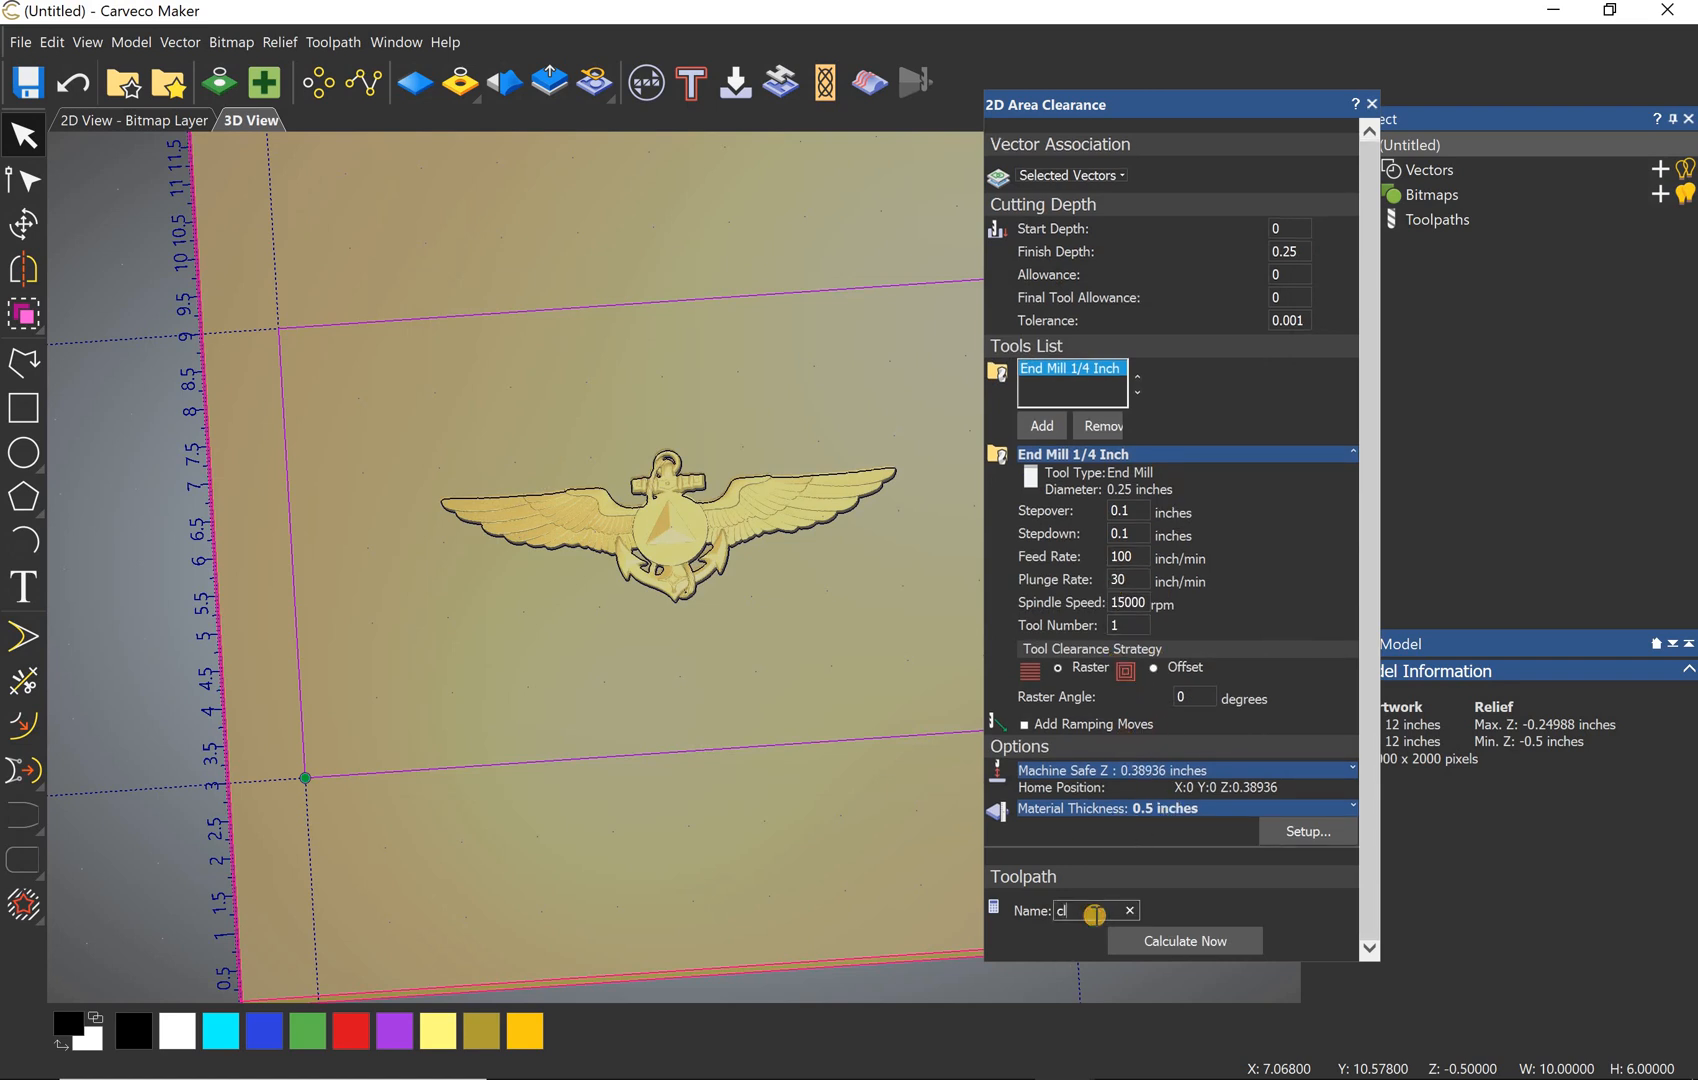
text(east)
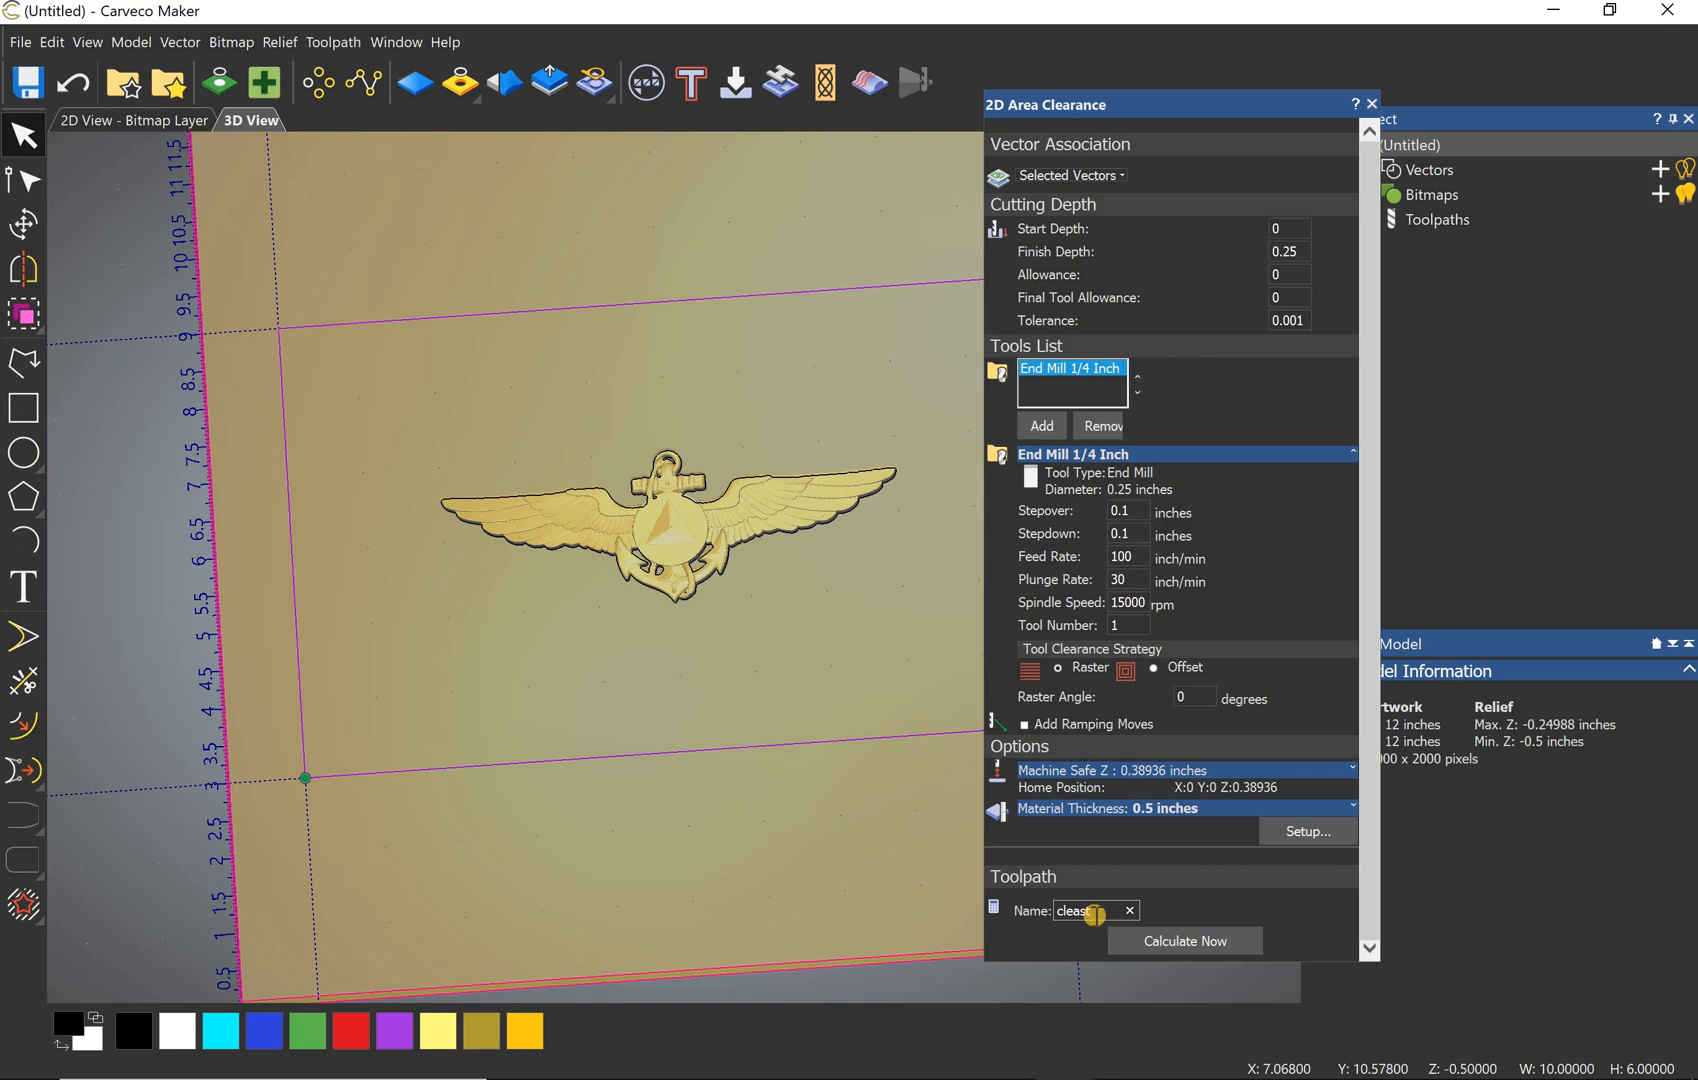
click(1182, 940)
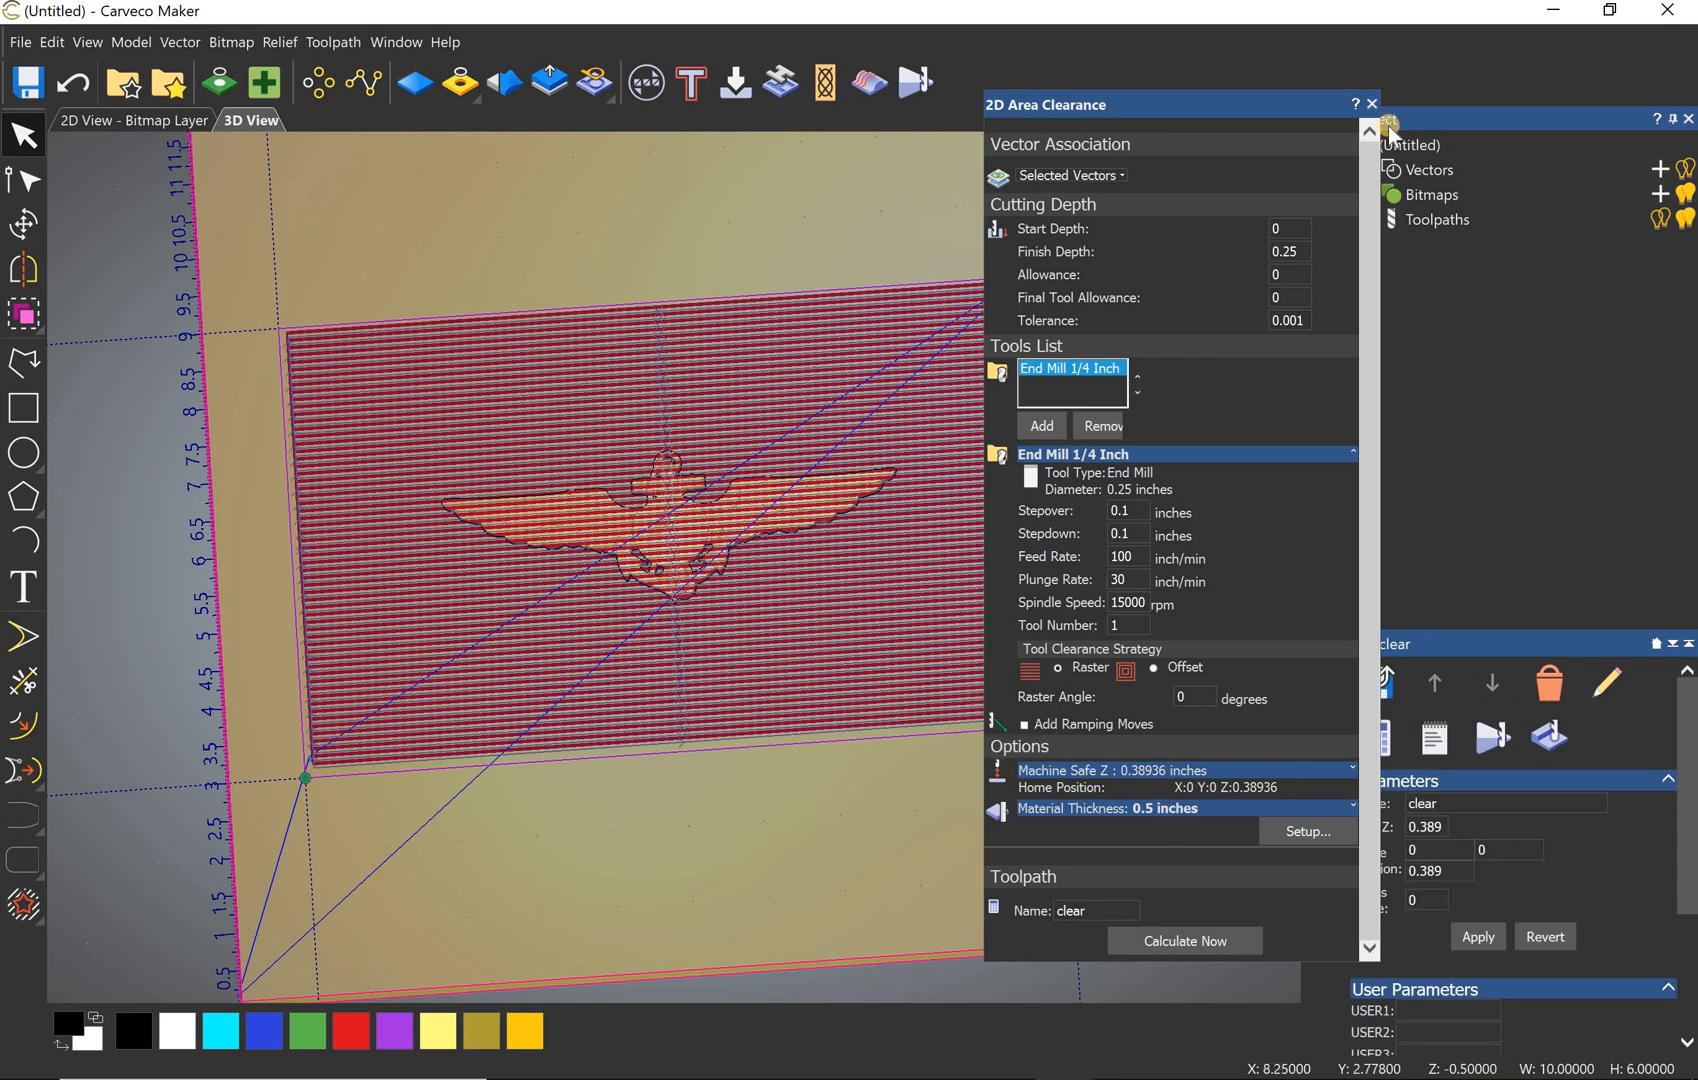
click(1372, 104)
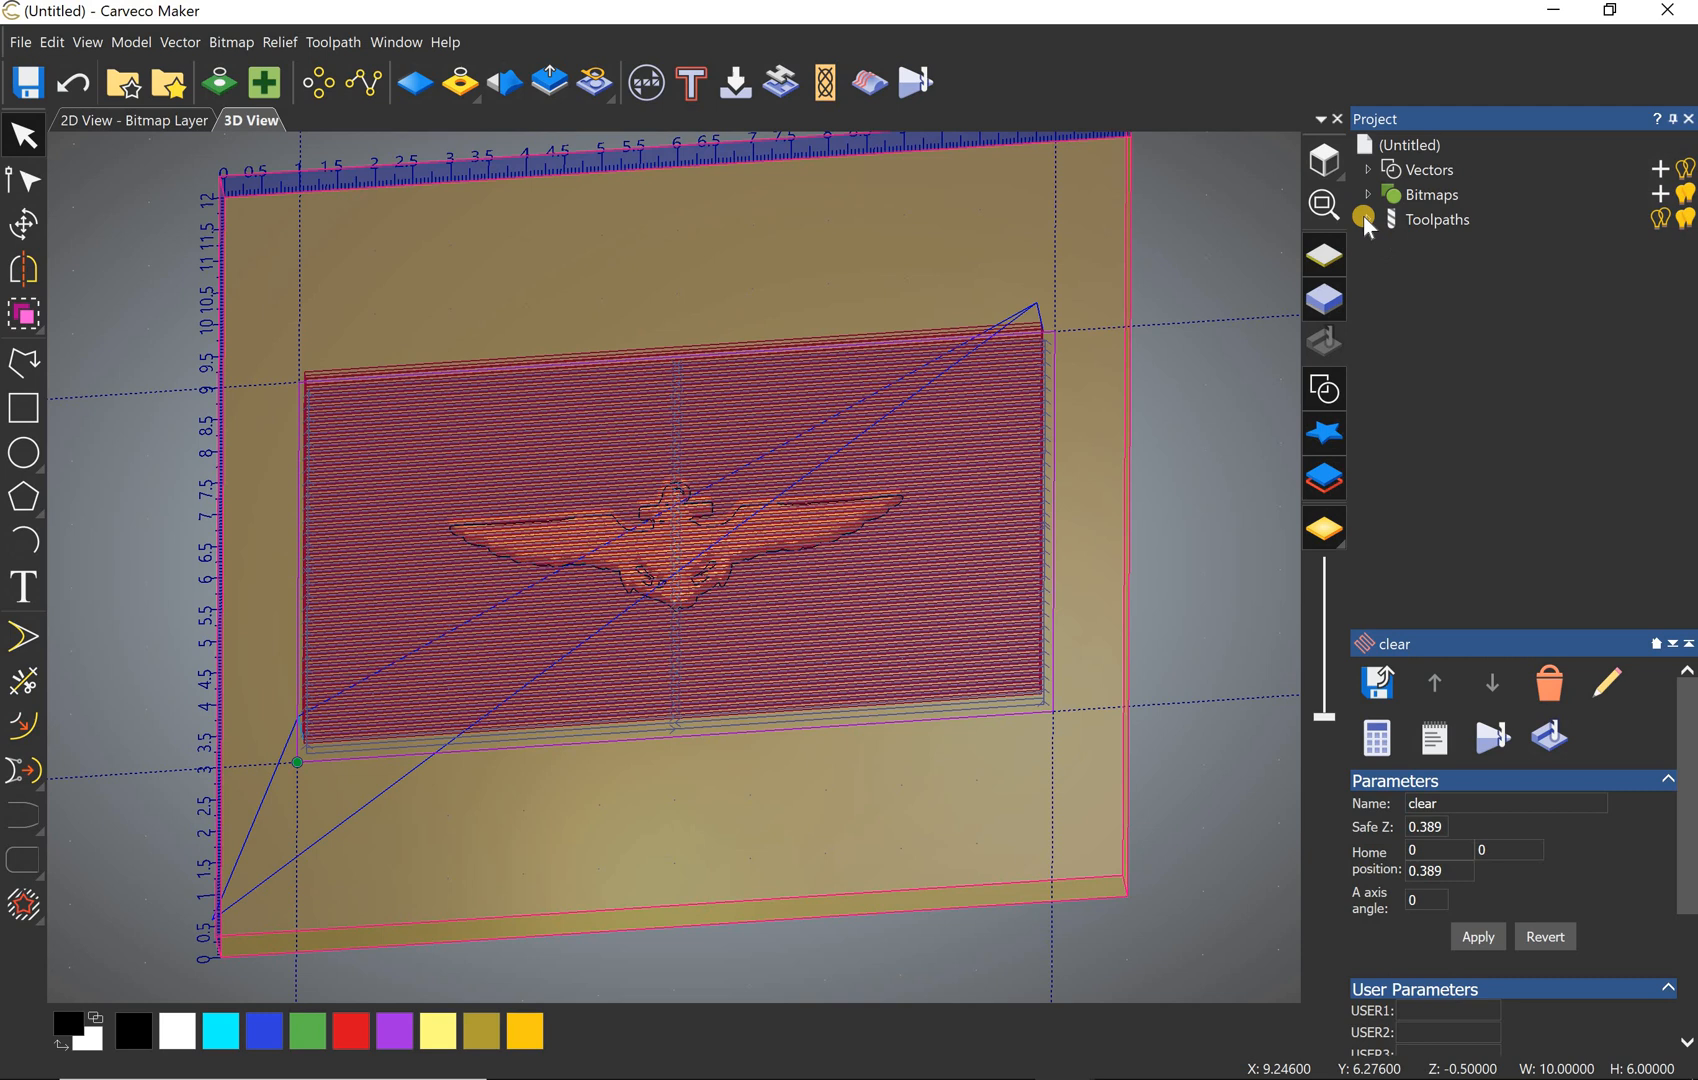
Step: Hide the toolpath previews in the Project tree so the anchor relief shows alone
click(1368, 218)
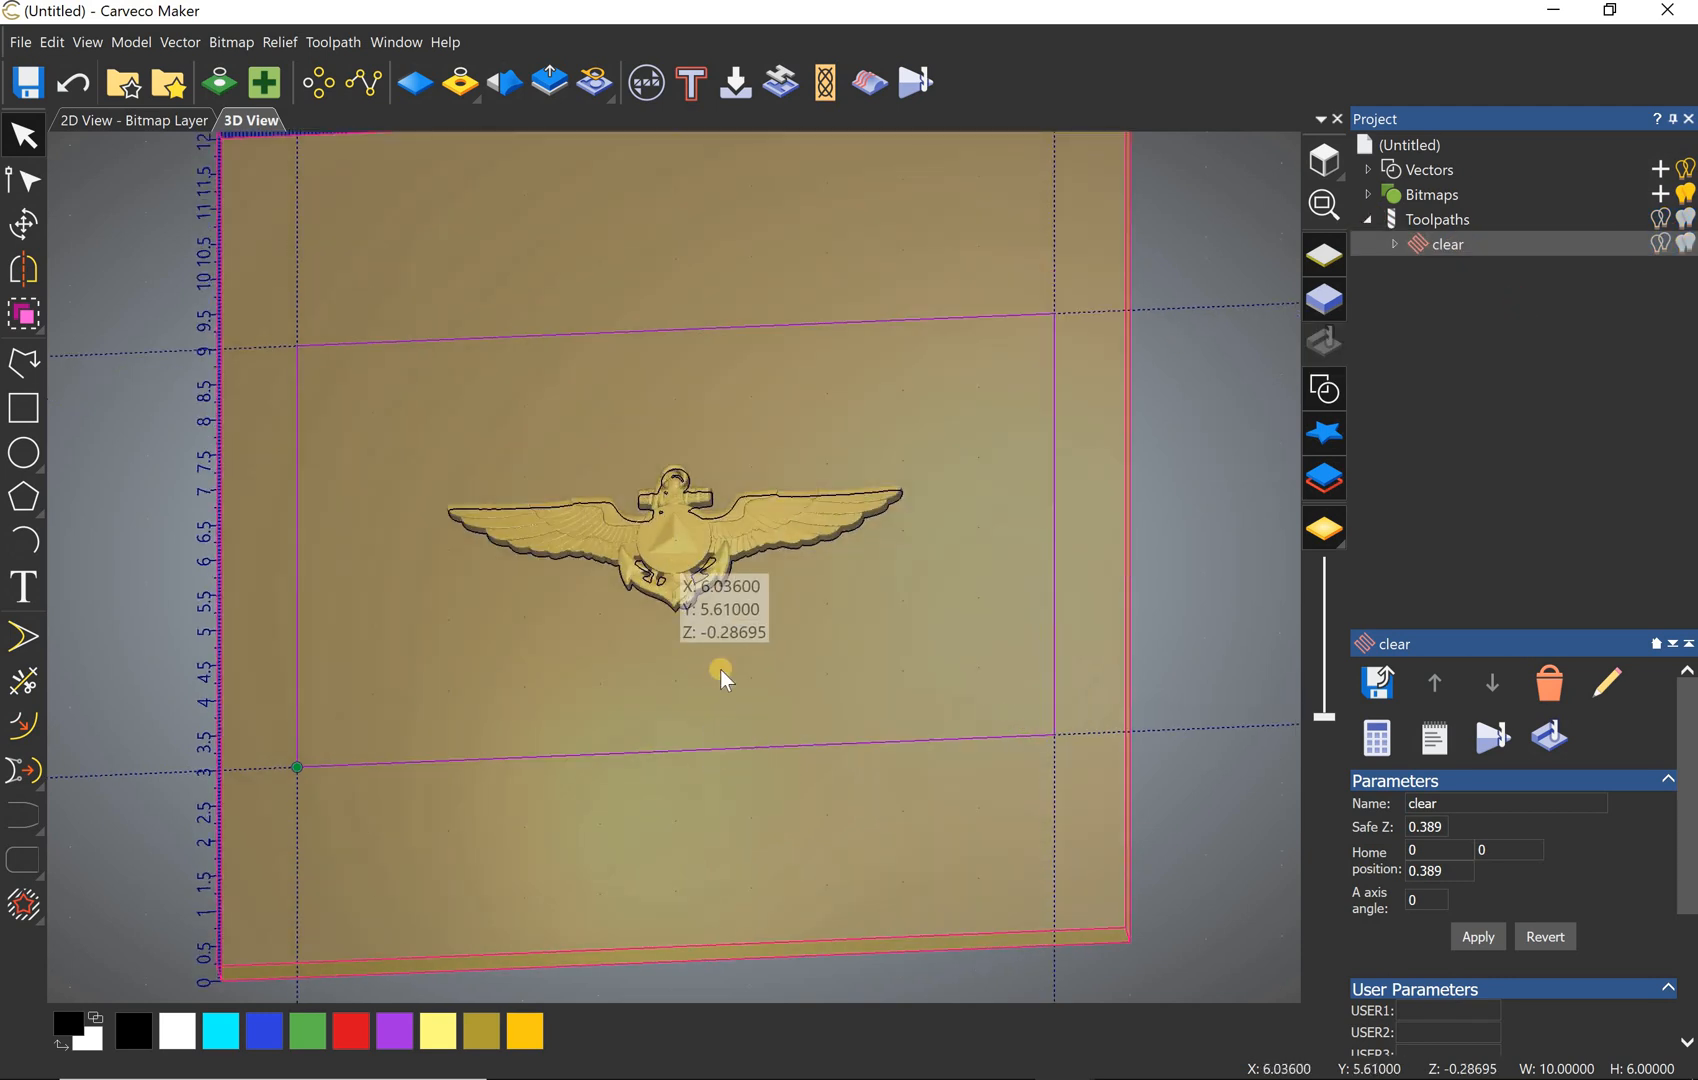
mouse_move(870, 84)
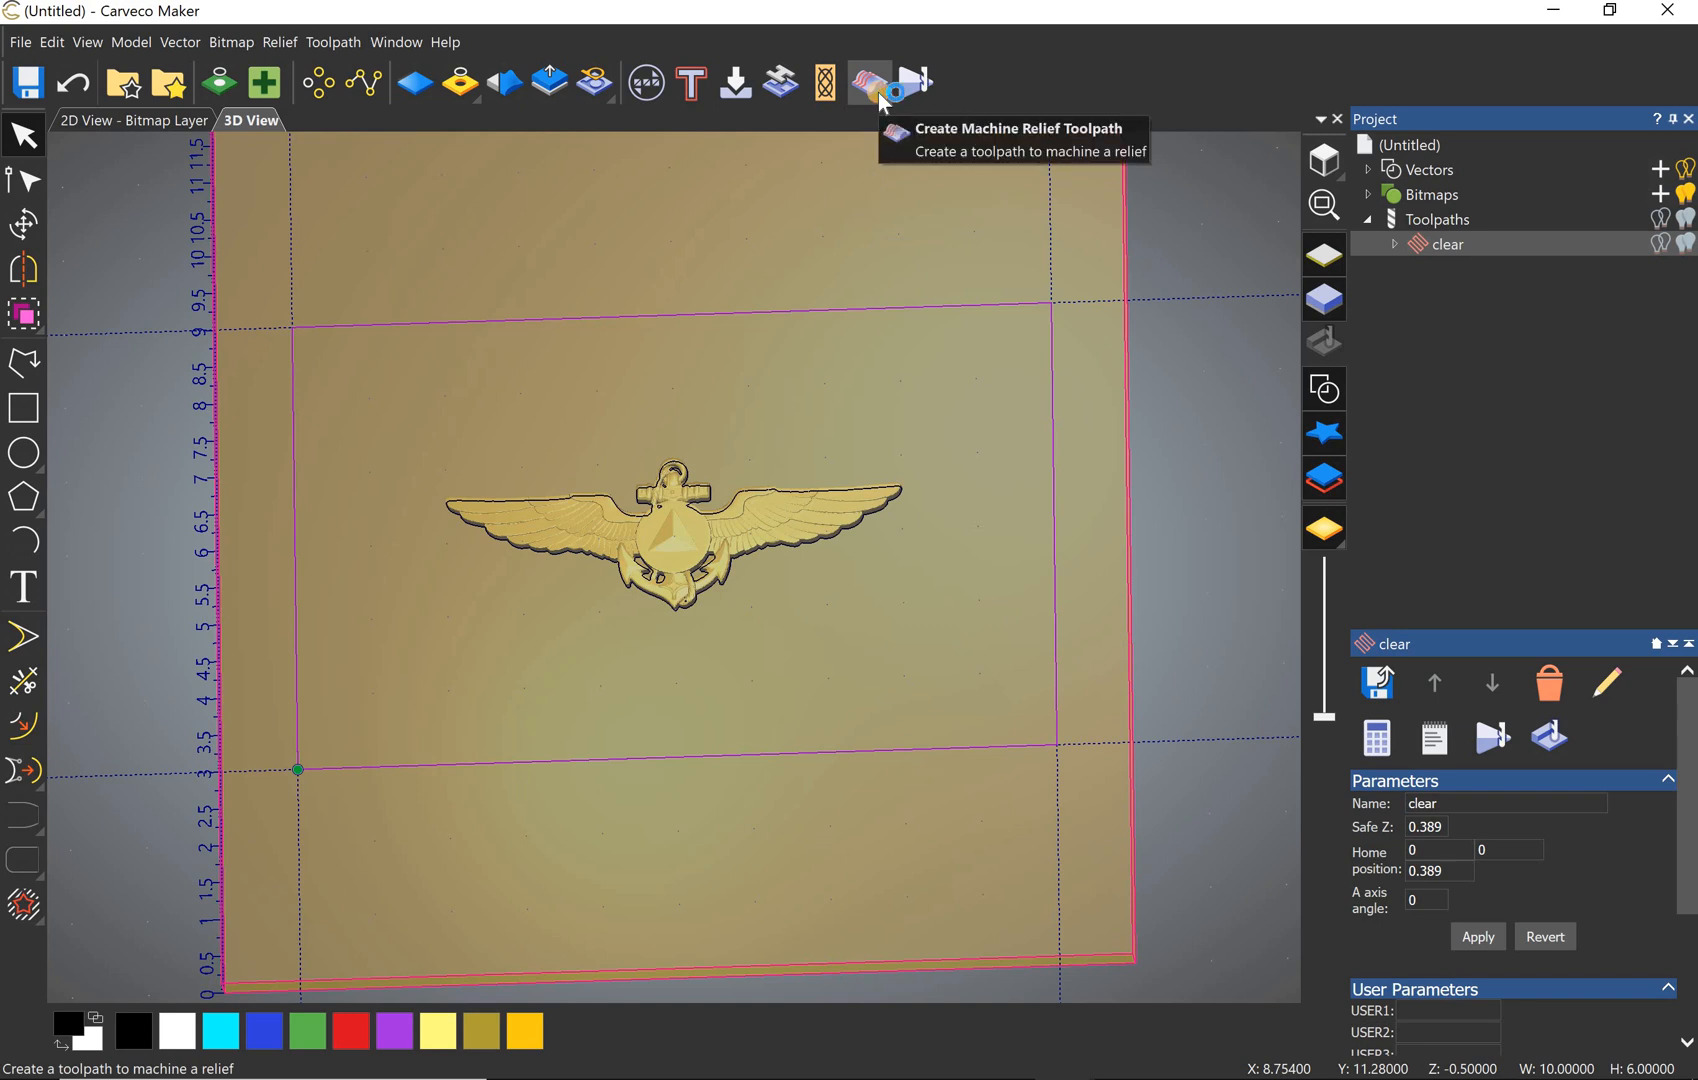
Step: Start a Machine Relief toolpath with Area to Machine set to Selected Vectors
click(868, 84)
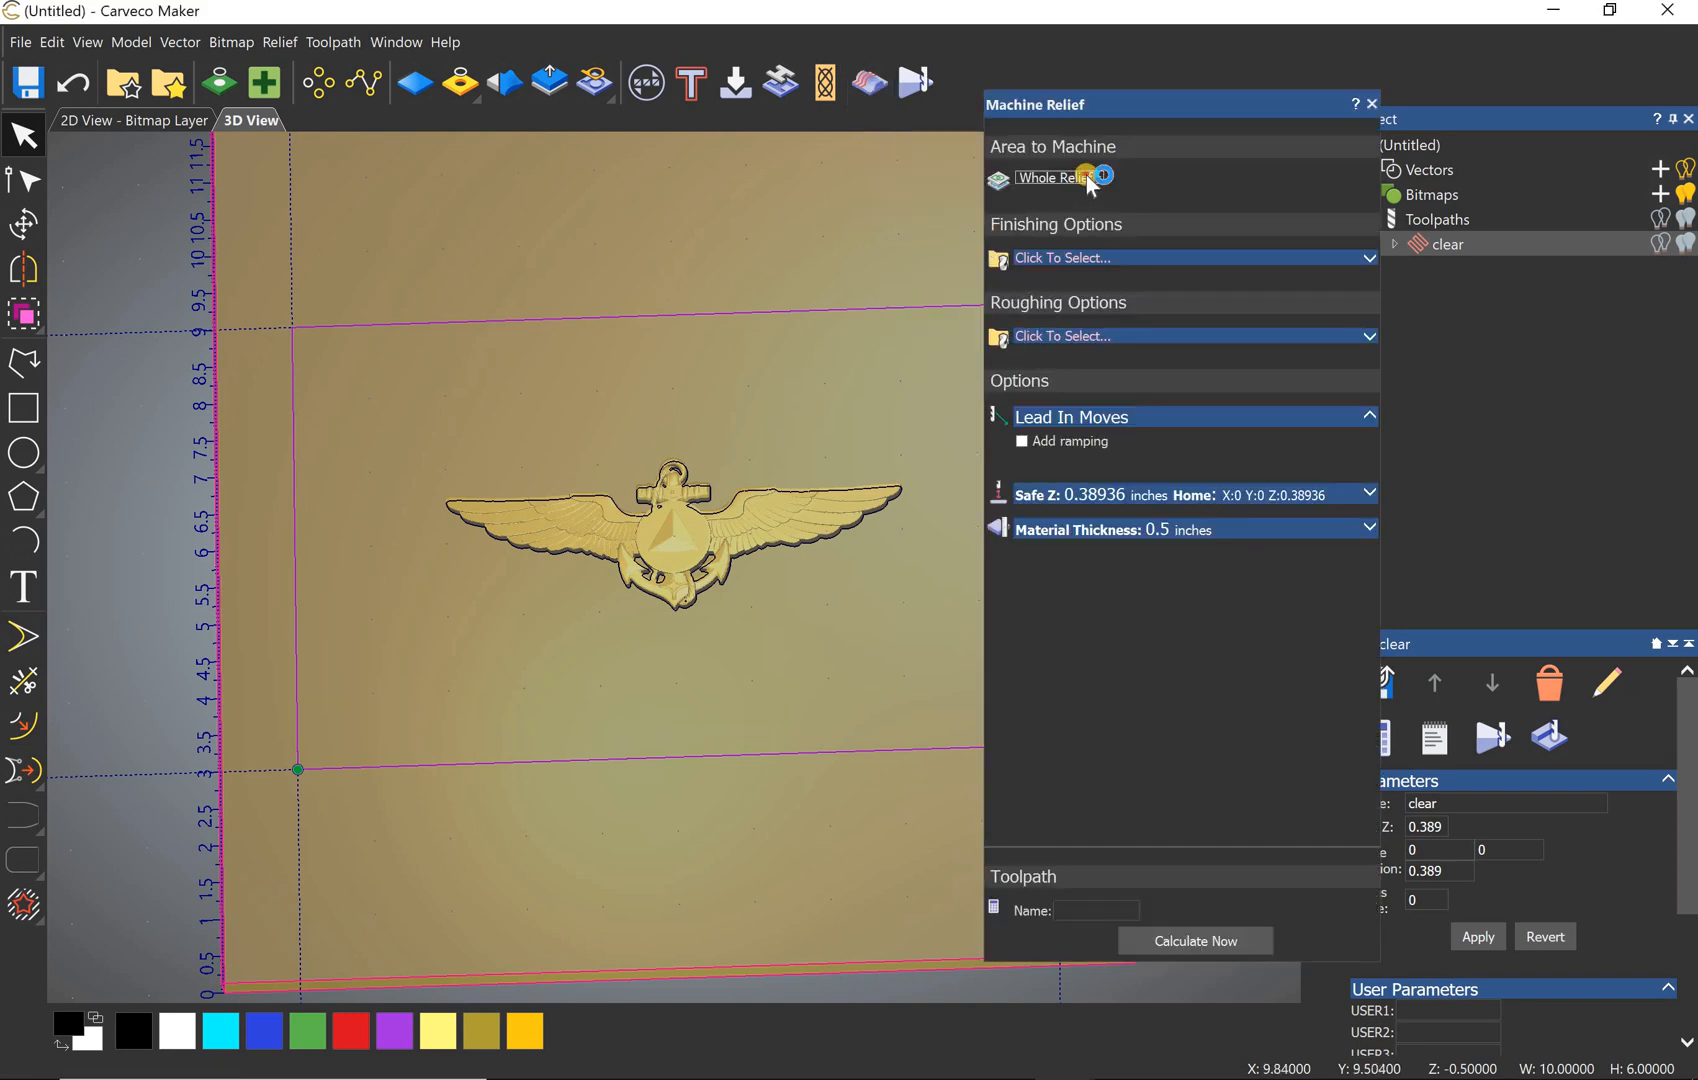
click(1056, 176)
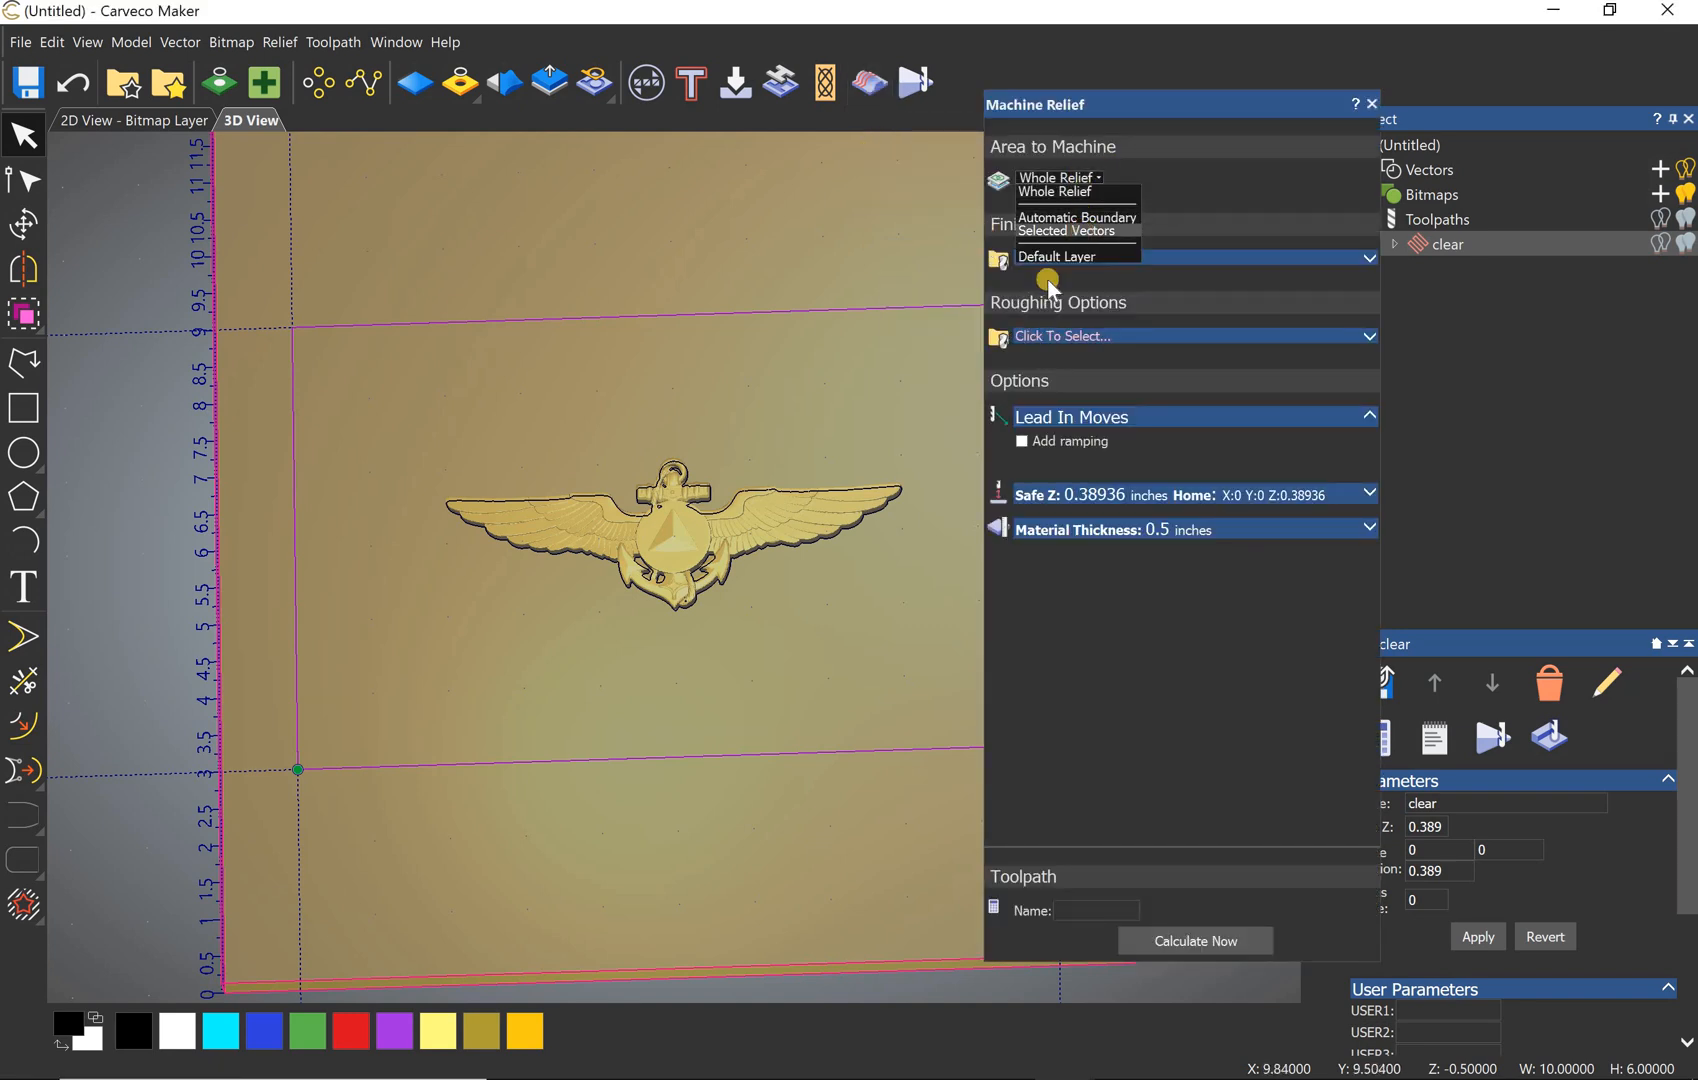
click(1066, 230)
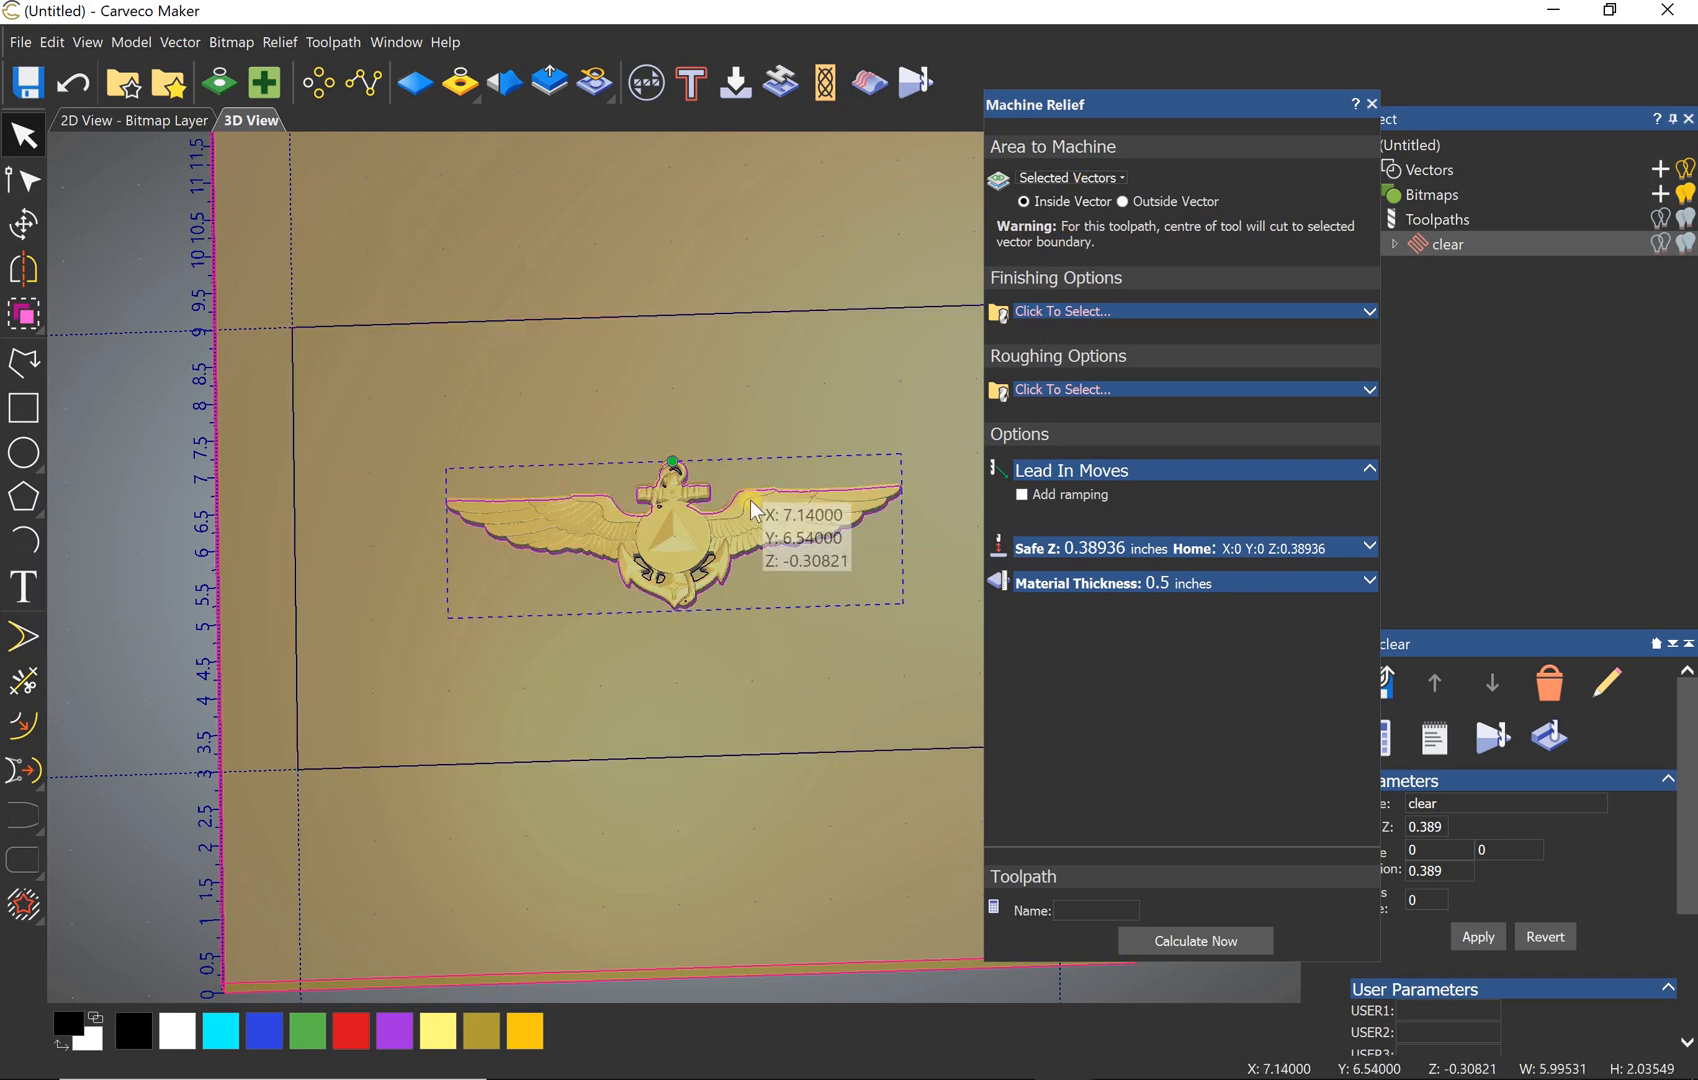
mouse_move(636, 646)
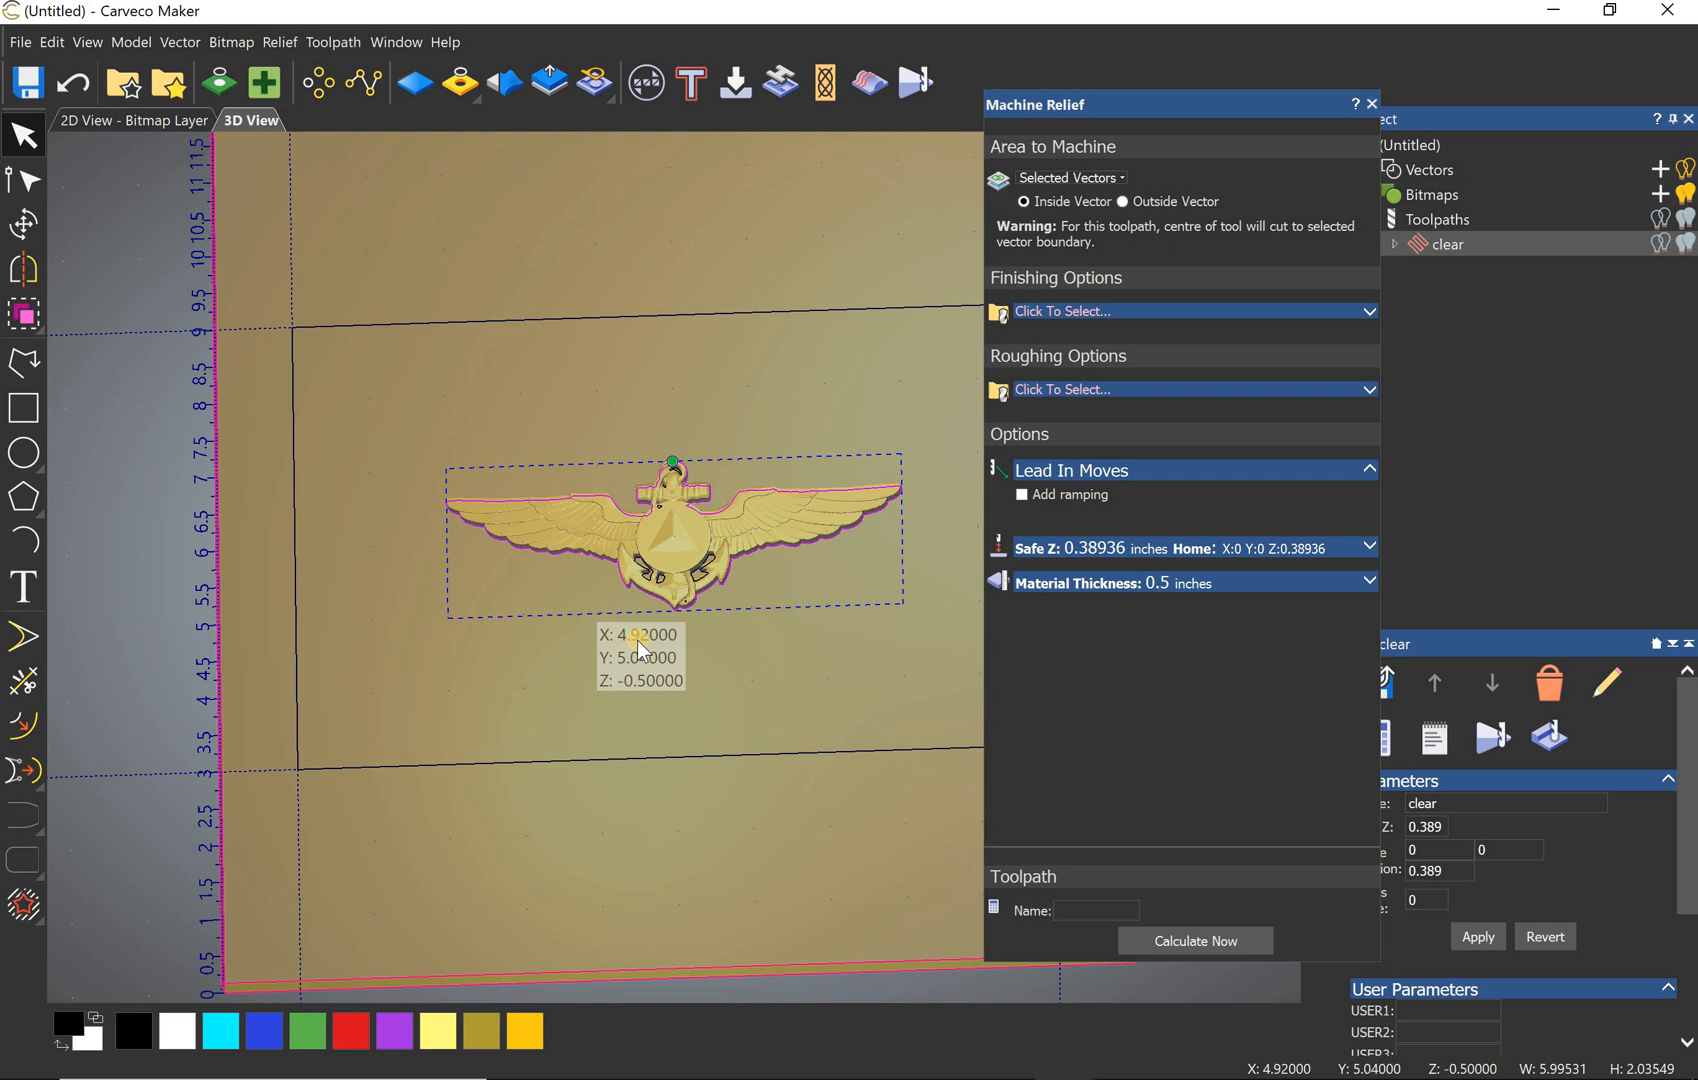
mouse_move(564, 574)
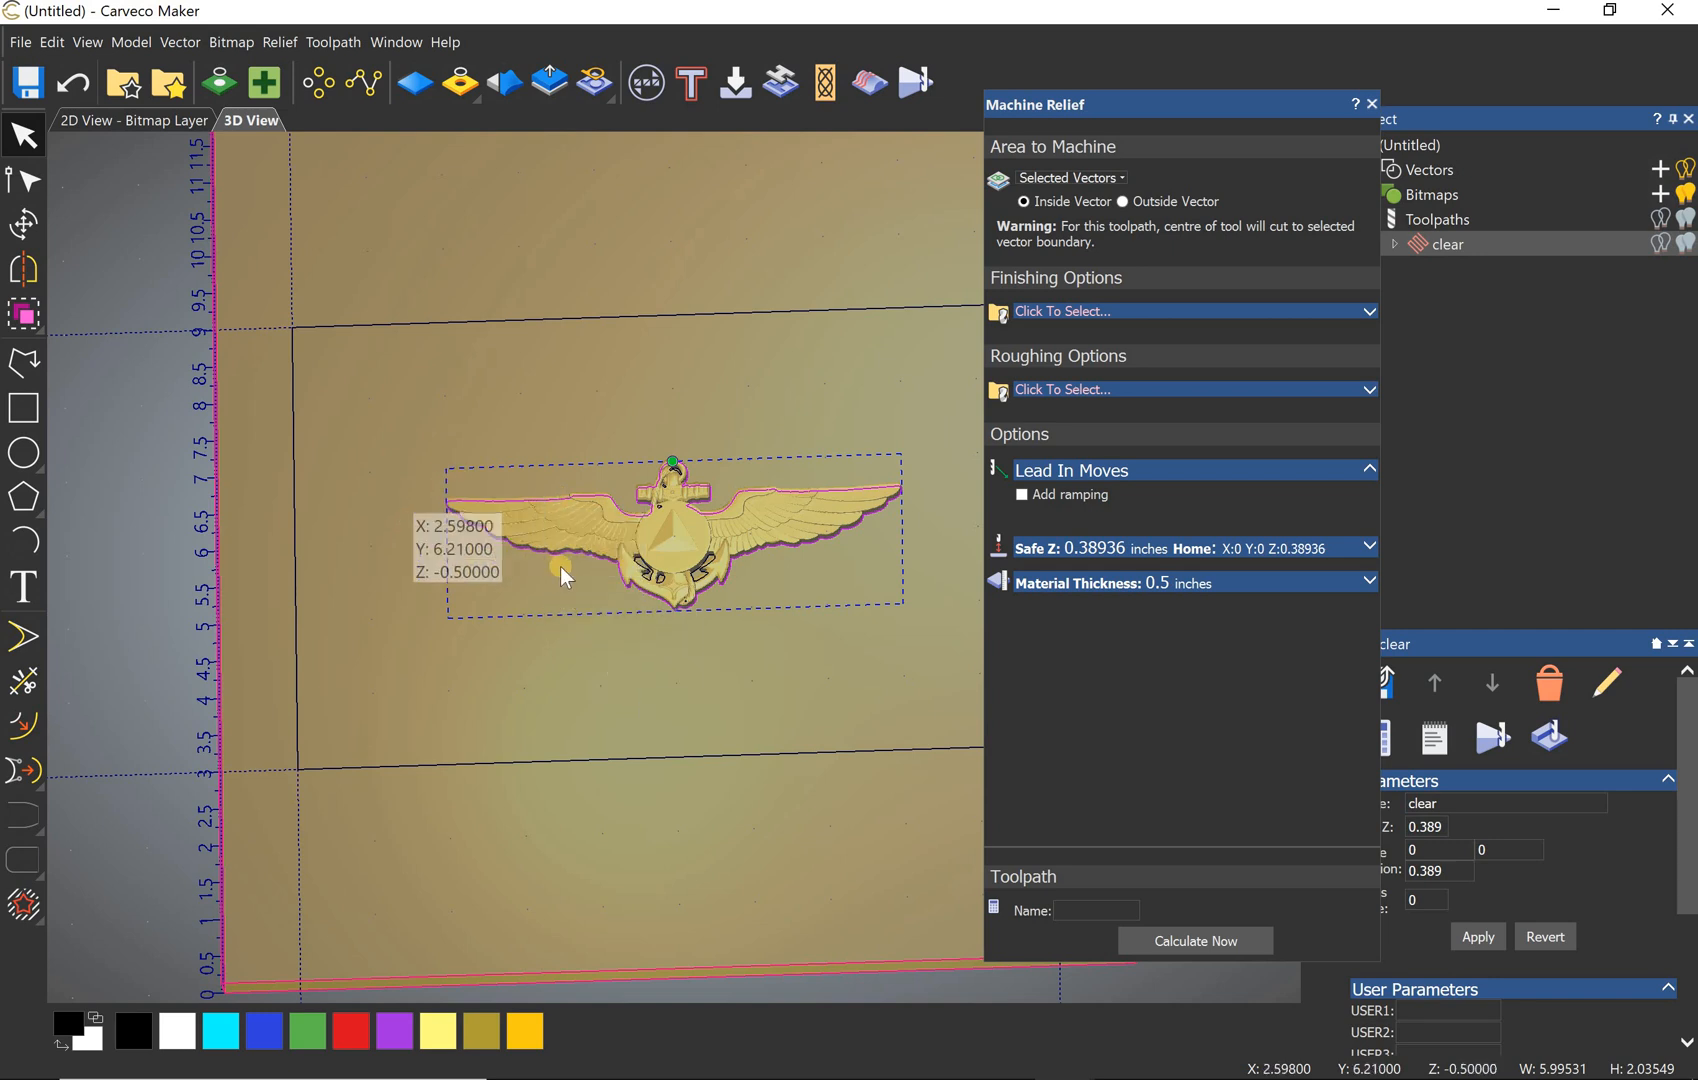
mouse_move(606, 510)
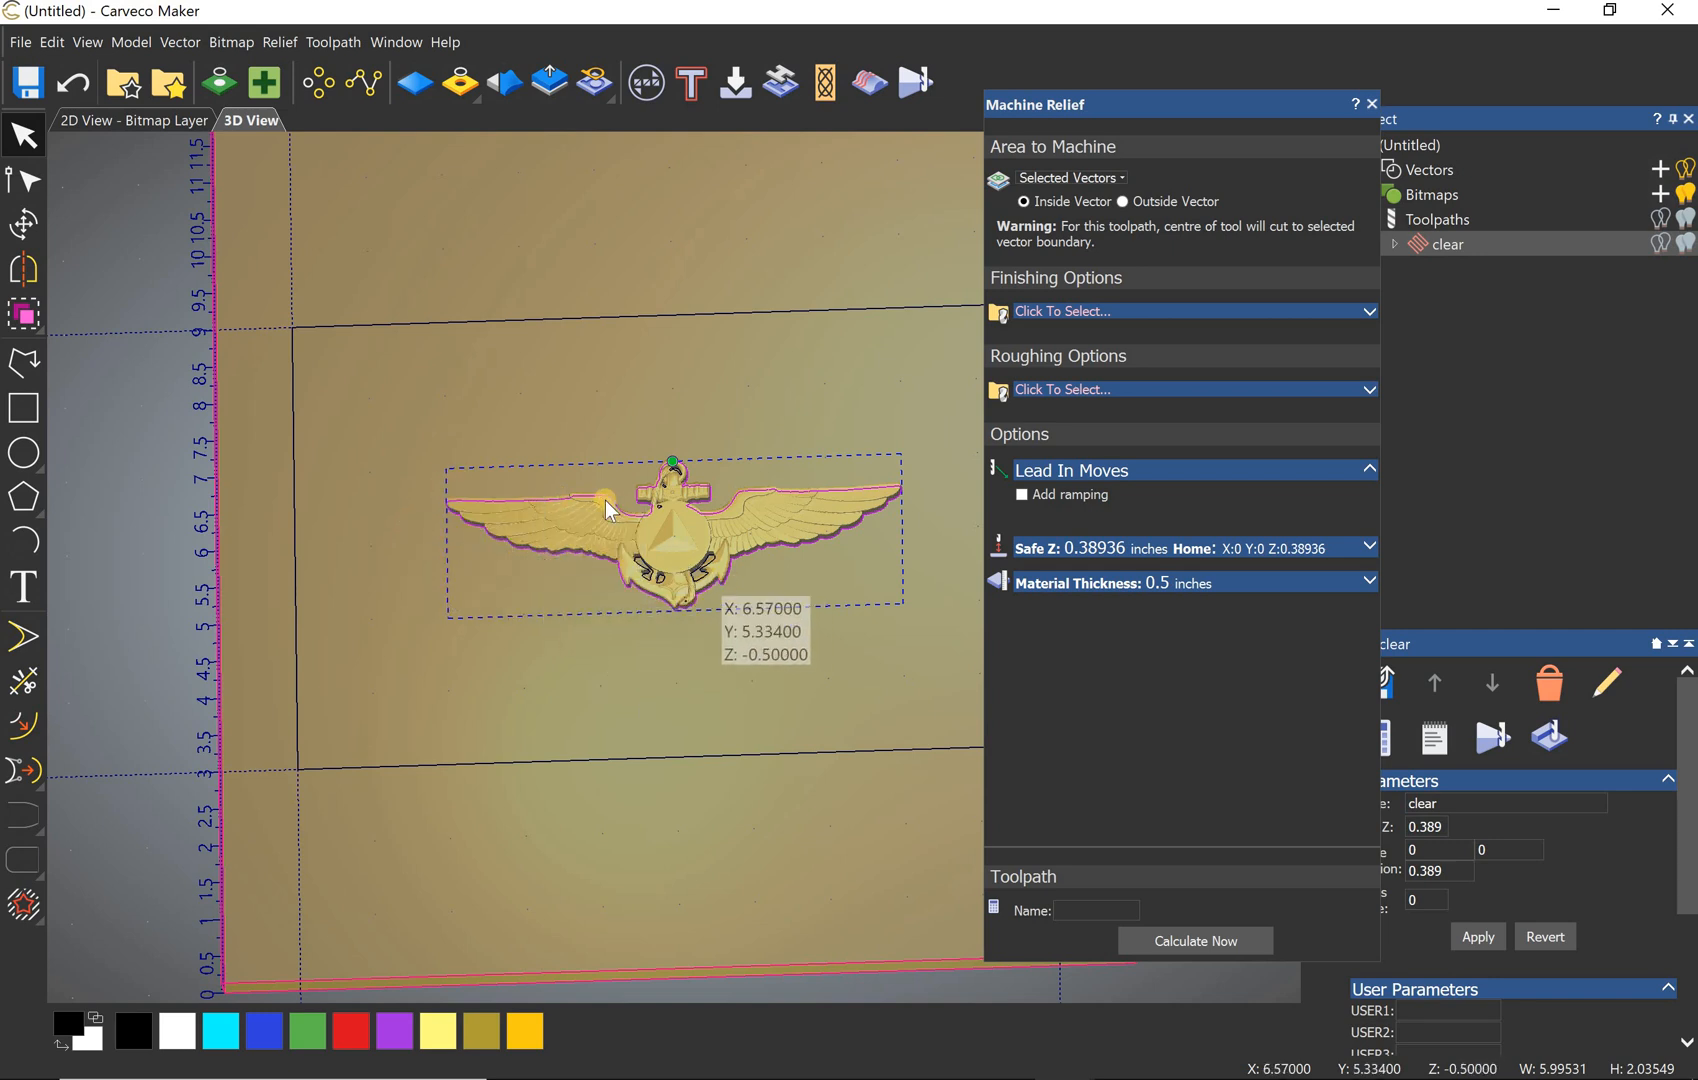
mouse_move(704, 542)
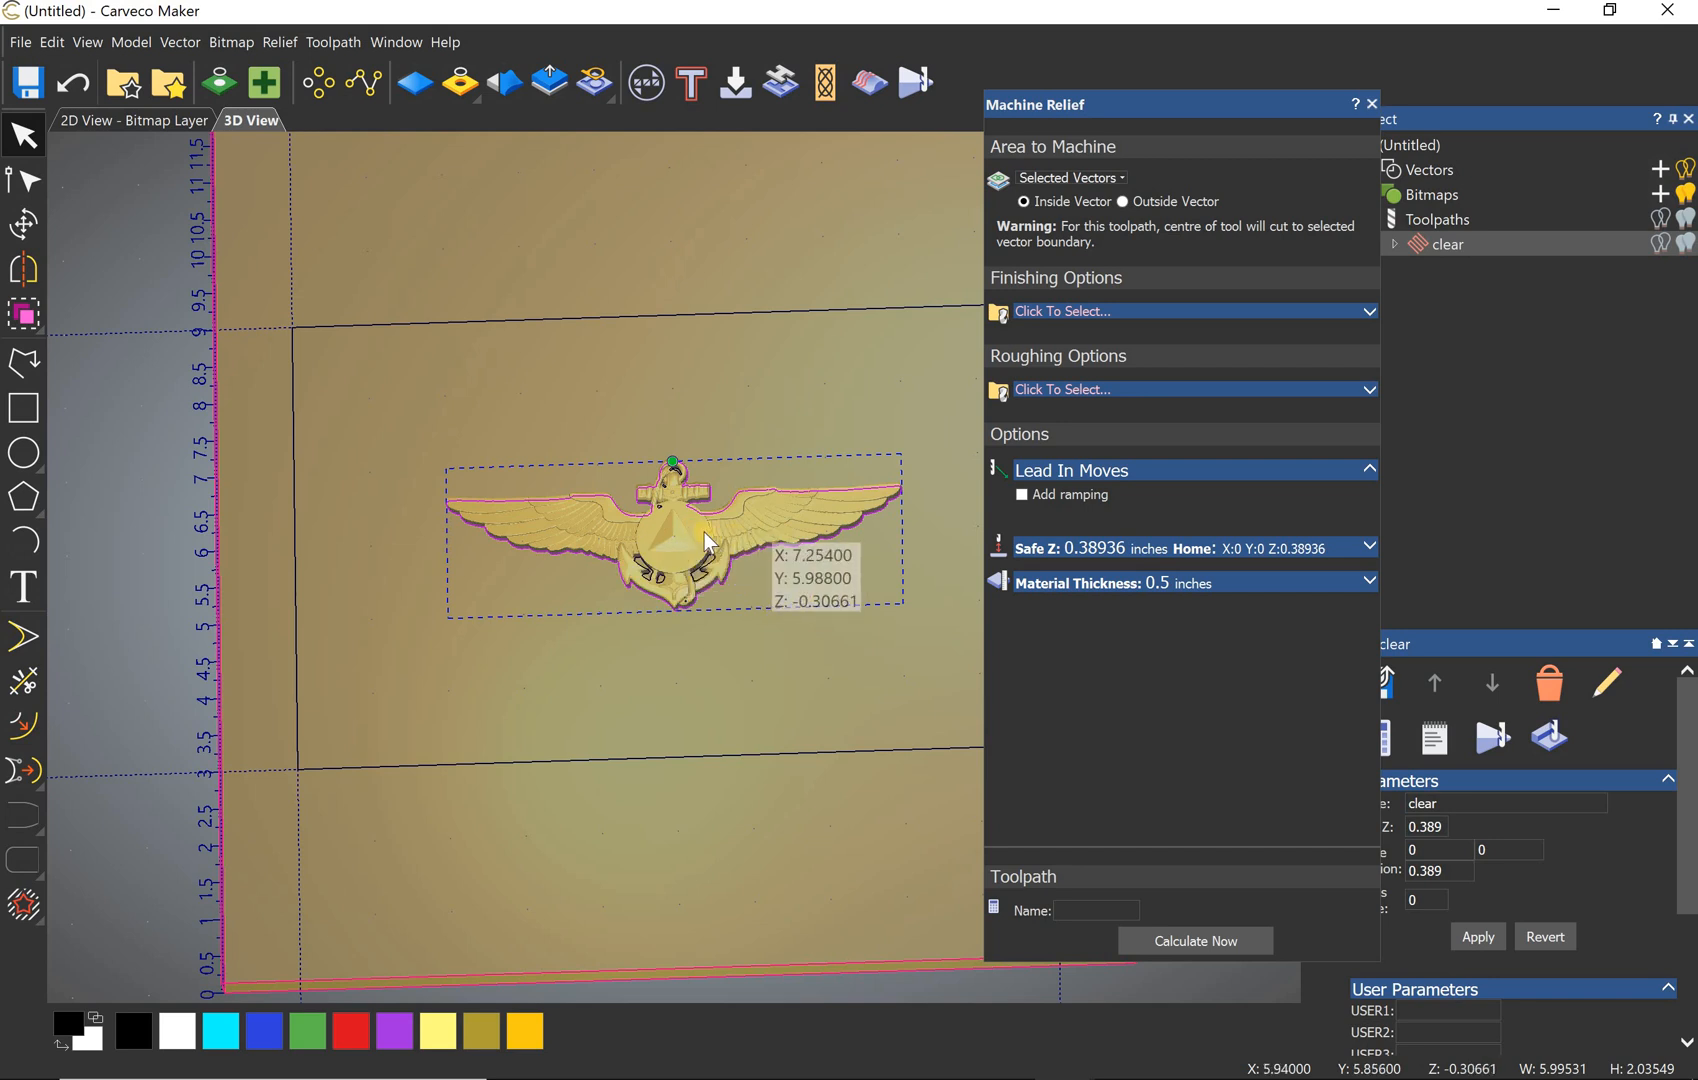
mouse_move(704, 544)
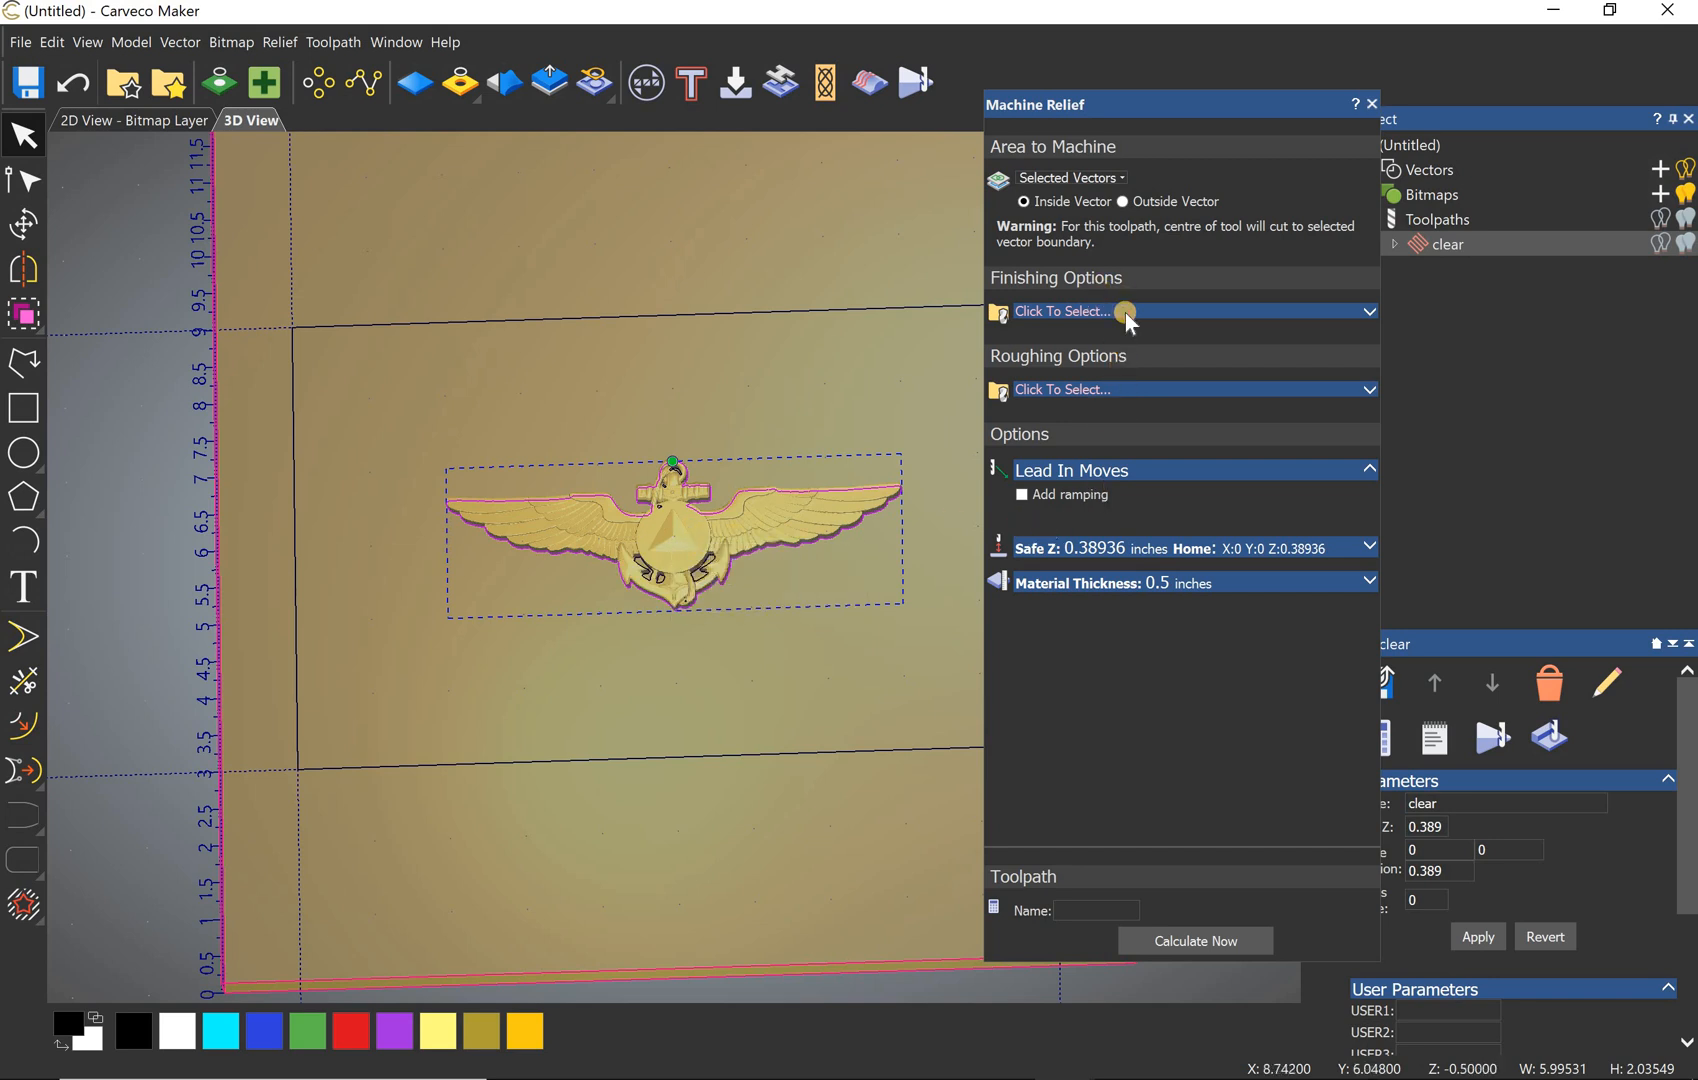
Step: Calculate toolpath 'relief' with the amana 46282 1/16 tapered ball tool and multiple Z passes
click(1062, 312)
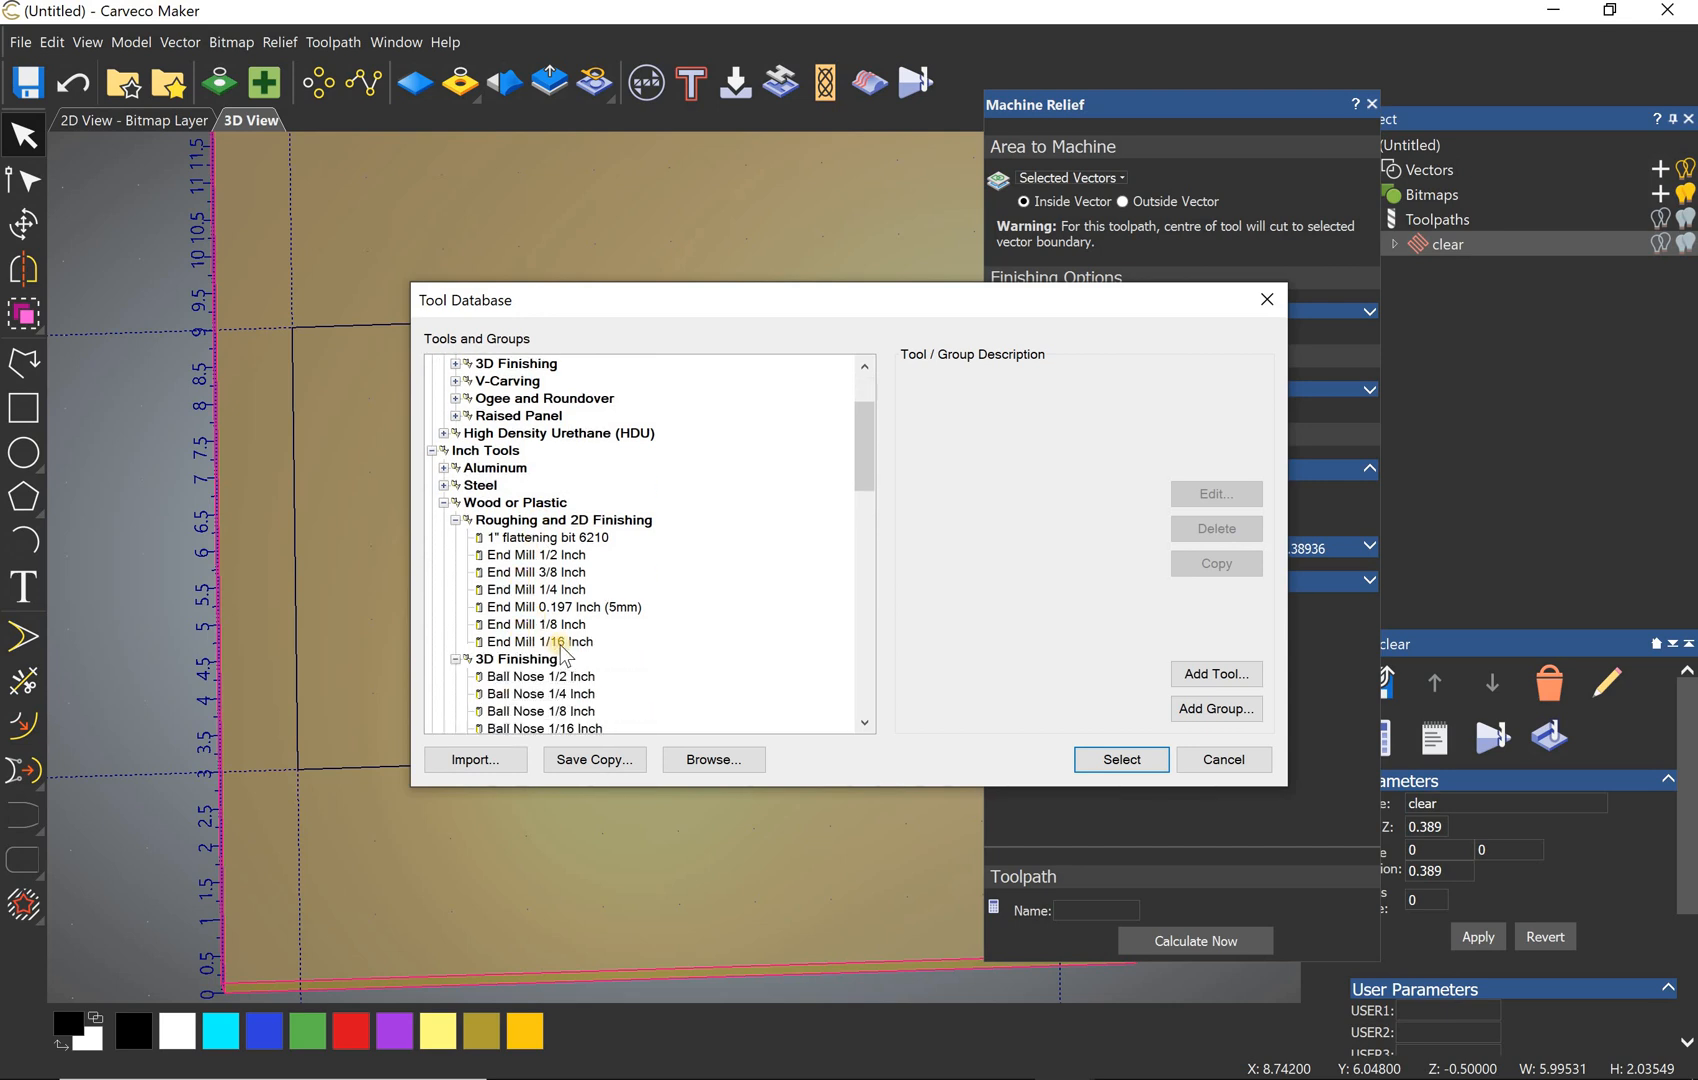
click(538, 642)
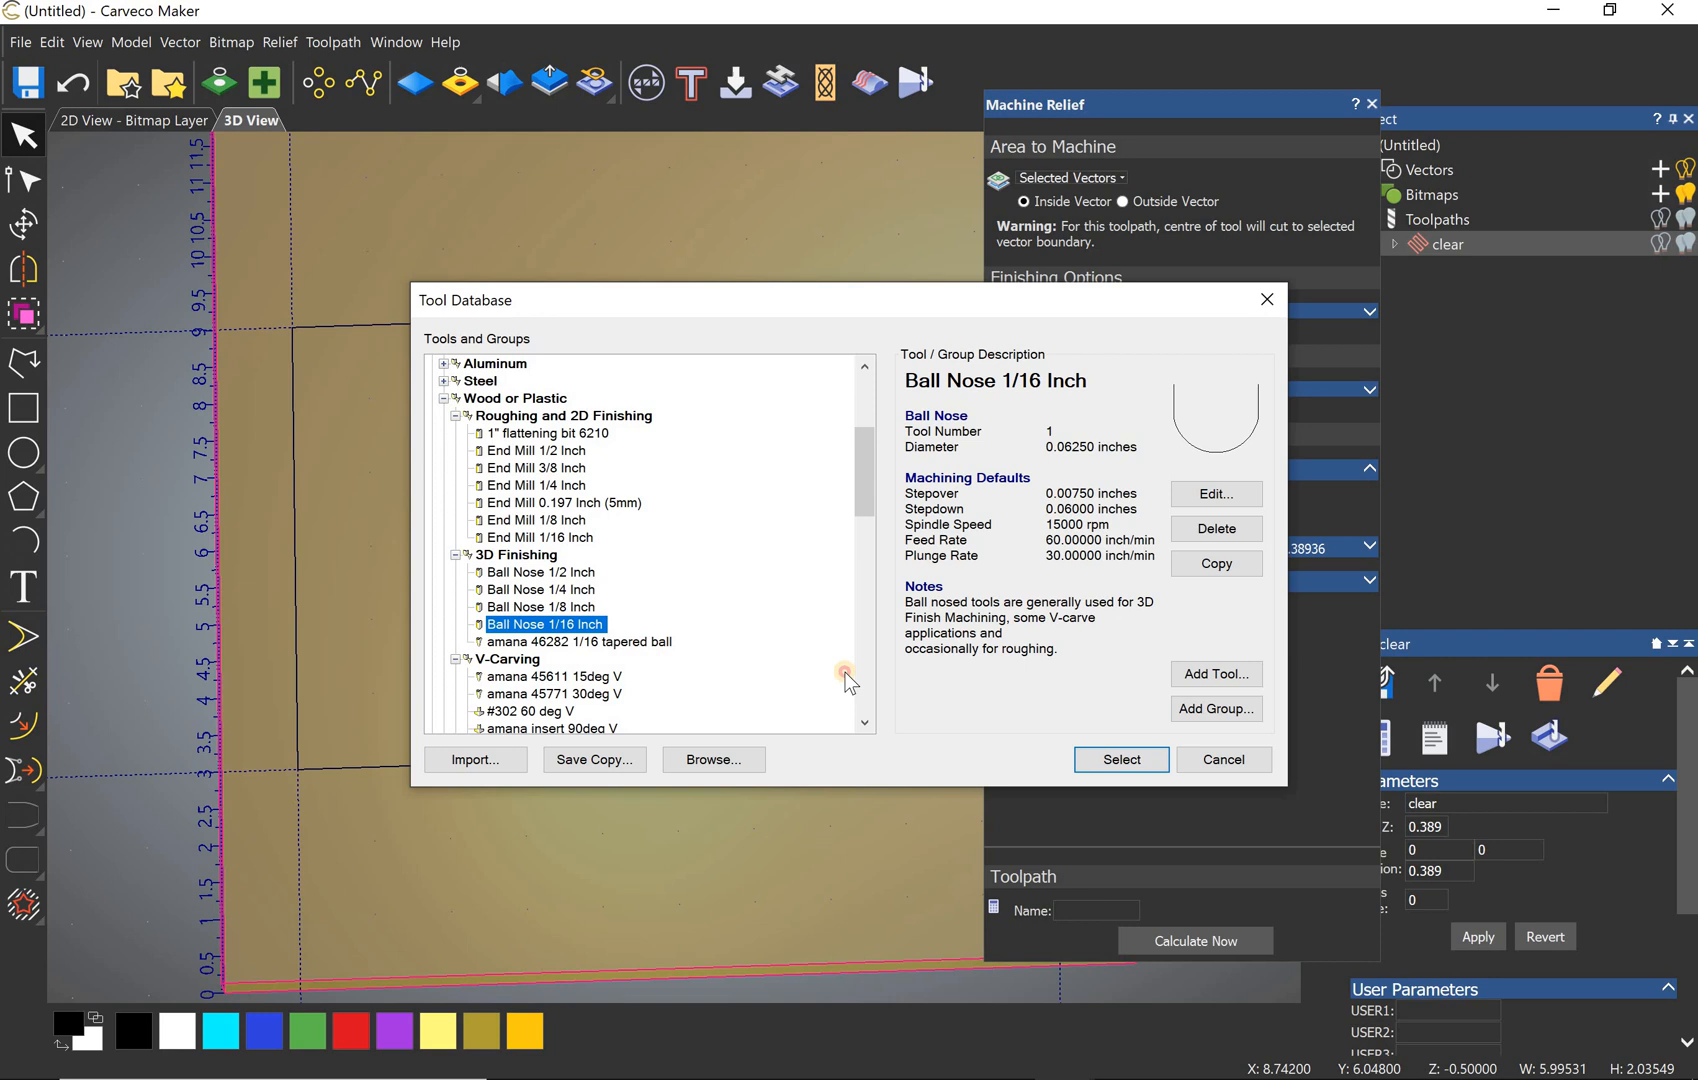
click(1120, 760)
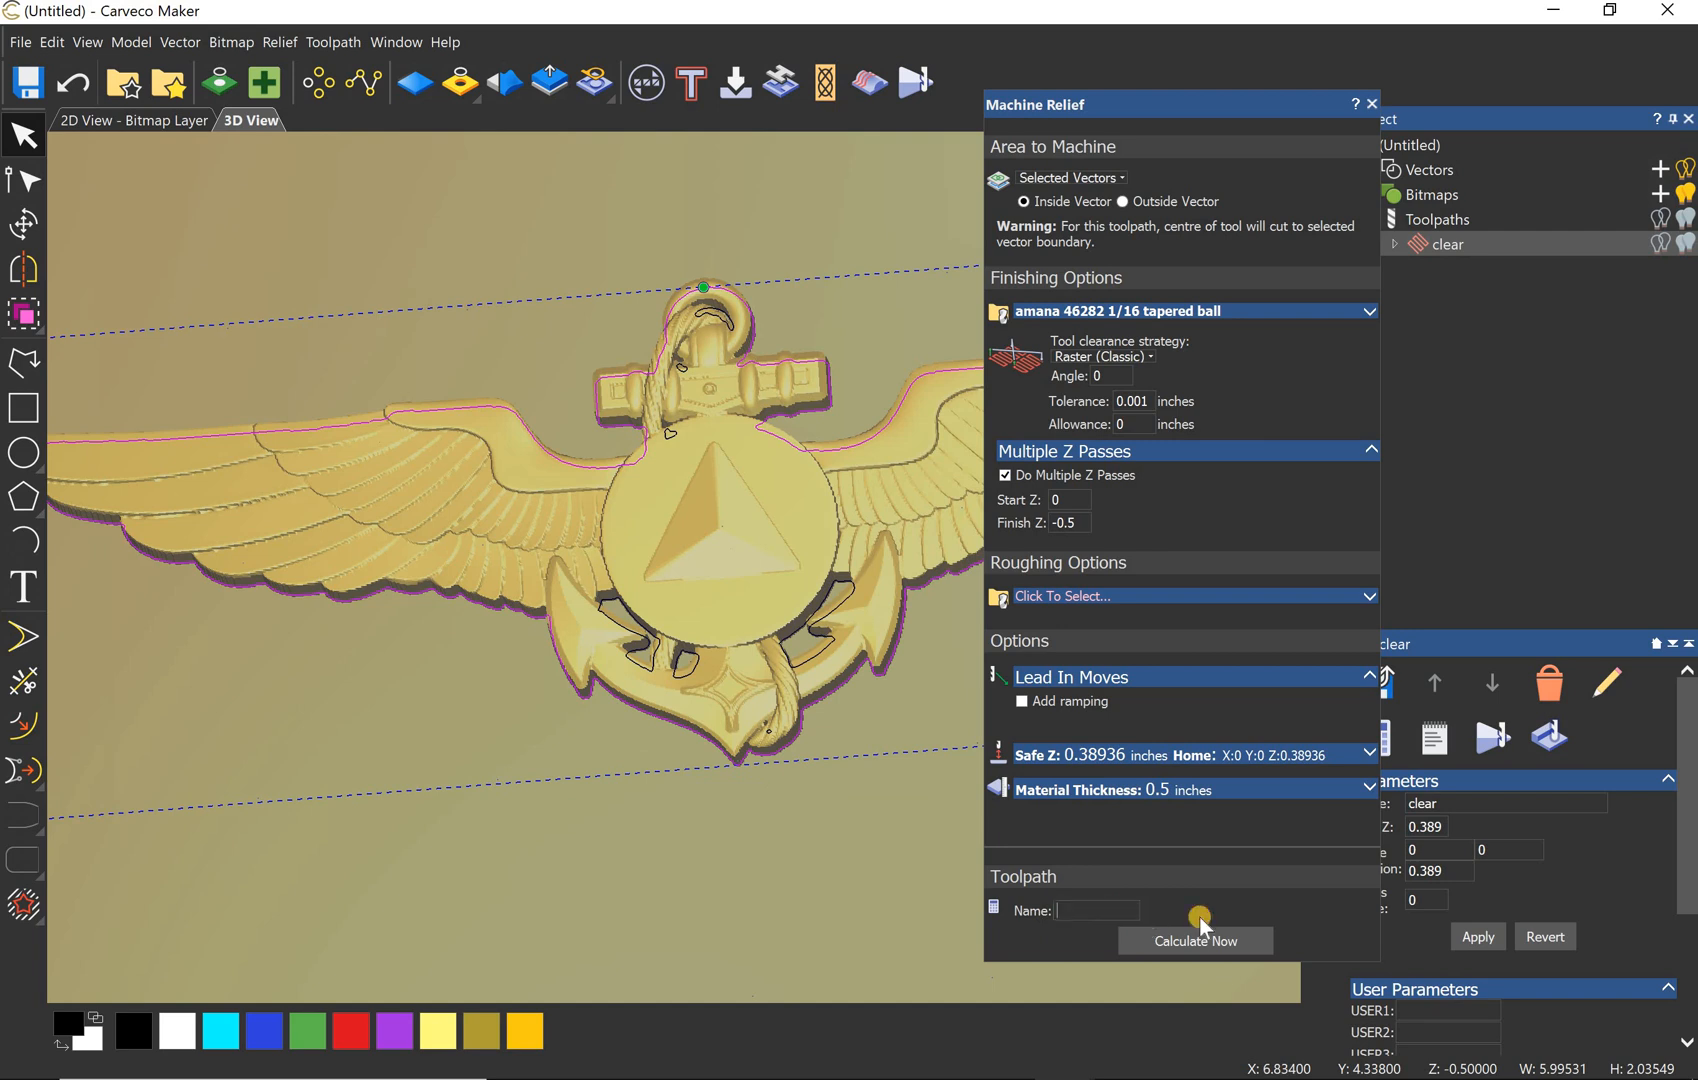
text(relief)
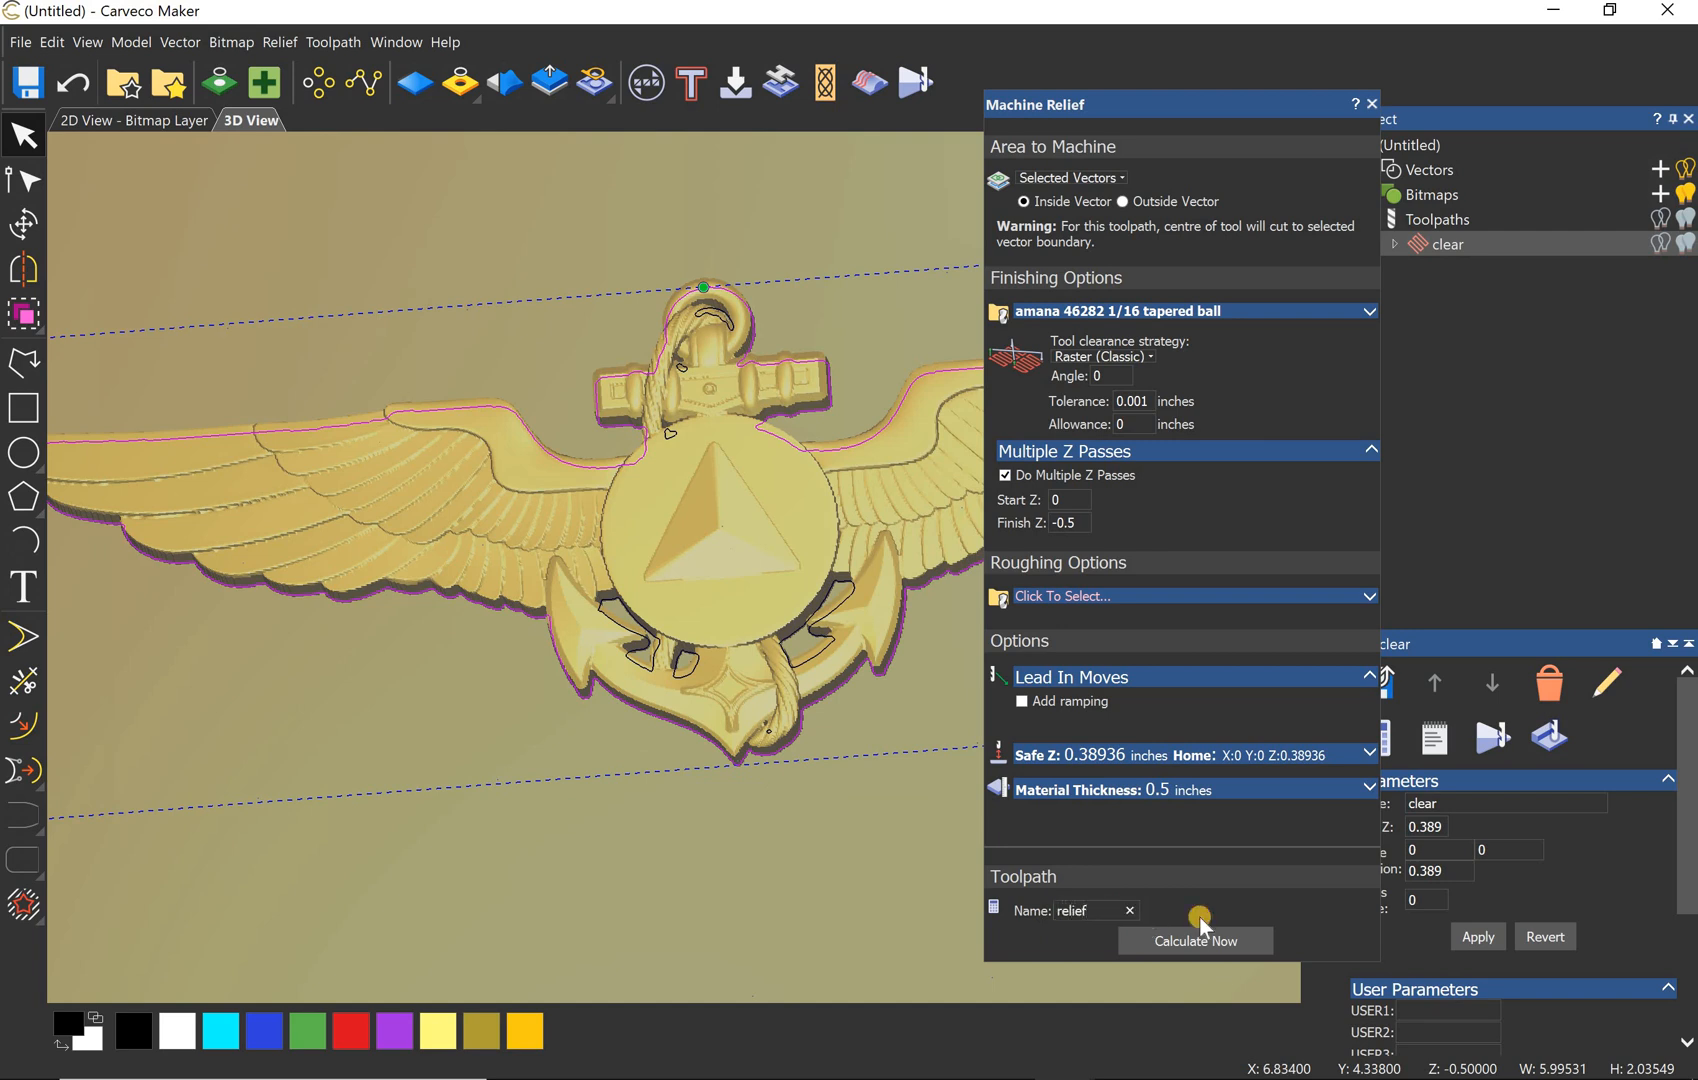
mouse_move(1028, 770)
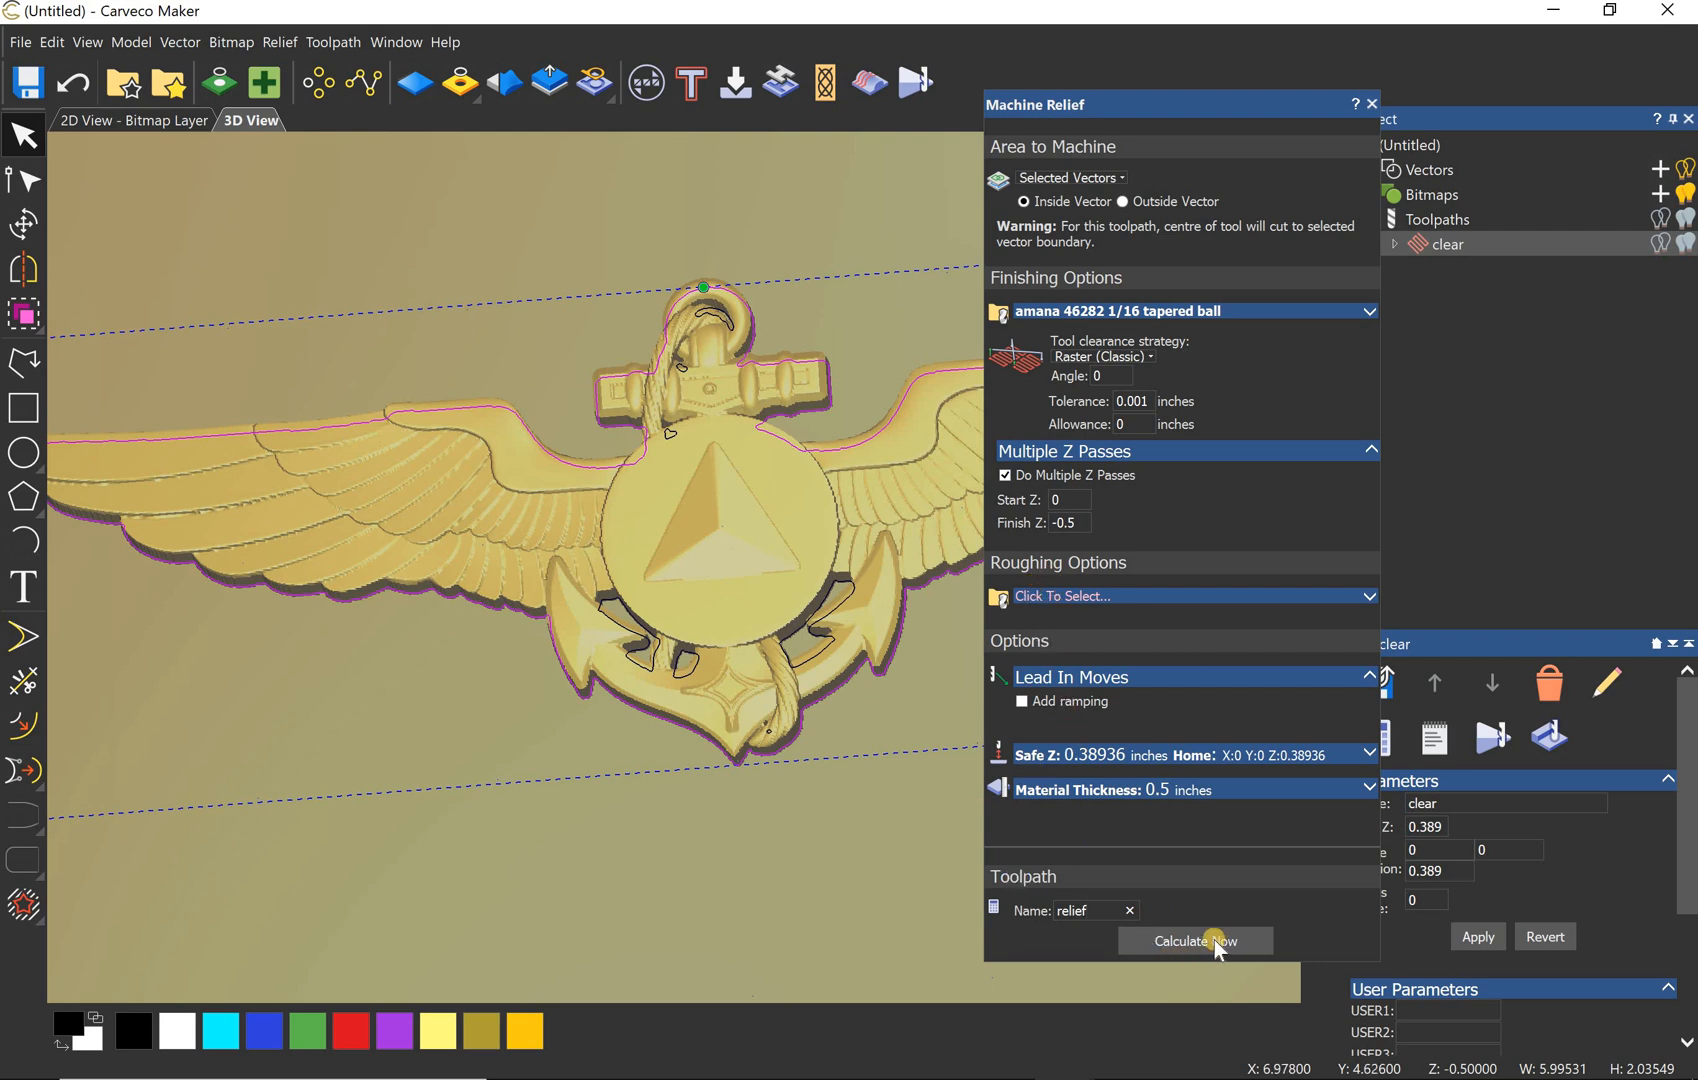
click(1194, 940)
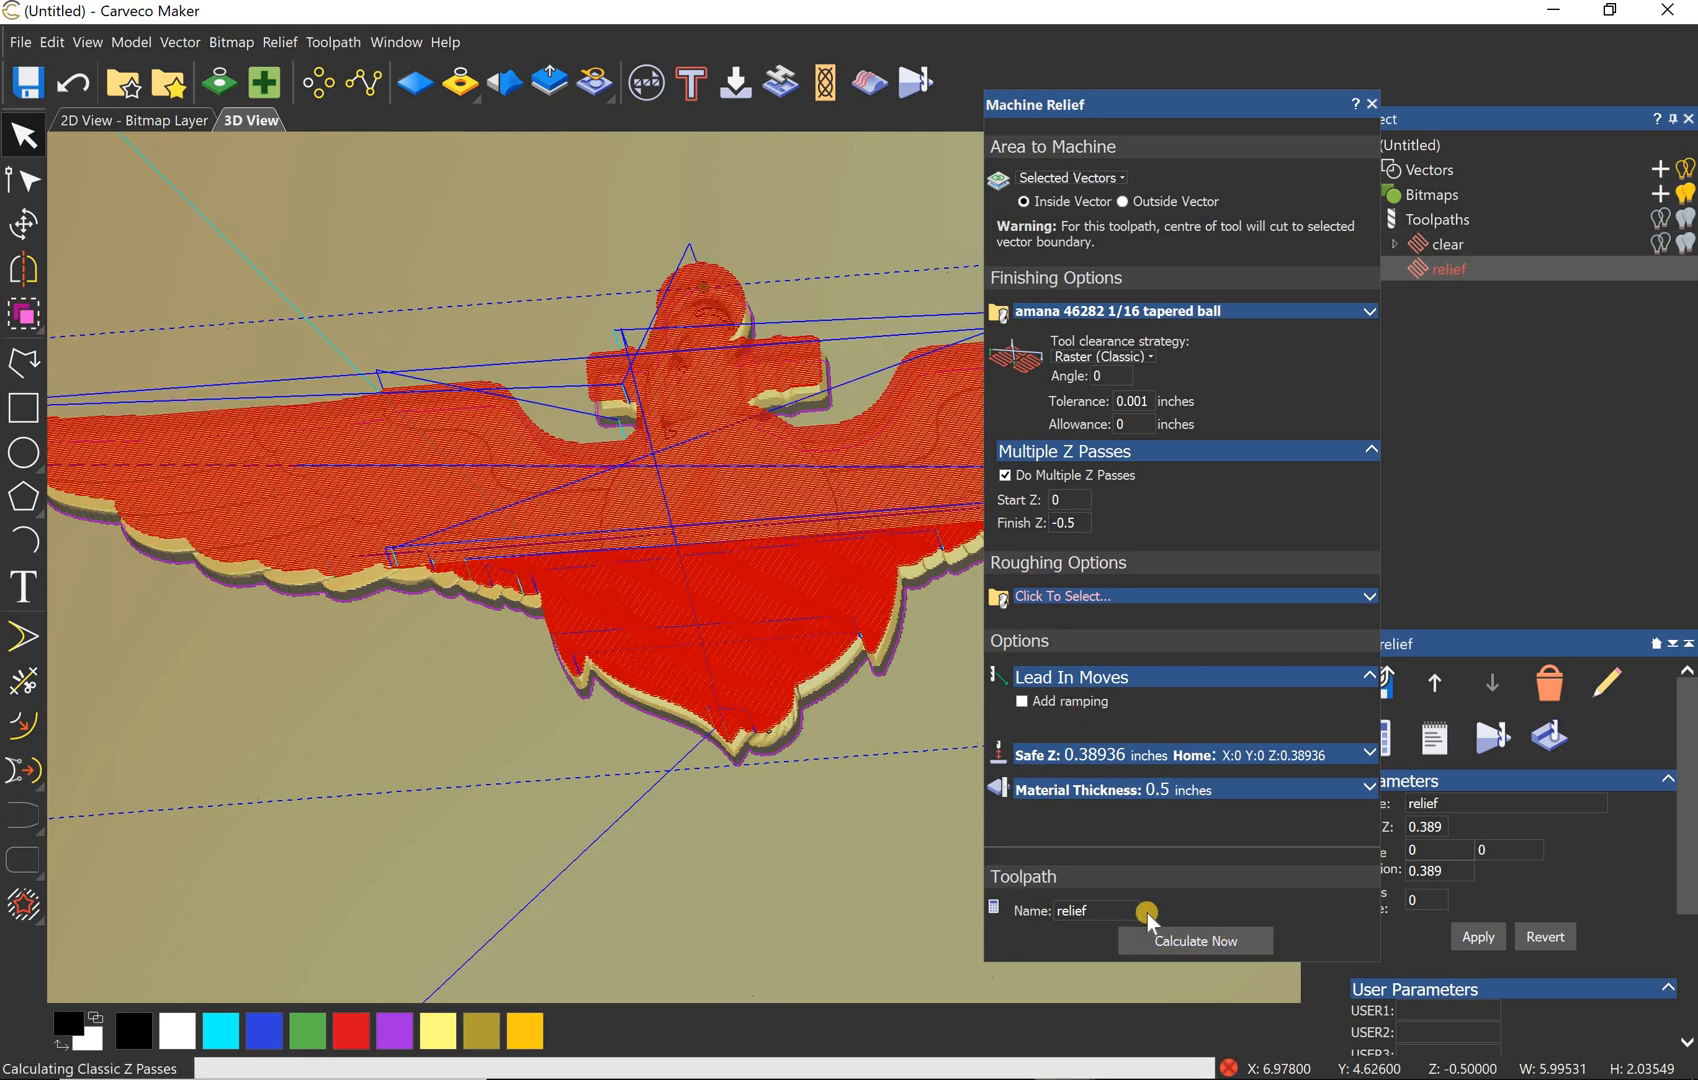
Step: Close the Machine Relief dialog and show the Toolpaths panel with its simulation options
click(1194, 940)
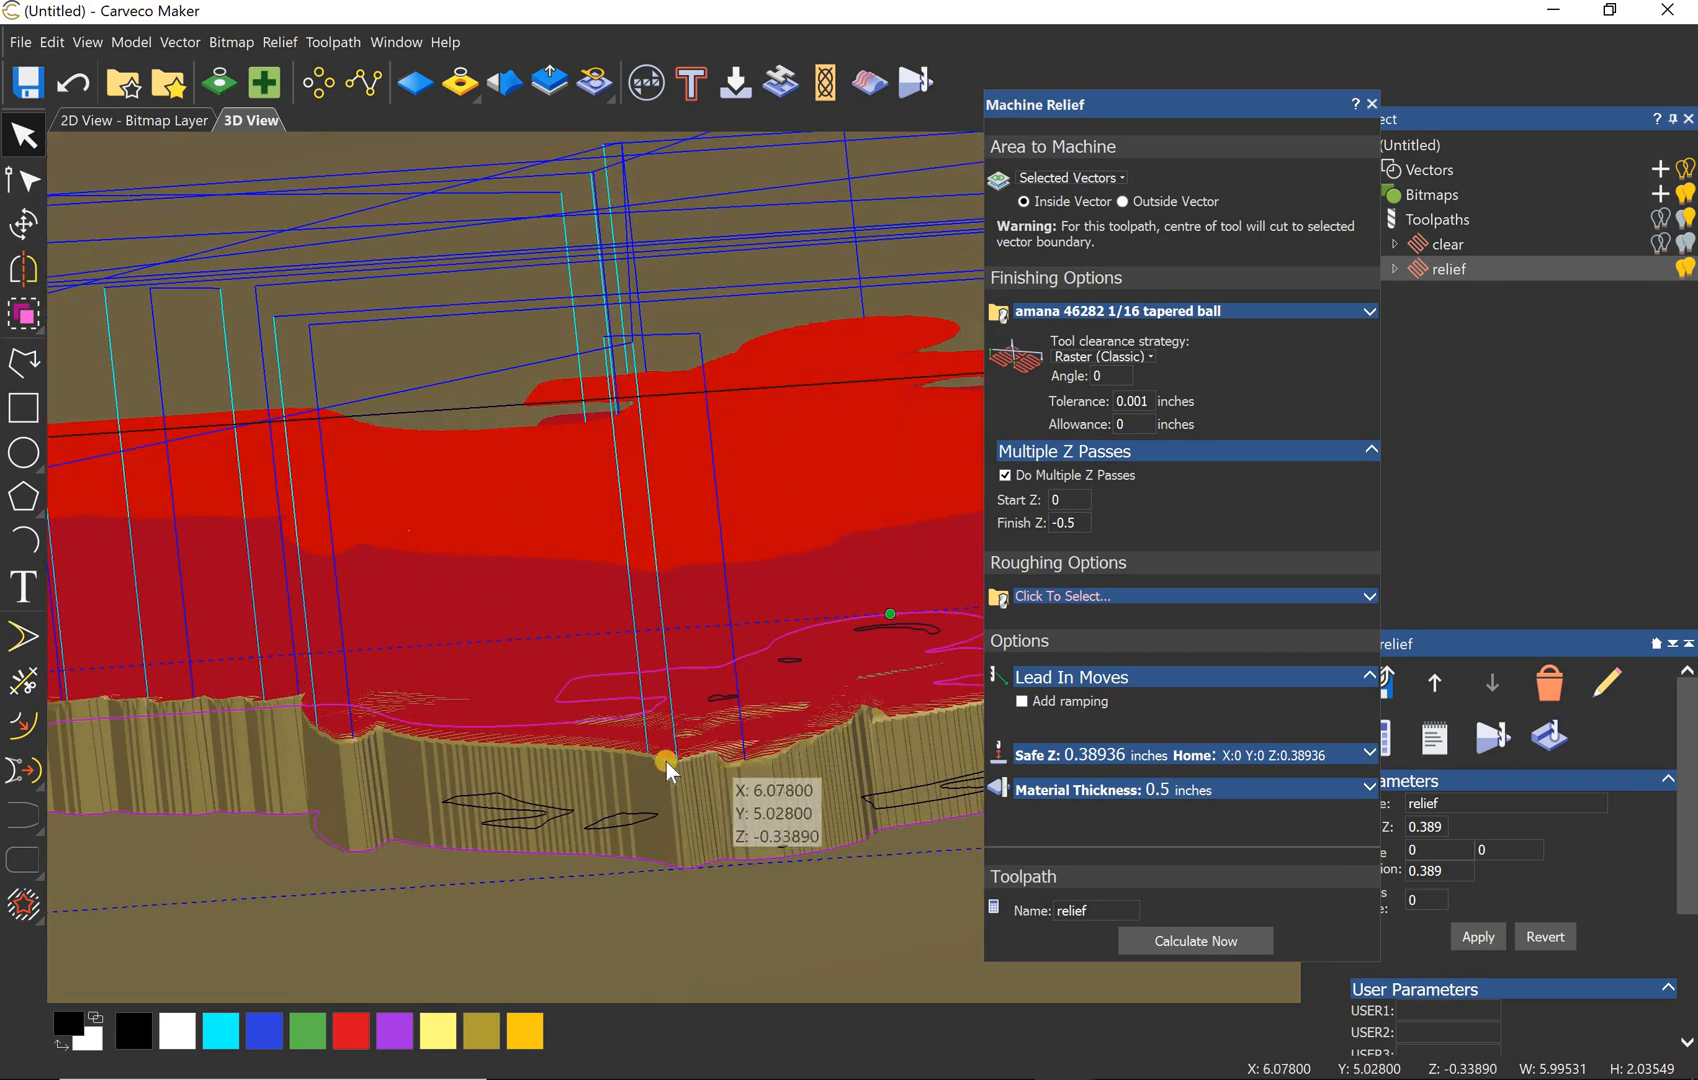
mouse_move(344, 756)
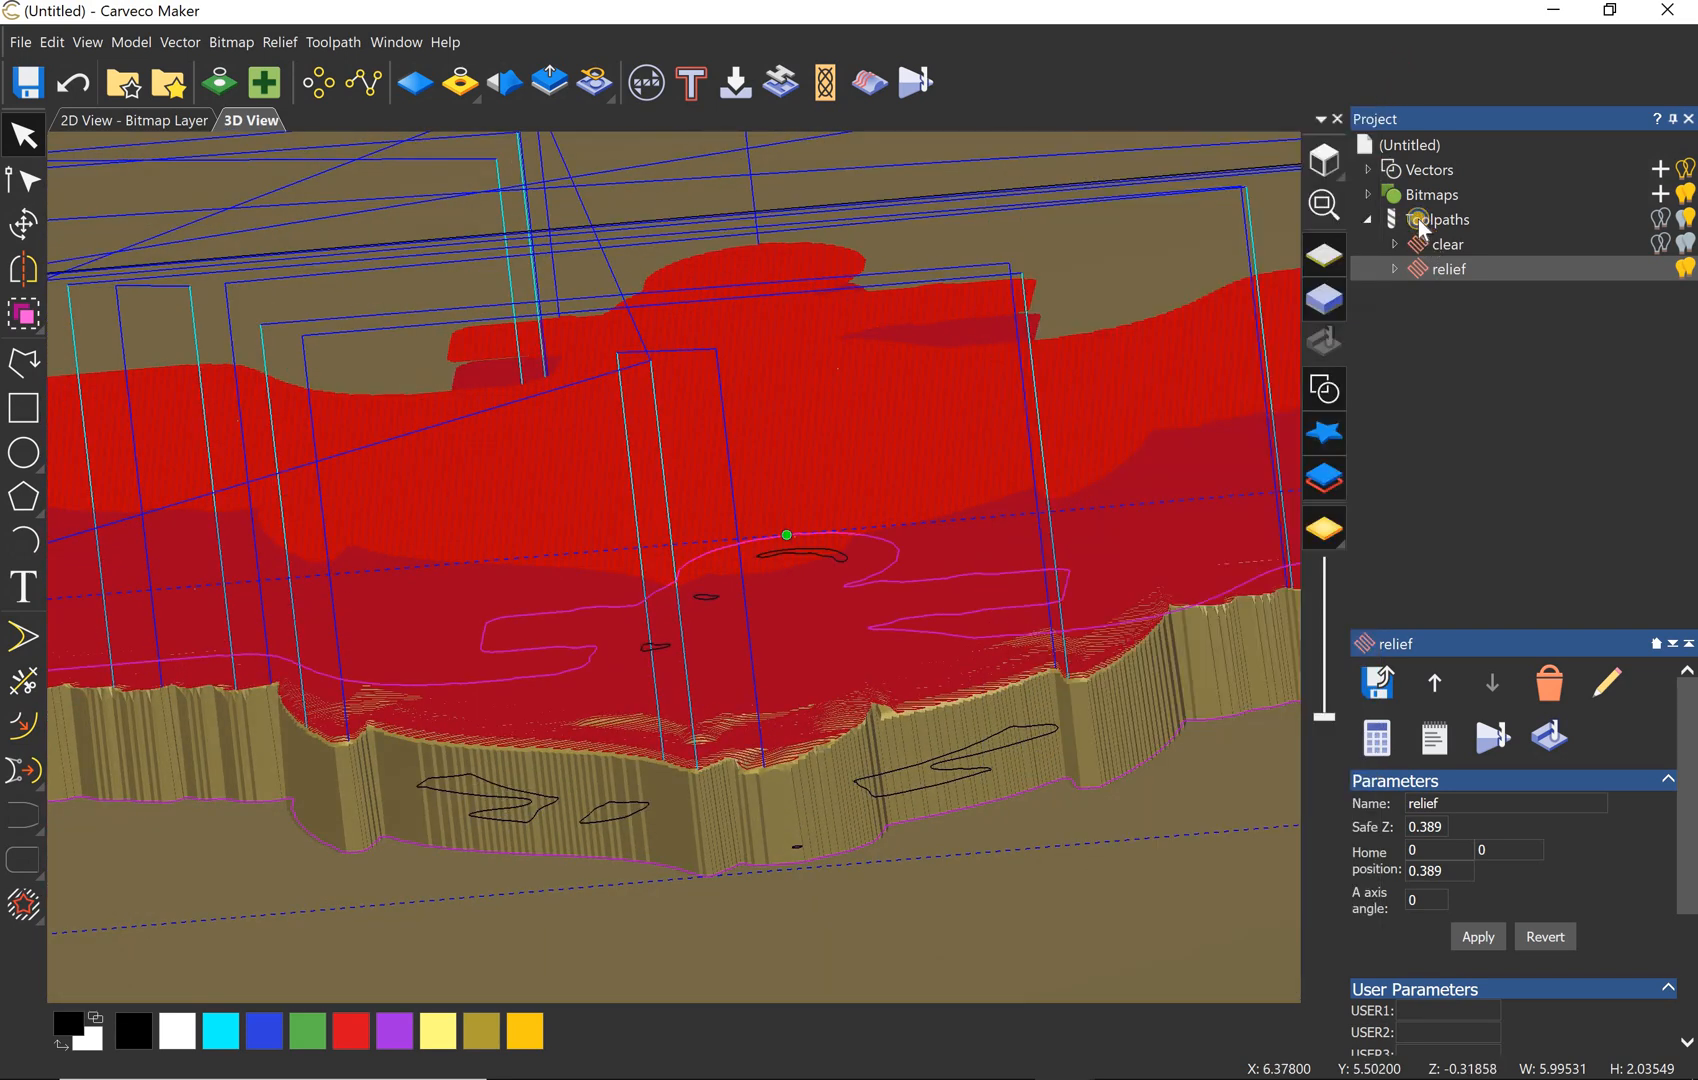
click(1440, 218)
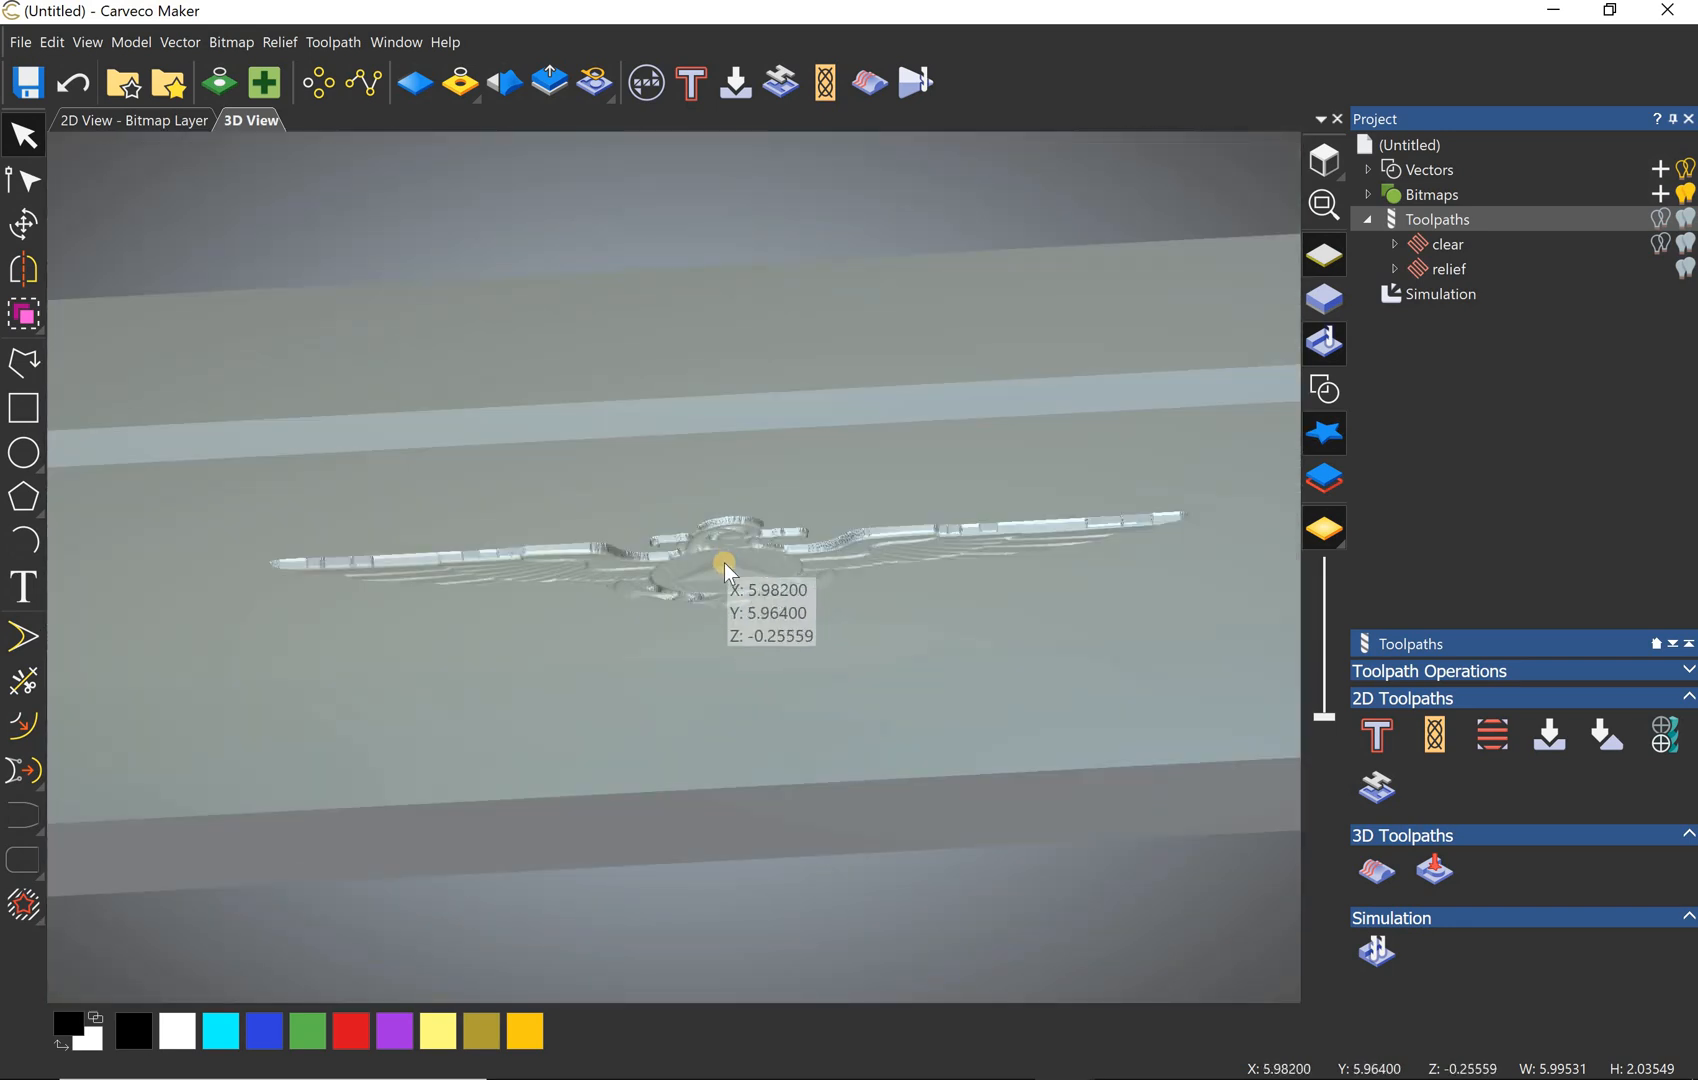
mouse_move(816, 596)
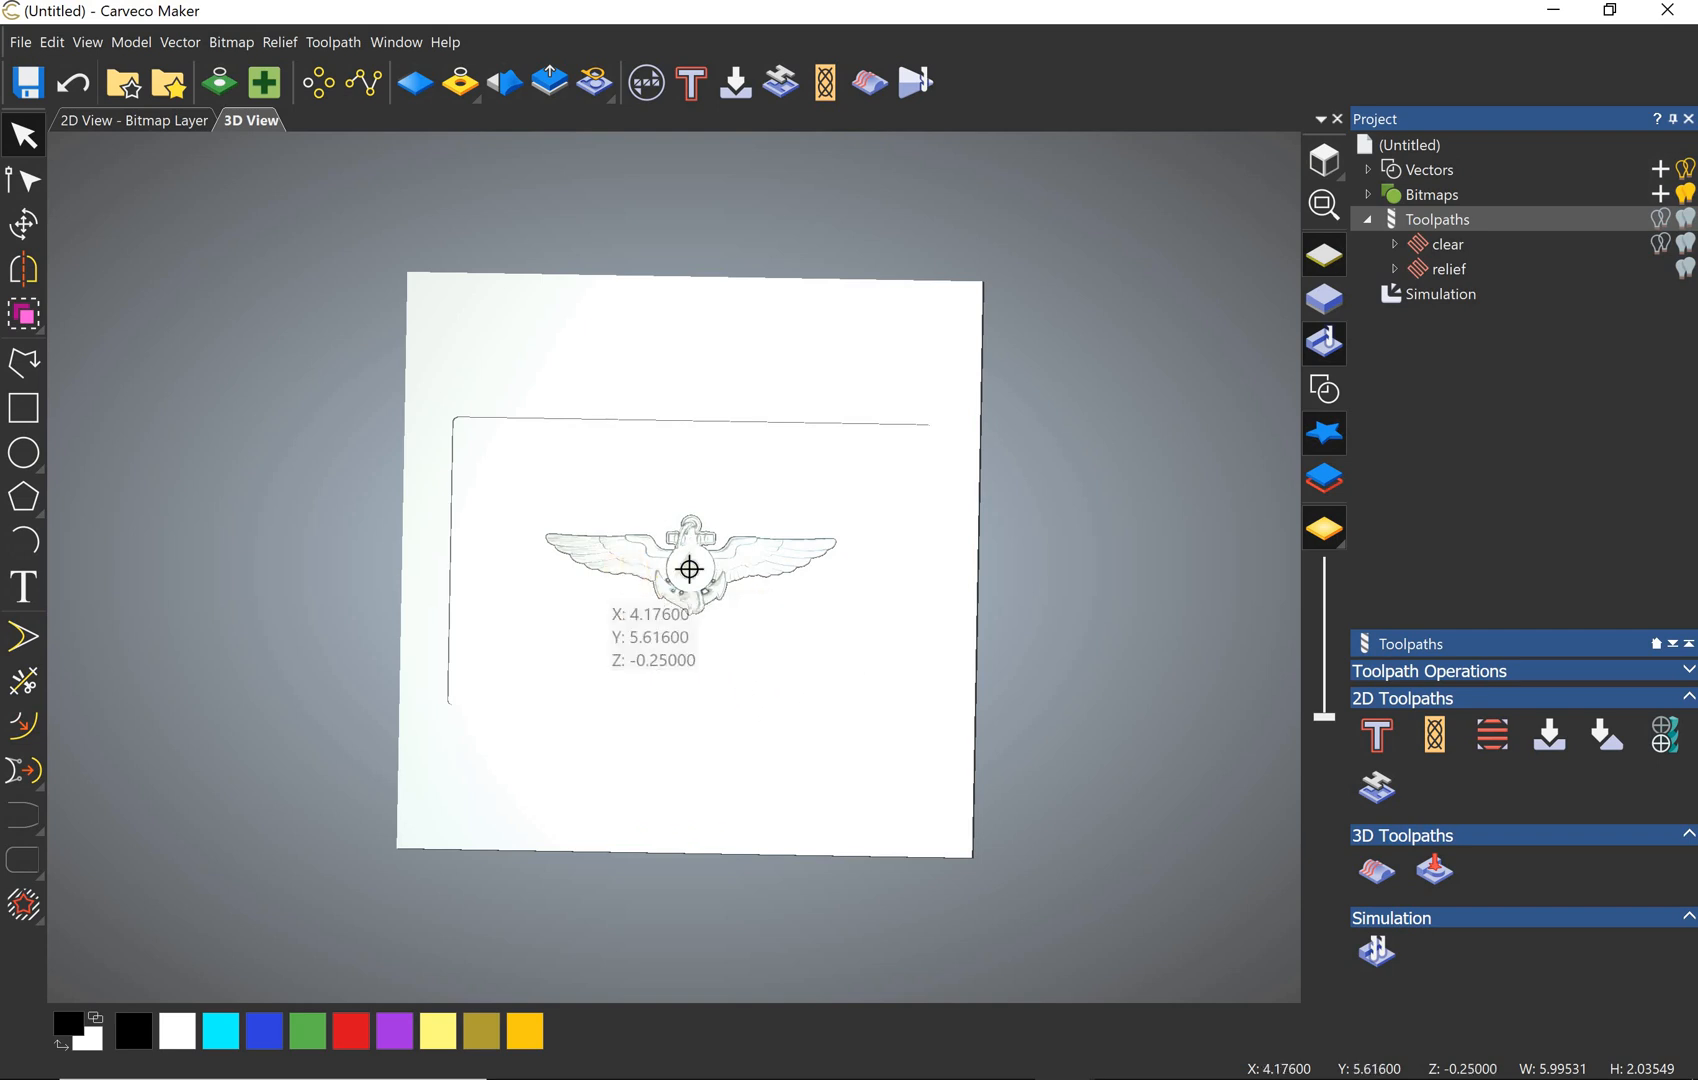
mouse_move(674, 574)
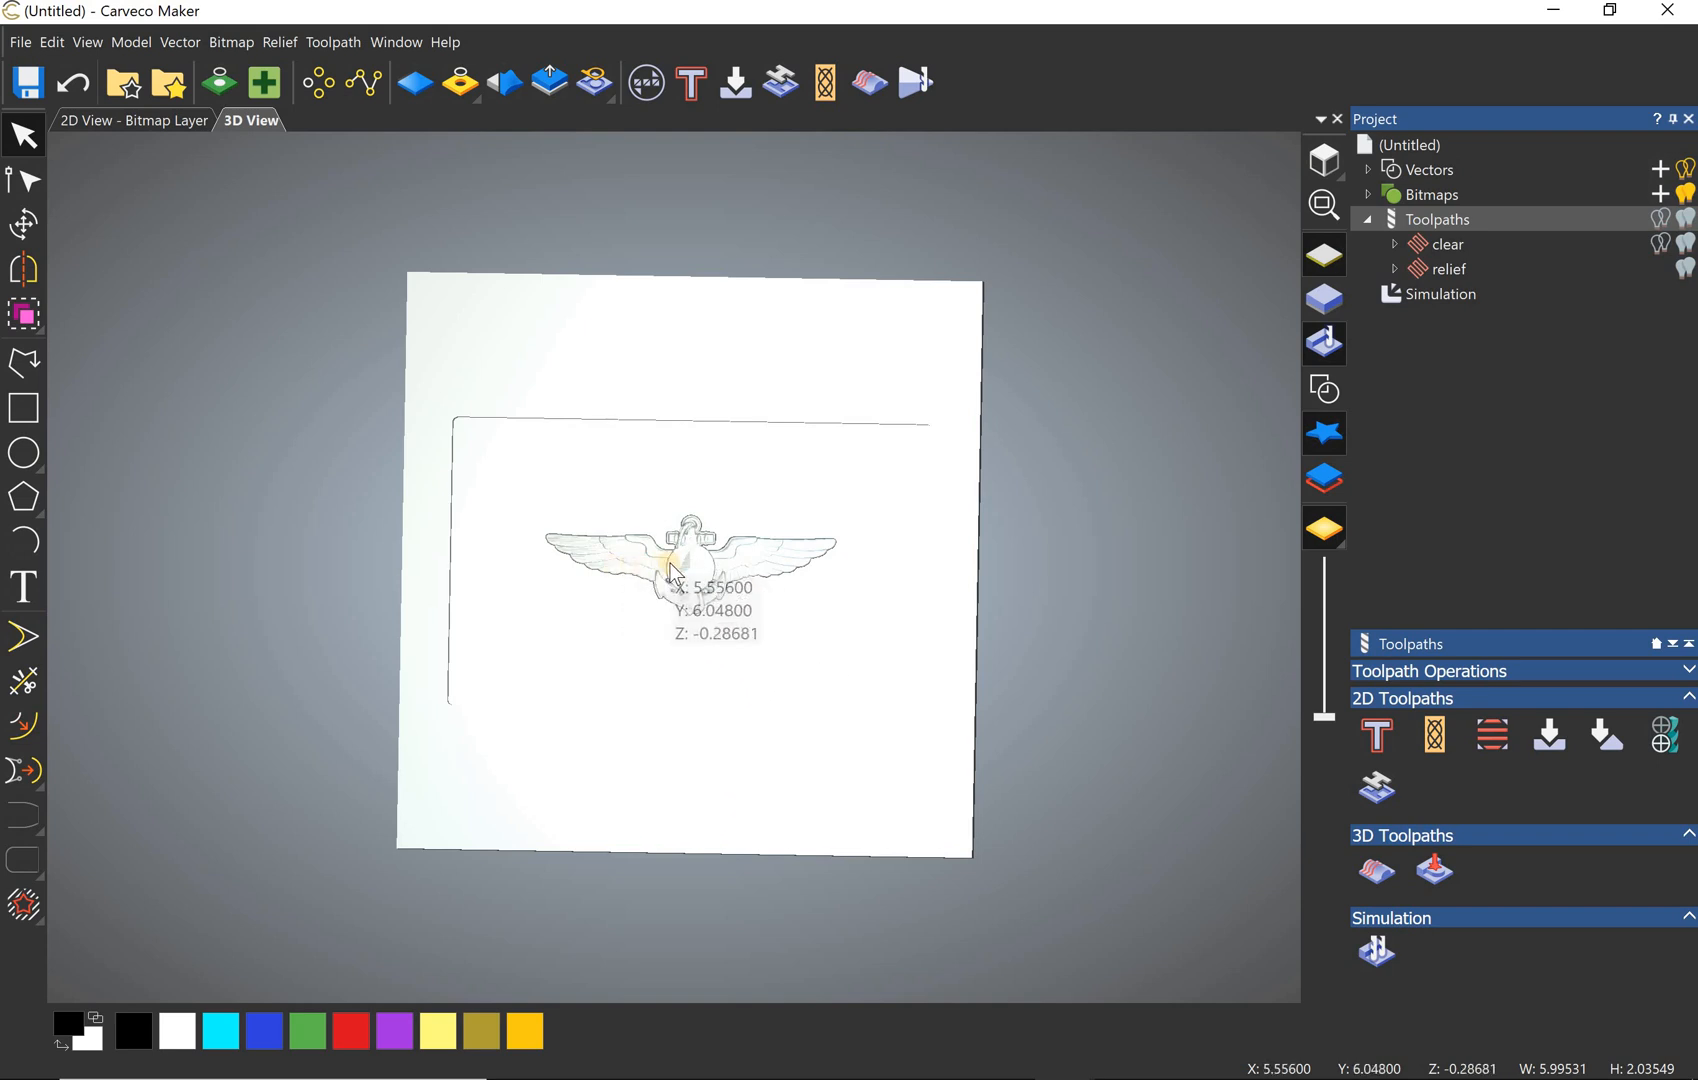
mouse_move(814, 720)
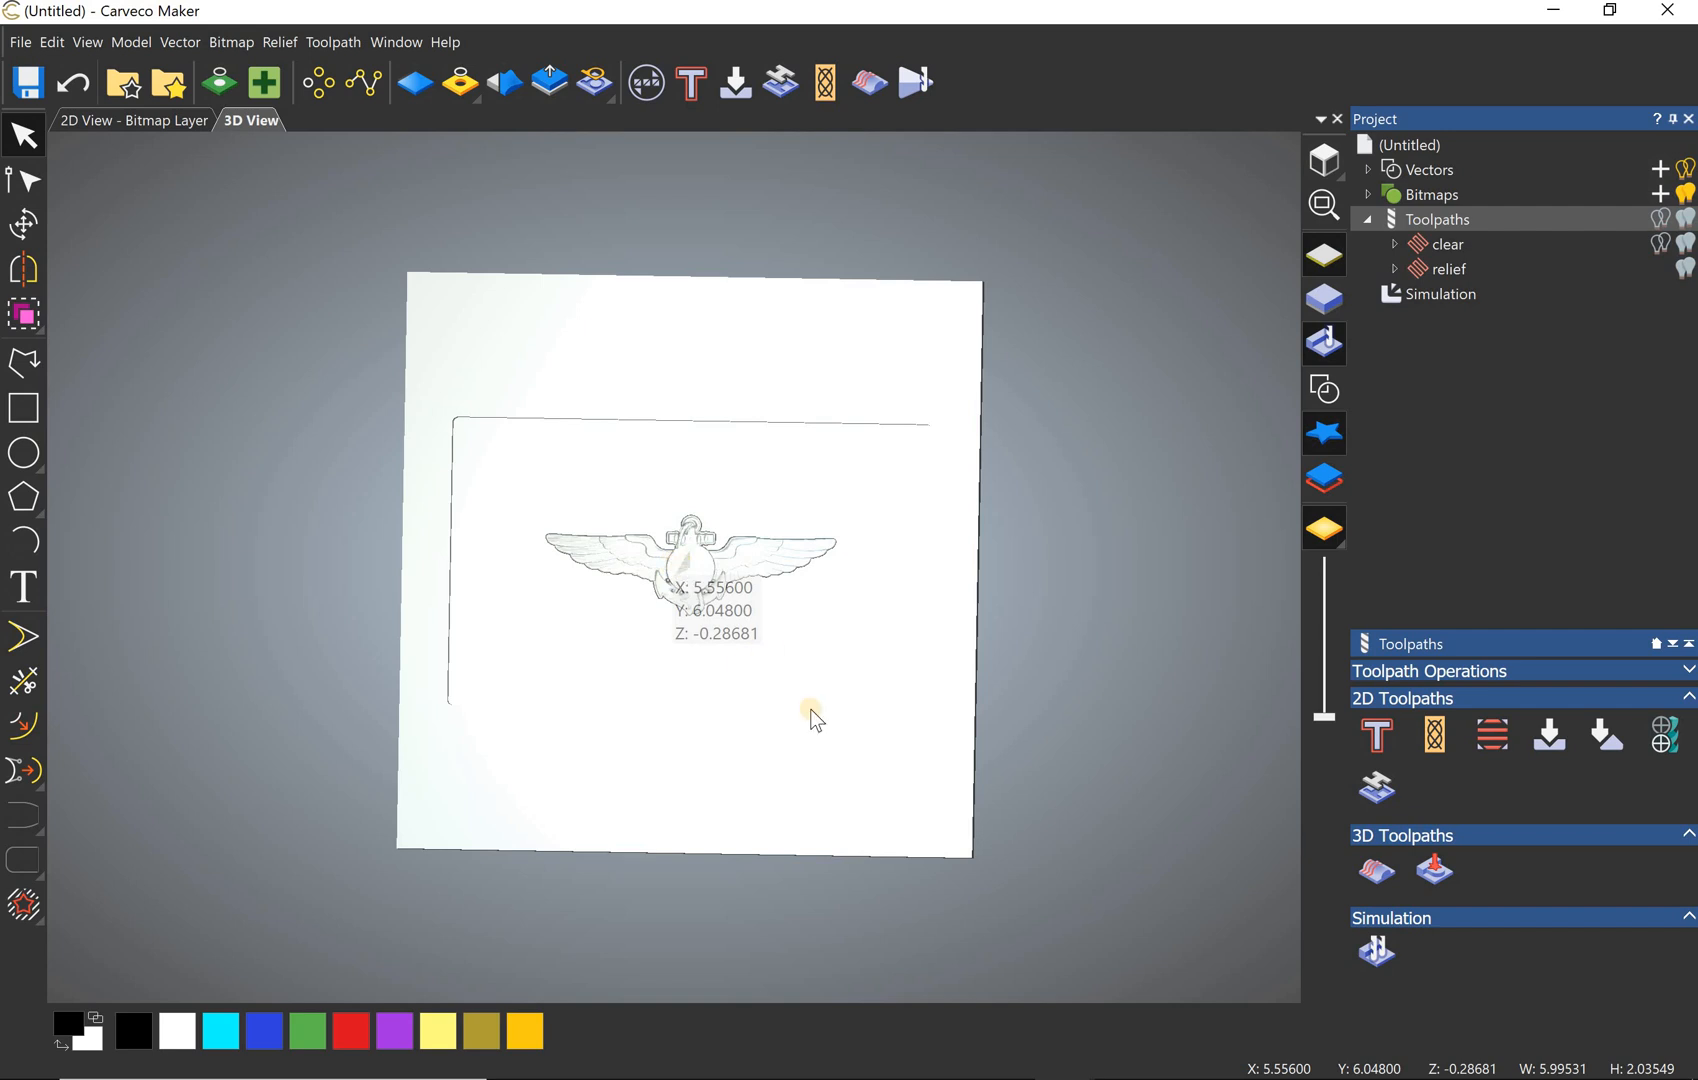
mouse_move(362, 402)
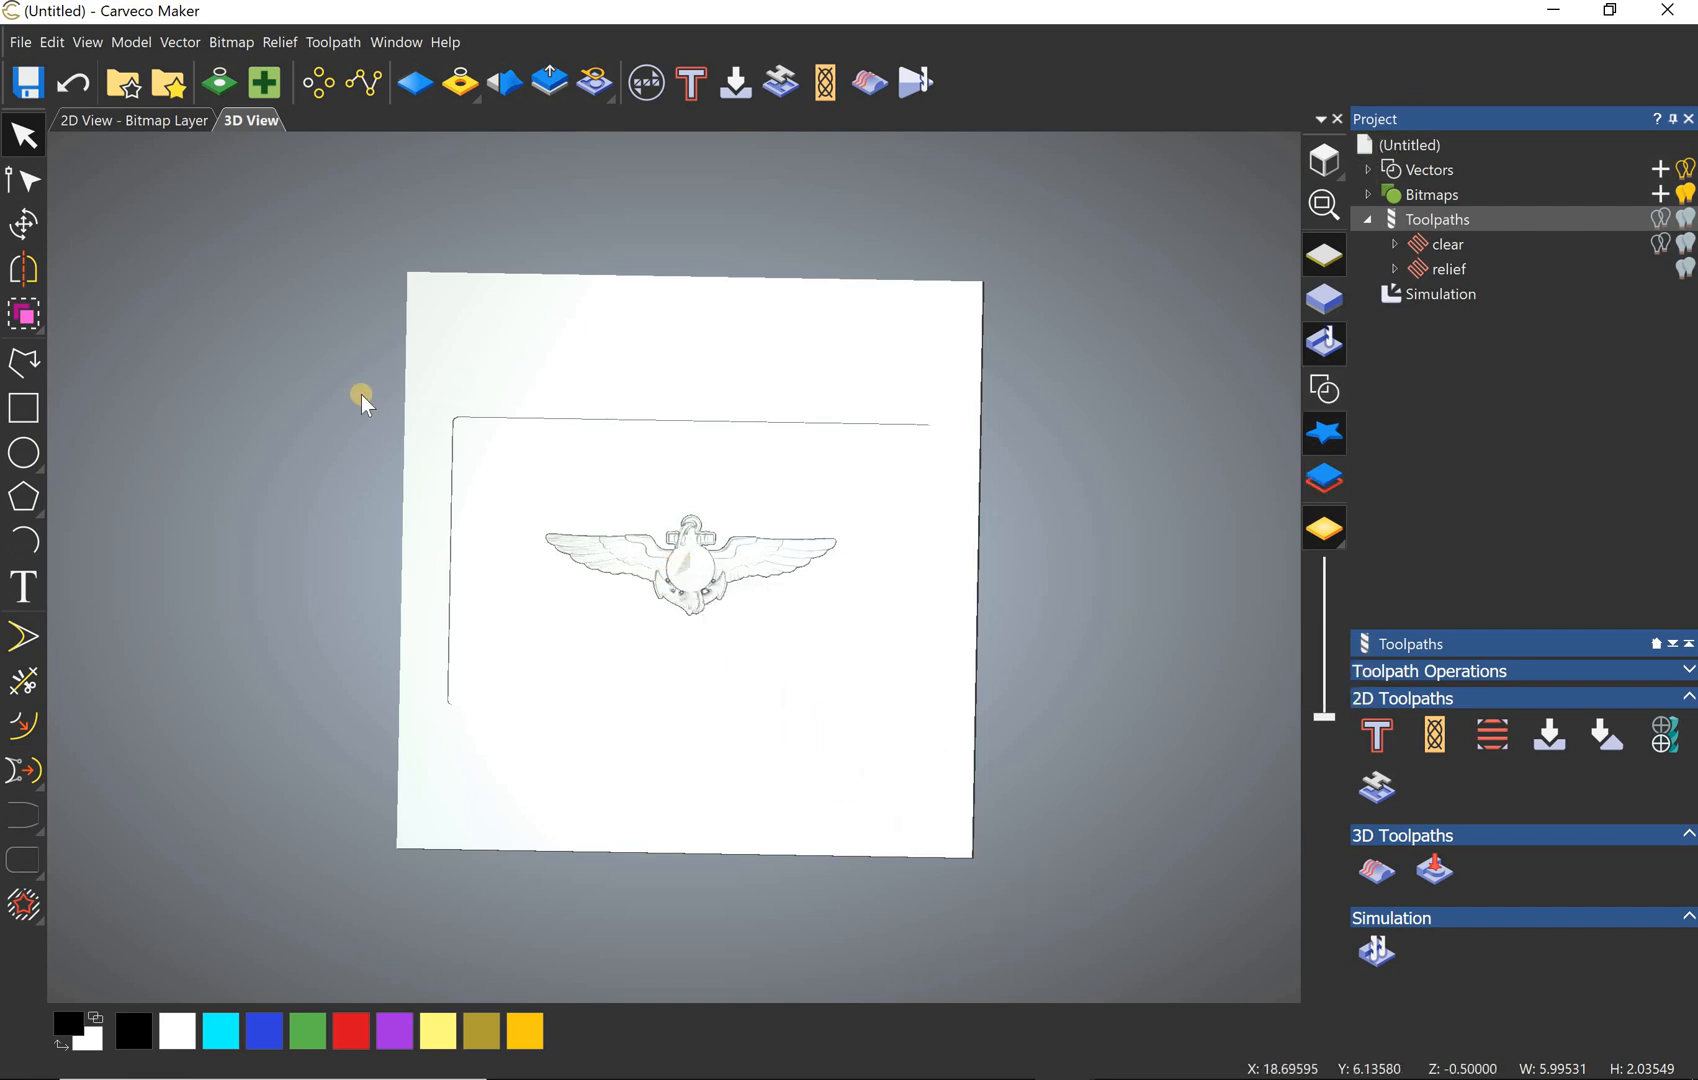